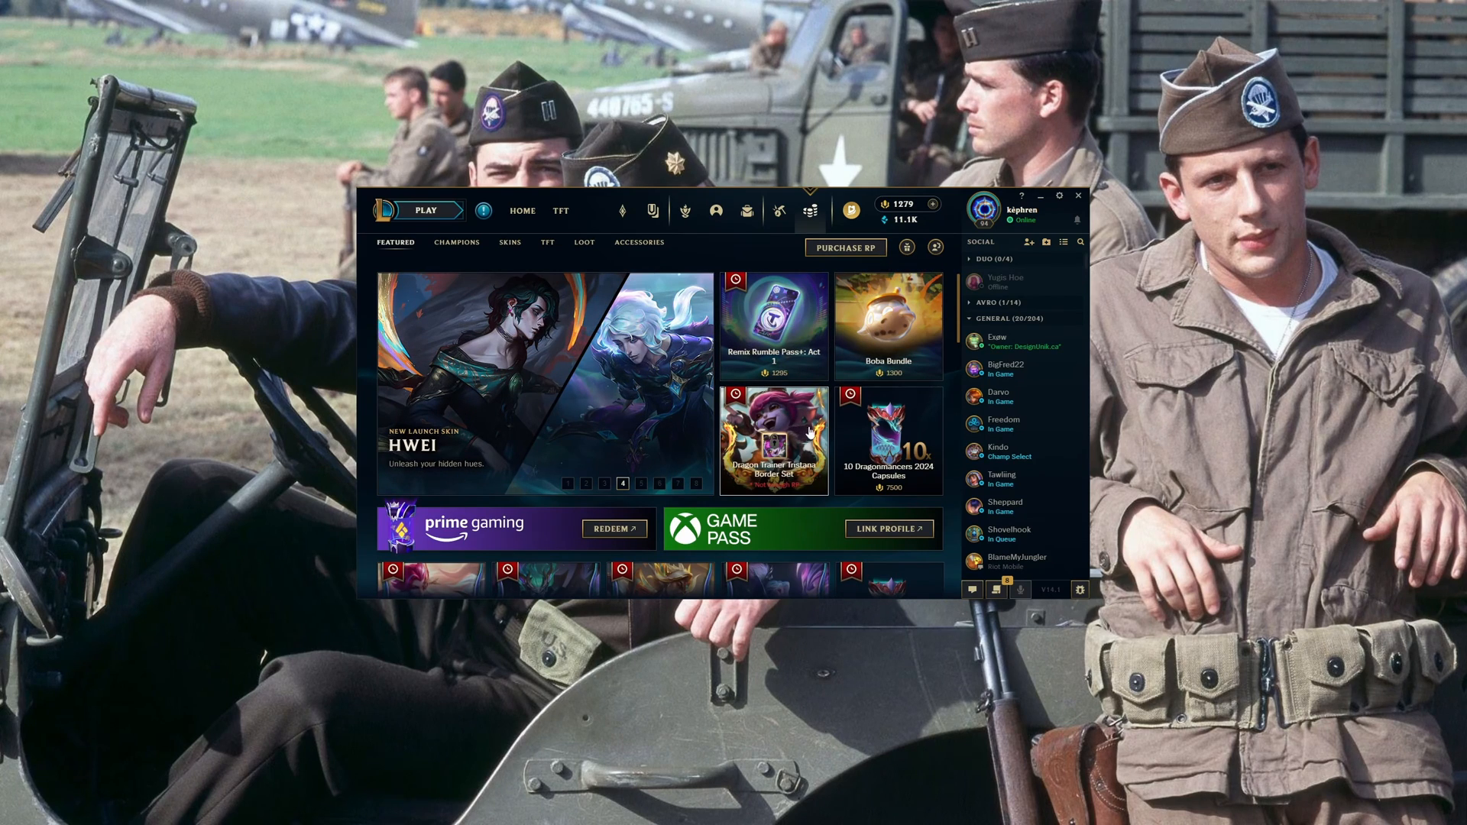
- Search Windows for 'game' and bring up the Game Mode settings page with Game Mode on
left_click(643, 485)
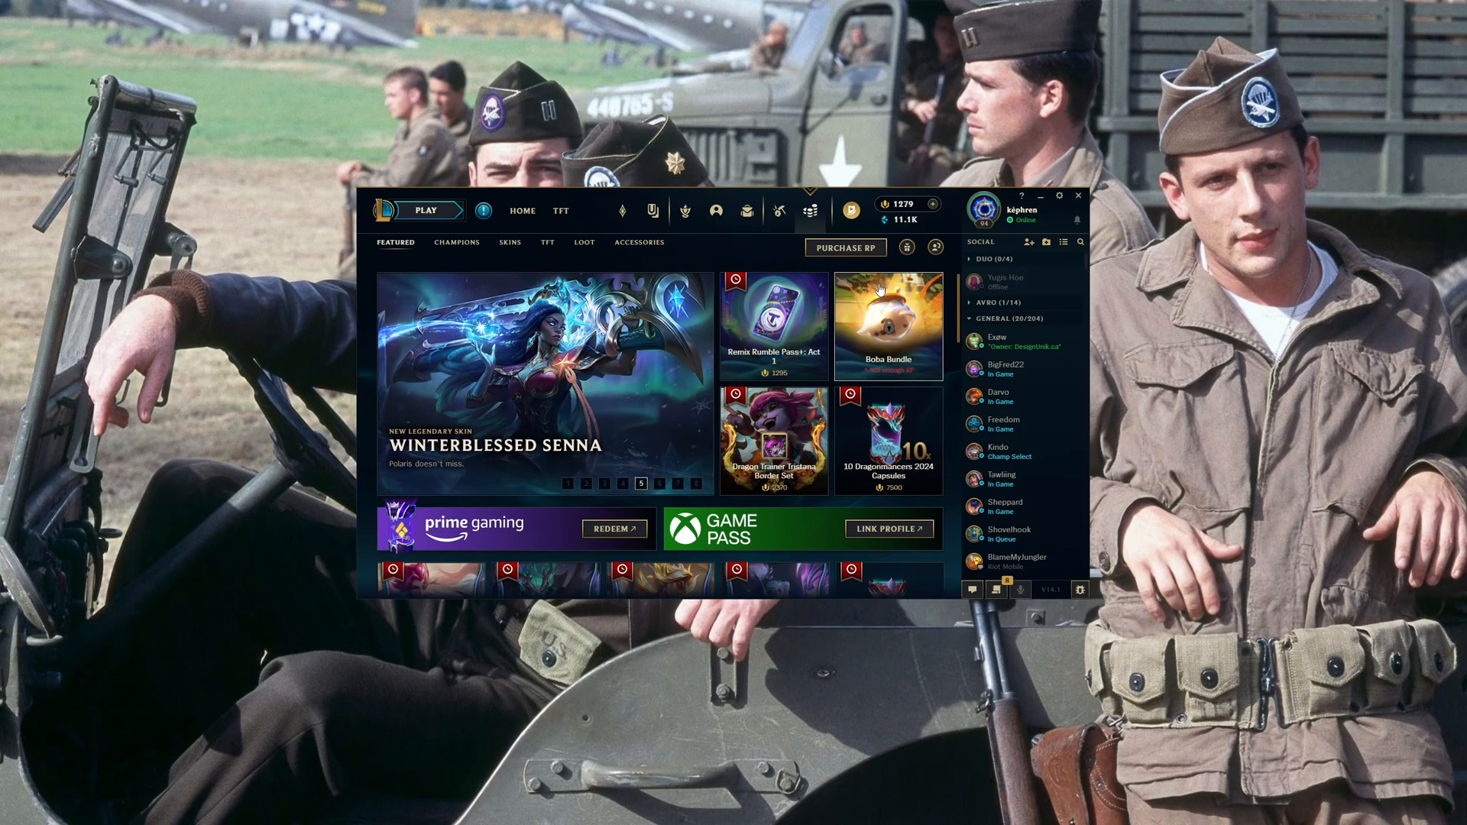
mouse_move(870, 361)
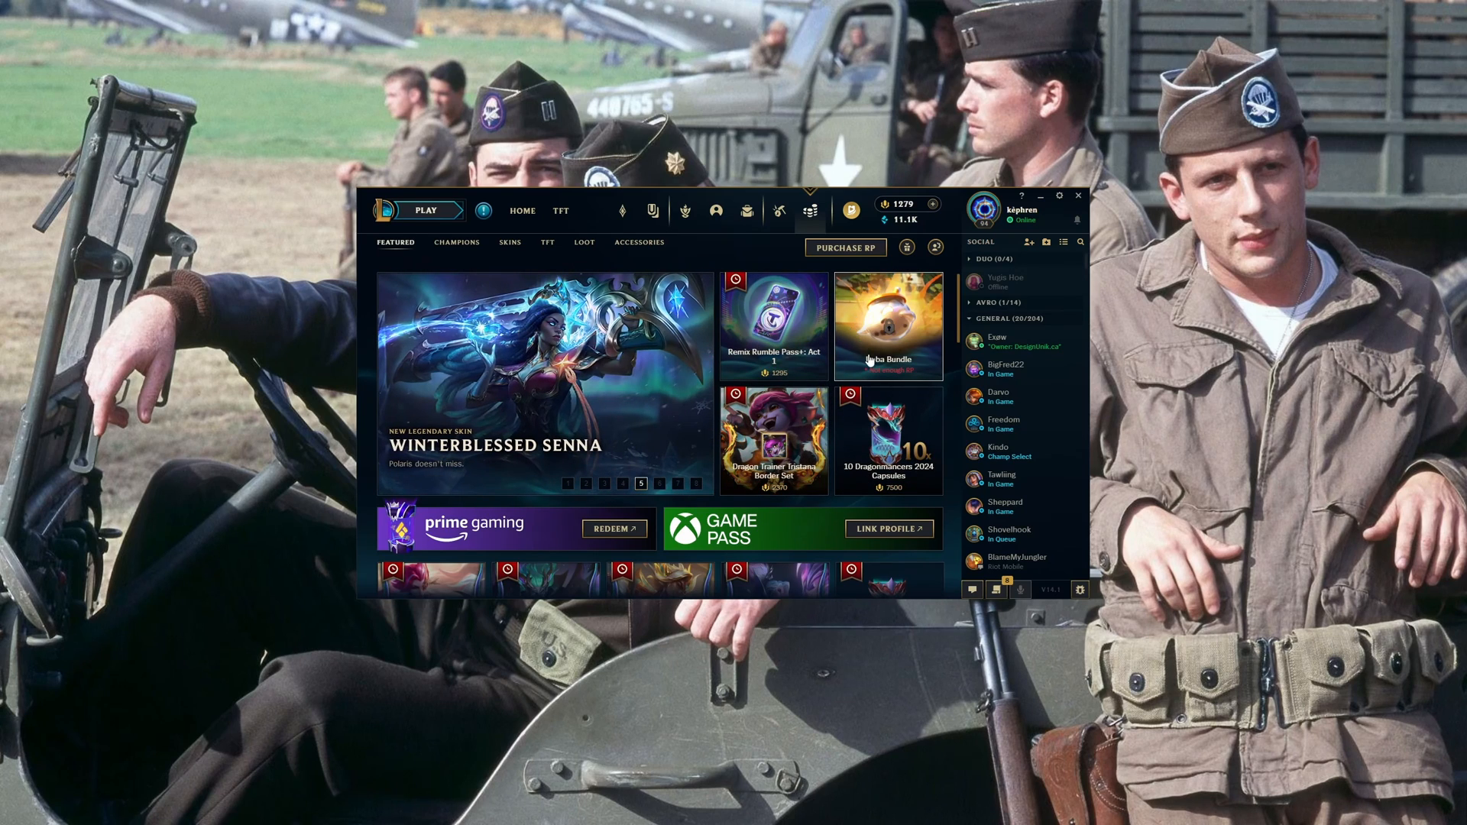
left_click(660, 485)
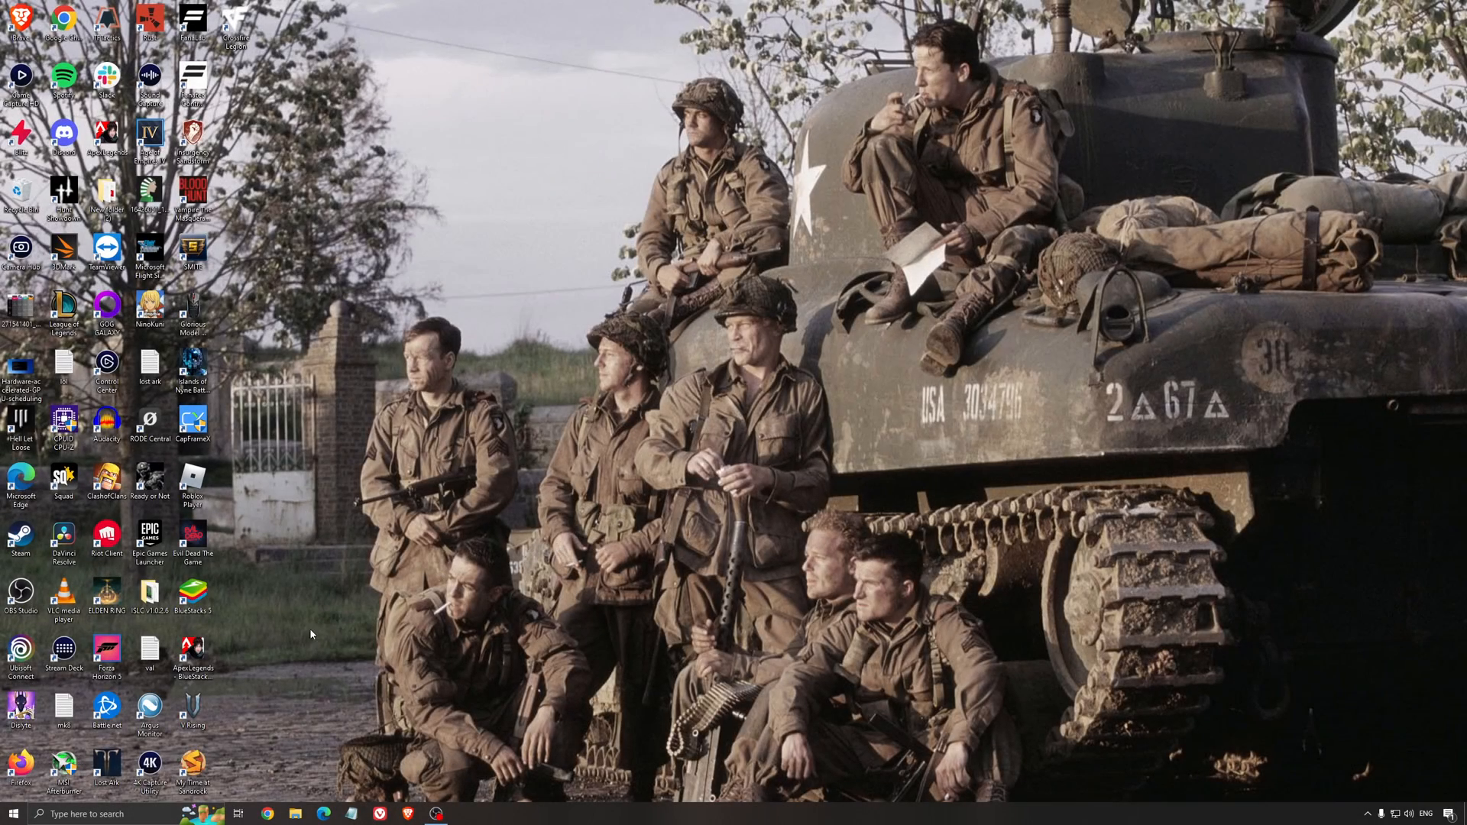
type("game")
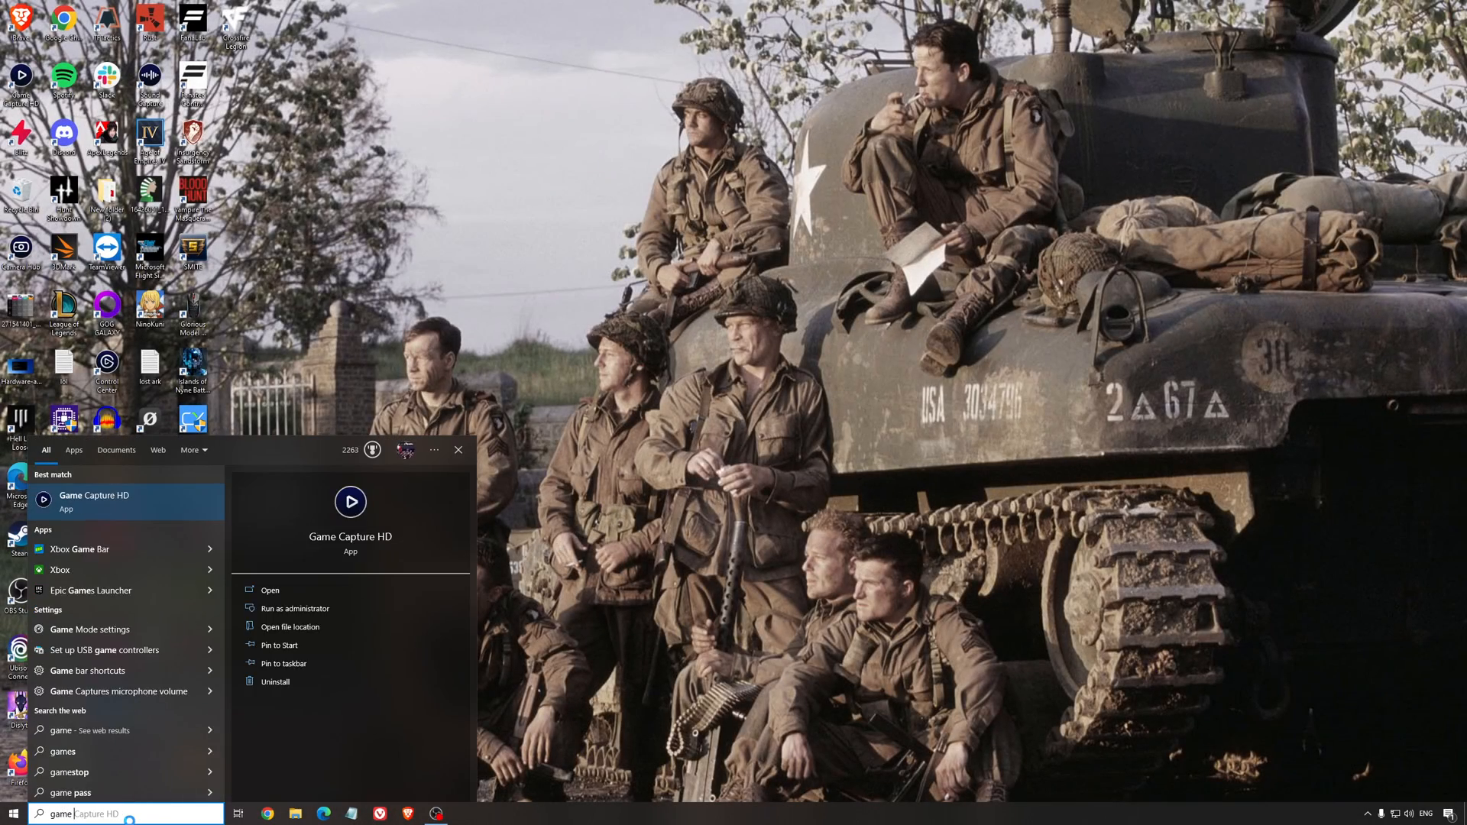
left_click(90, 628)
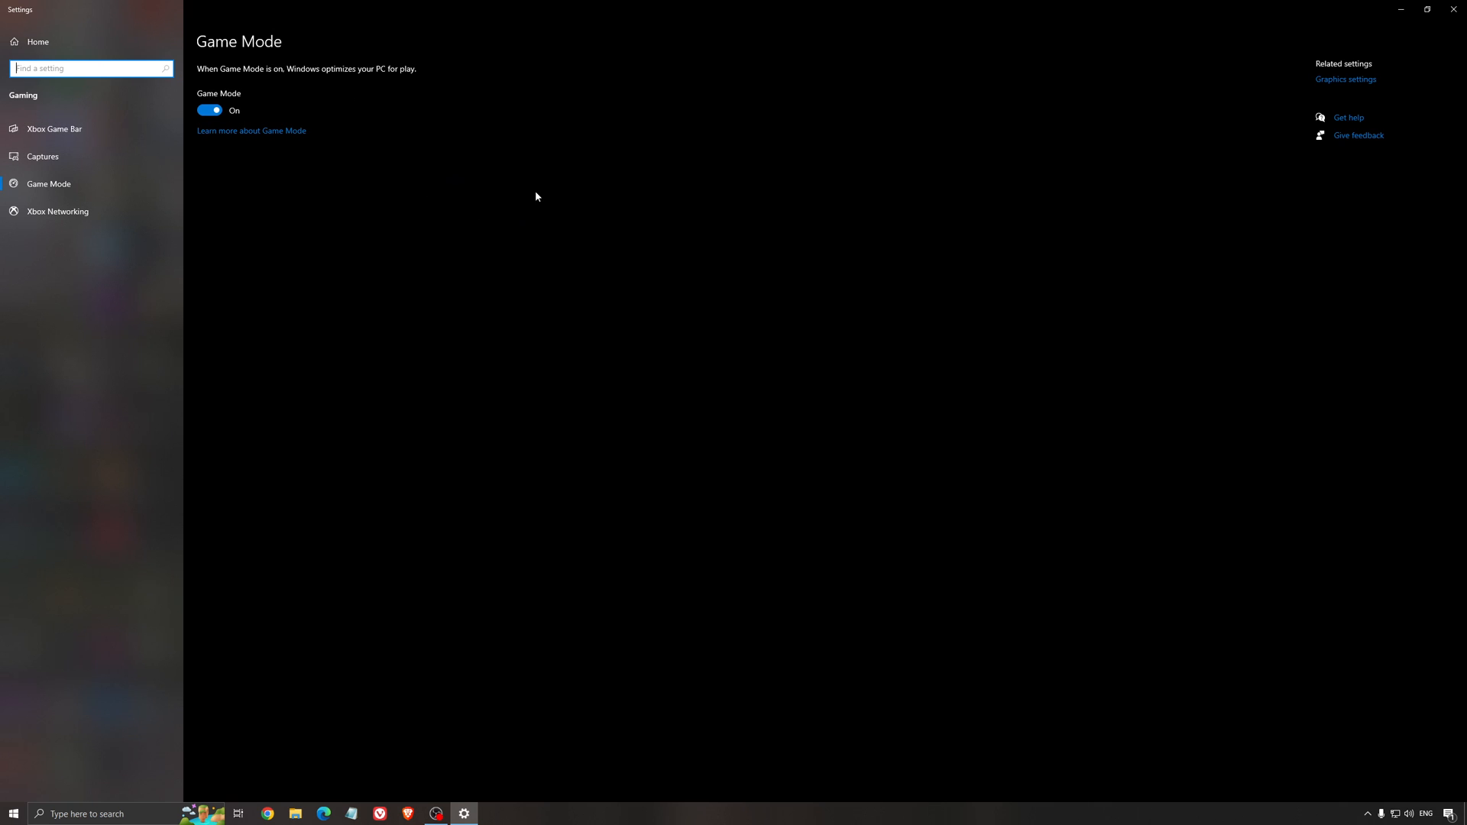
mouse_move(565, 267)
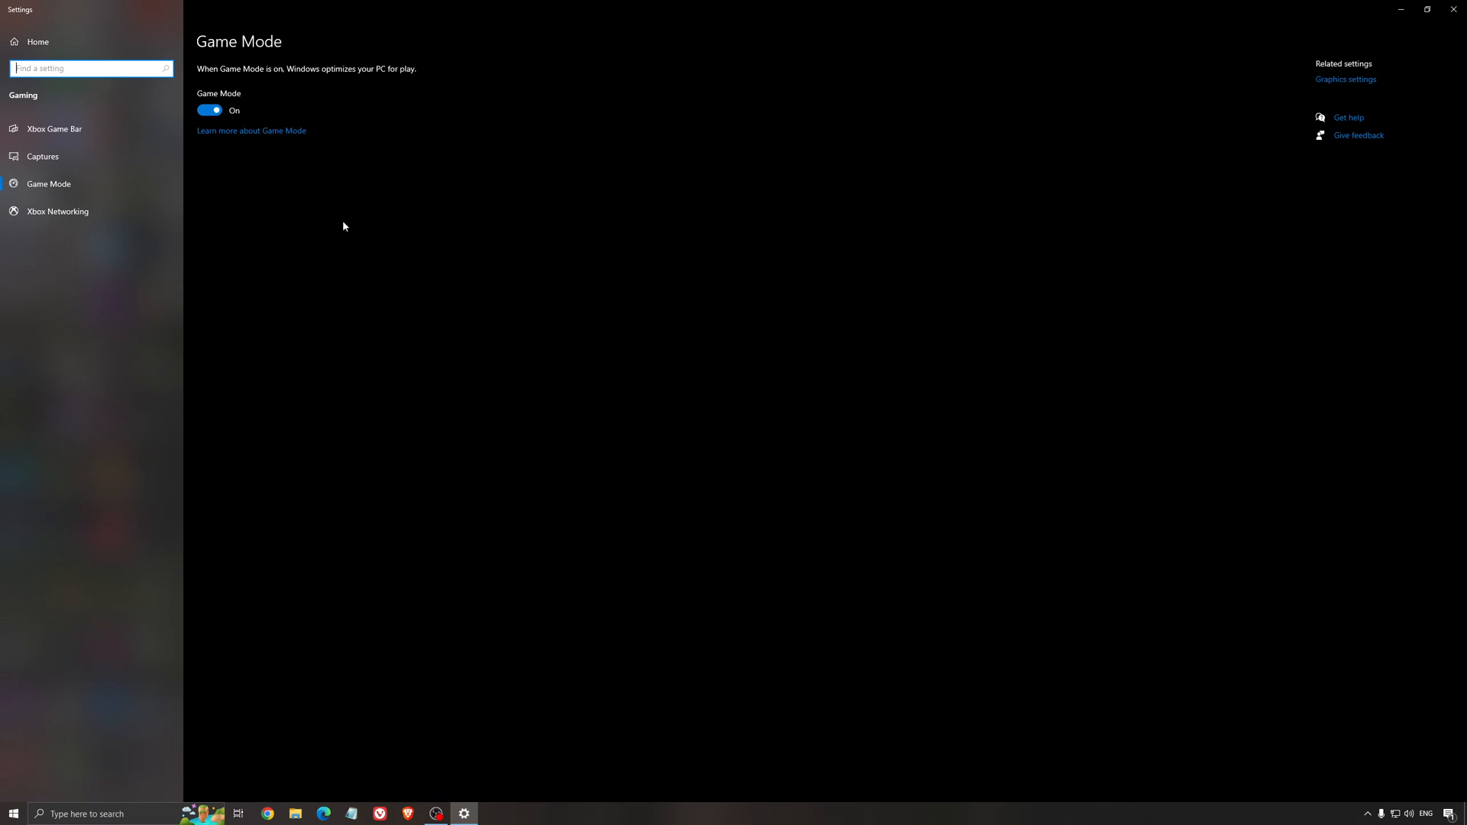
mouse_move(445, 236)
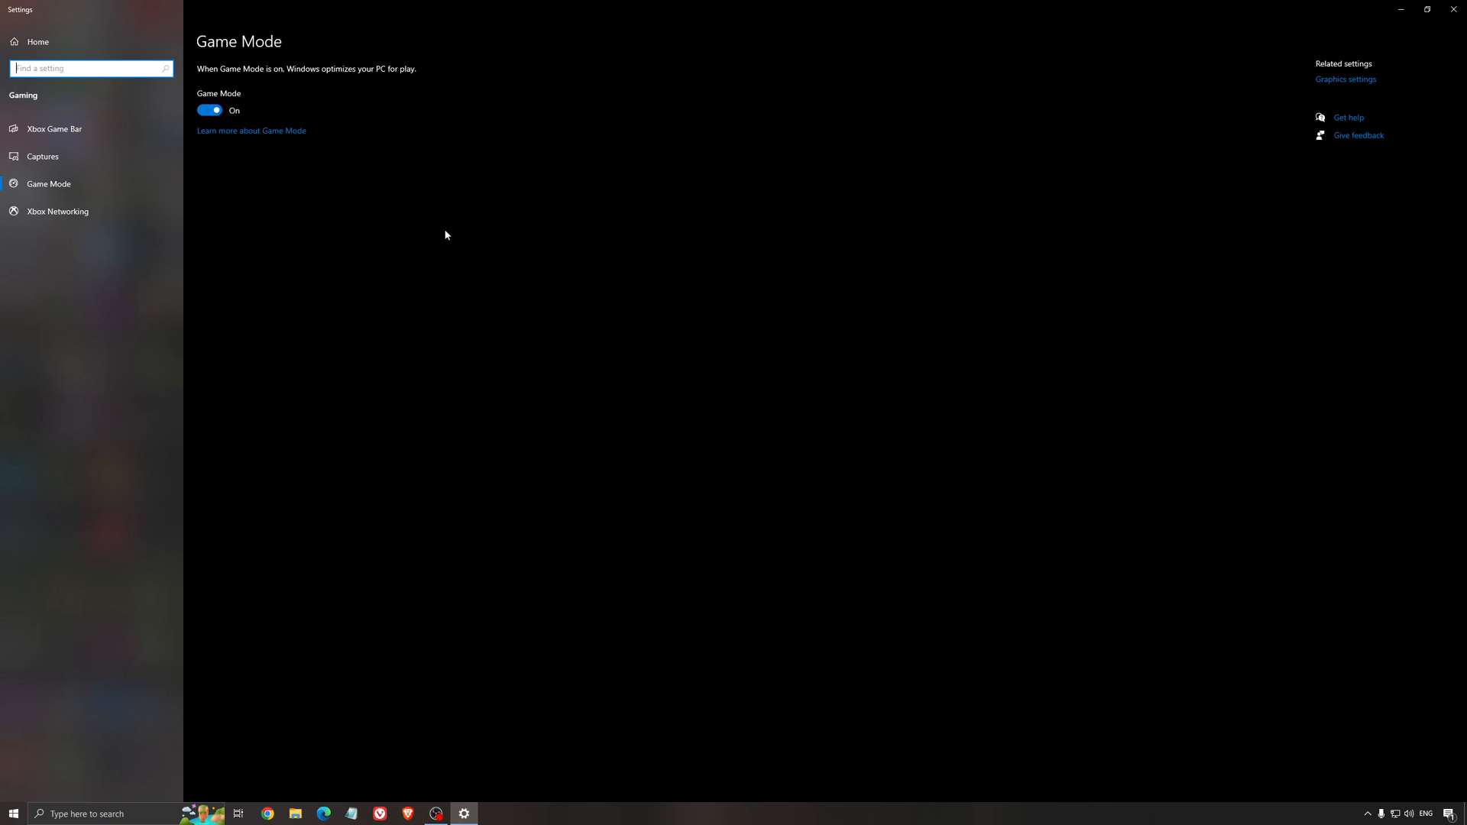
mouse_move(382, 227)
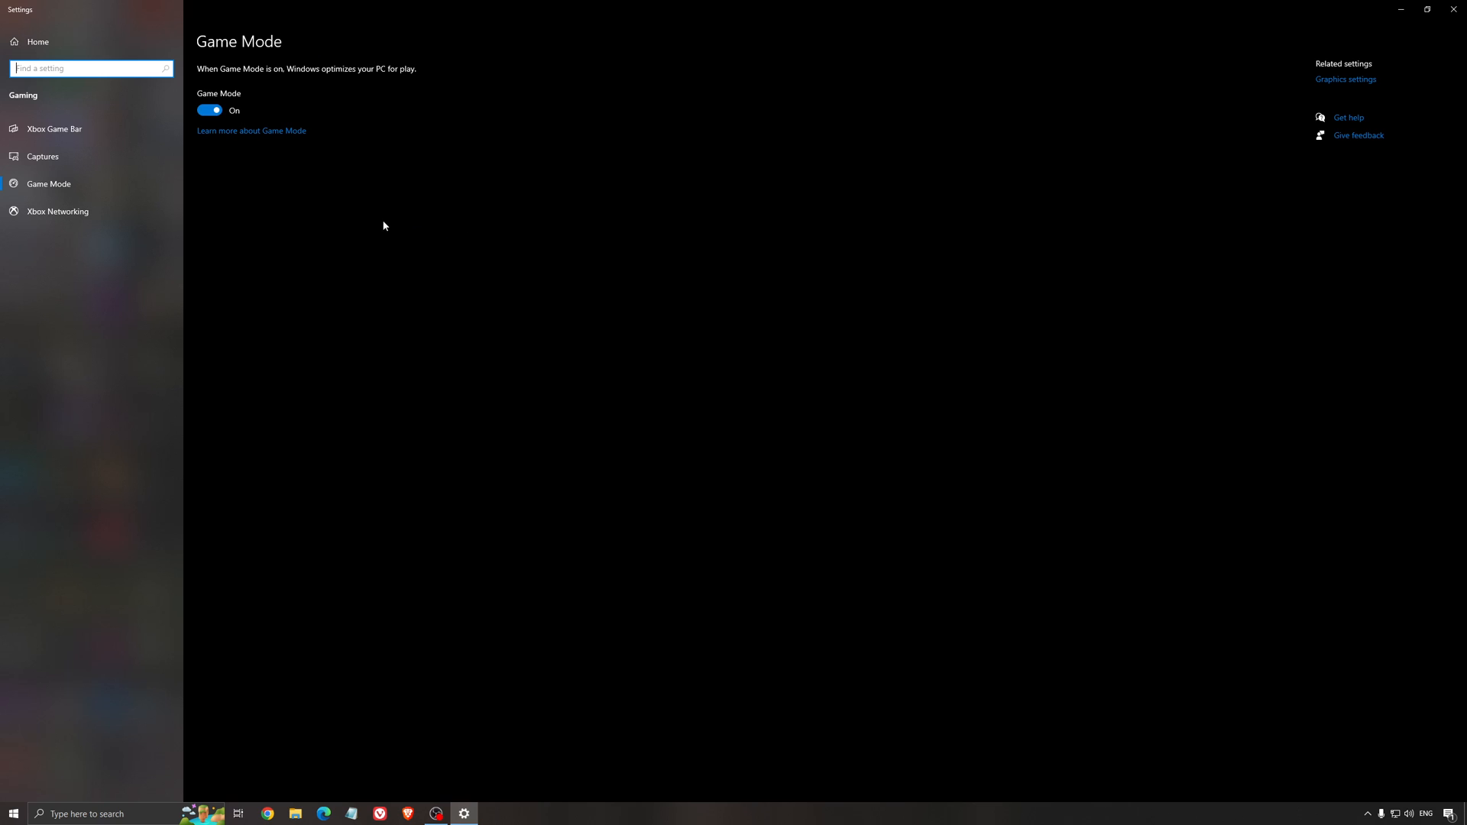
- Check Xbox Game Bar is off, then review the Captures page with background recording off
left_click(54, 129)
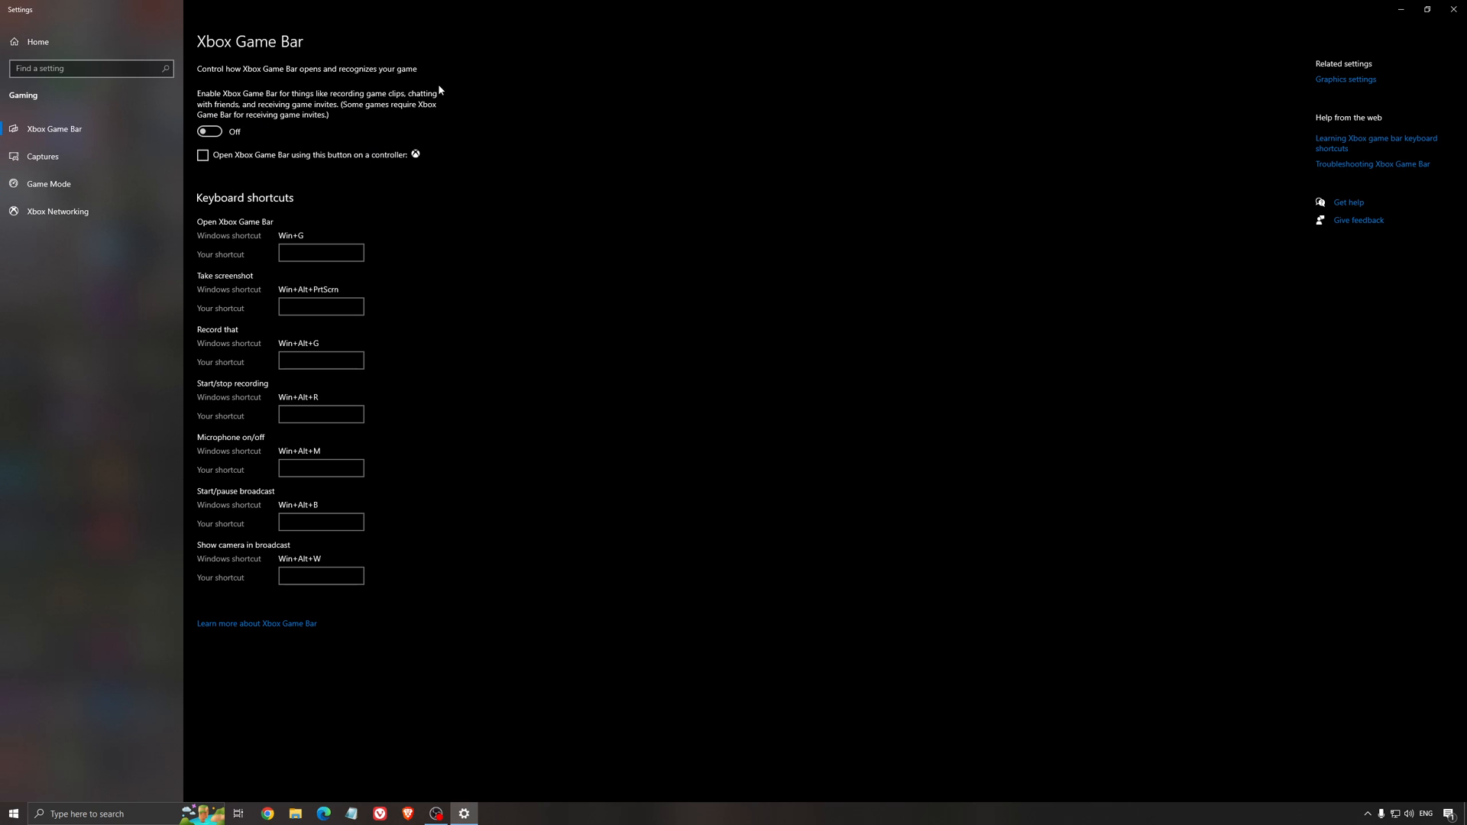
mouse_move(661, 208)
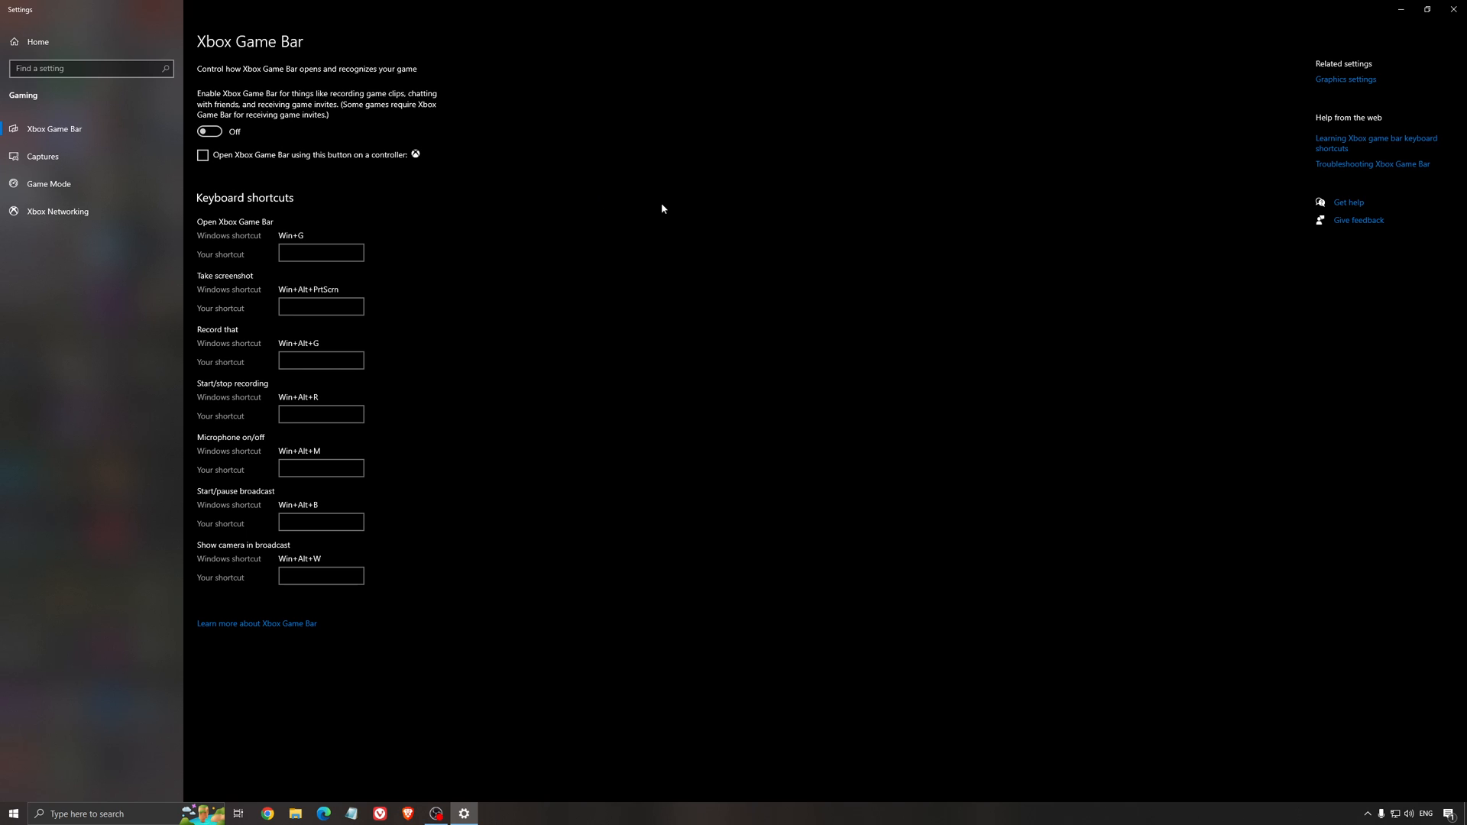
mouse_move(642, 209)
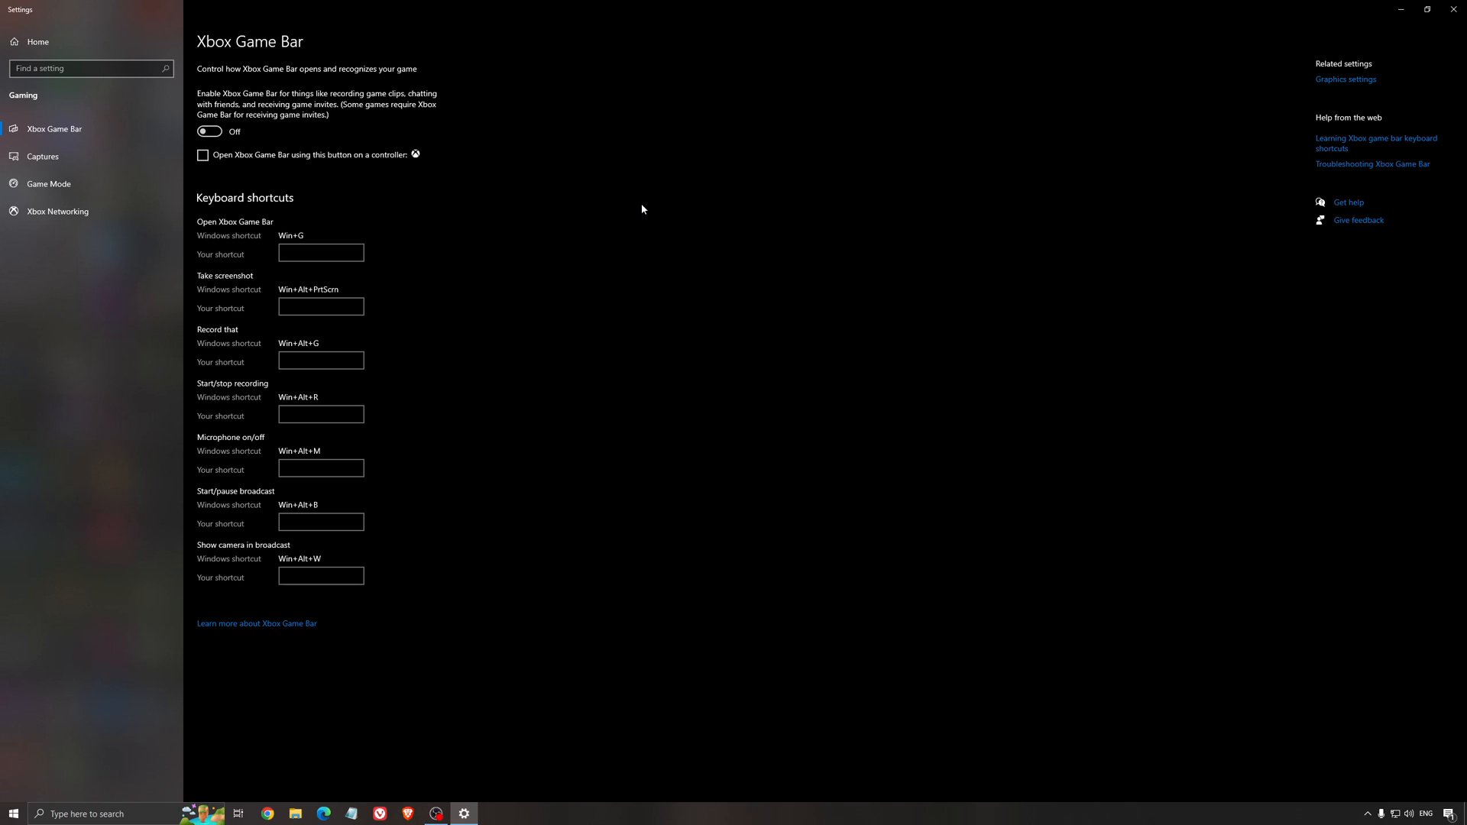
mouse_move(252, 97)
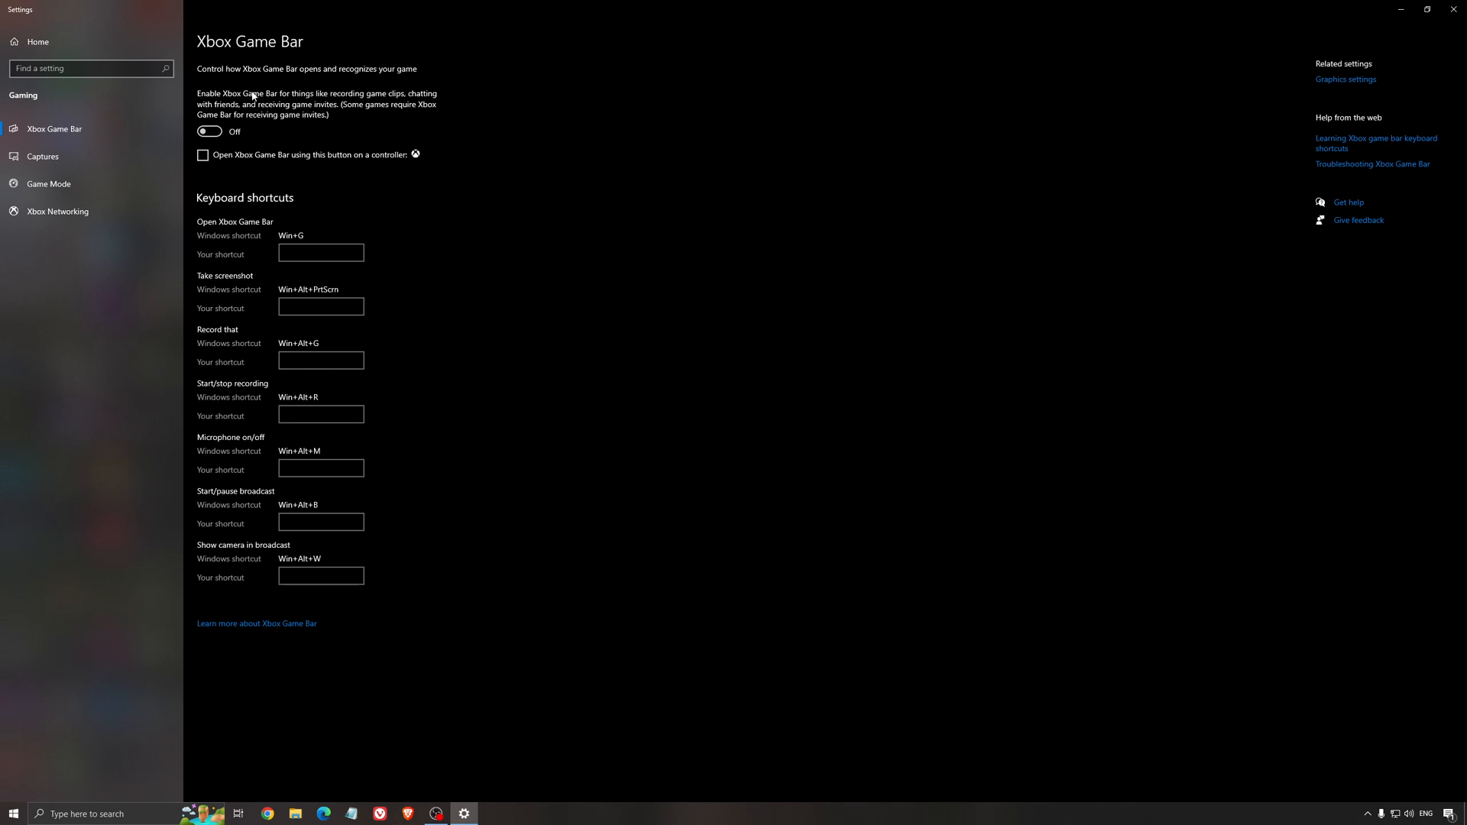
mouse_move(43, 155)
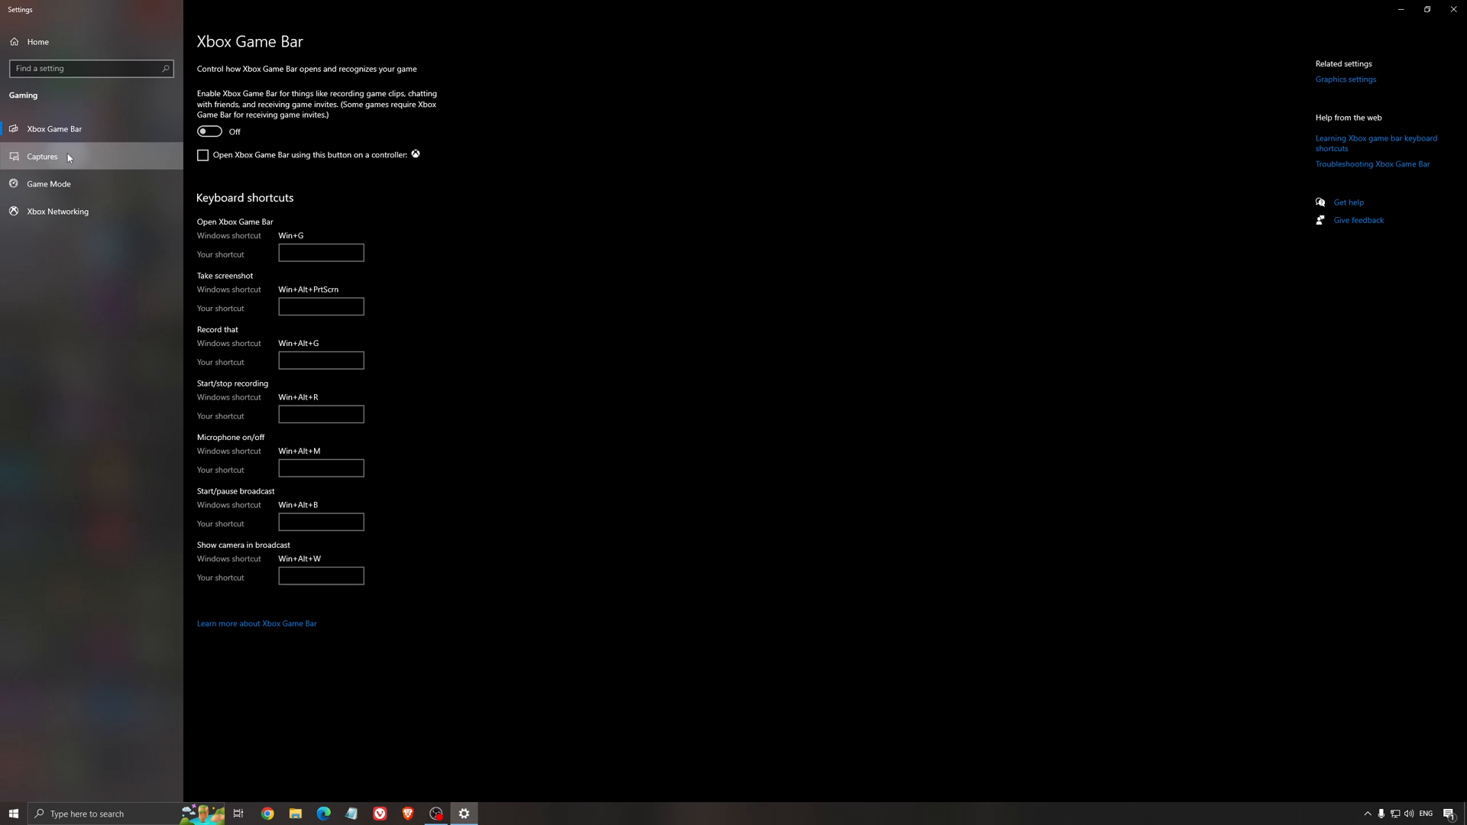
left_click(43, 156)
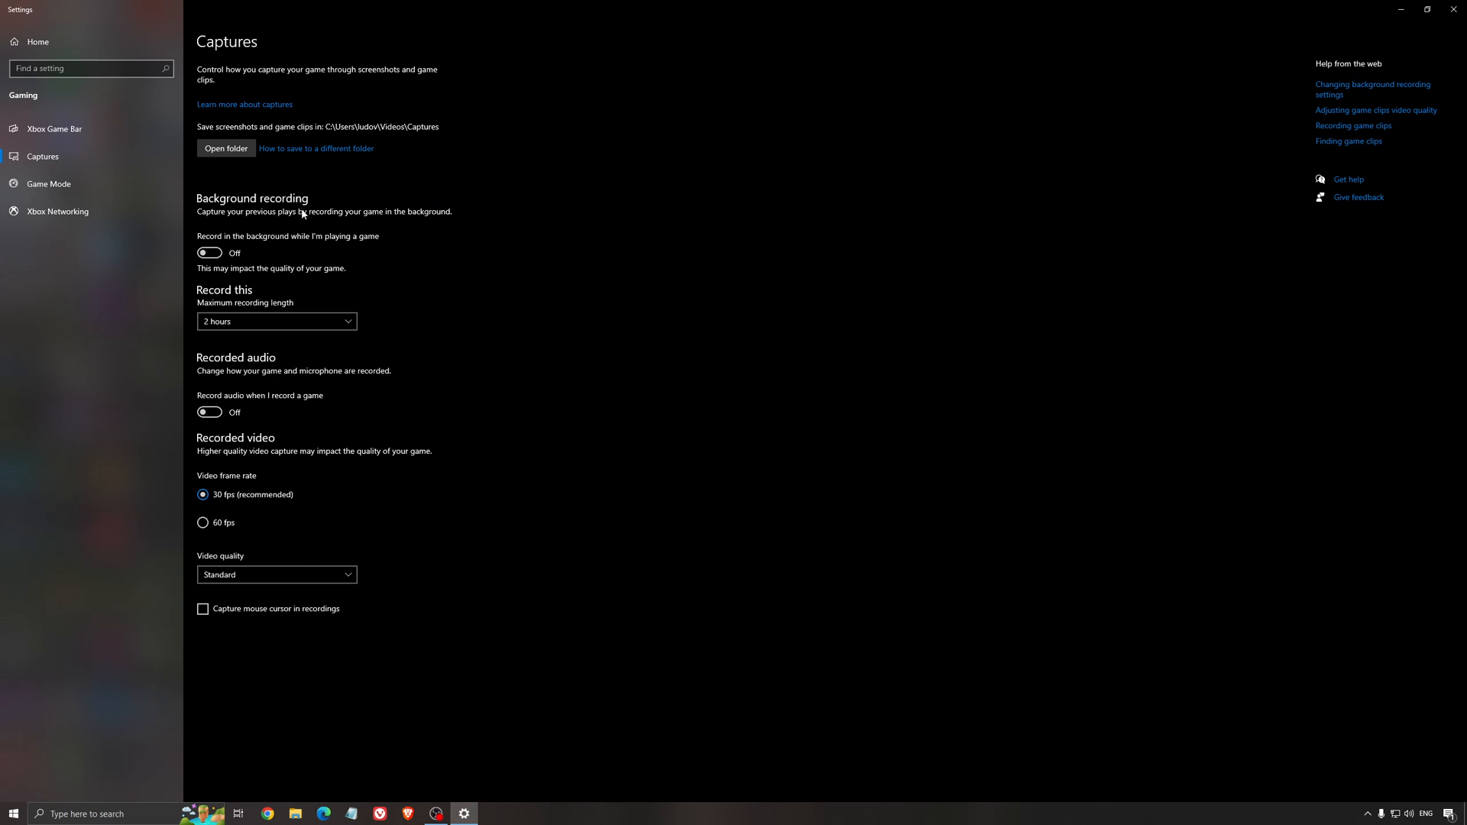
mouse_move(289, 342)
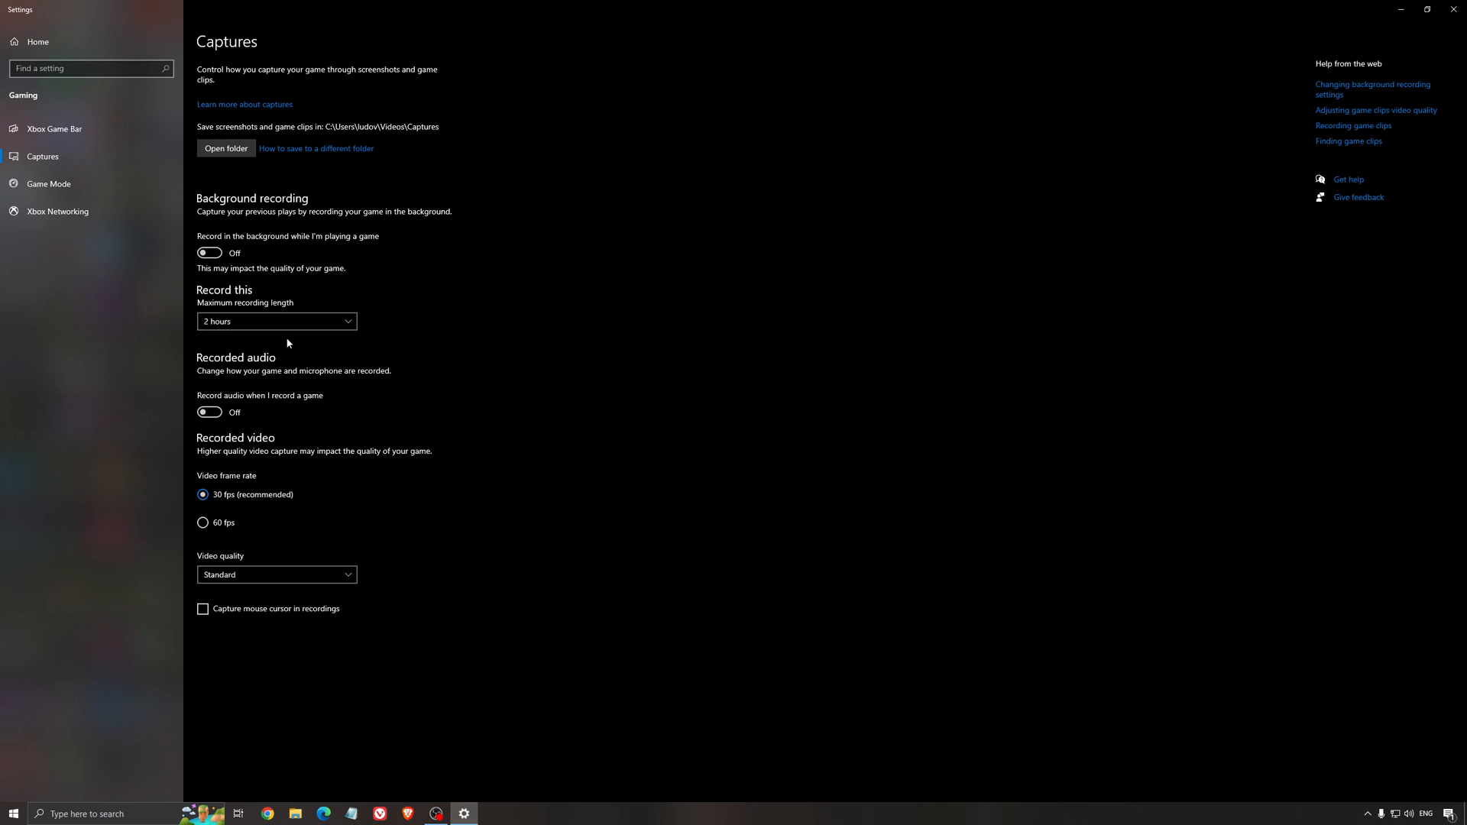
mouse_move(852, 304)
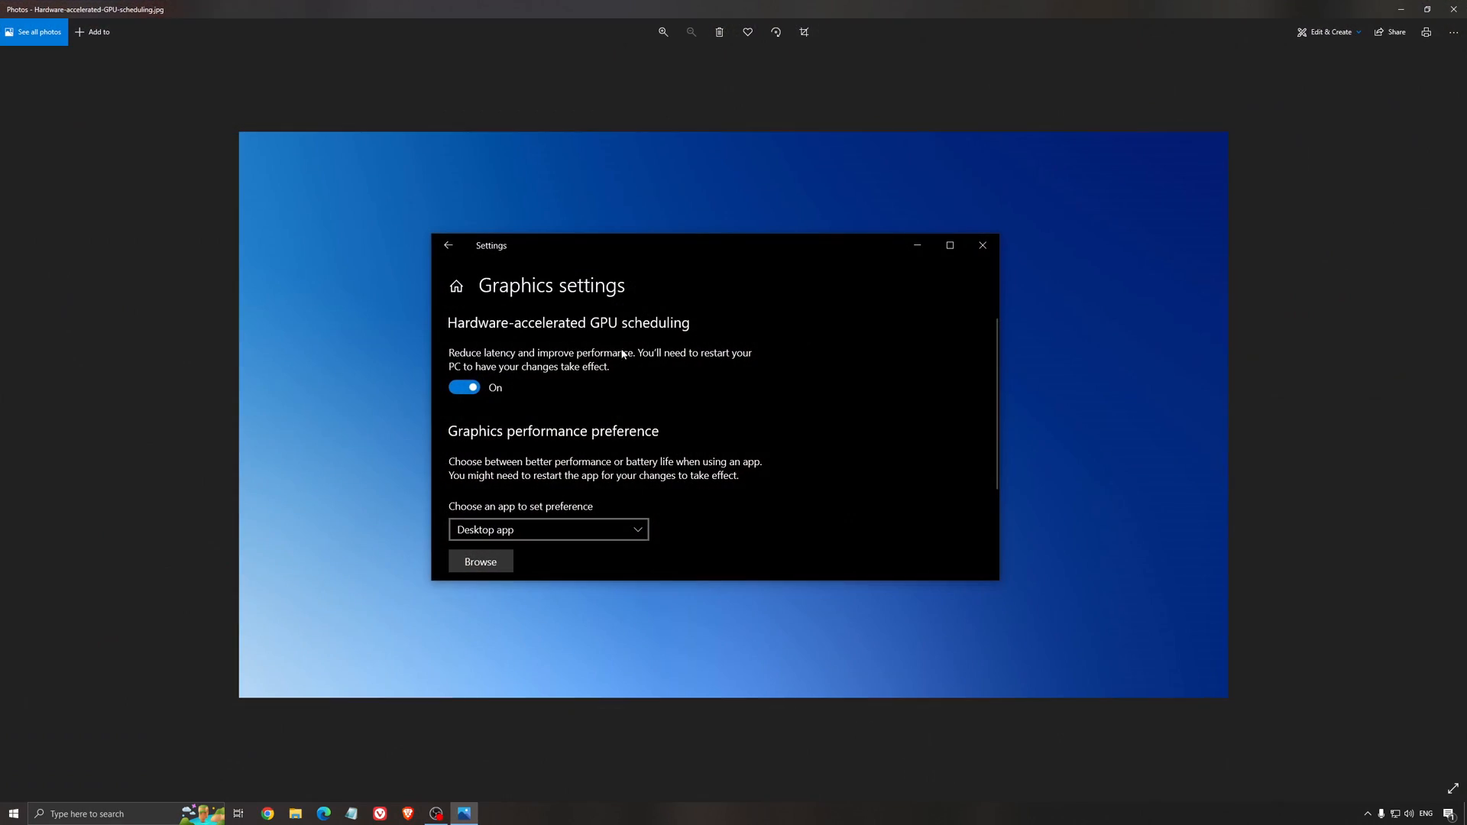
mouse_move(501, 288)
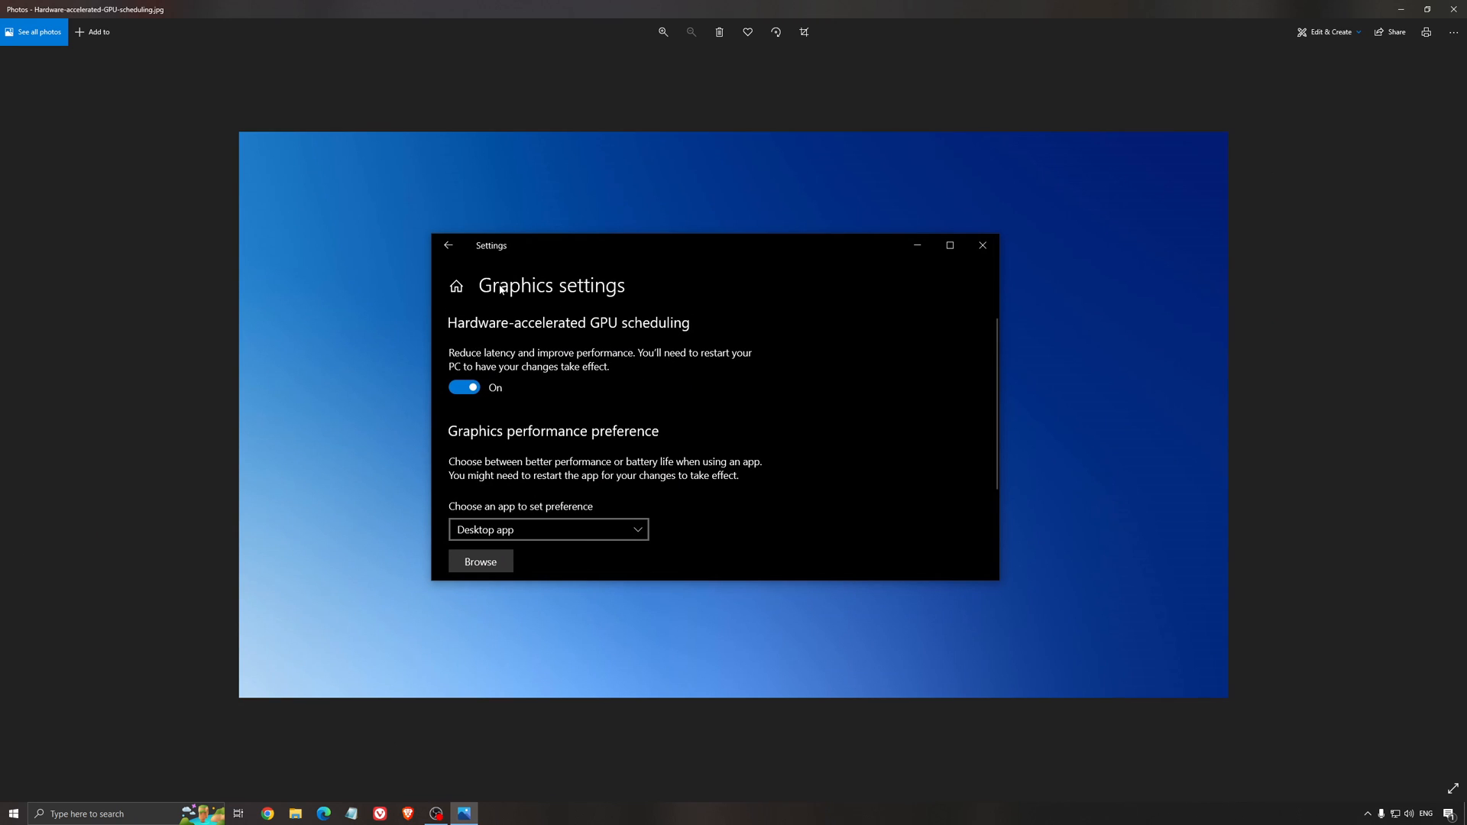
mouse_move(778, 394)
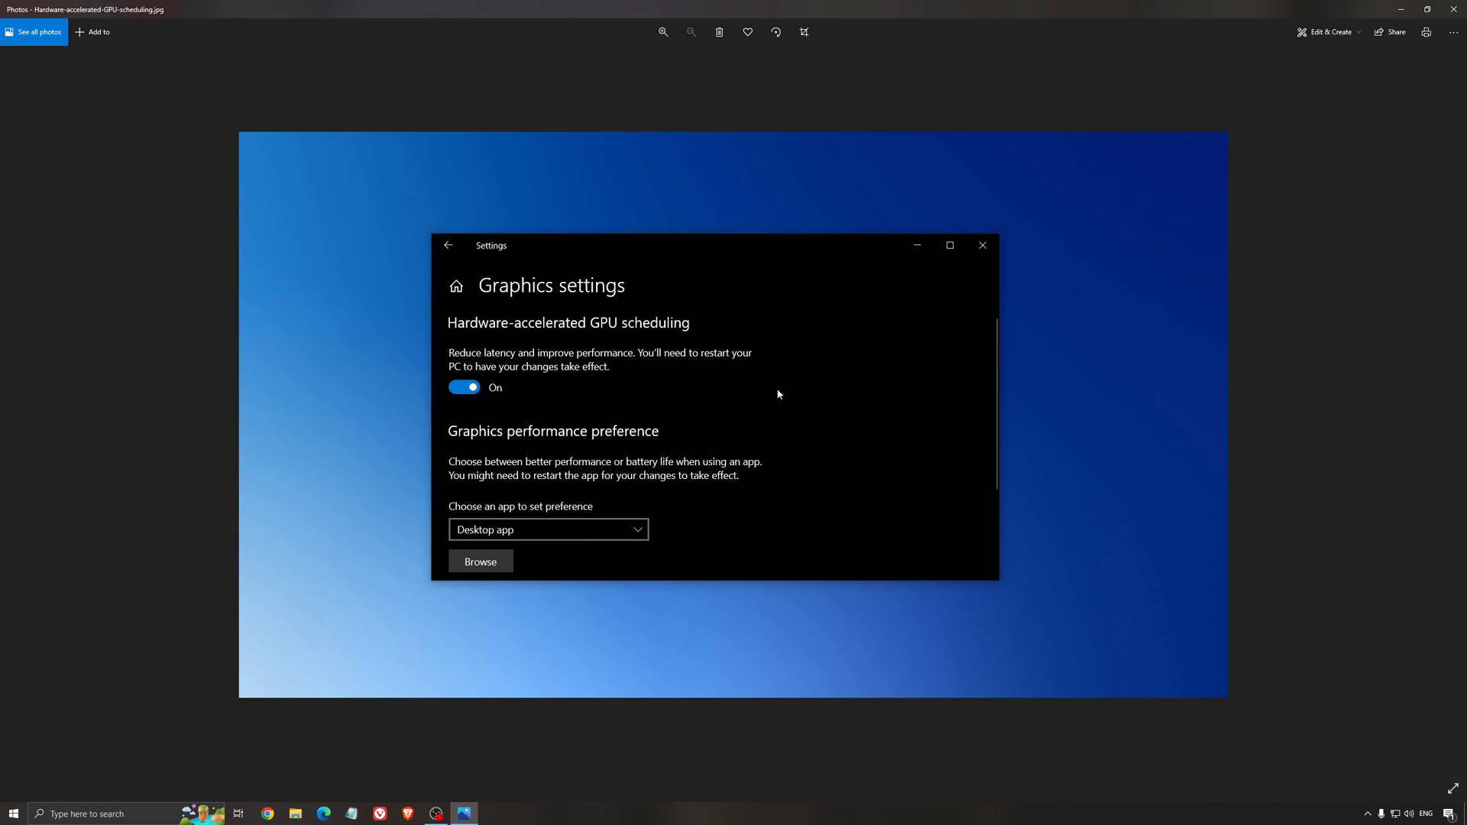
mouse_move(738, 426)
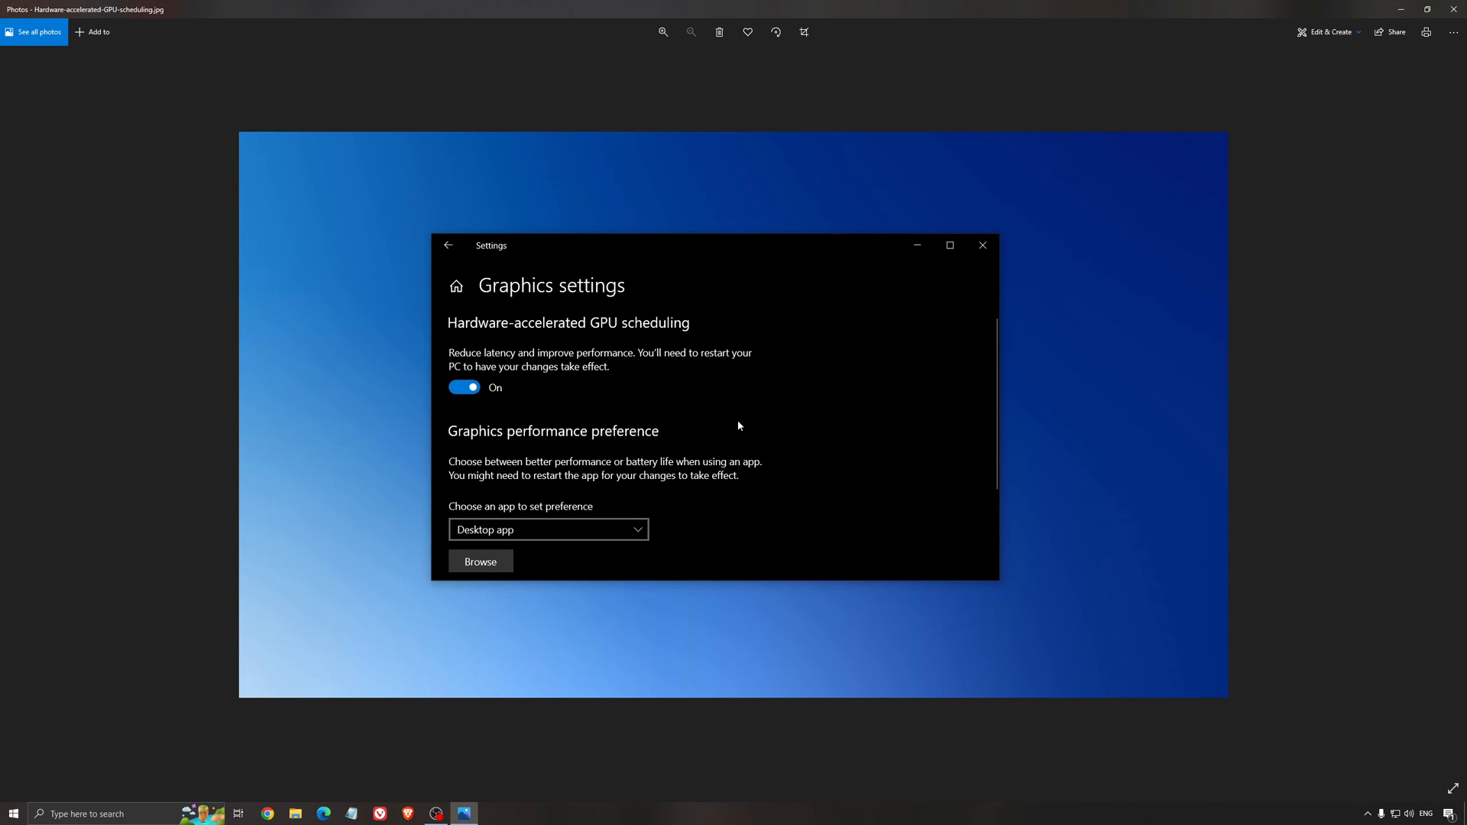
mouse_move(807, 457)
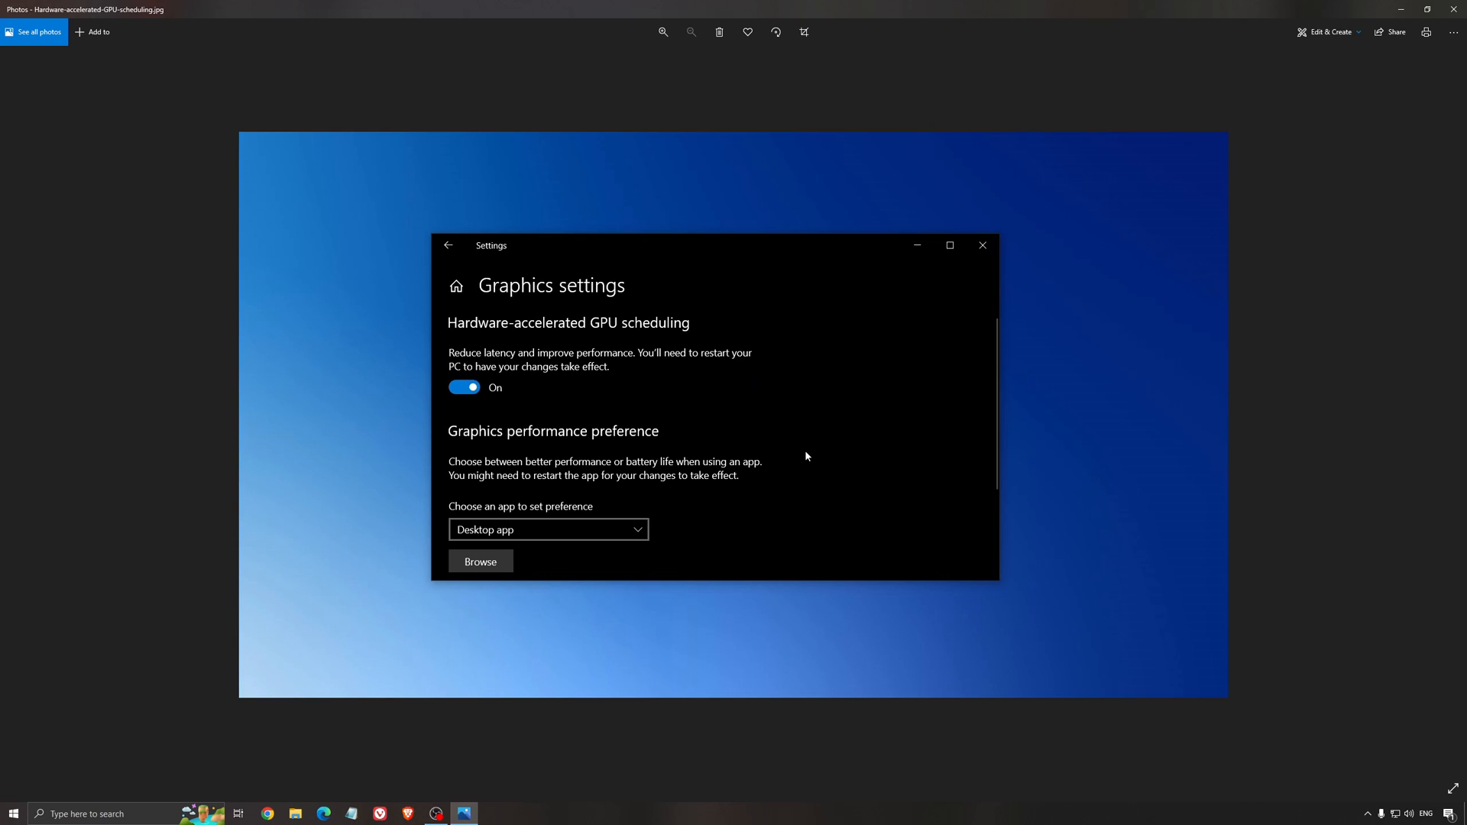
mouse_move(795, 453)
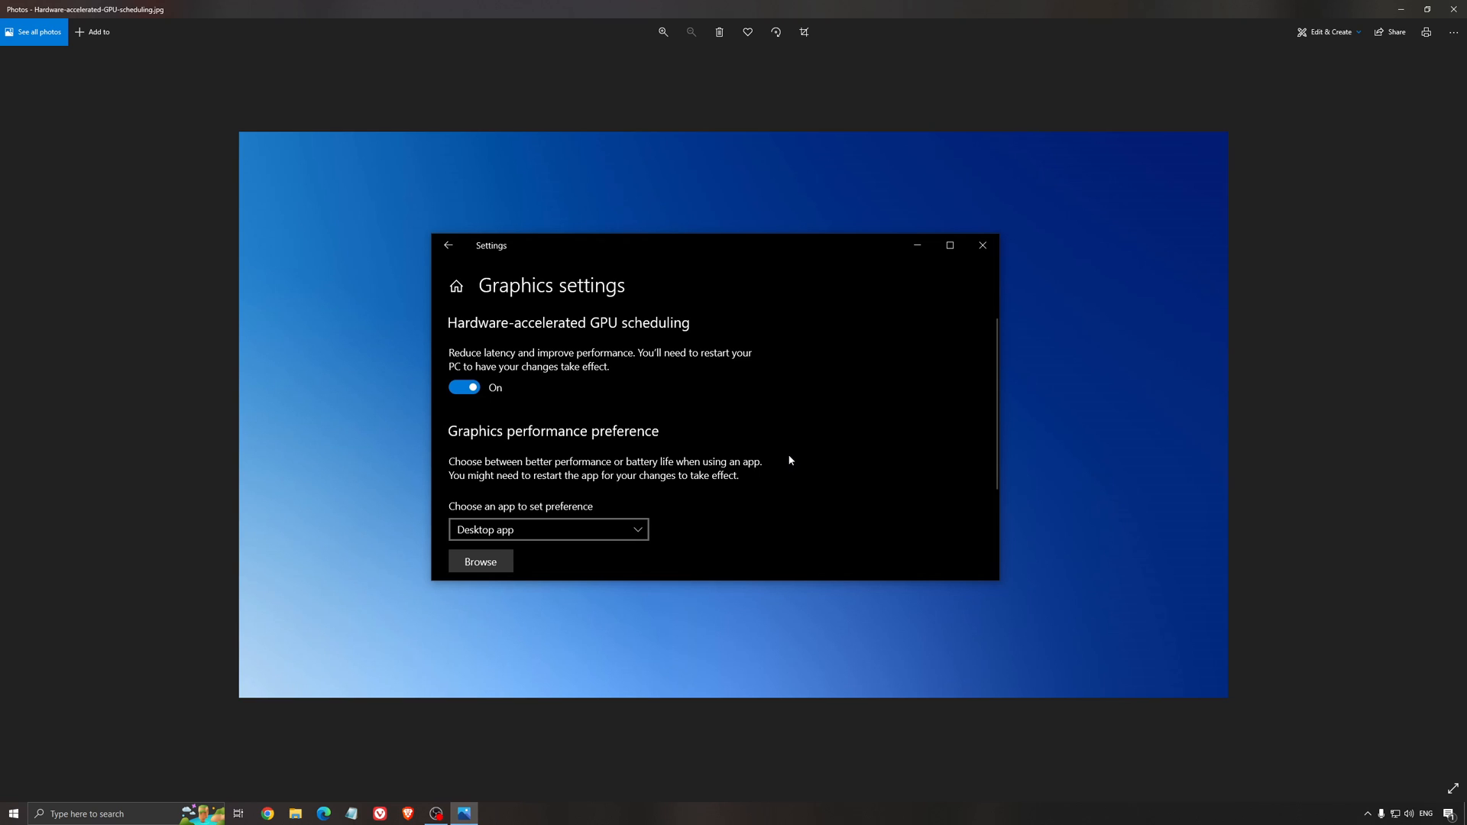
mouse_move(663, 303)
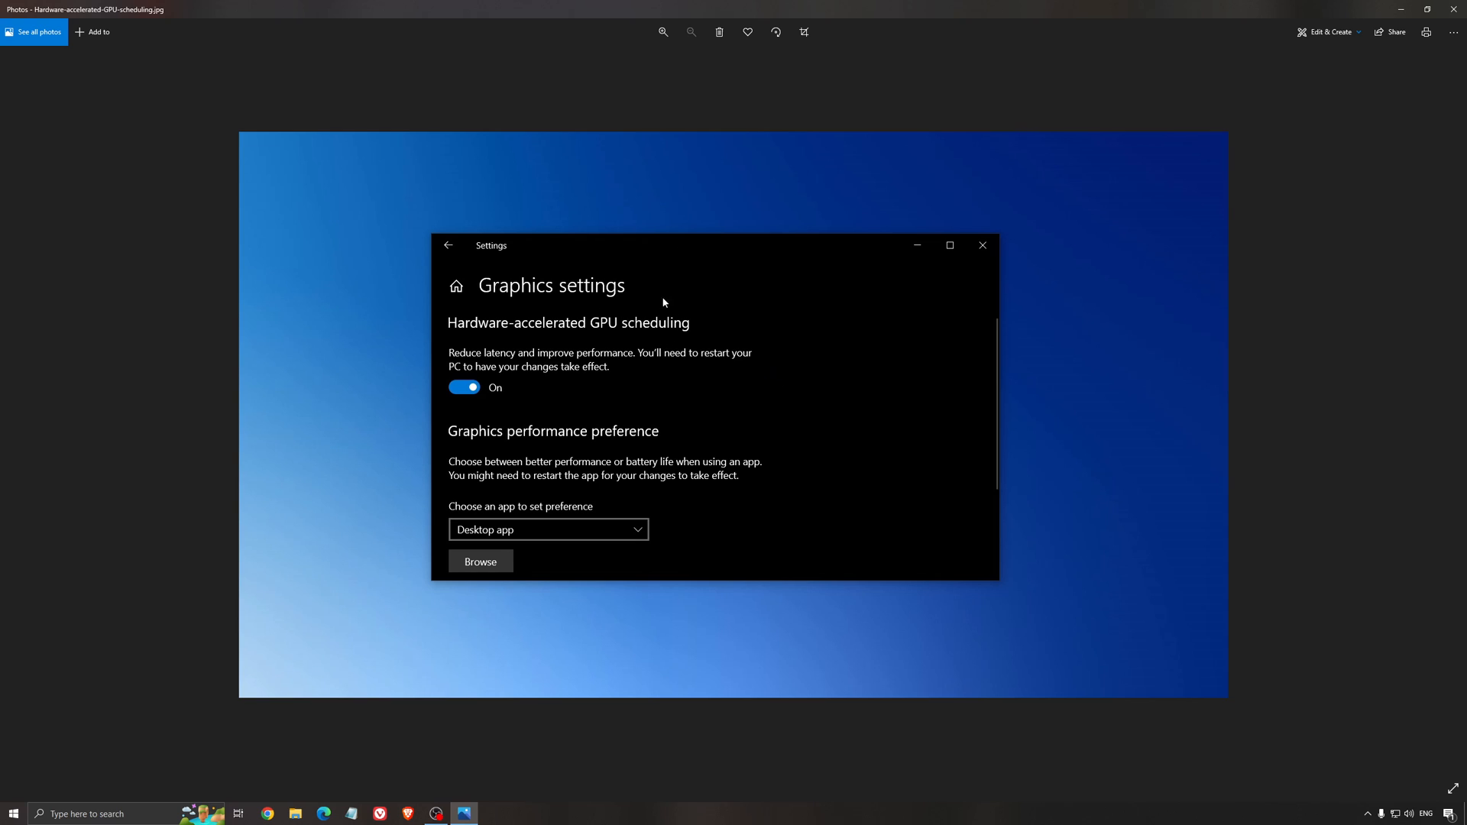
mouse_move(1453, 9)
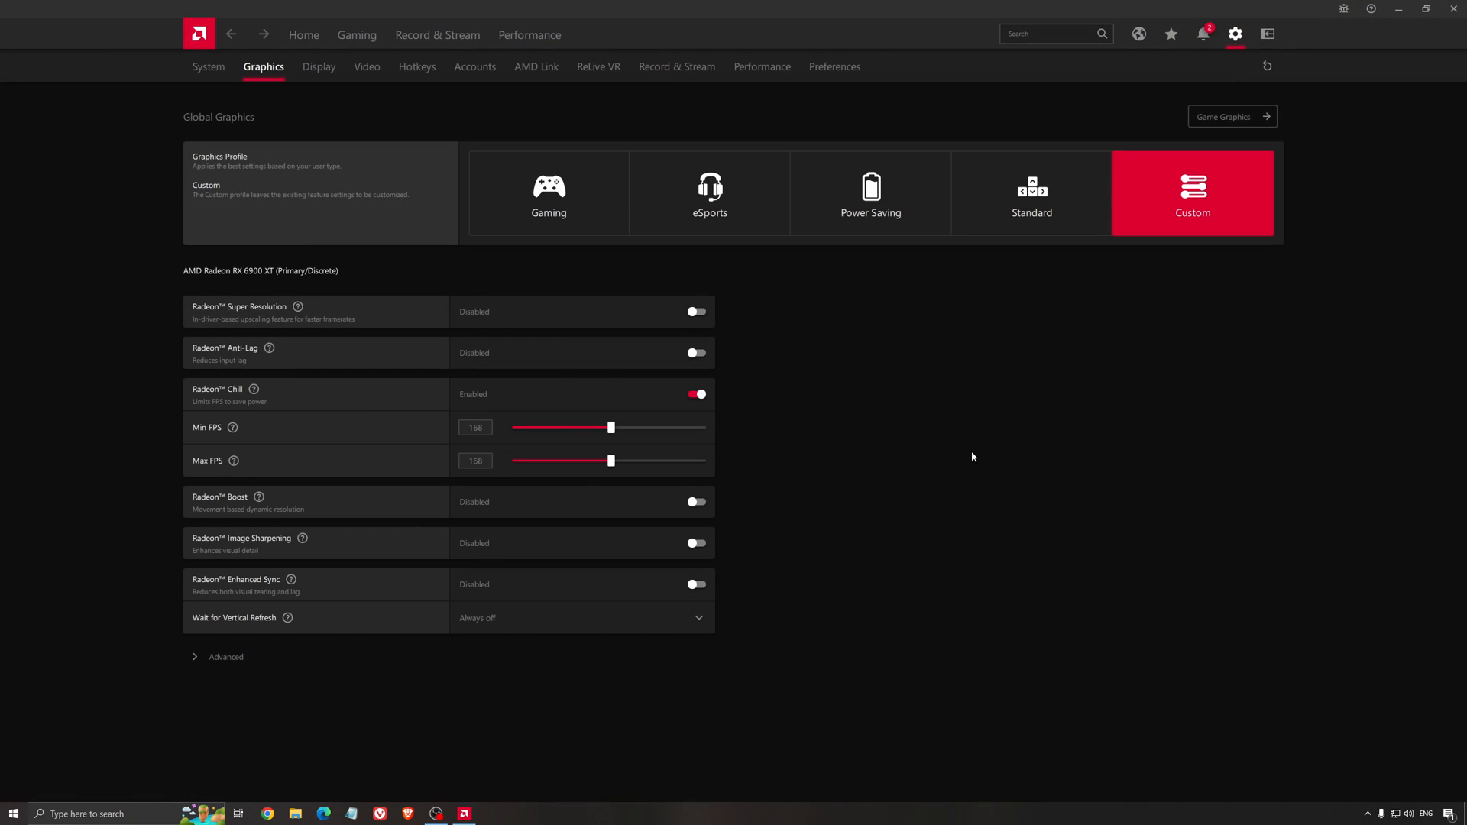
- Check driver 22.5.2 is up to date on Home, then view the Gaming tab's installed games list
left_click(303, 35)
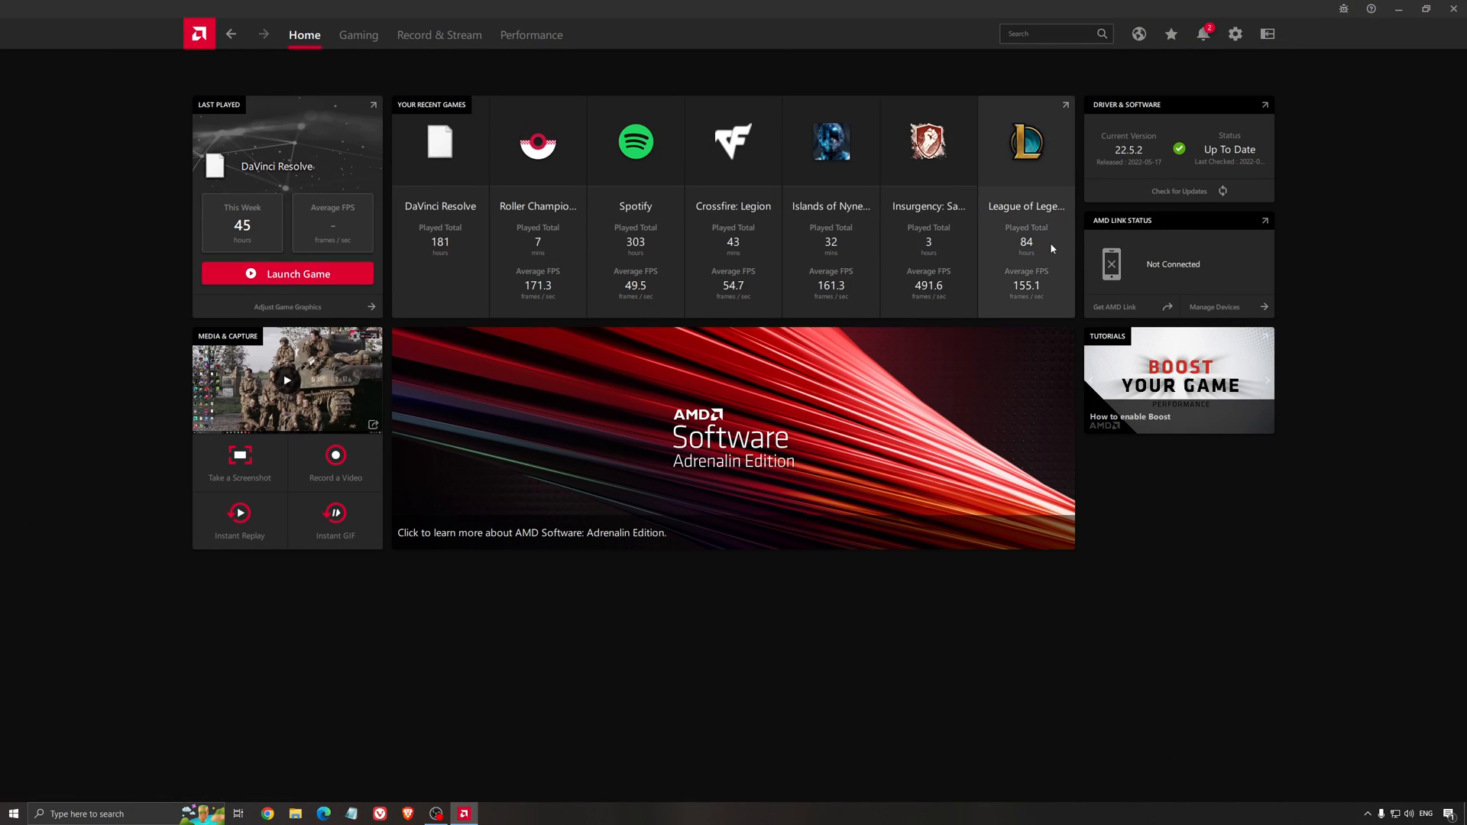
mouse_move(1026, 174)
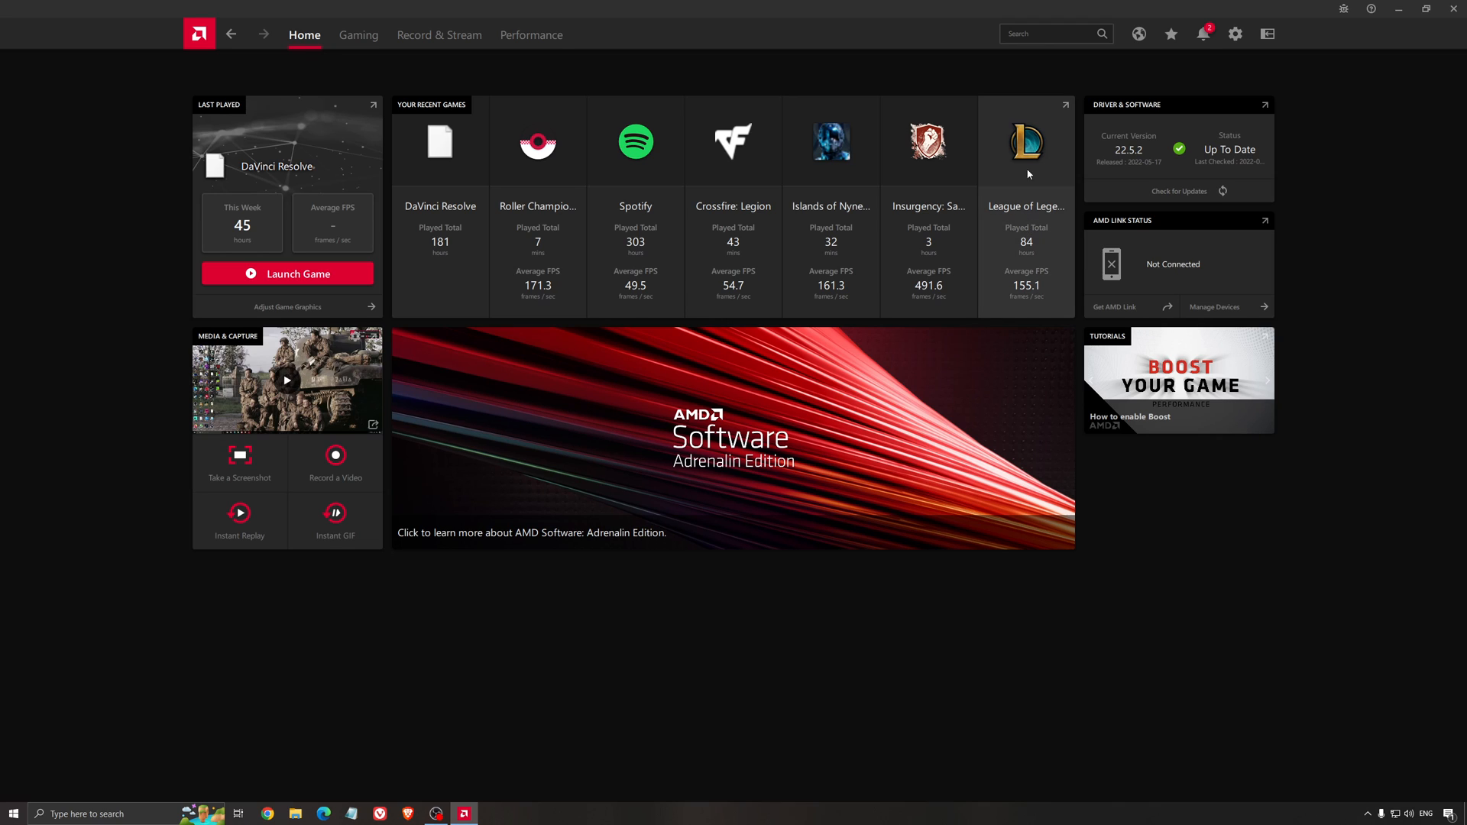
mouse_move(1143, 156)
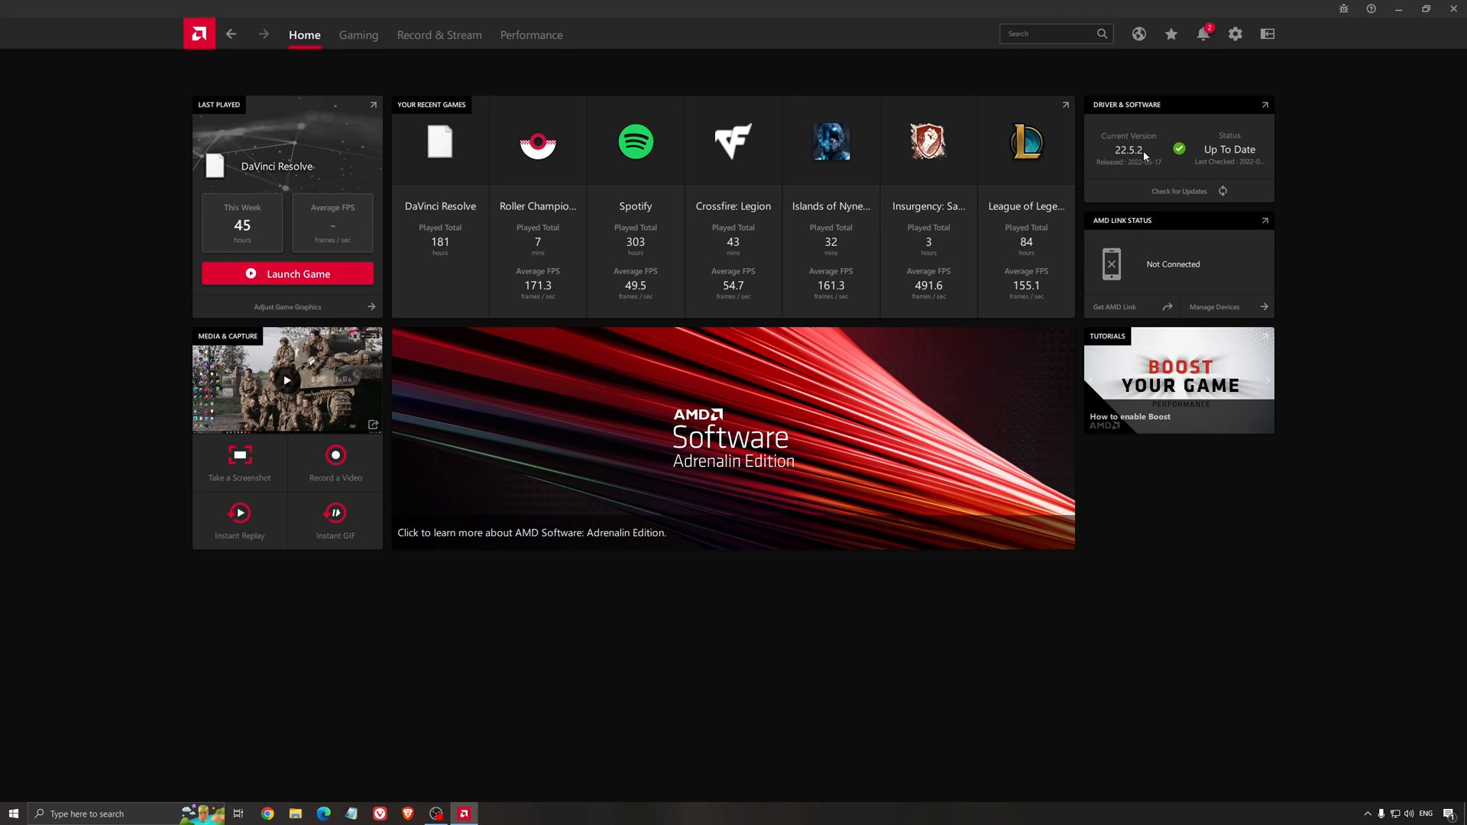
left_click(1178, 191)
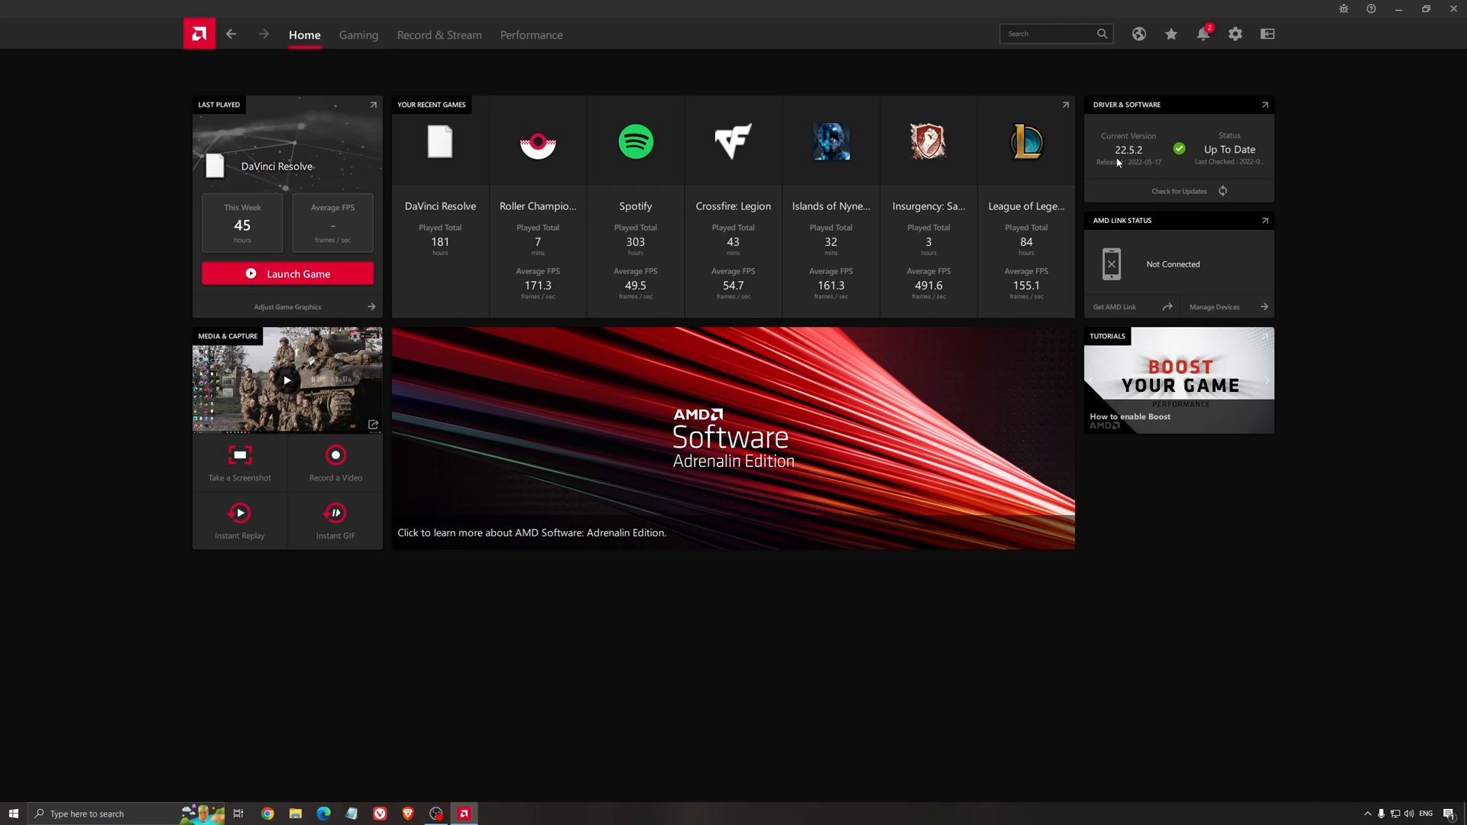
mouse_move(1129, 155)
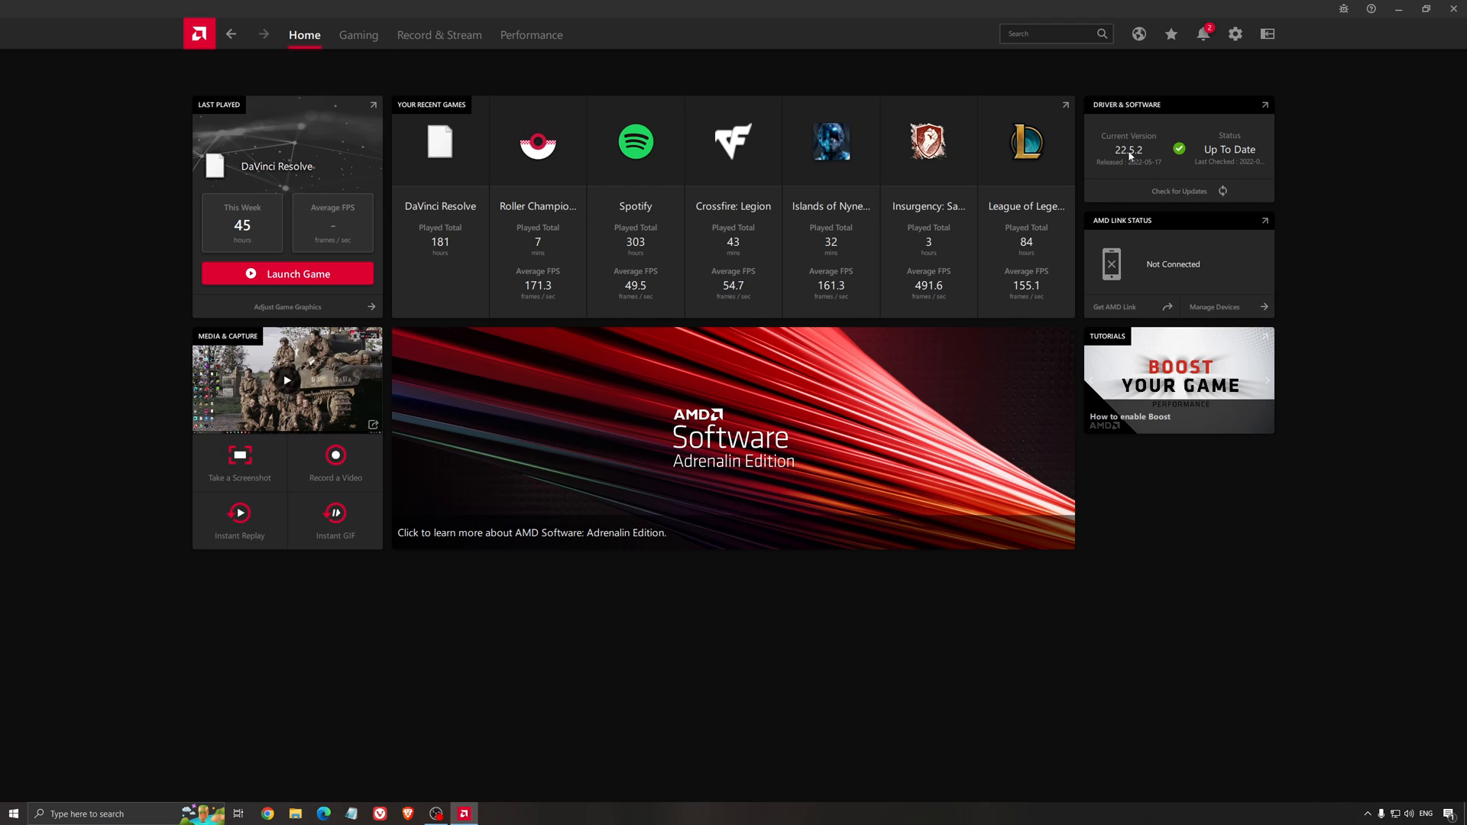
left_click(358, 35)
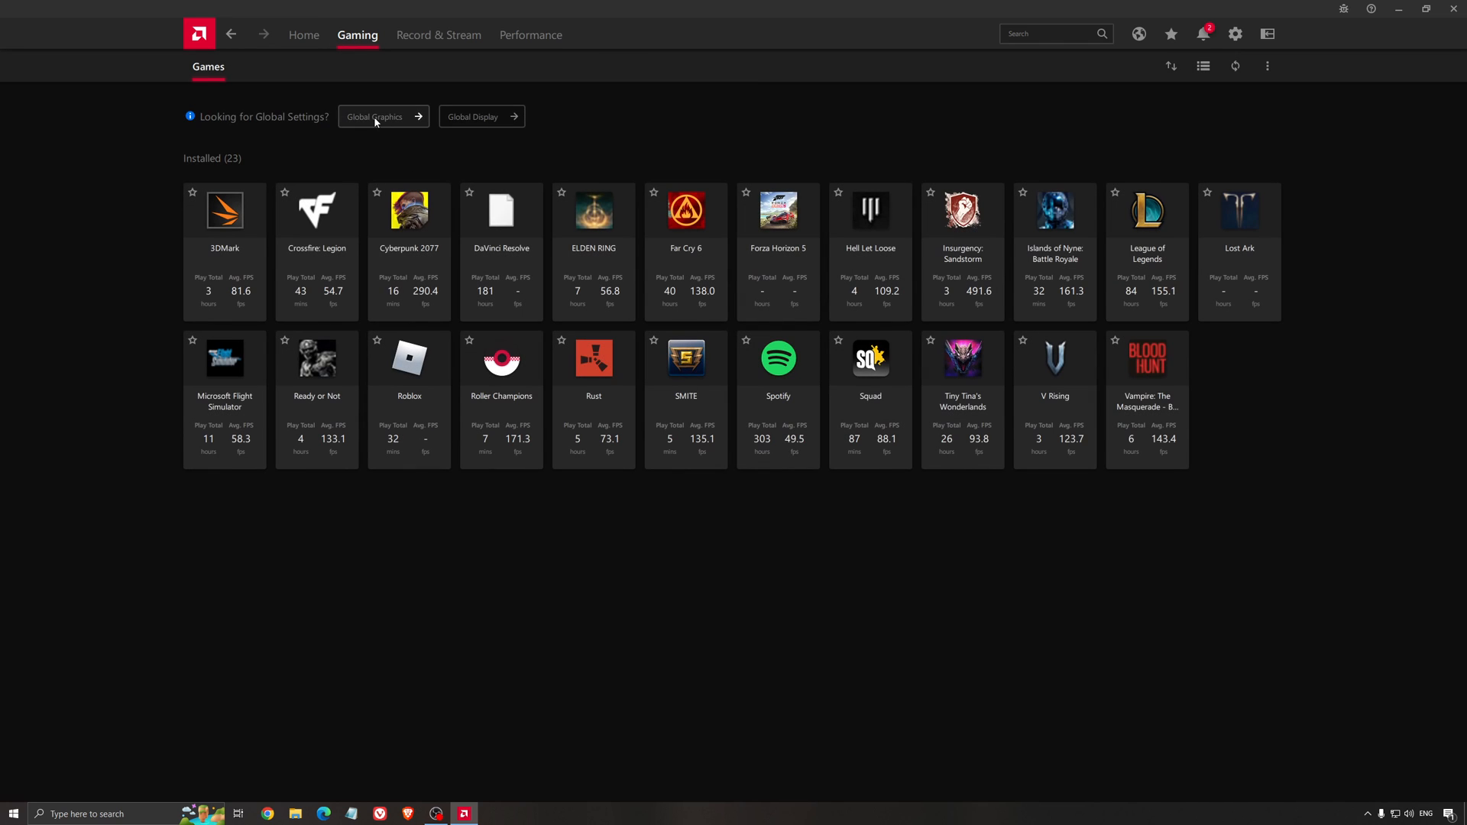
left_click(378, 116)
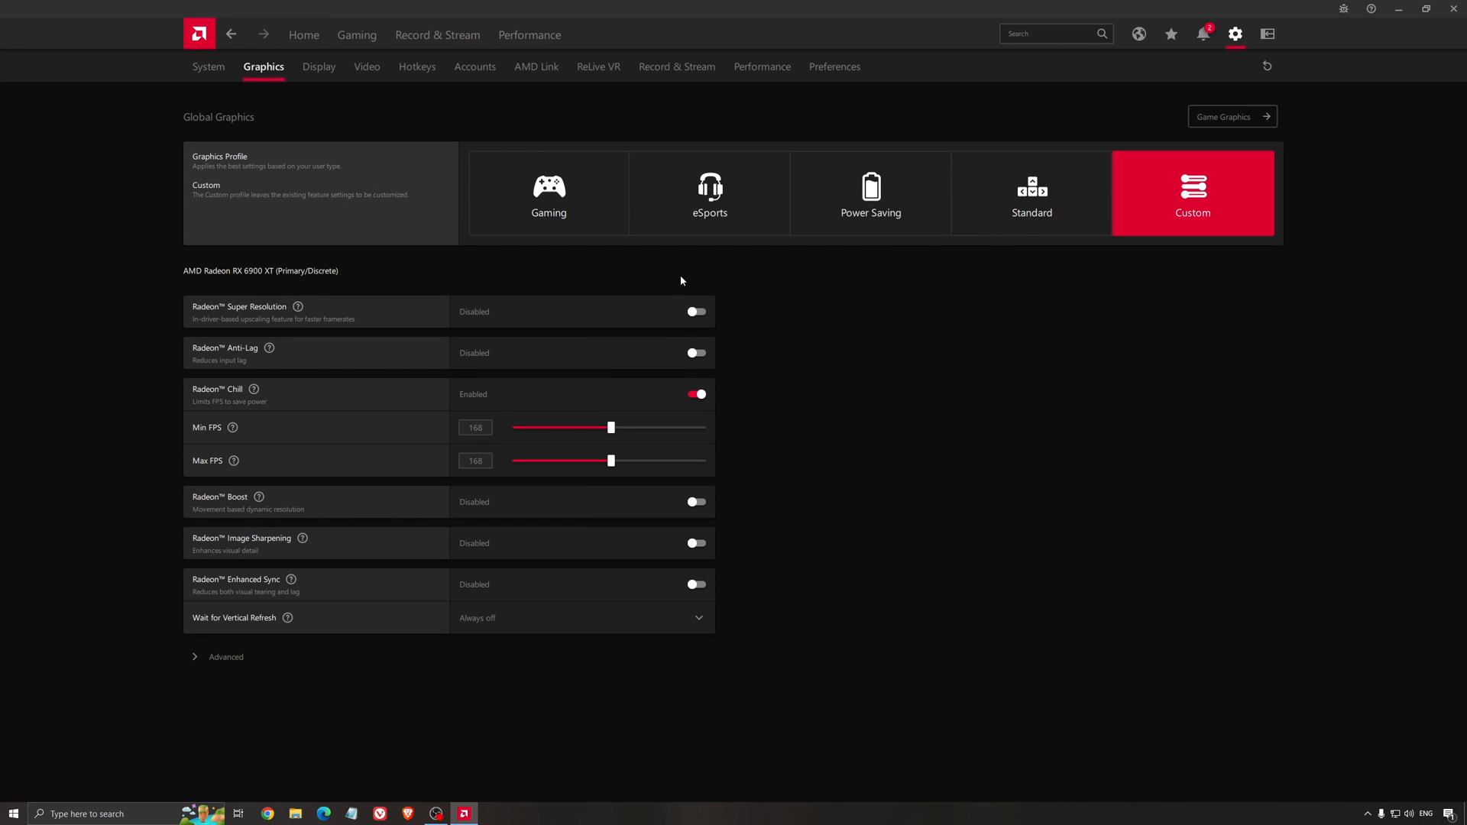
mouse_move(330, 266)
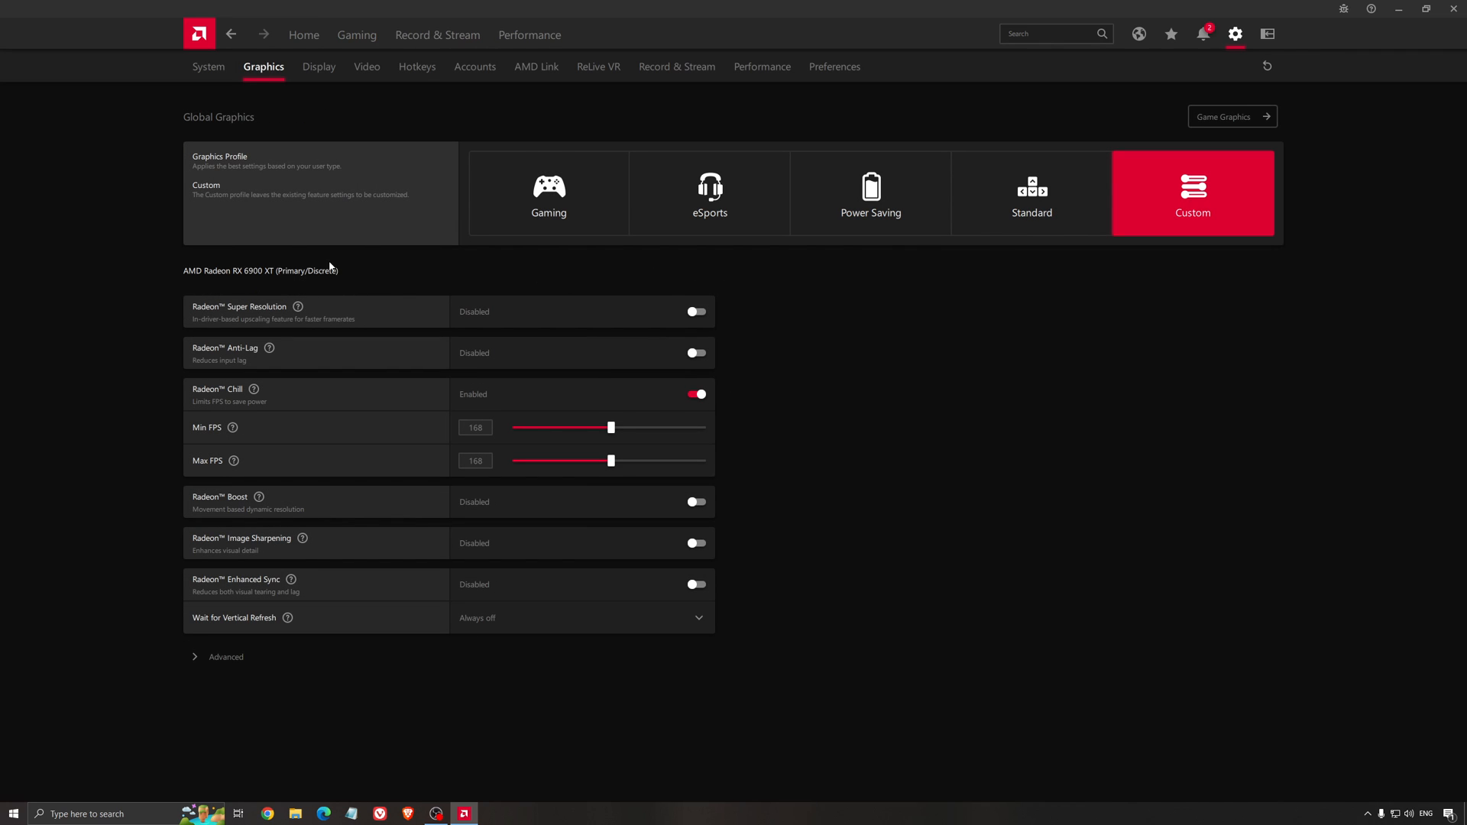
mouse_move(406, 219)
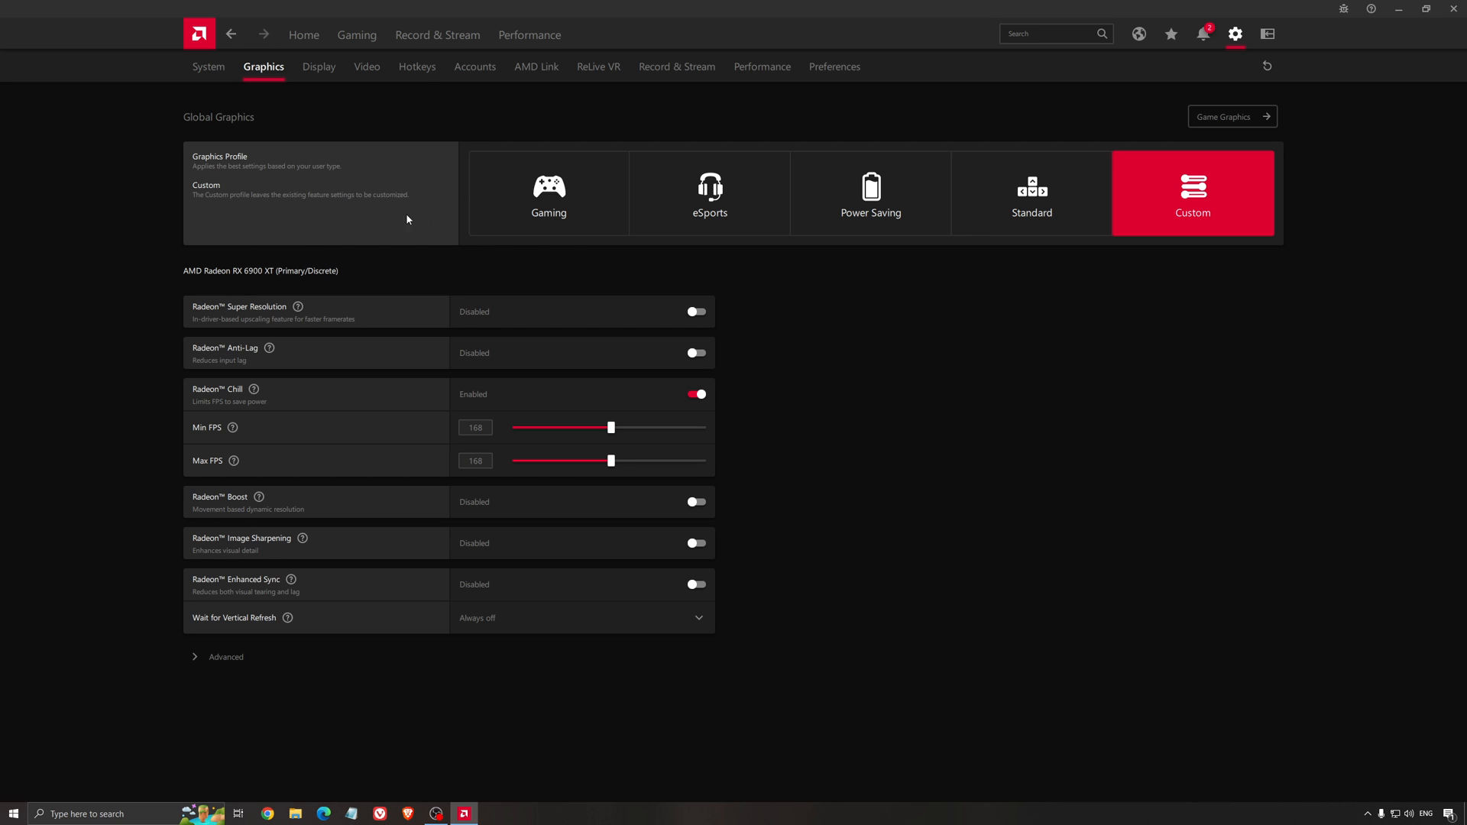
mouse_move(244, 314)
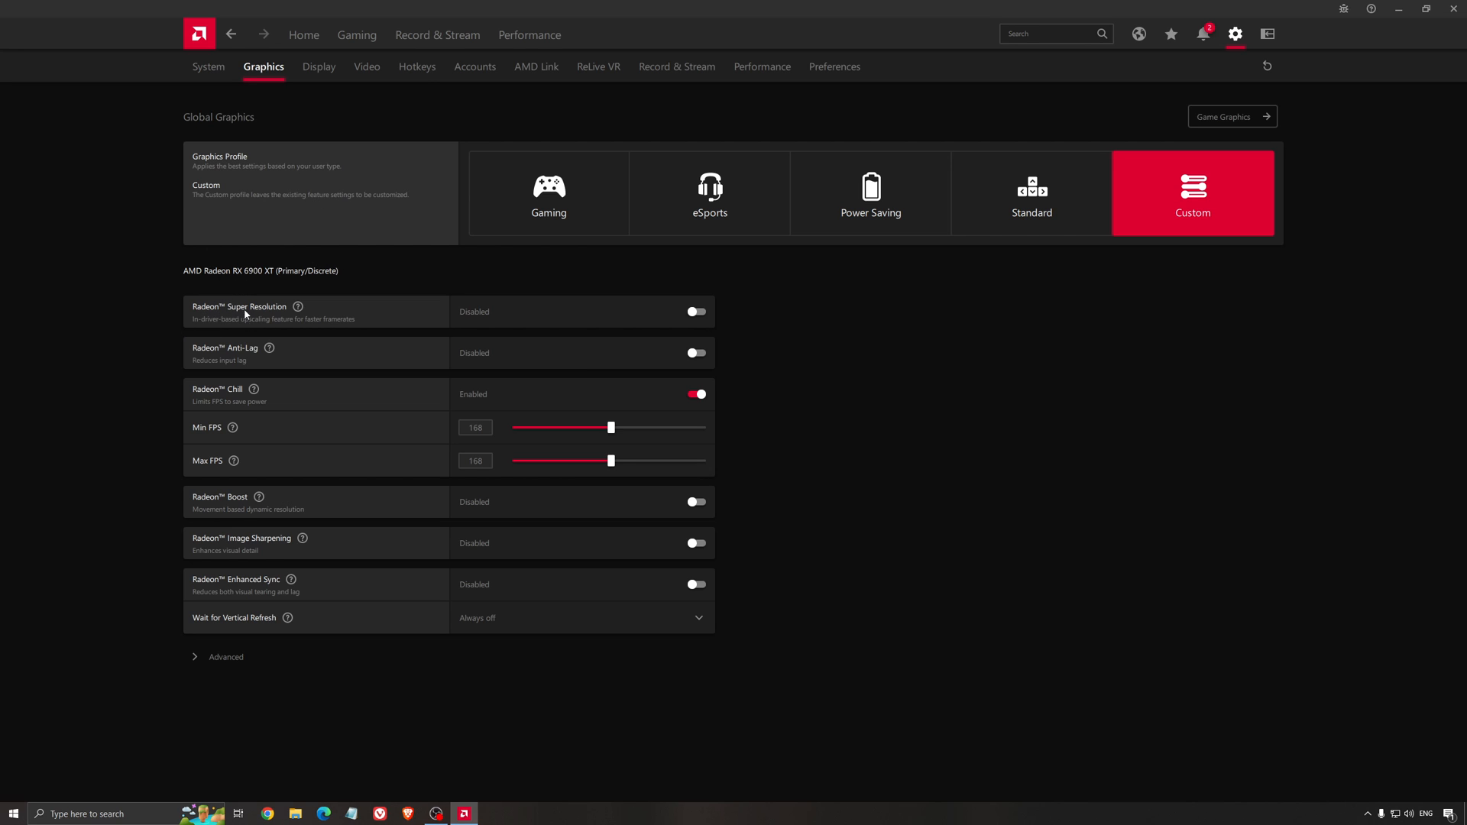
mouse_move(415, 289)
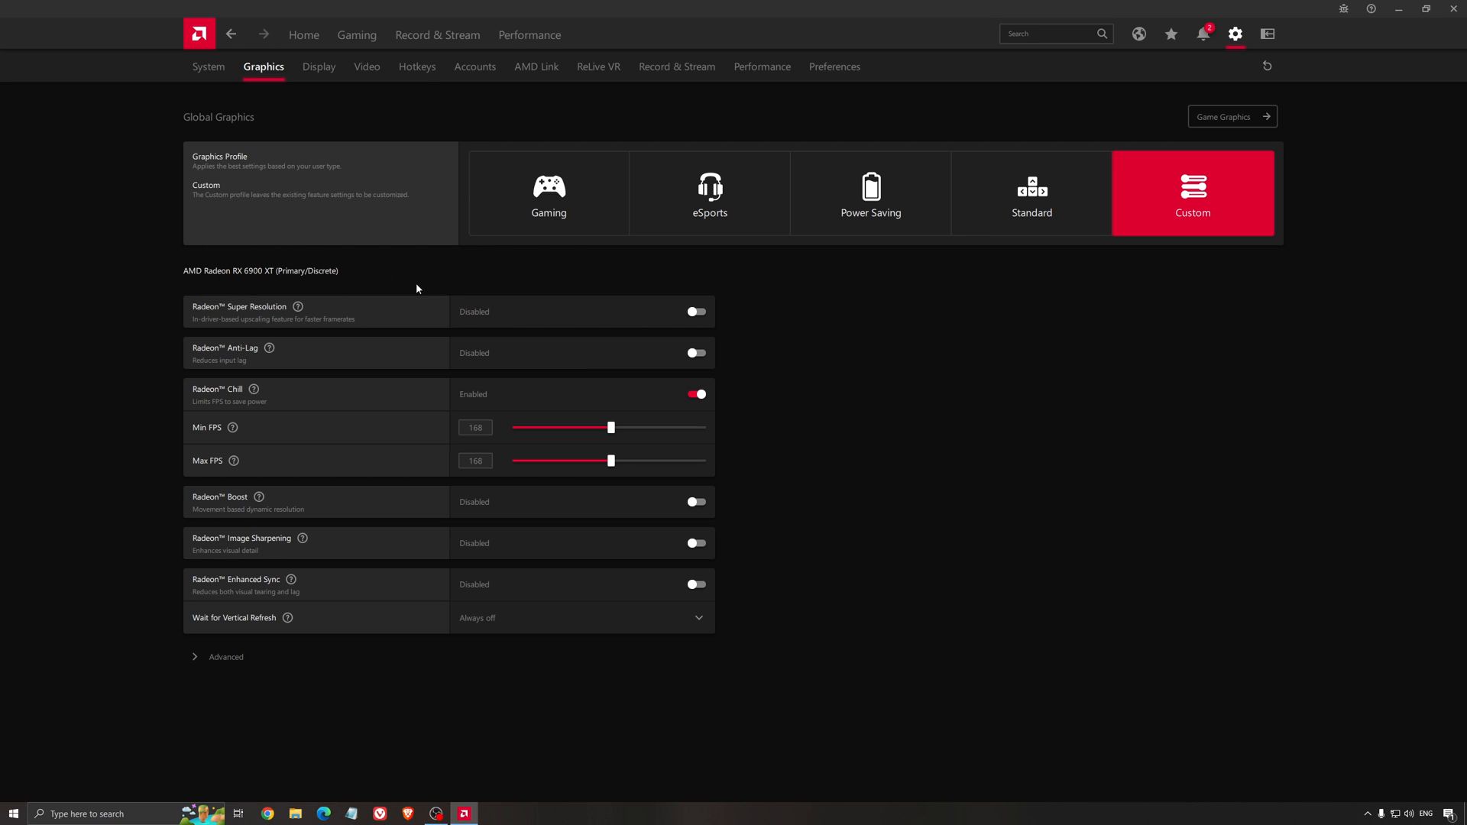
mouse_move(403, 292)
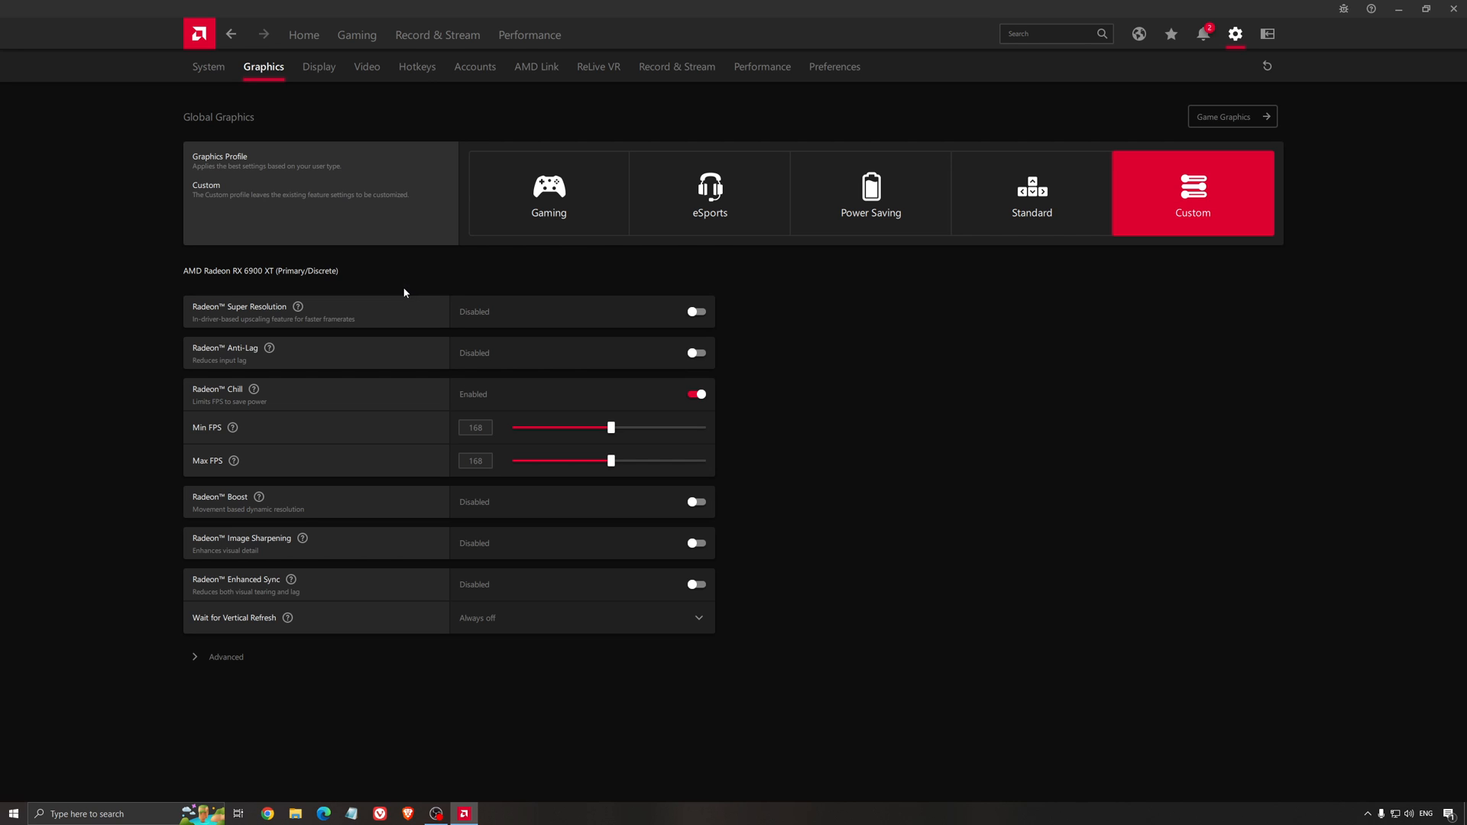
mouse_move(414, 343)
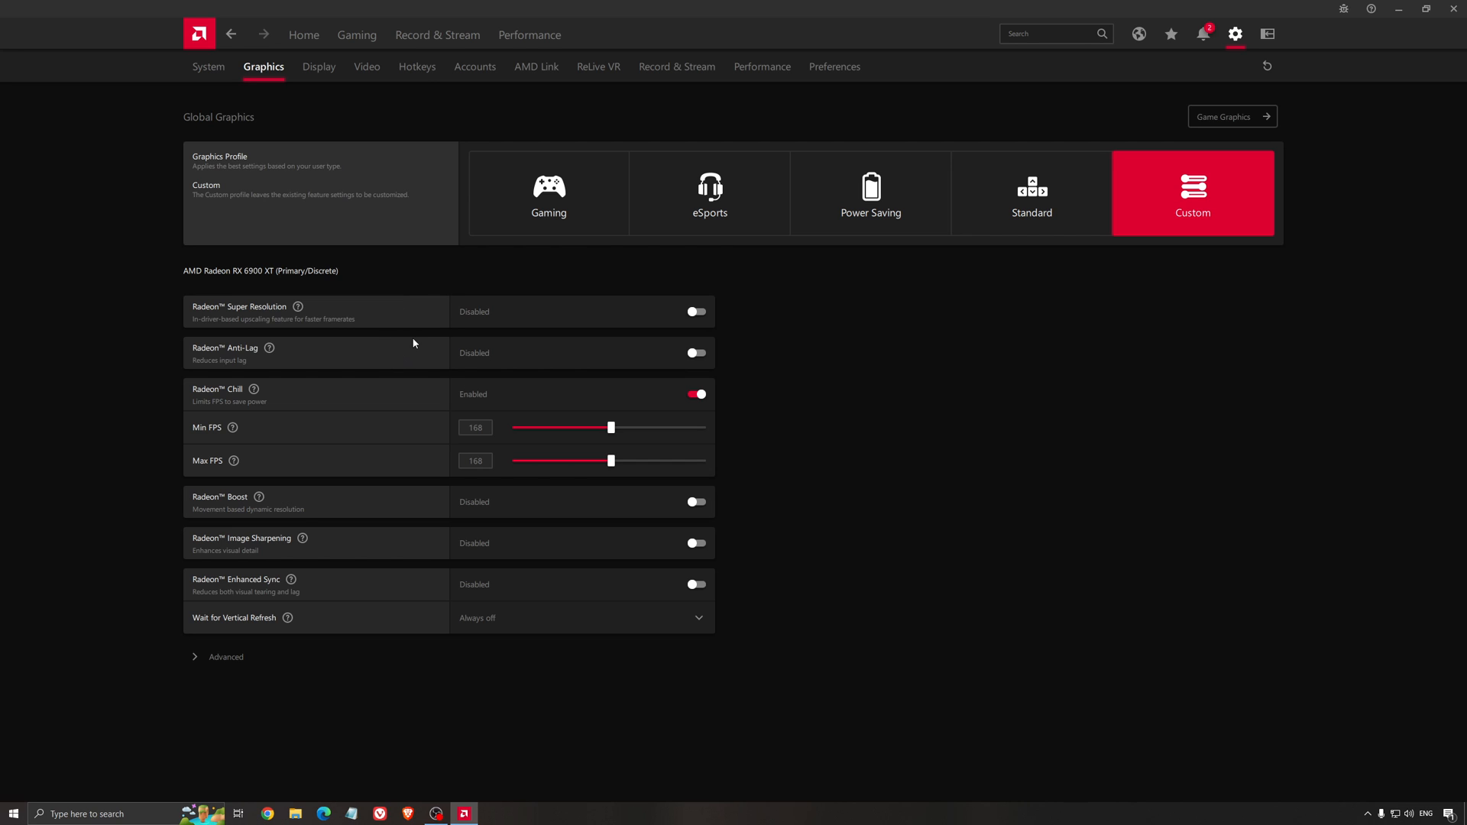
mouse_move(386, 249)
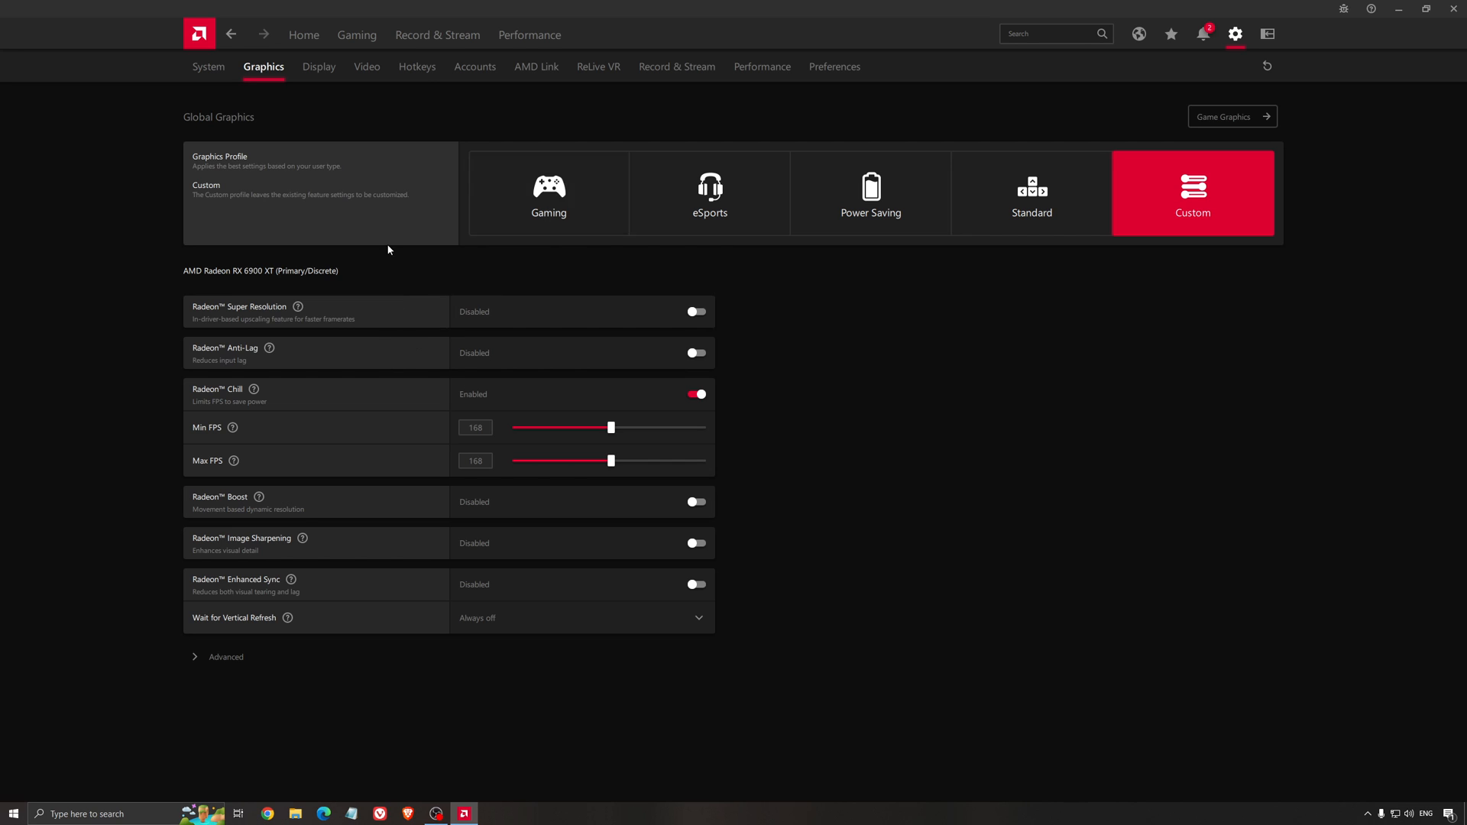
mouse_move(281, 316)
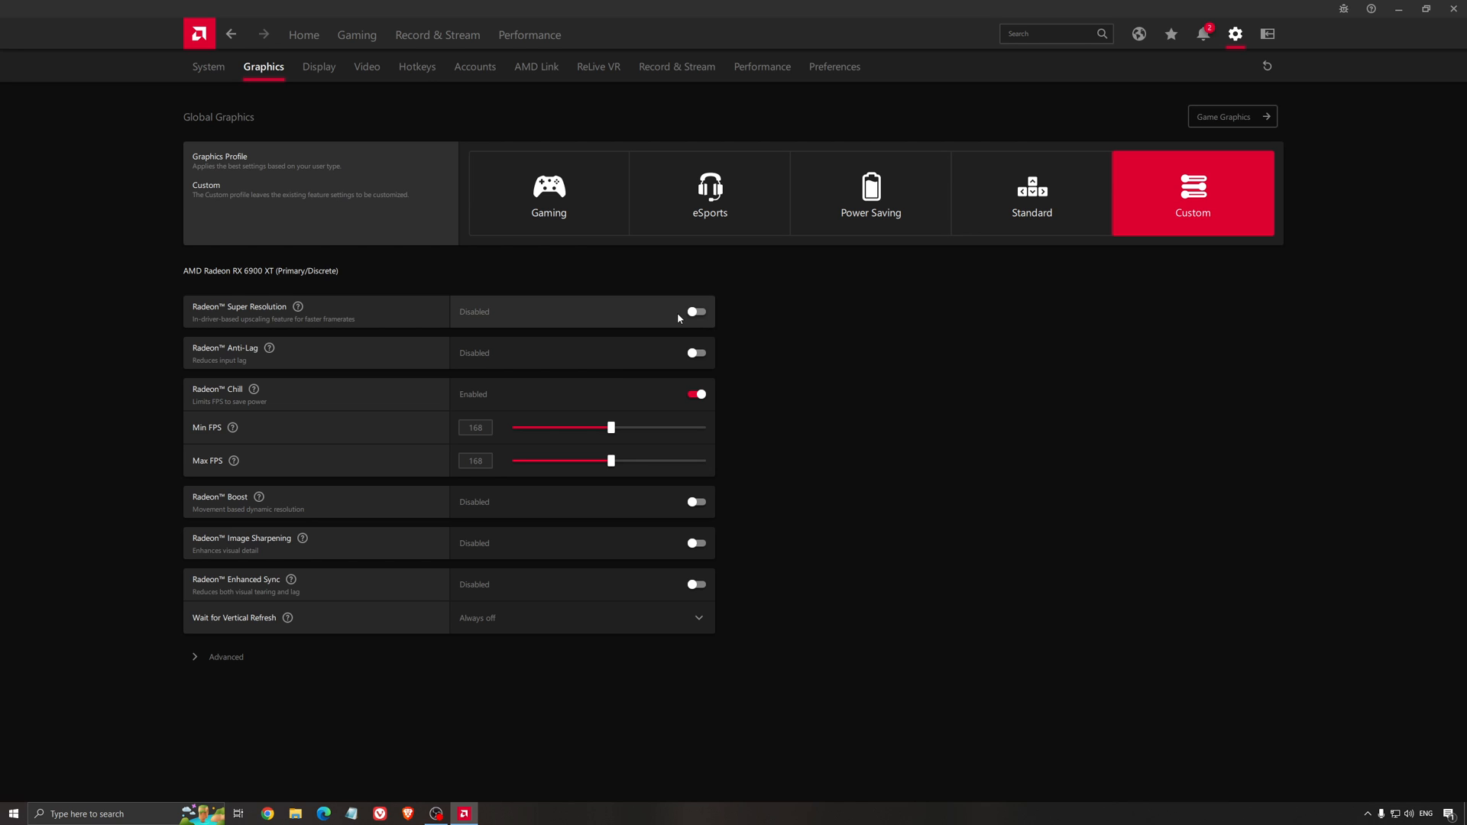
mouse_move(667, 320)
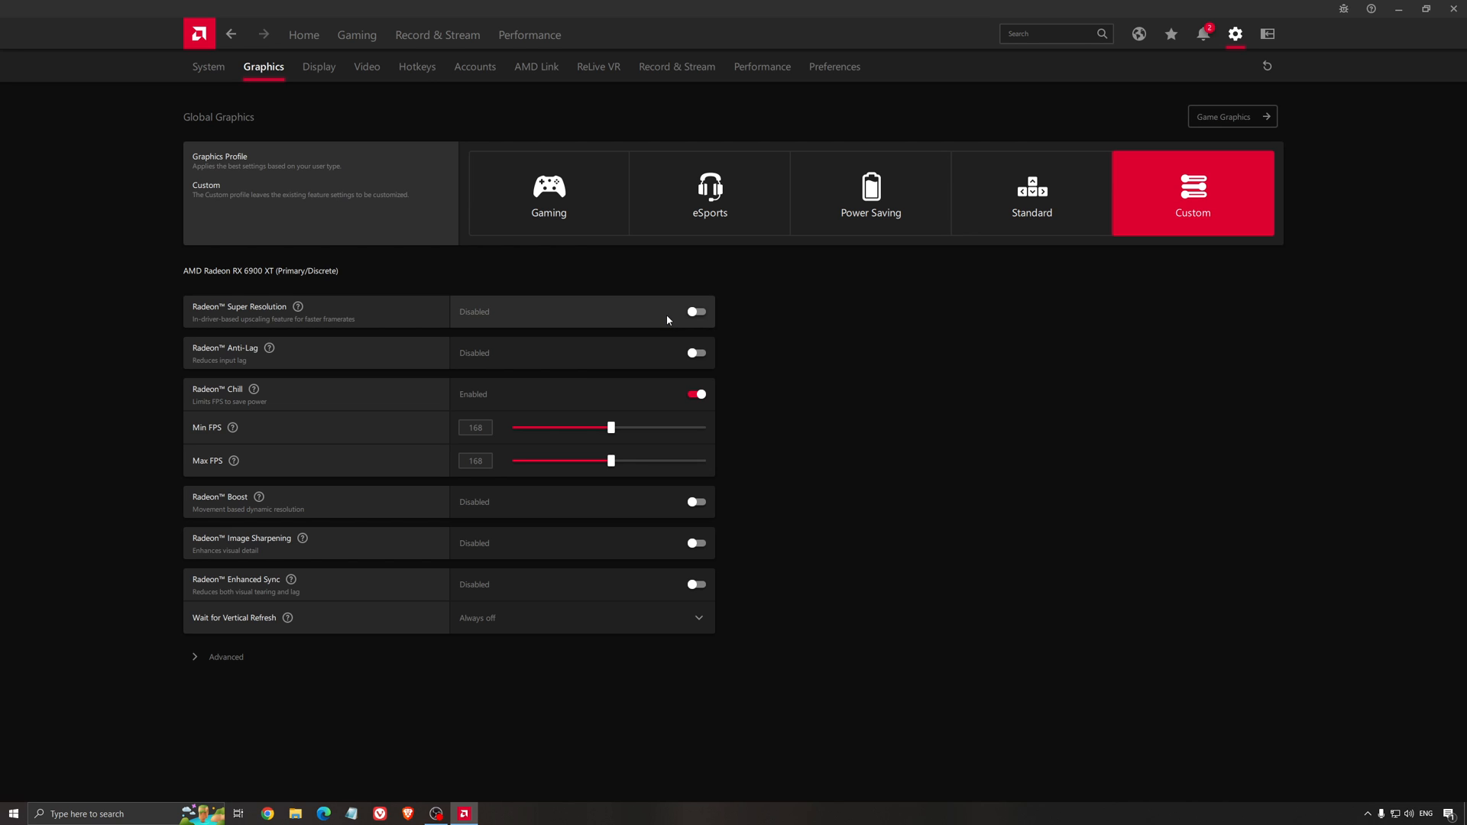
mouse_move(436, 294)
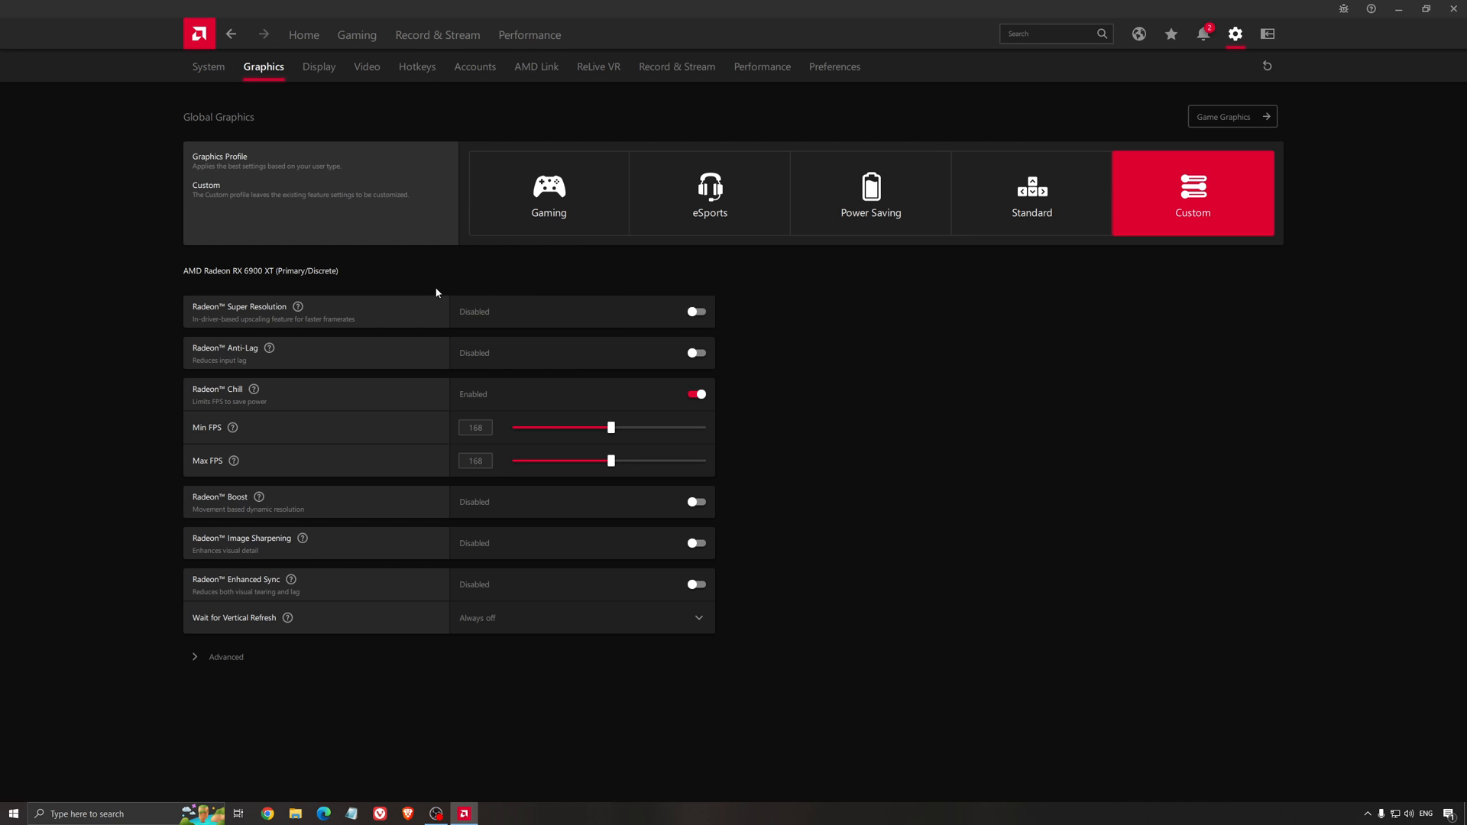
mouse_move(287, 326)
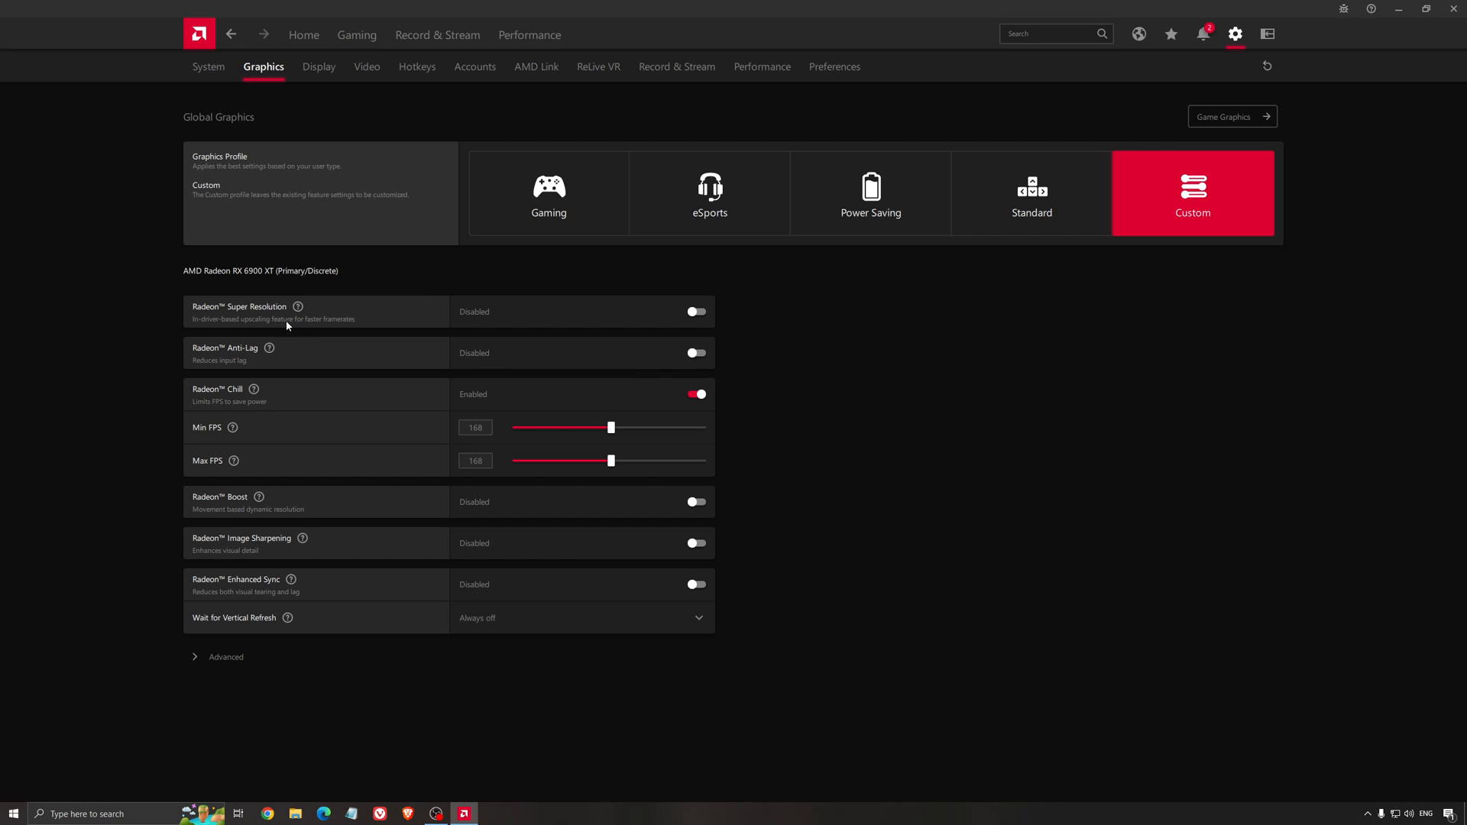
mouse_move(355, 317)
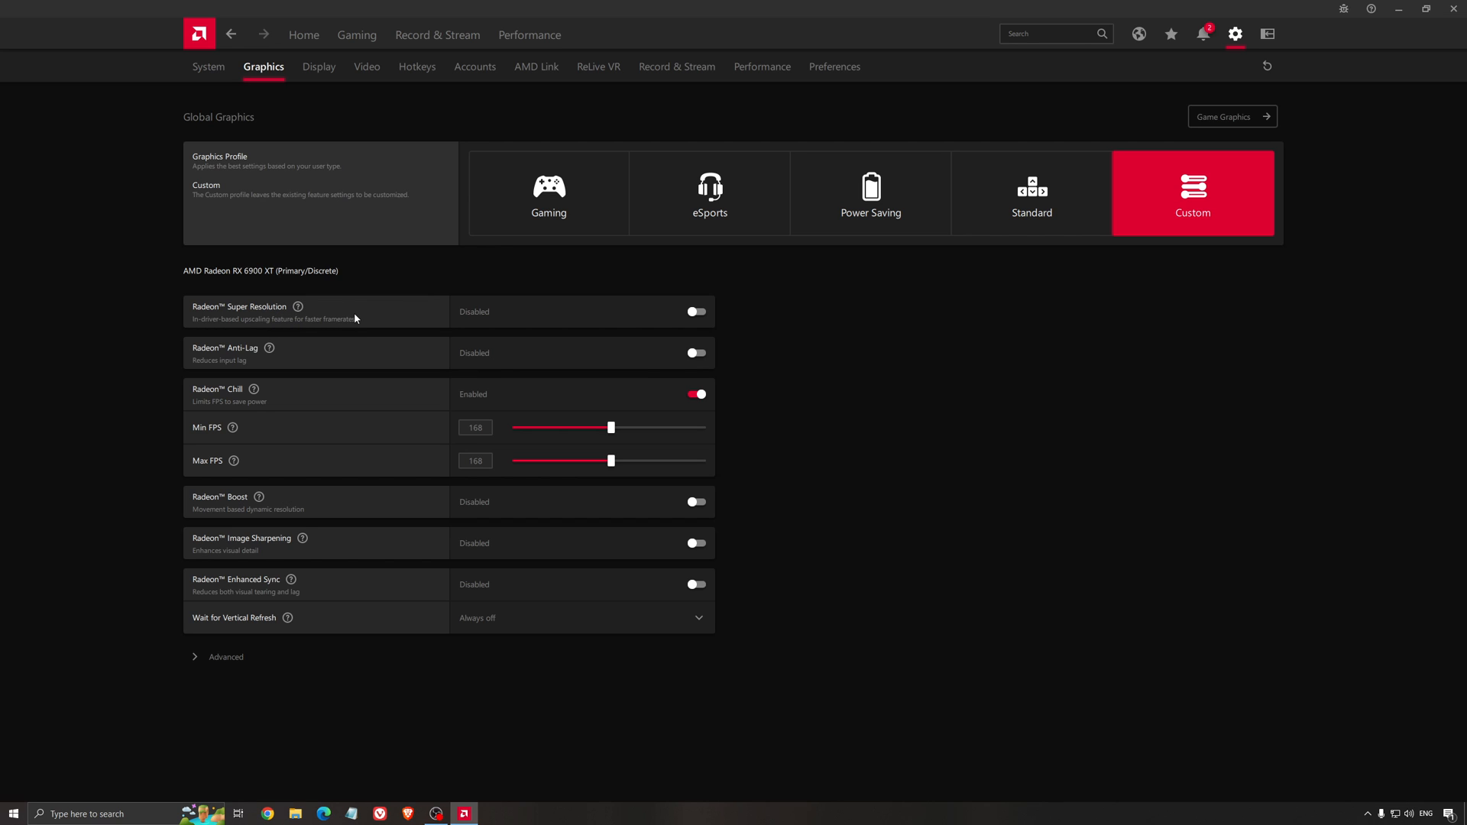
mouse_move(845, 361)
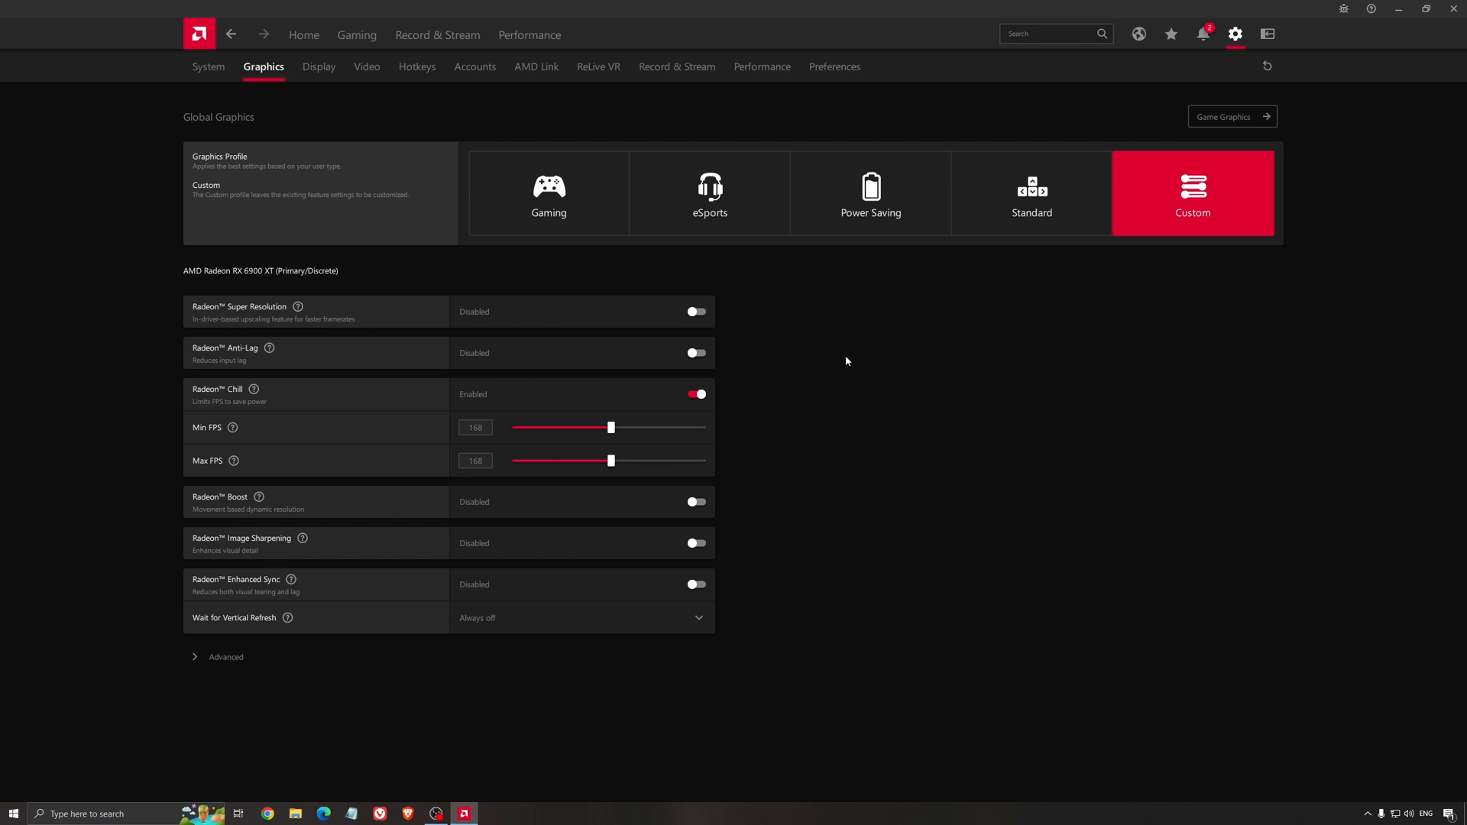
mouse_move(816, 359)
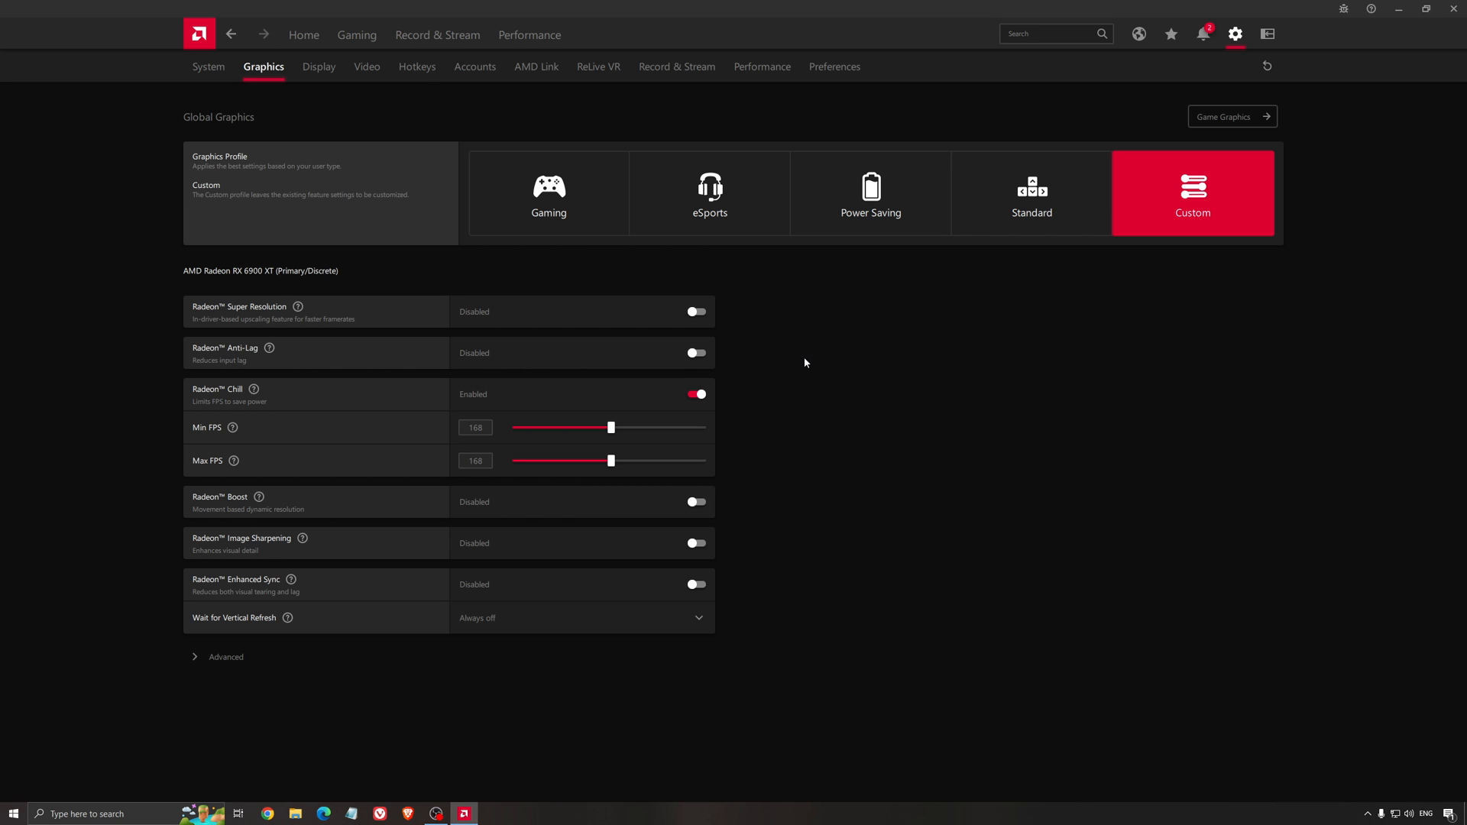
mouse_move(814, 379)
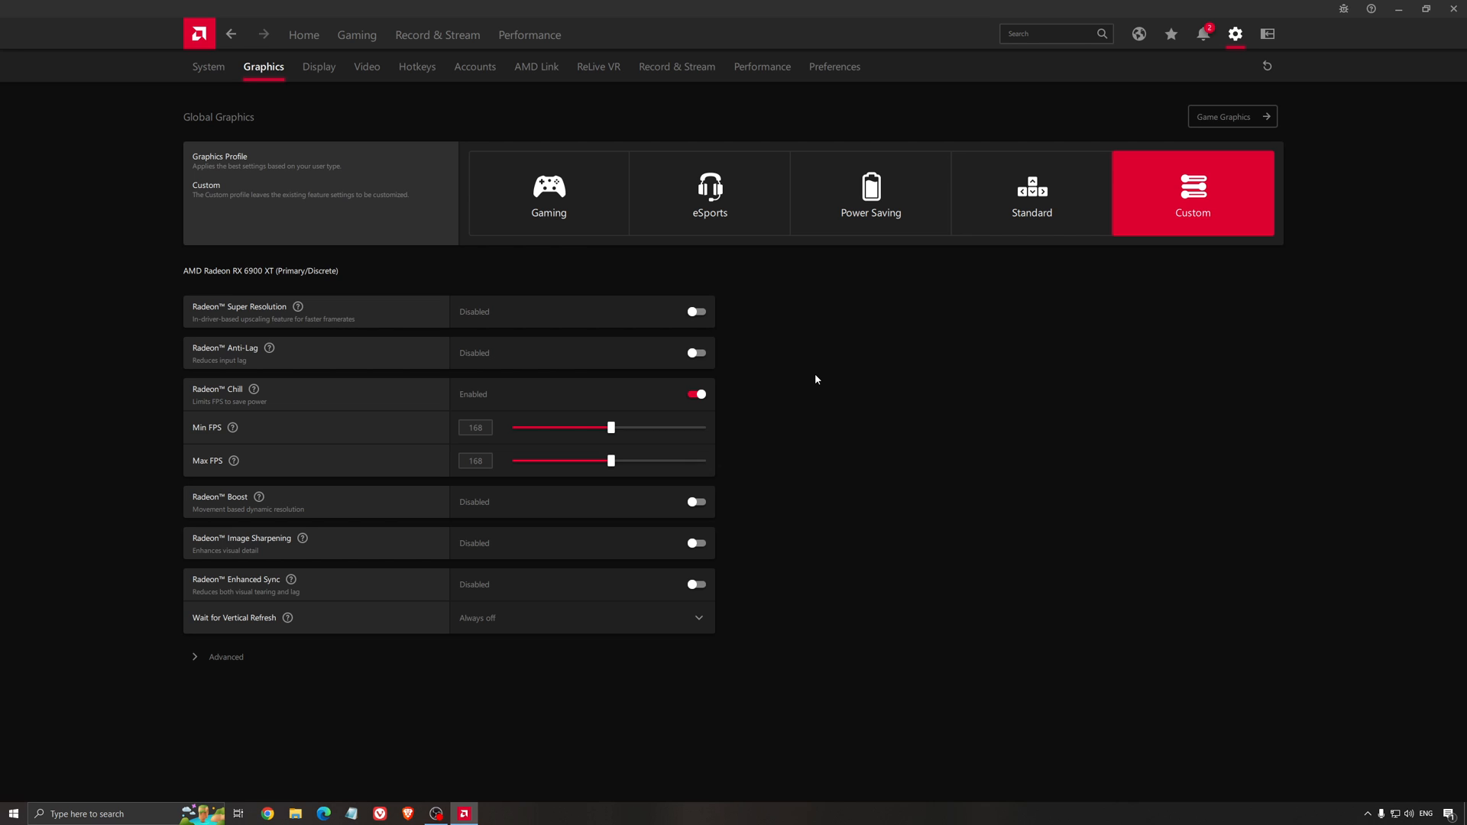
mouse_move(521, 304)
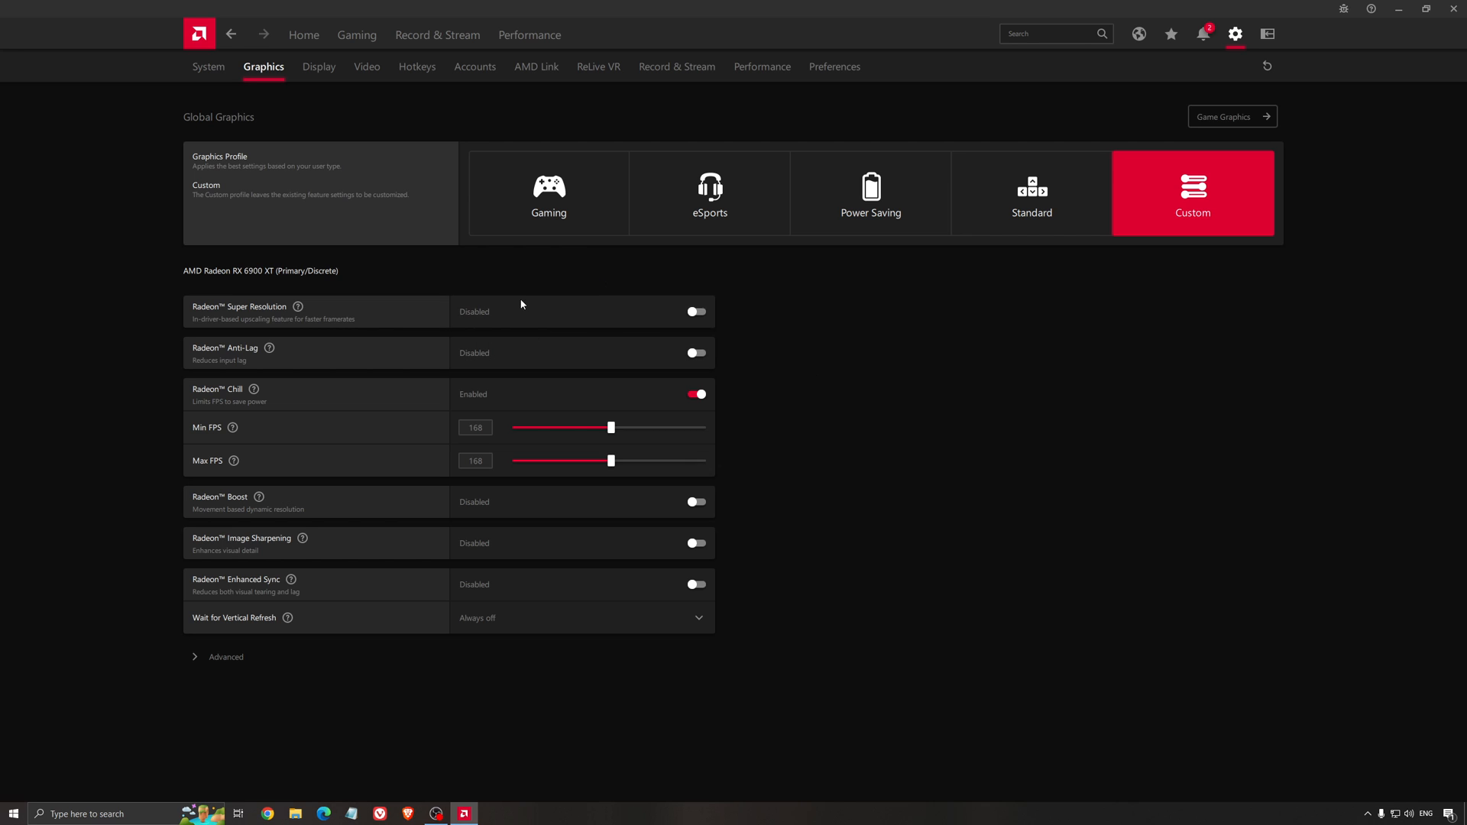
mouse_move(844, 361)
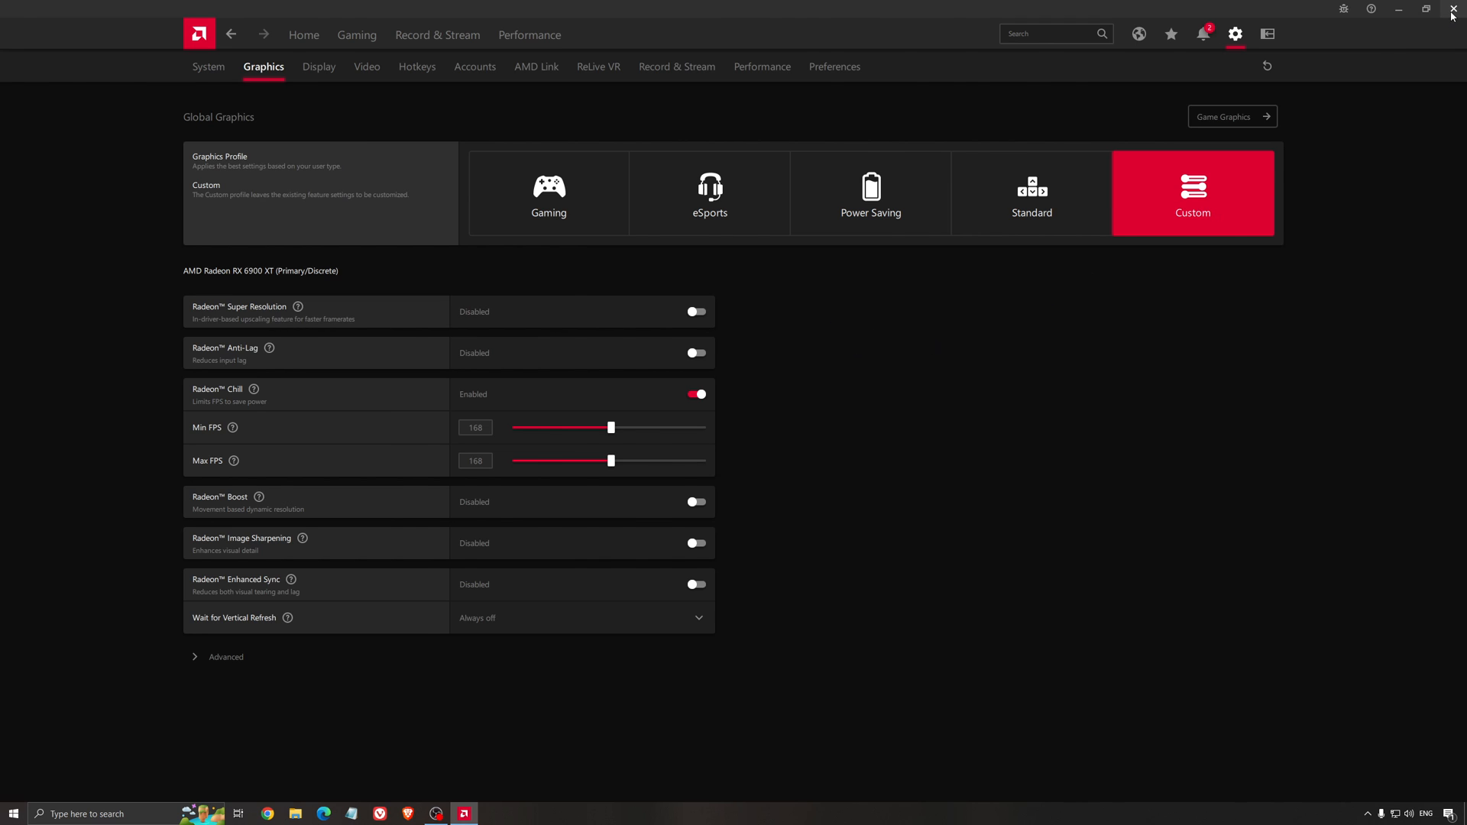
- Close AMD Software and reach Max Frame Rate in NVIDIA Manage 3D Settings, currently Off
left_click(1451, 9)
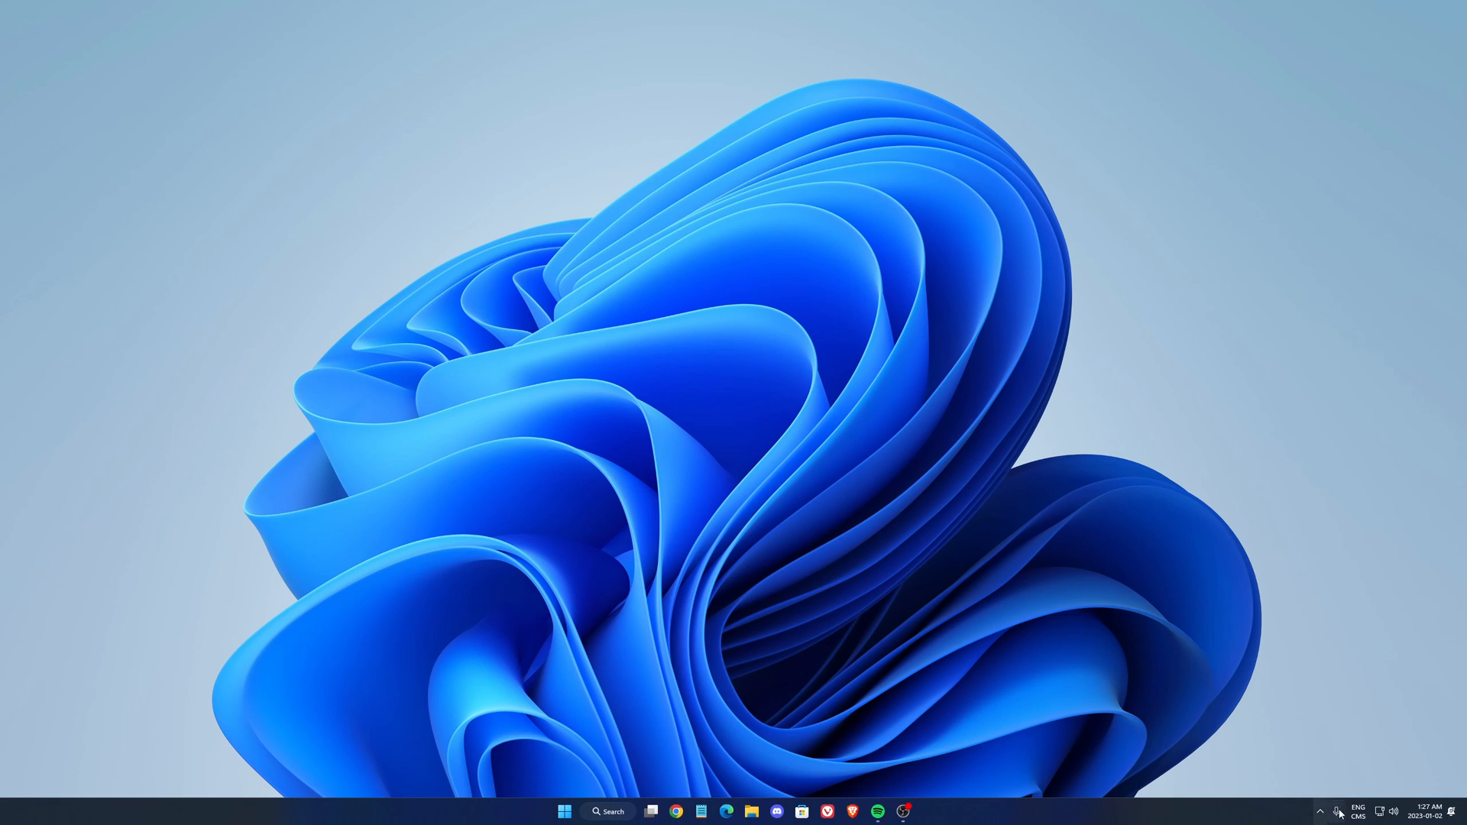
left_click(1320, 811)
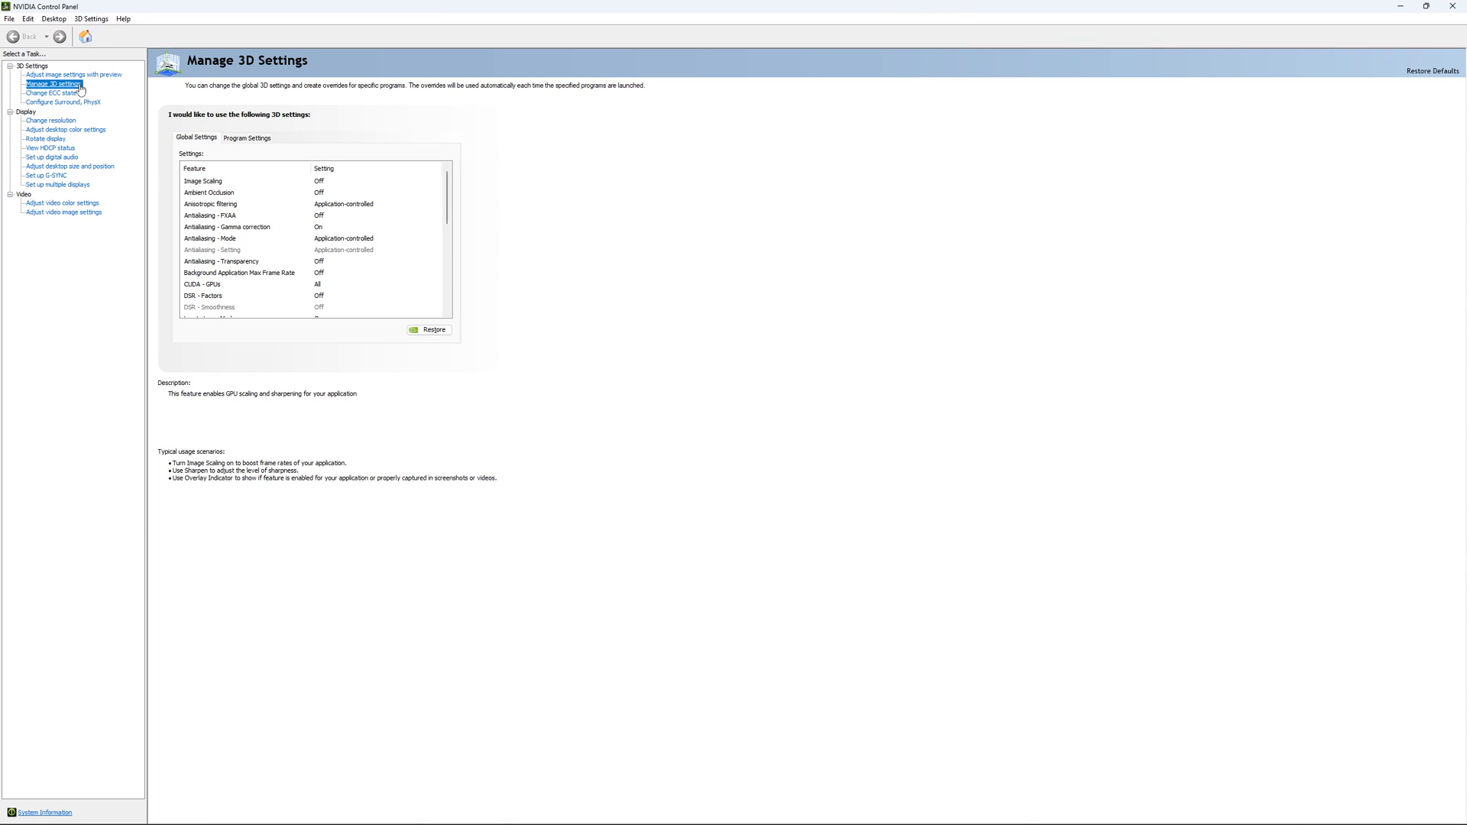
scroll("down", 3)
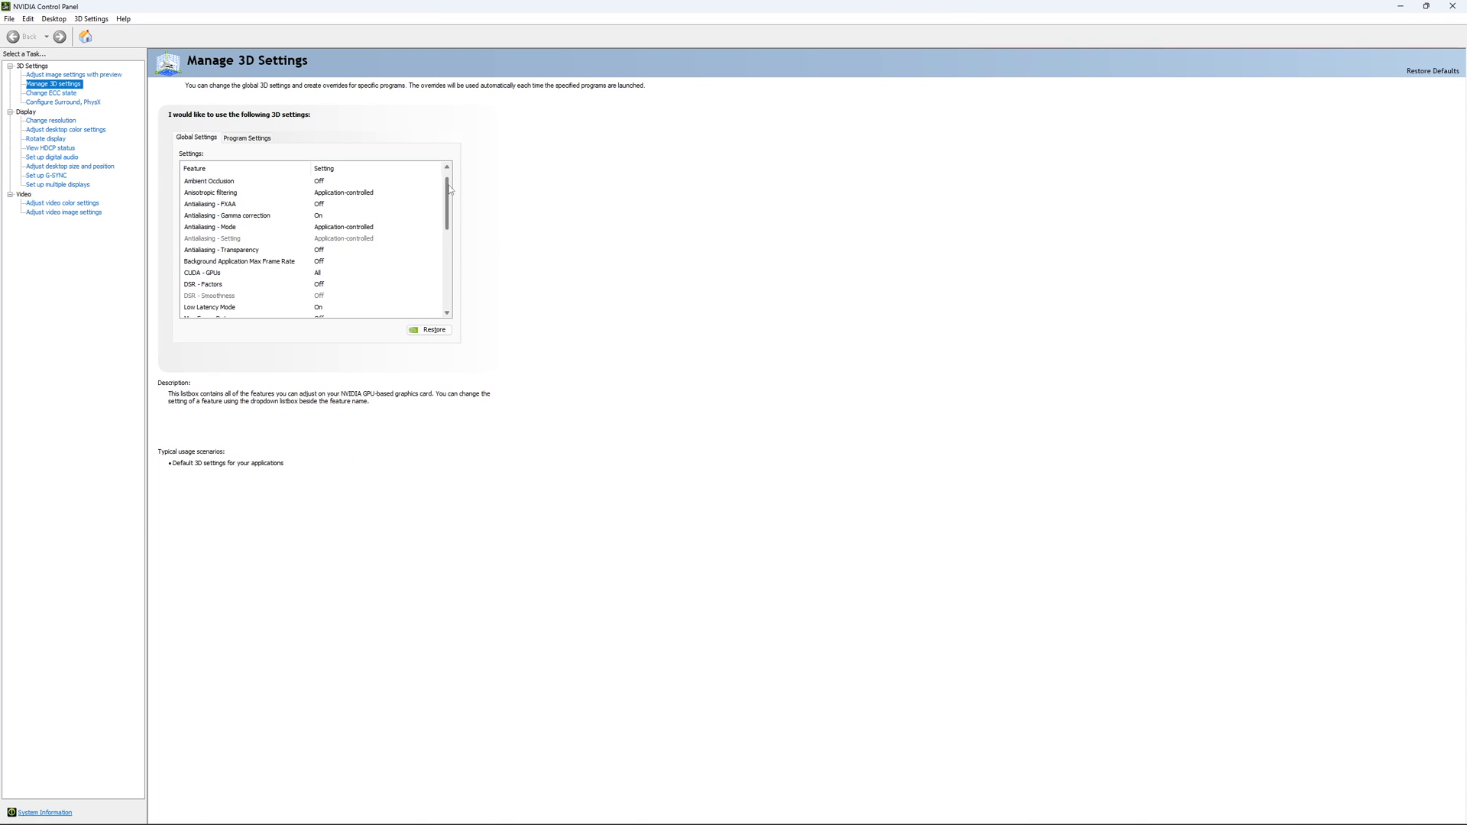
scroll("down", 3)
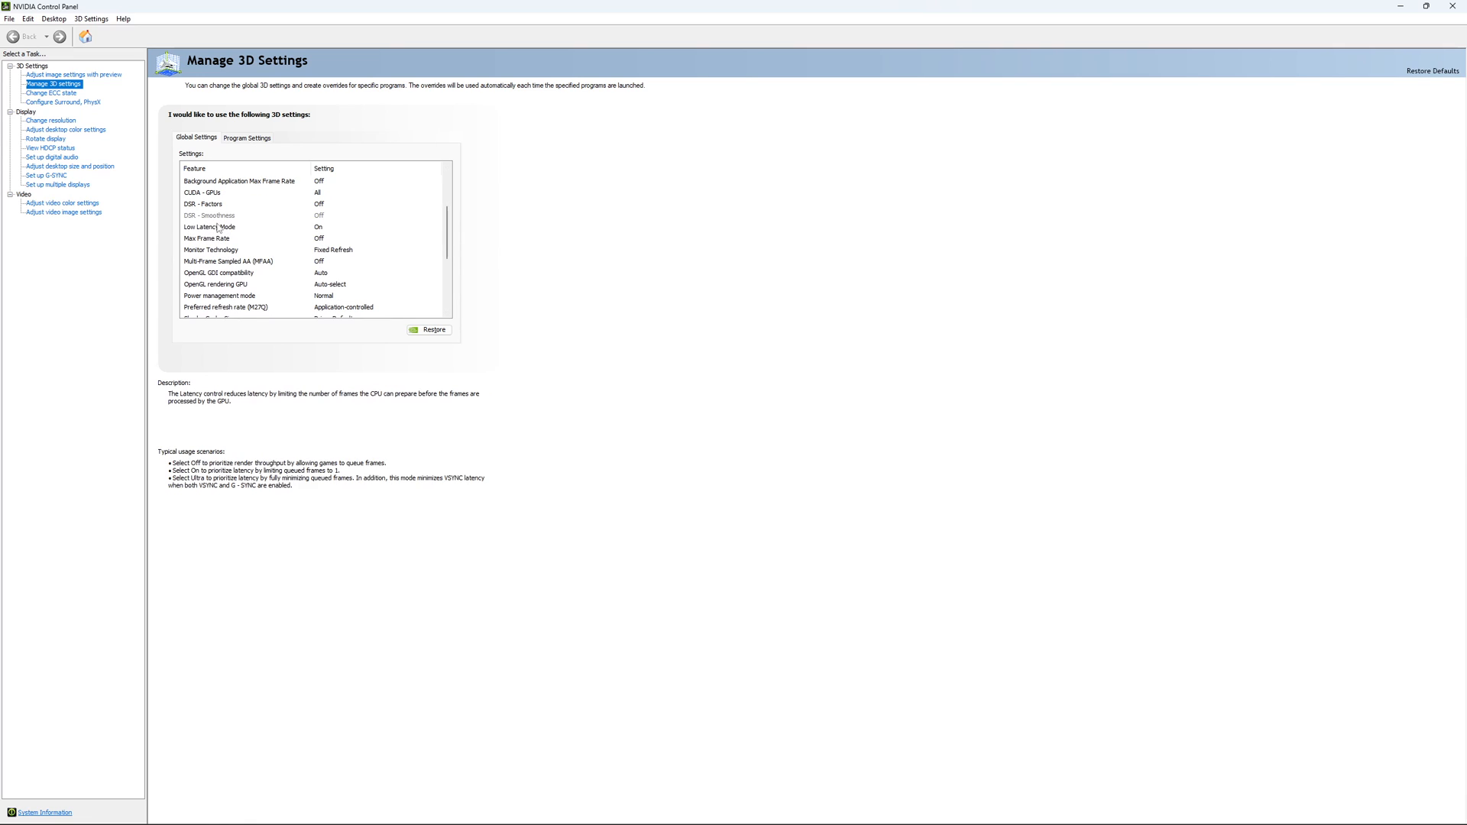
mouse_move(249, 233)
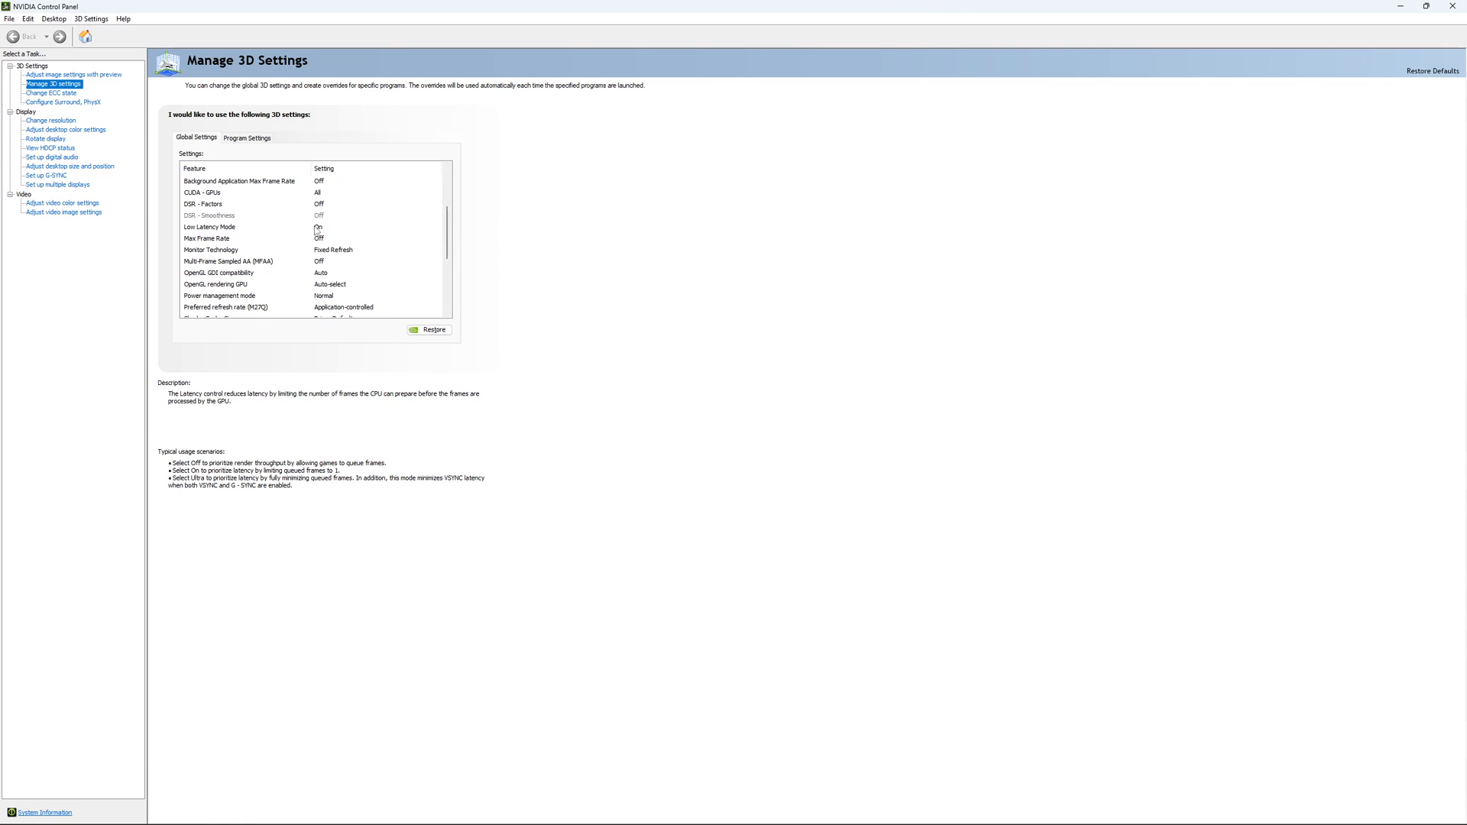
scroll("down", 3)
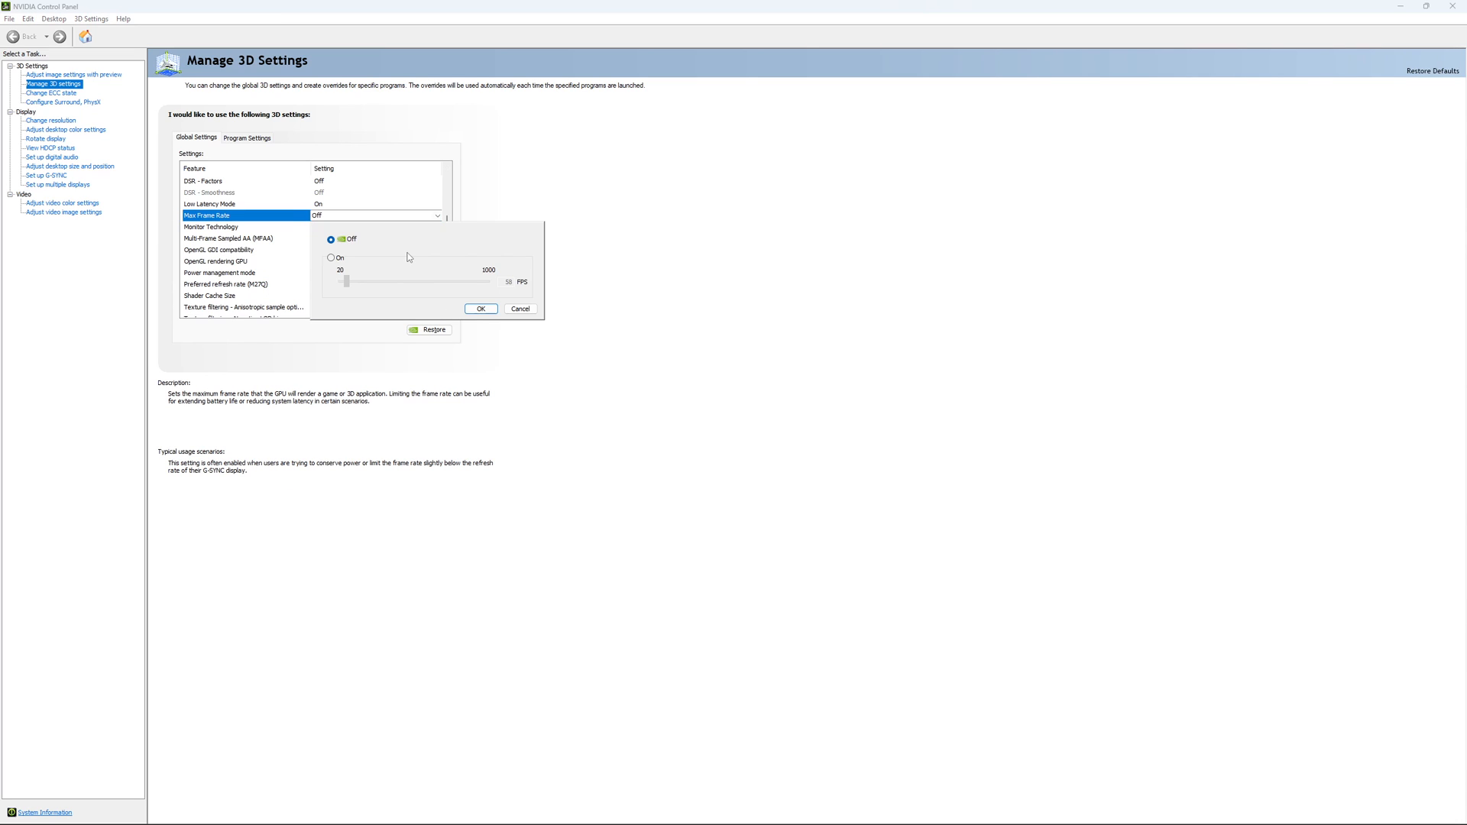
mouse_move(330, 264)
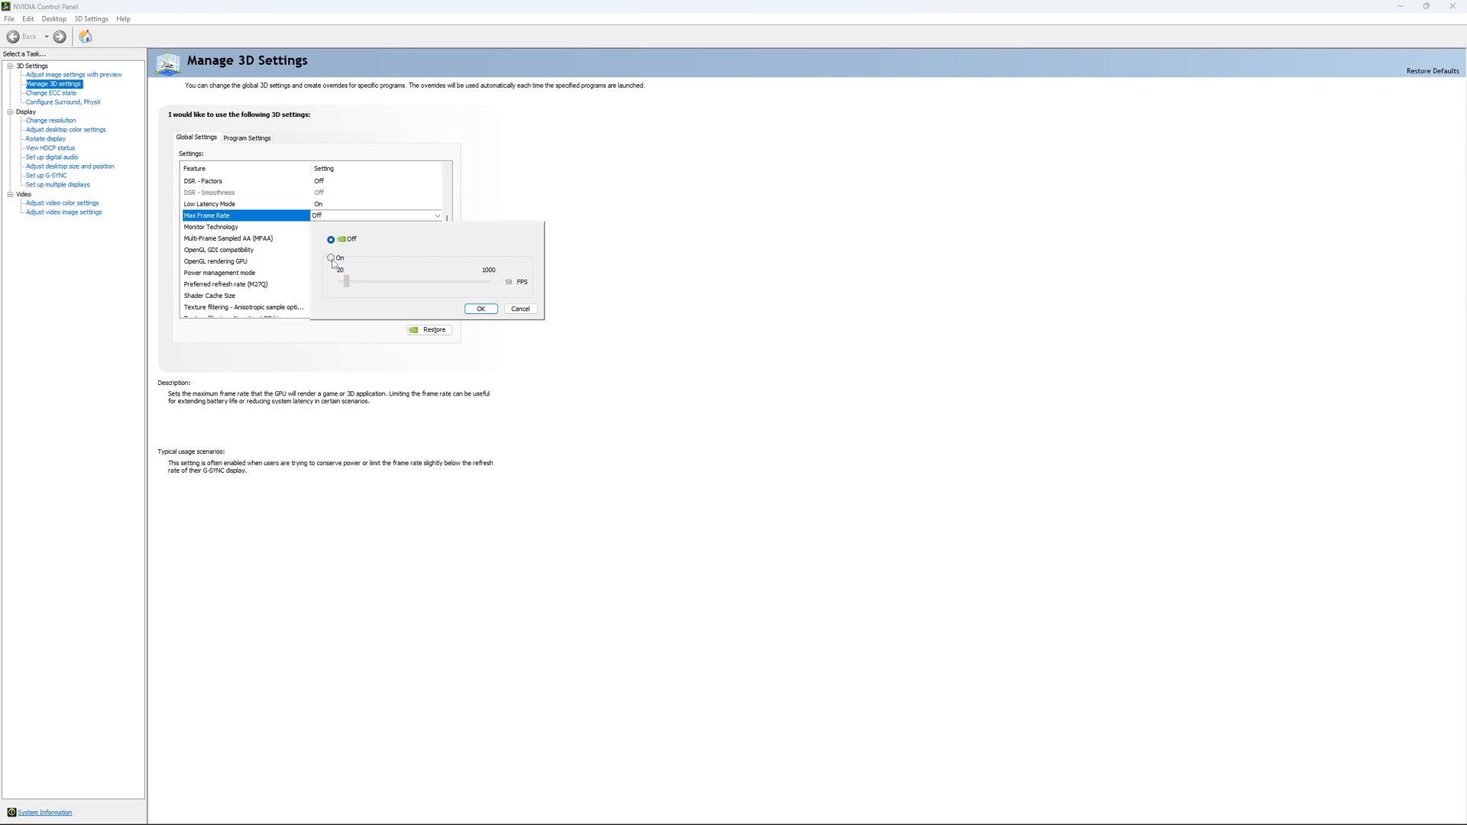
- Set Max Frame Rate to On at about 167 FPS, then dismiss the dialog leaving it Off
left_click(332, 257)
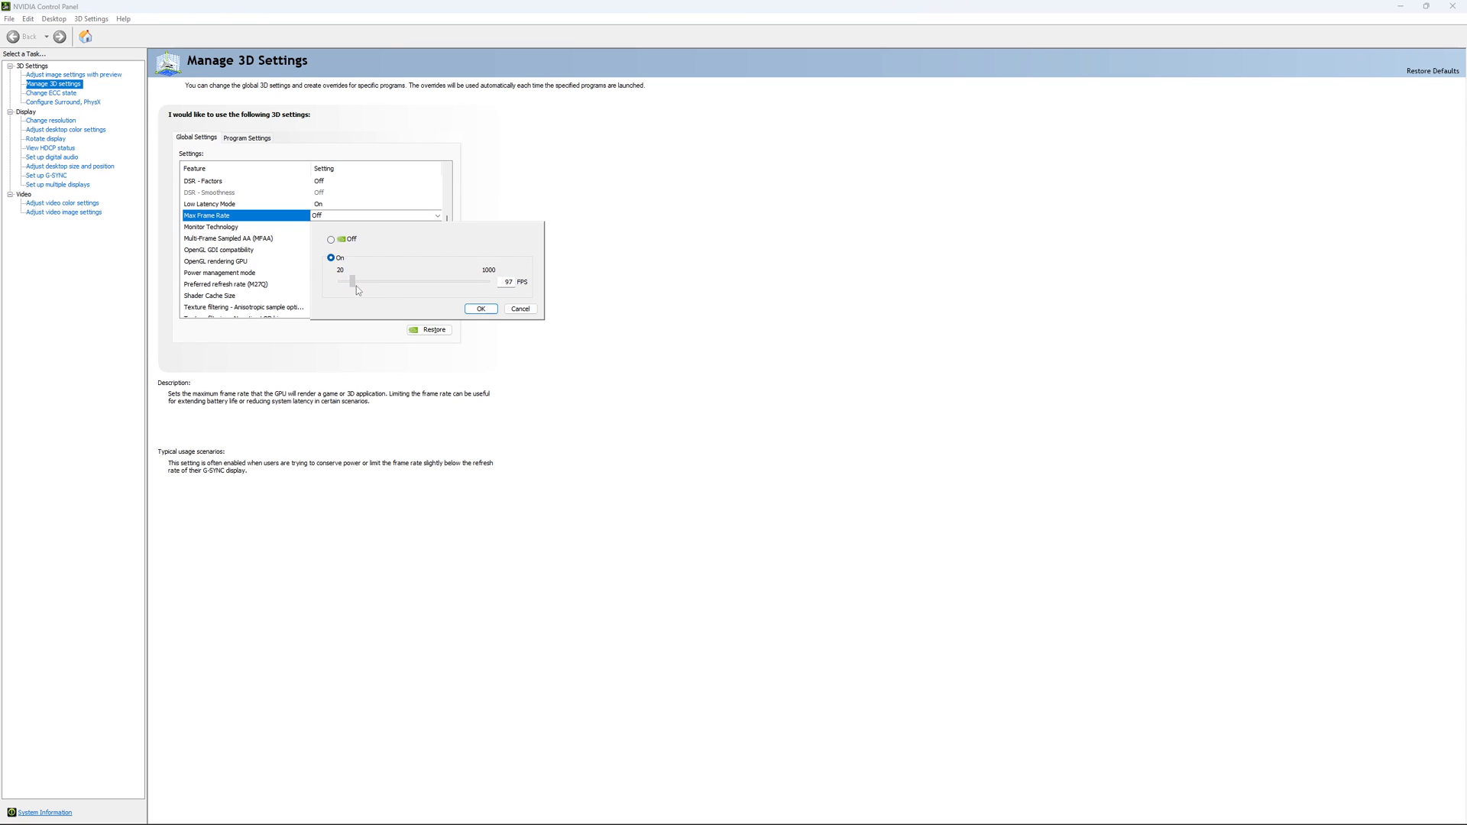
left_click_drag(349, 281, 364, 281)
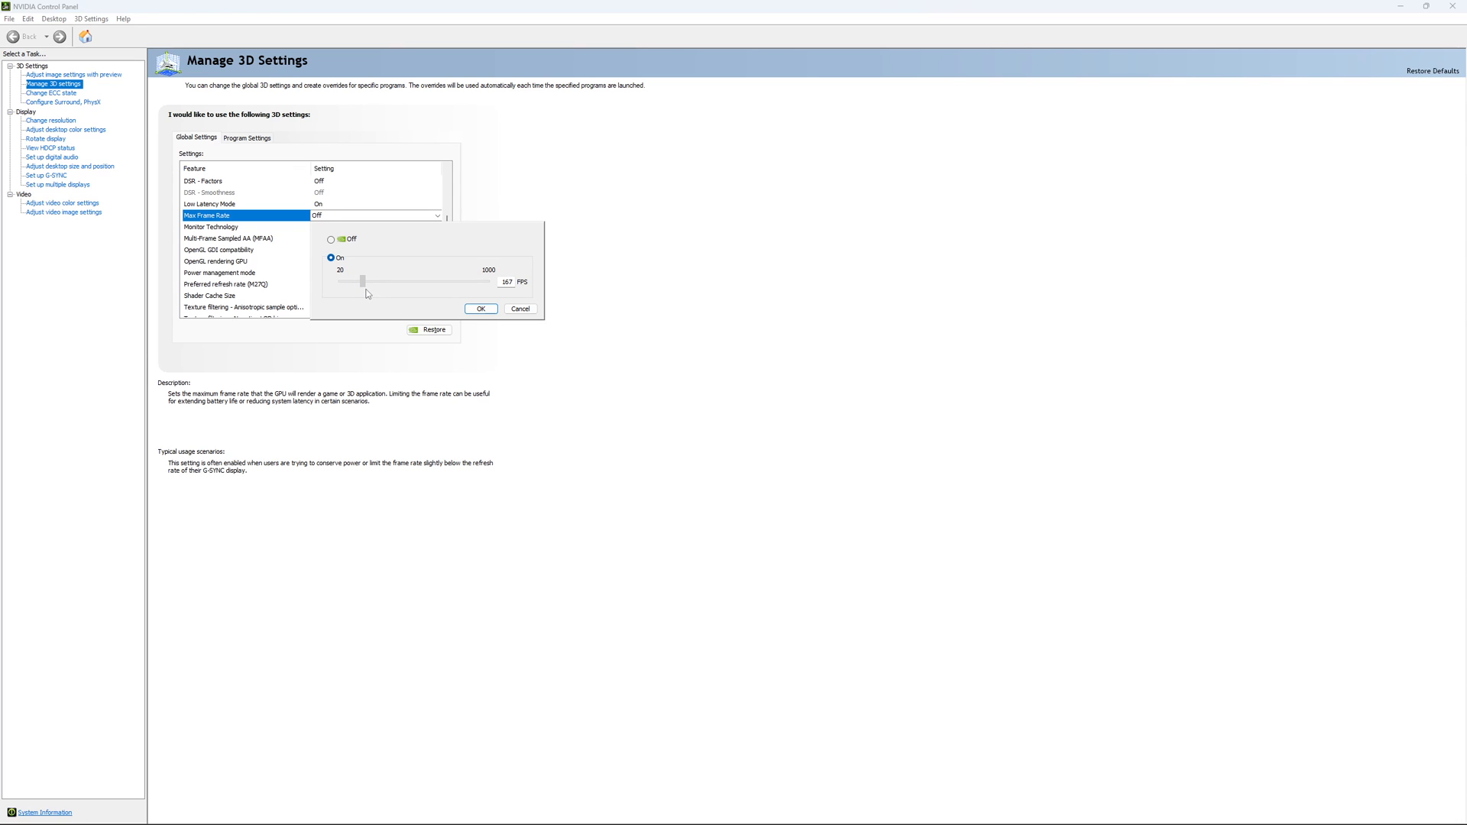
left_click_drag(364, 281, 362, 281)
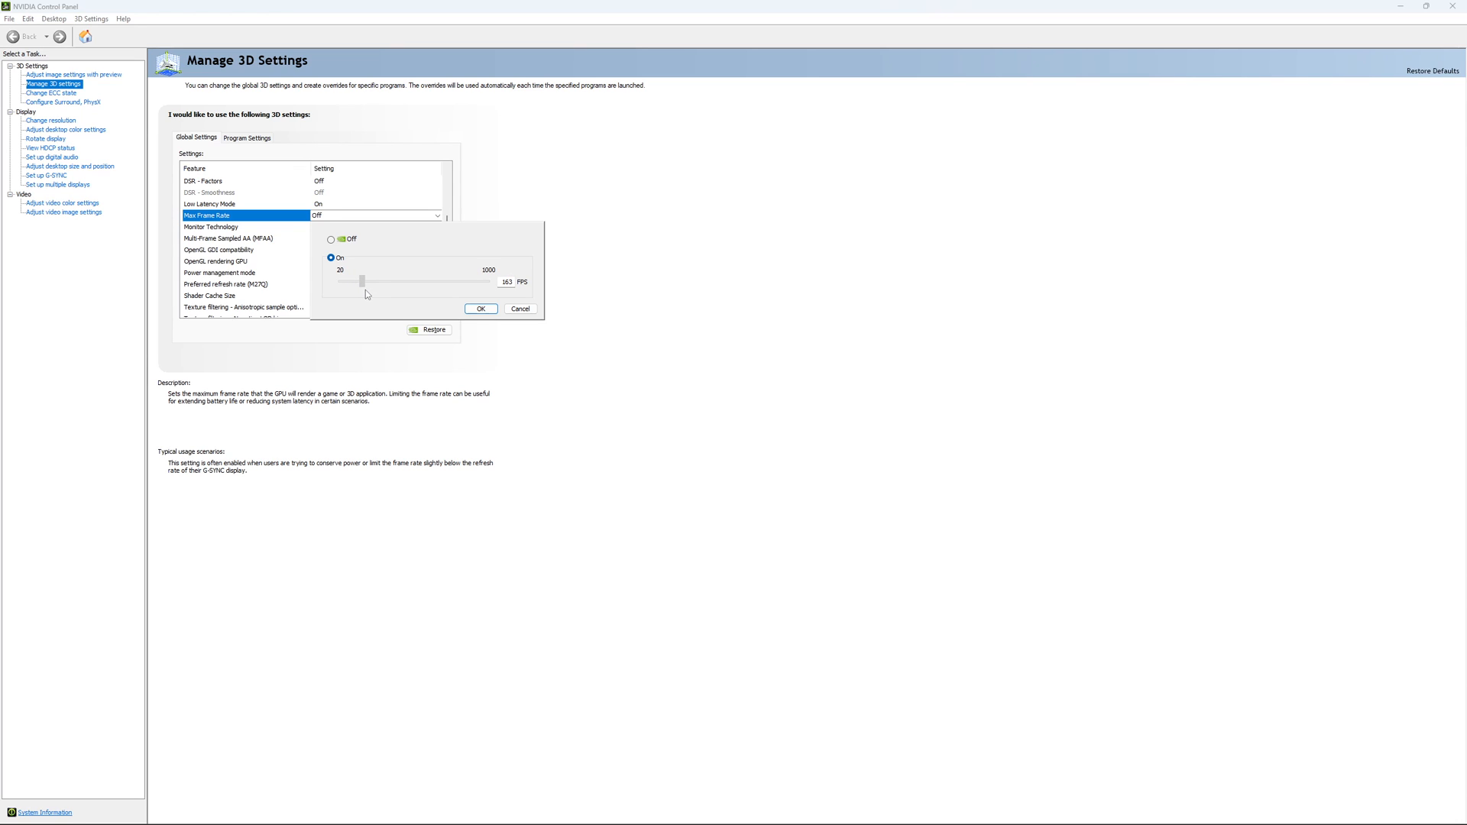
left_click_drag(363, 281, 364, 281)
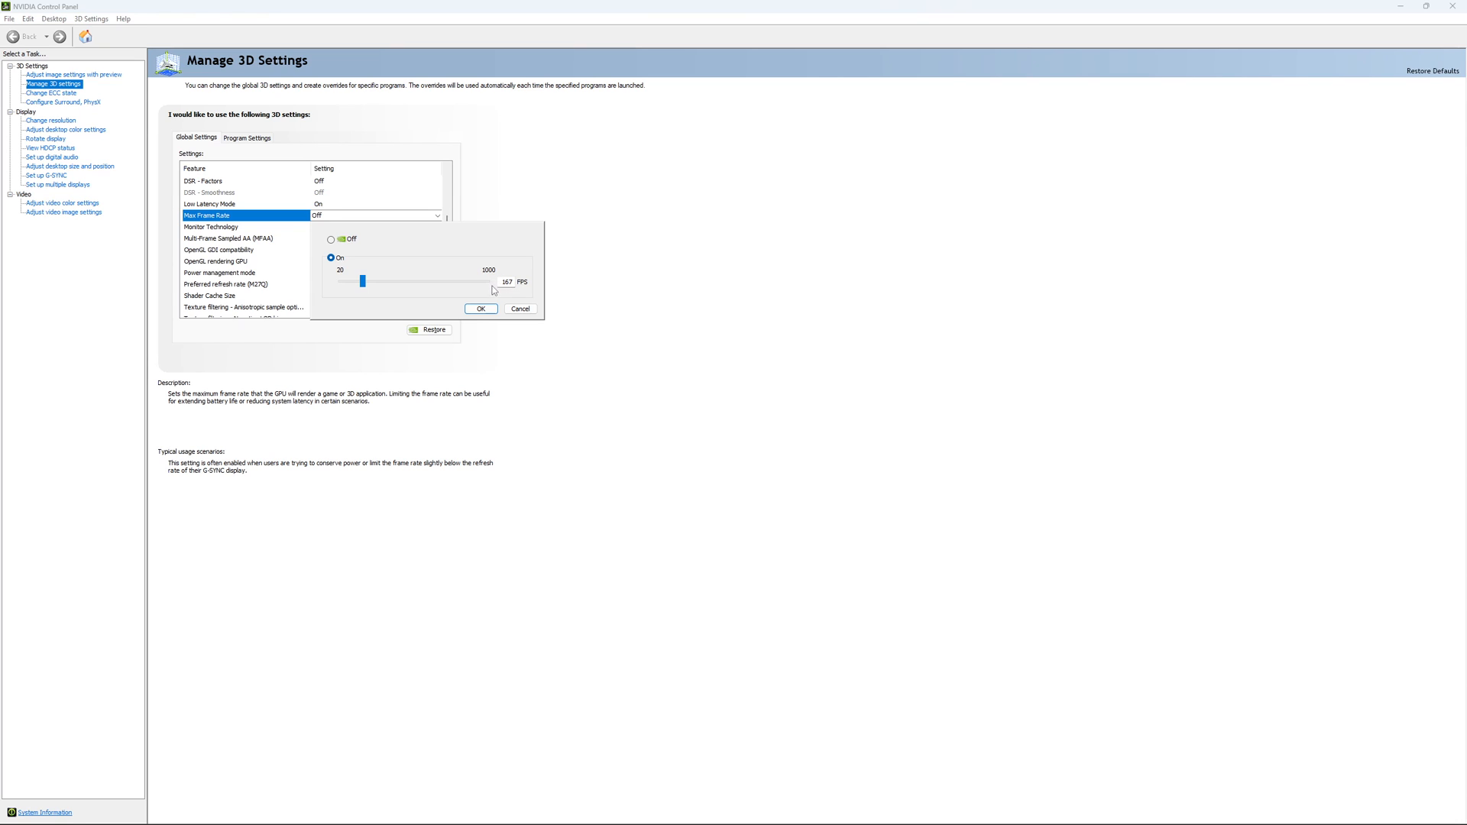
mouse_move(482, 290)
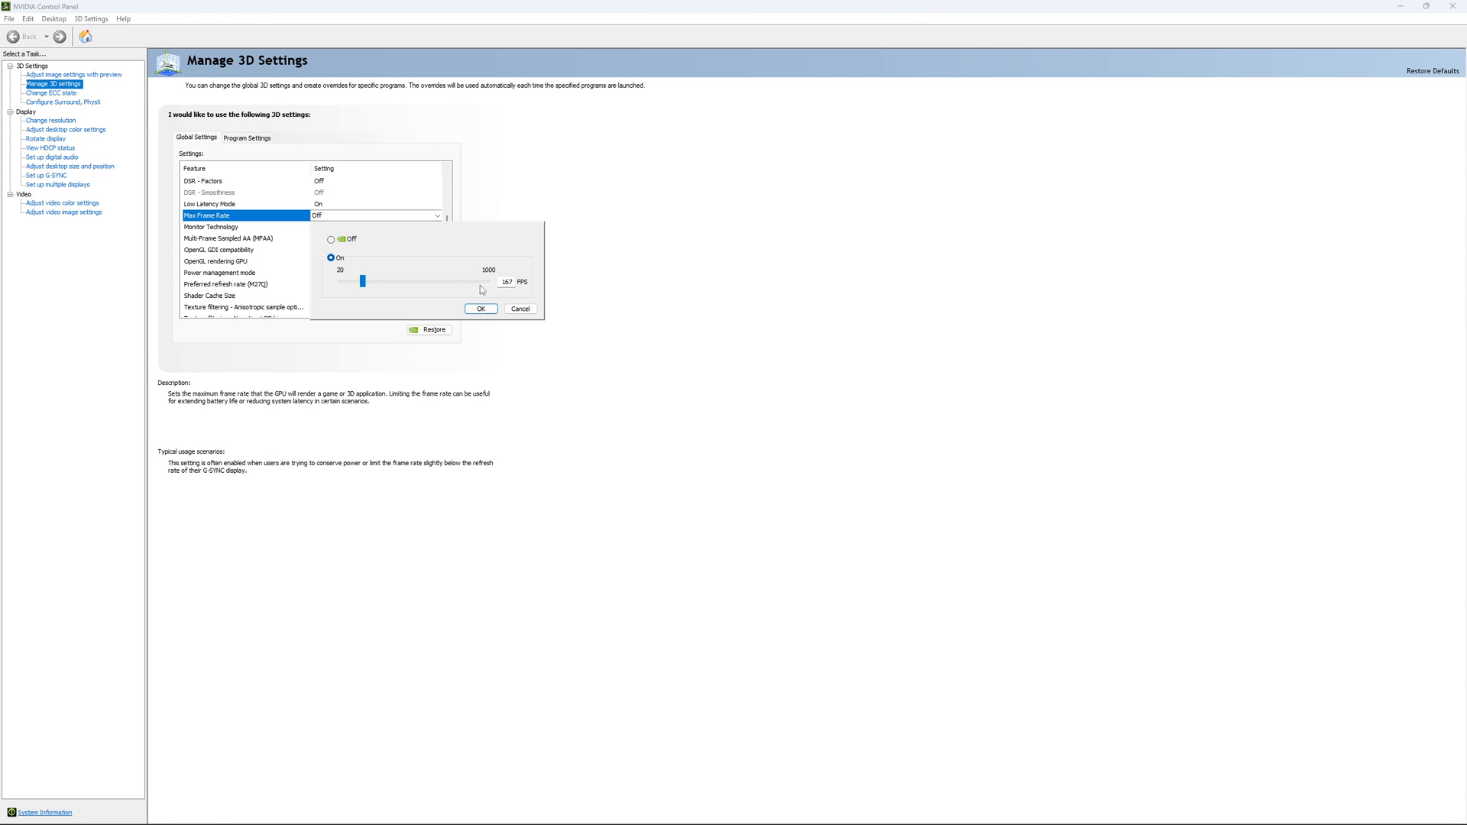
mouse_move(386, 250)
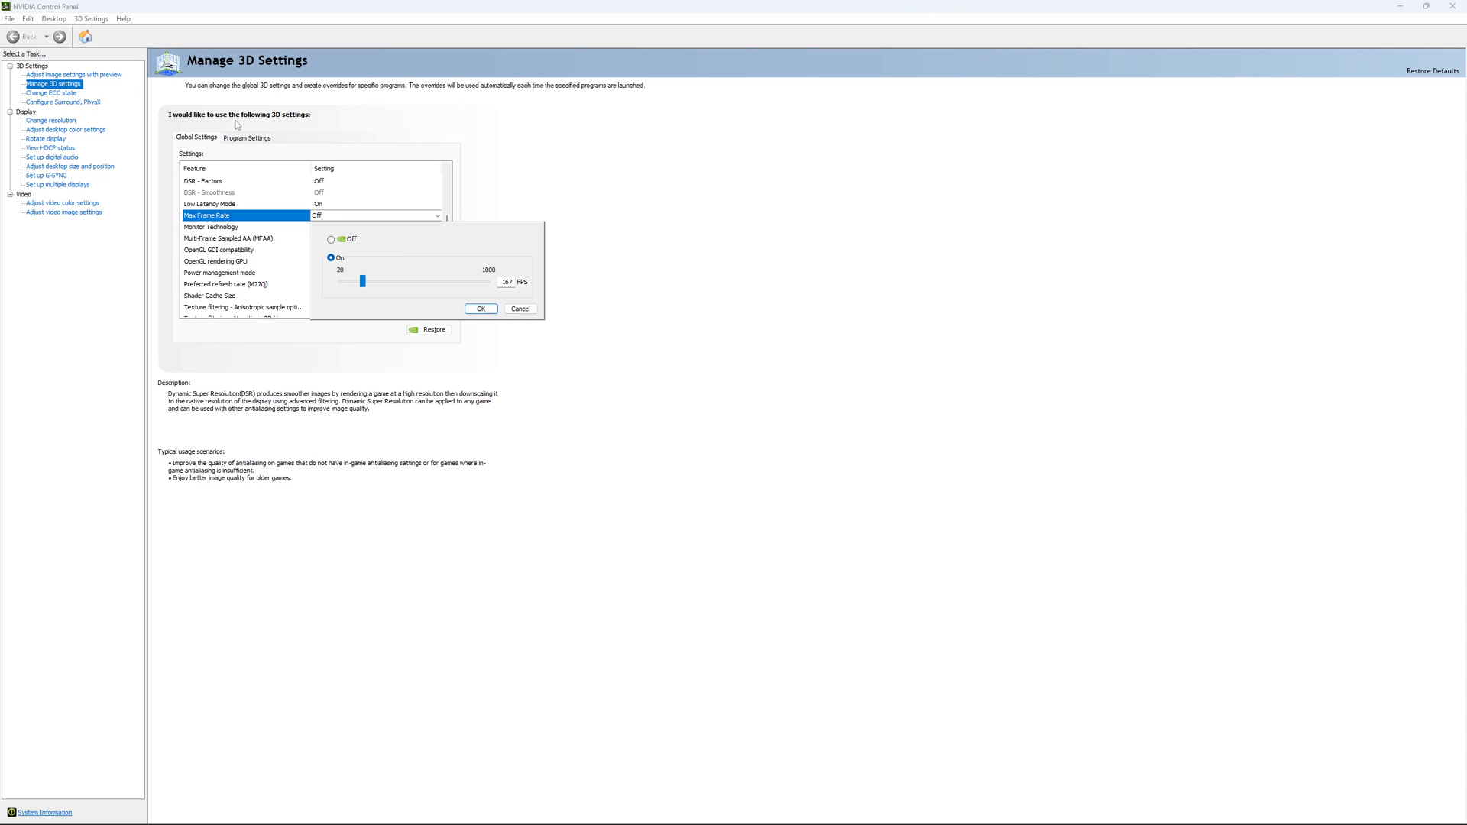
left_click(479, 308)
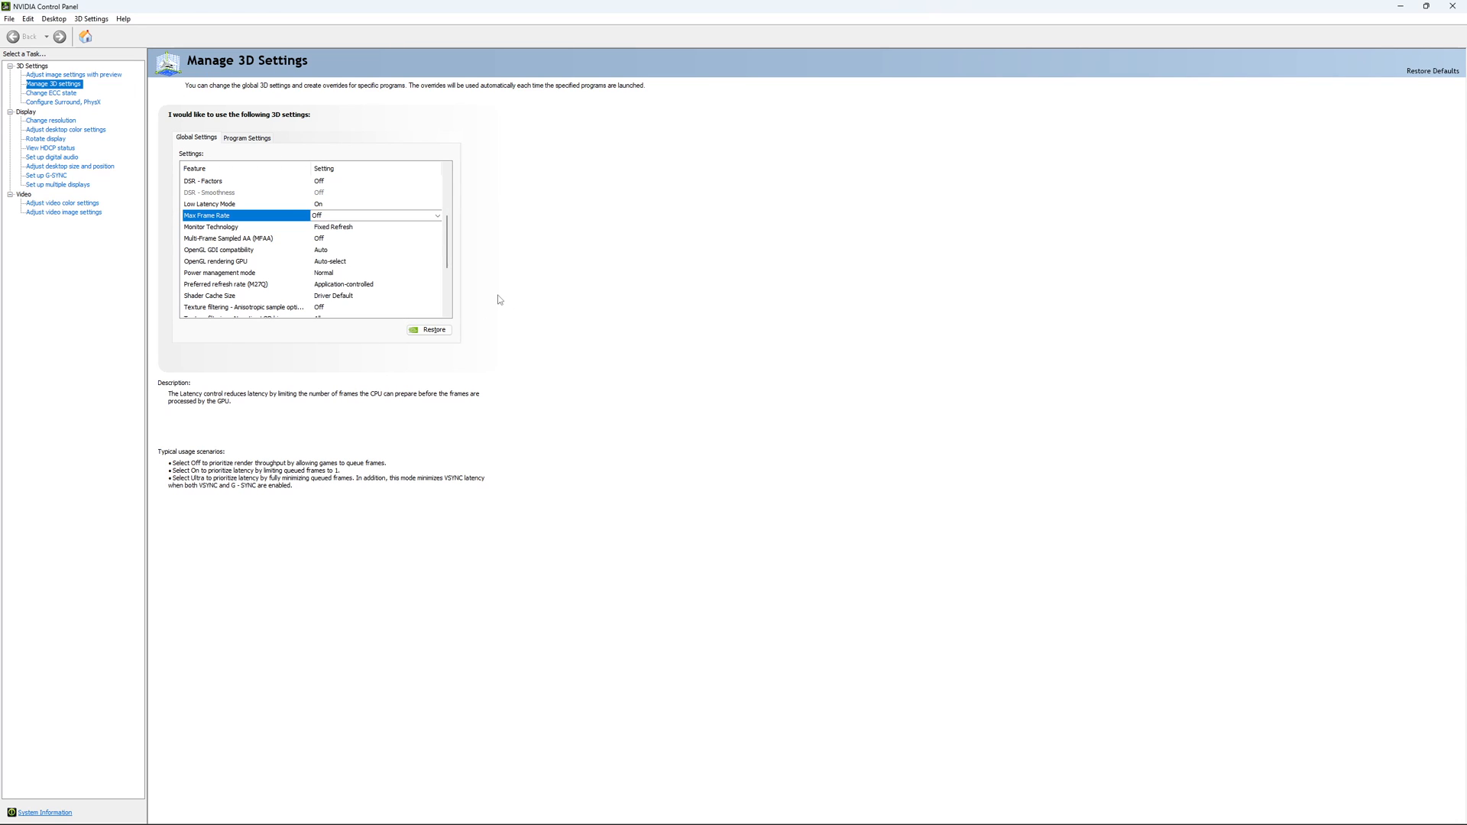
scroll("down", 3)
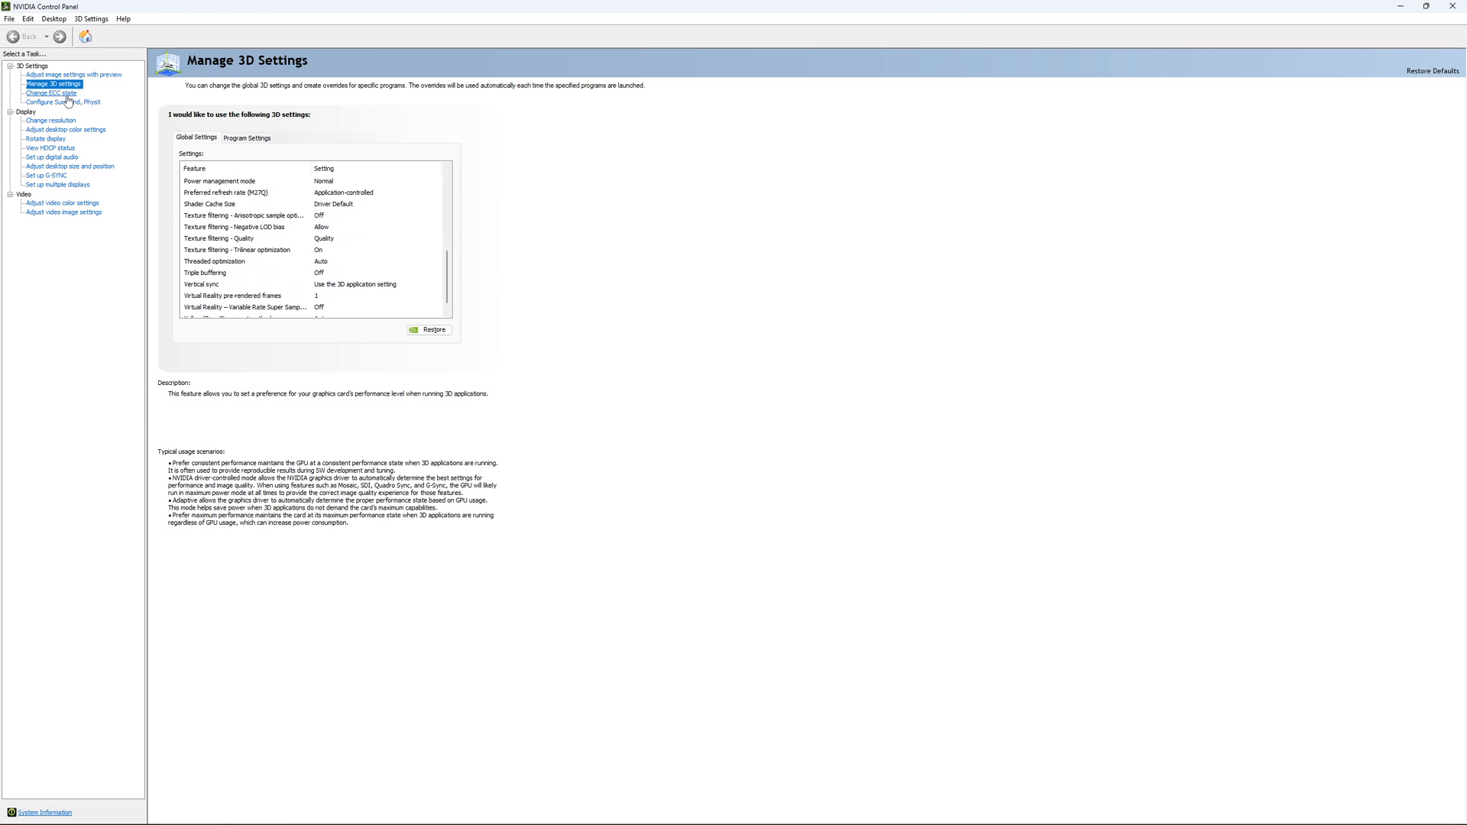
- View the Change ECC State page listing the GeForce RTX 4090 with ECC unchecked
left_click(50, 93)
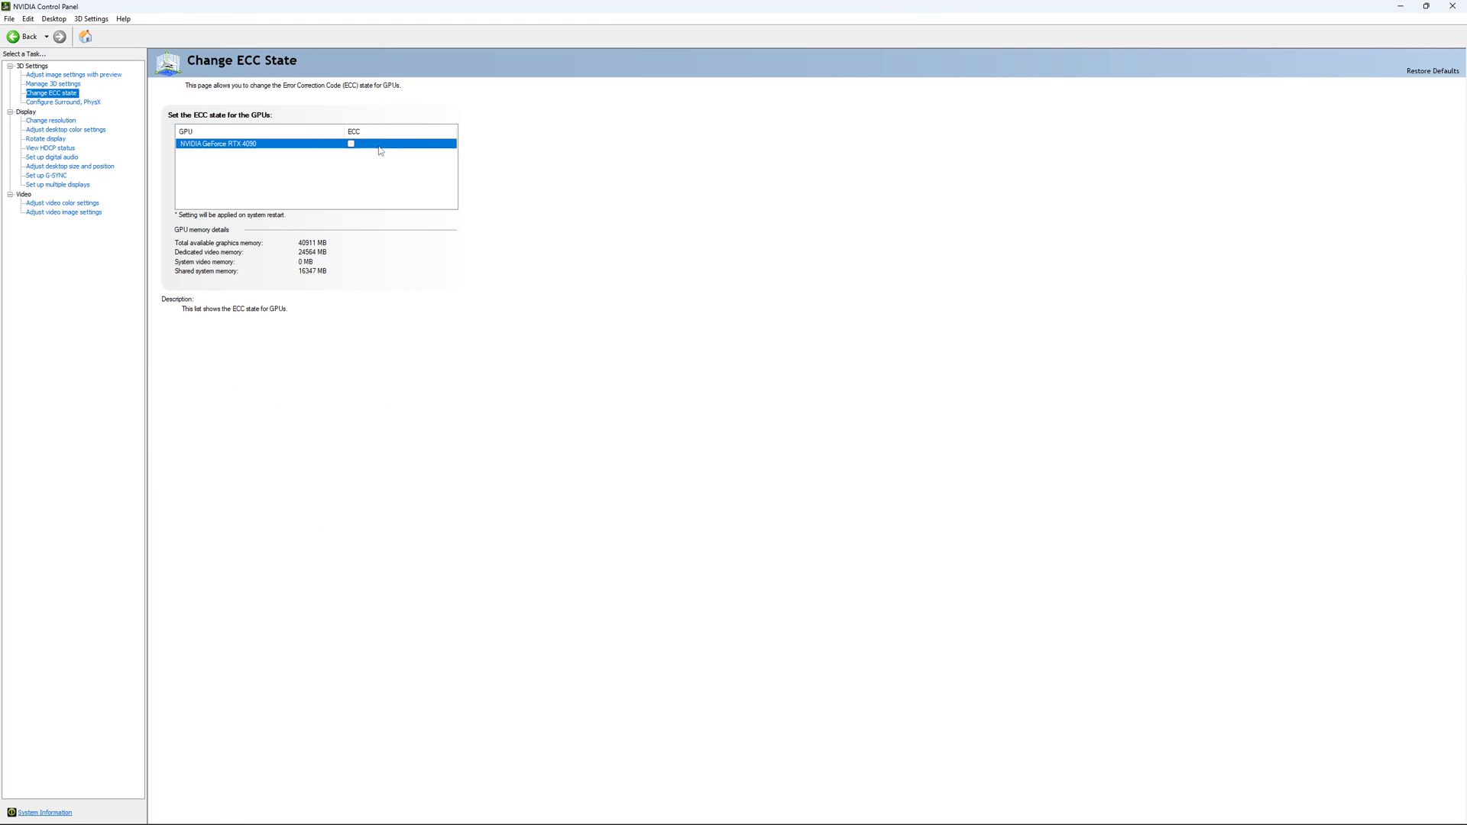
mouse_move(344, 133)
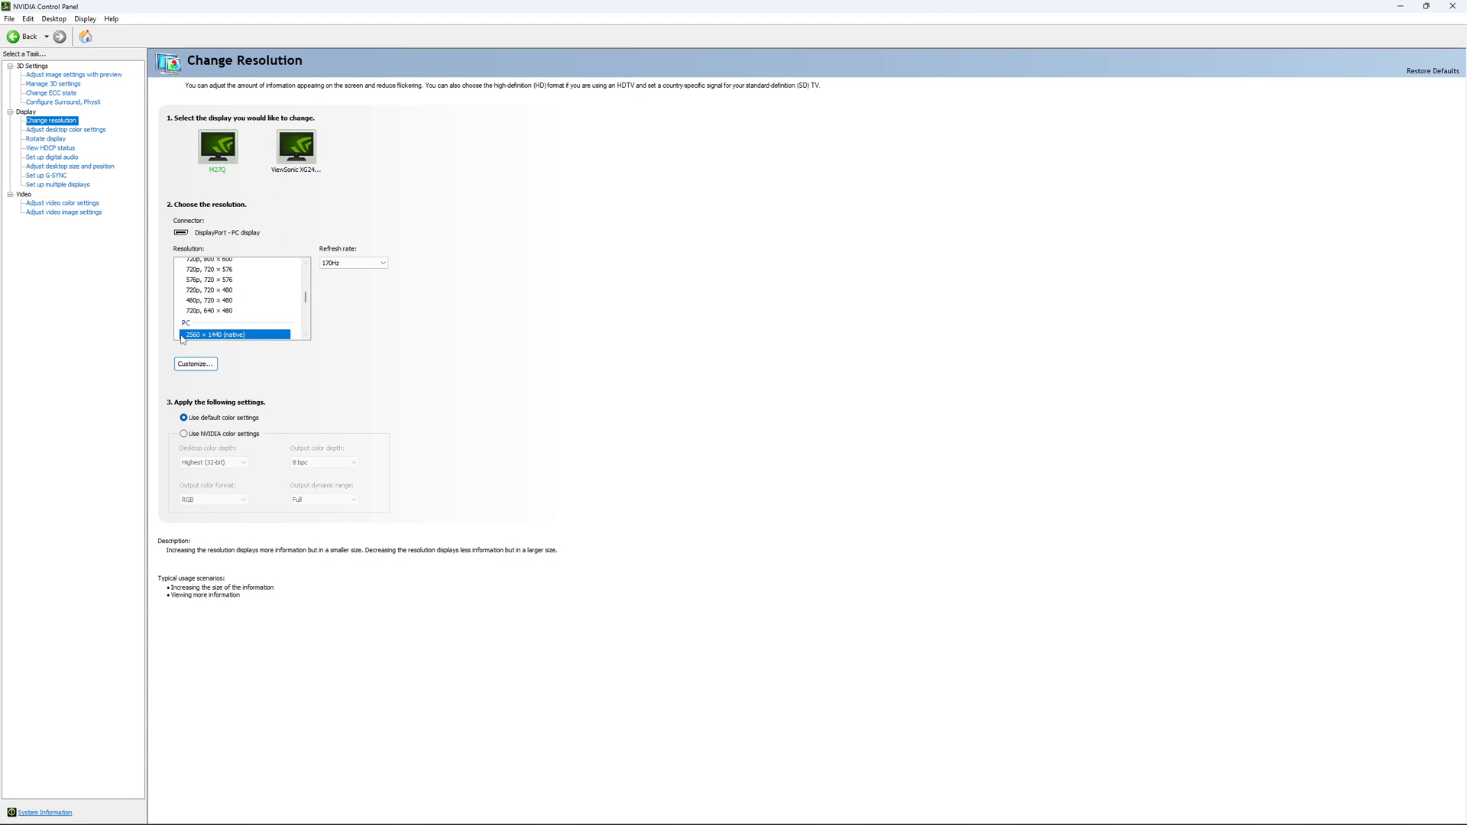
mouse_move(231, 338)
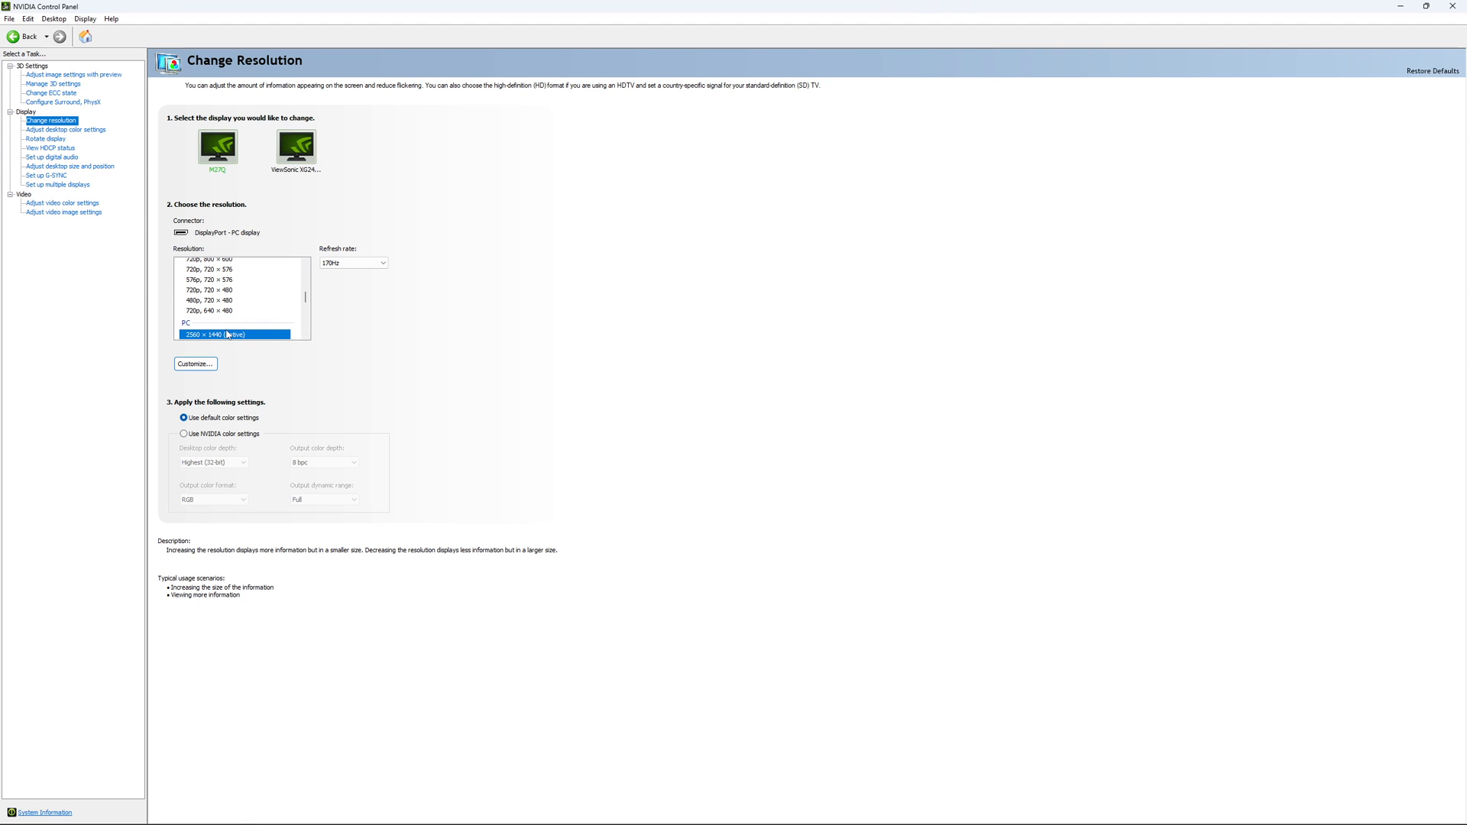
mouse_move(309, 339)
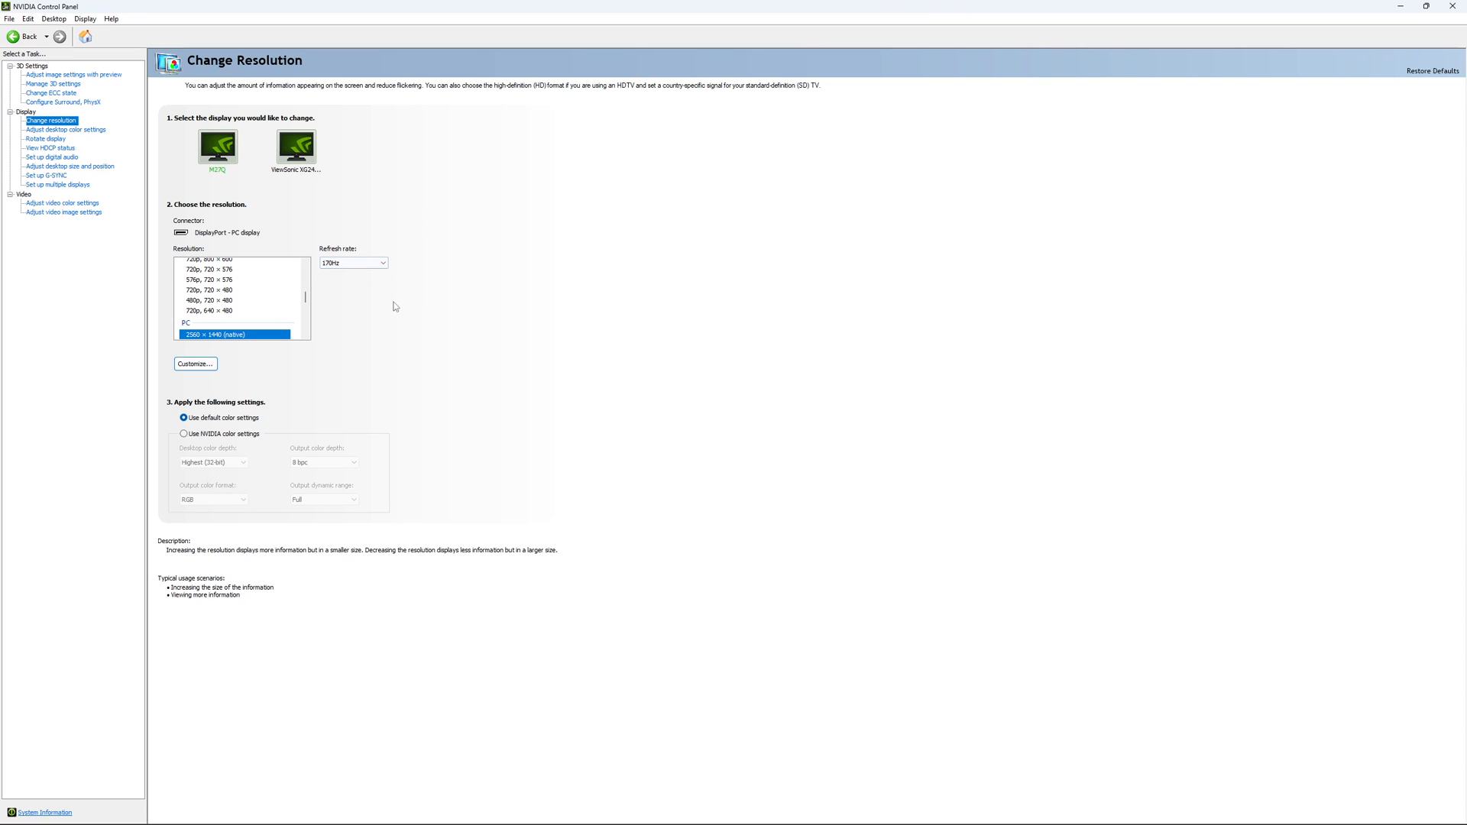
mouse_move(376, 298)
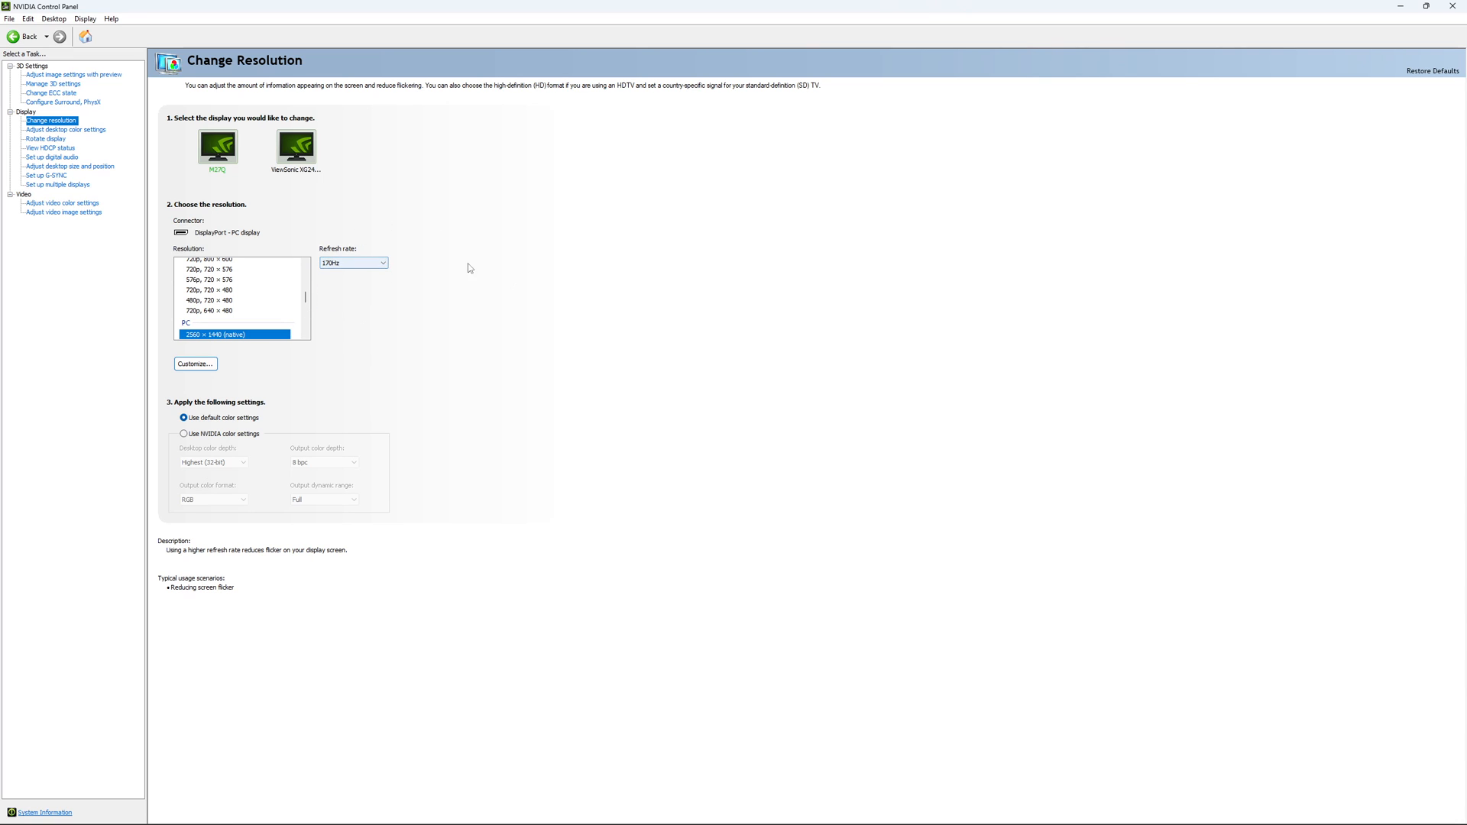
mouse_move(522, 264)
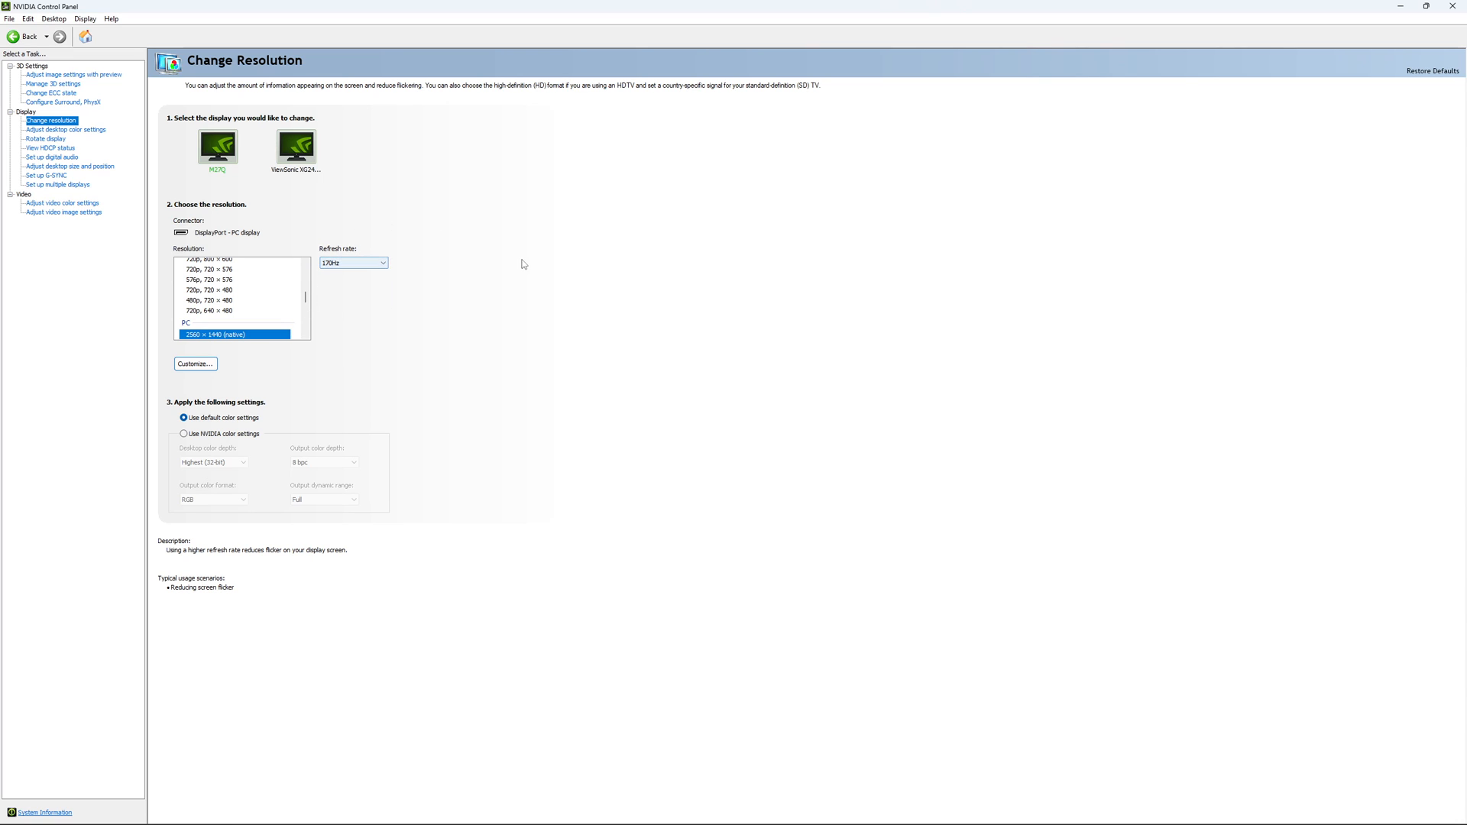
mouse_move(364, 272)
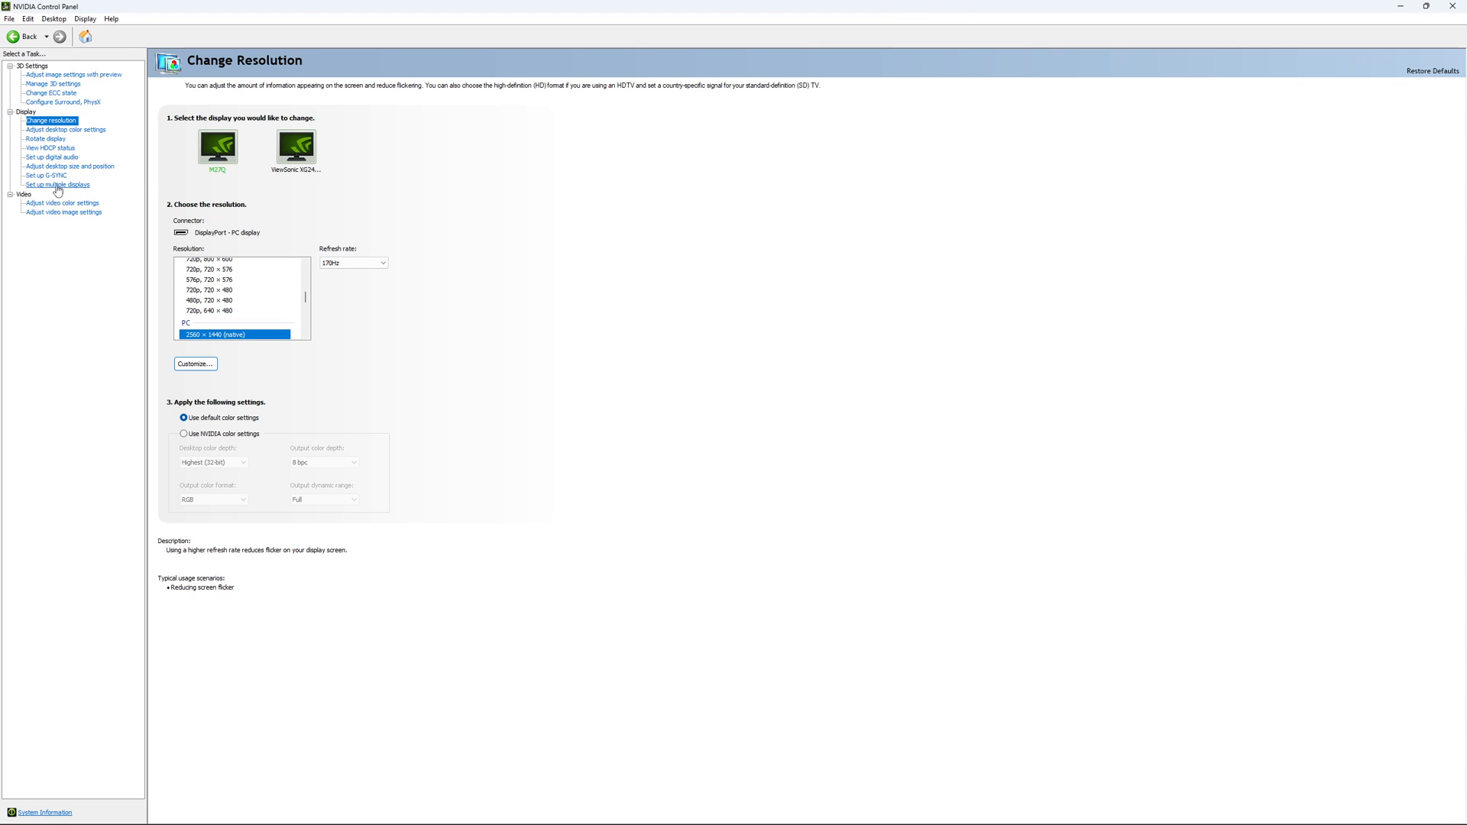
- View the Set up G-SYNC page, leaving G-SYNC Compatible unchecked for the main monitor
left_click(43, 174)
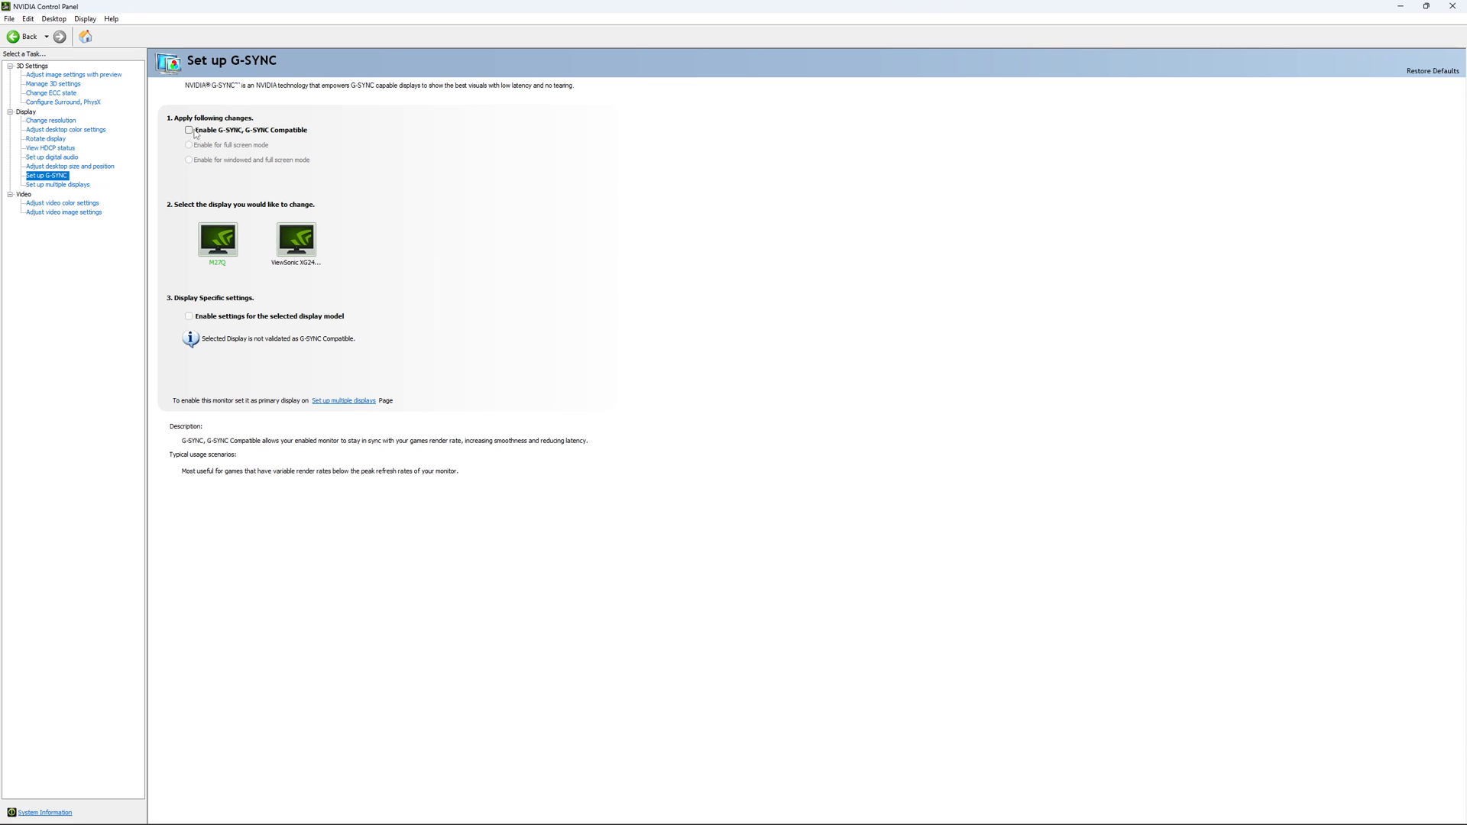
mouse_move(197, 168)
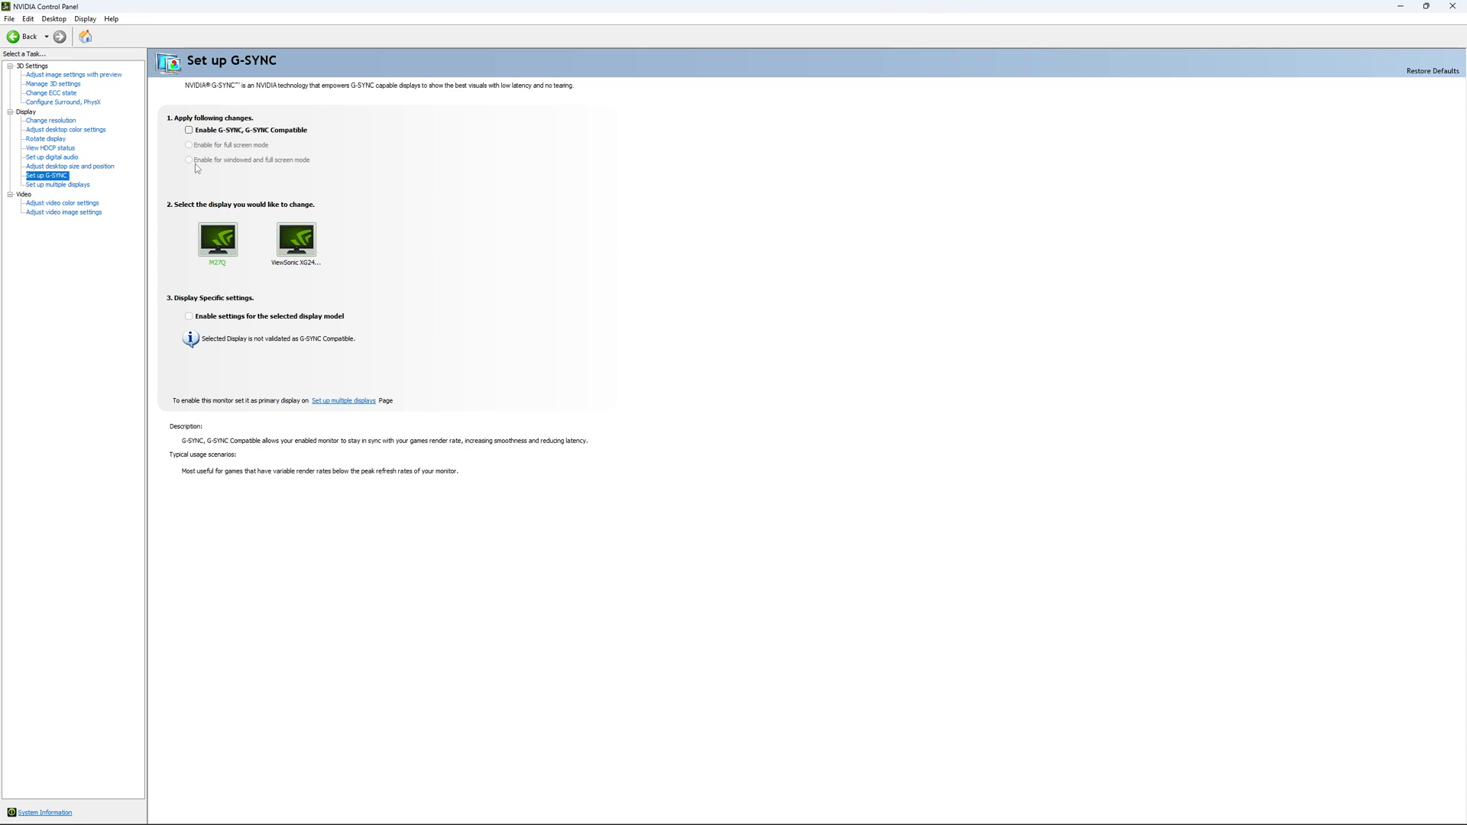
mouse_move(301, 171)
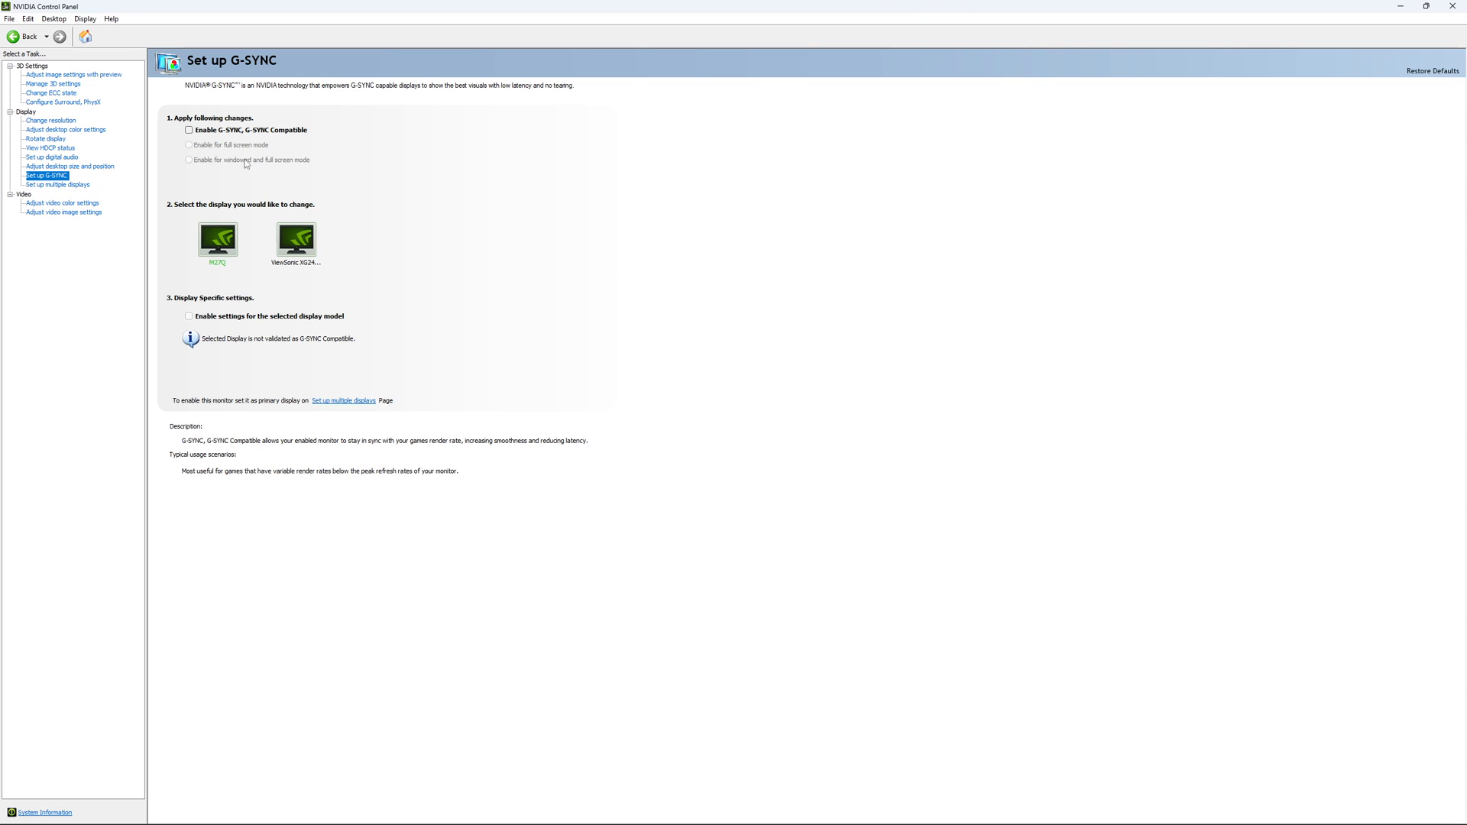
mouse_move(170, 262)
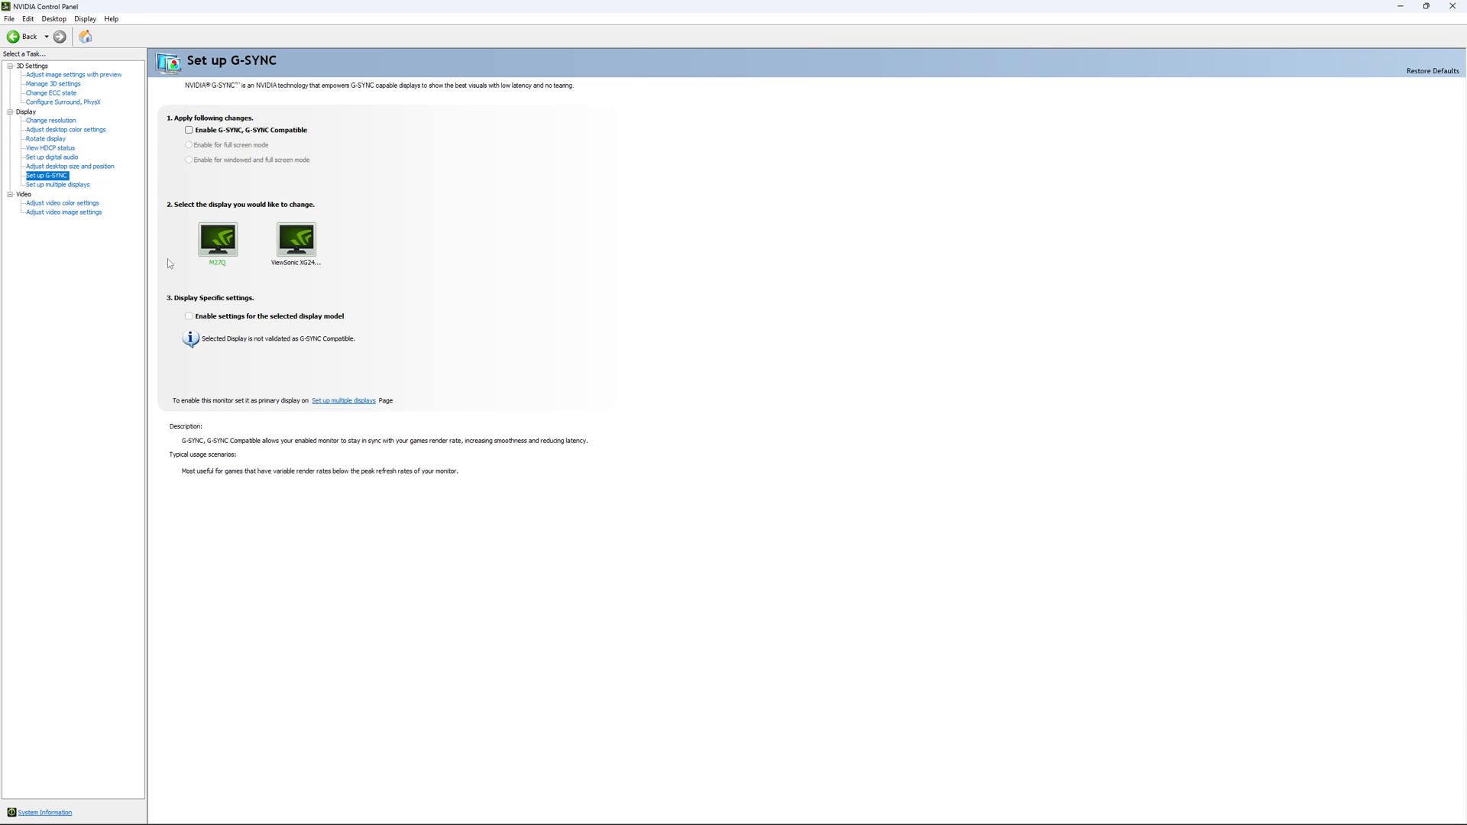
mouse_move(216, 248)
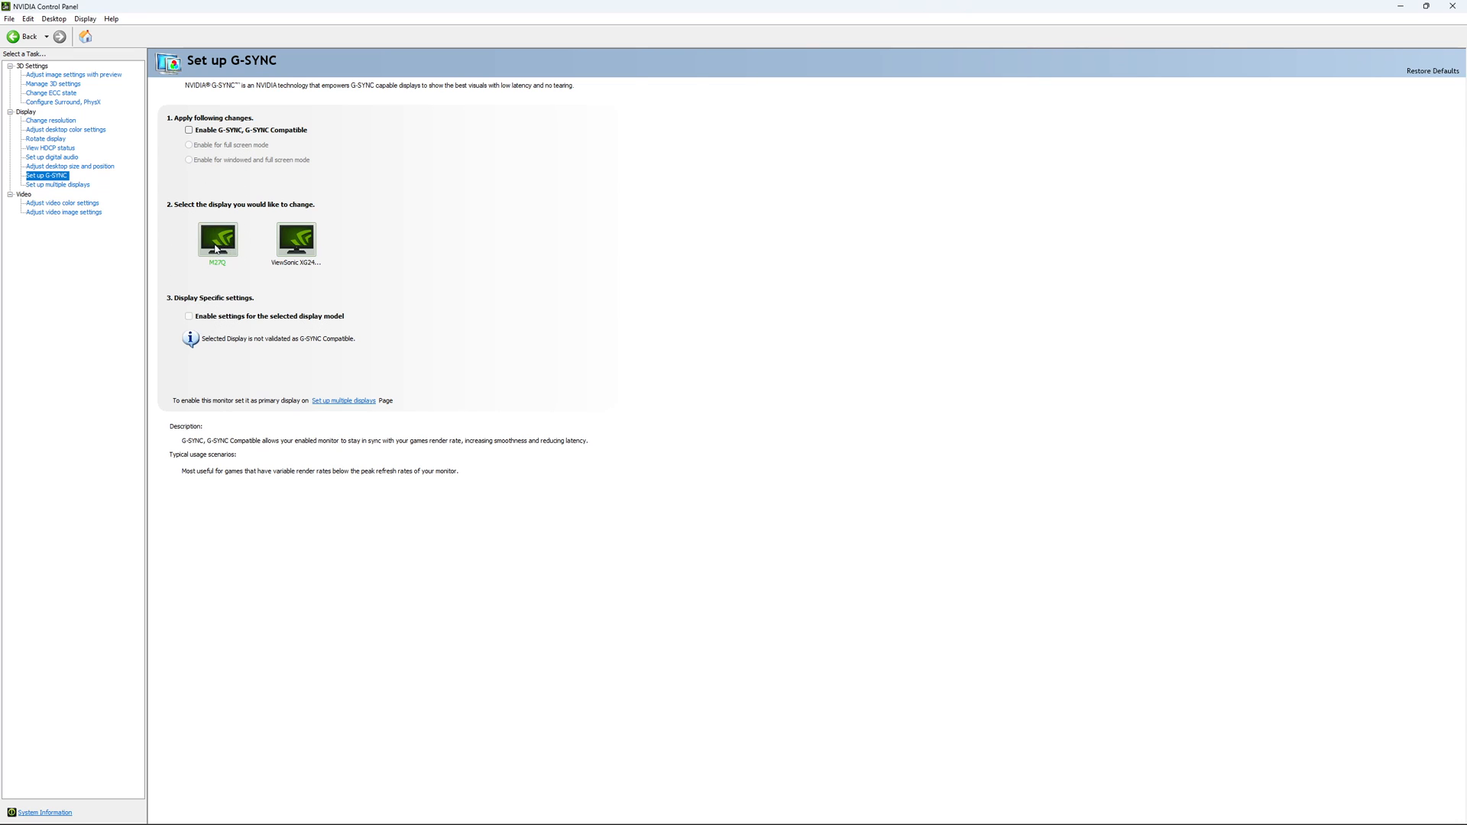
mouse_move(339, 274)
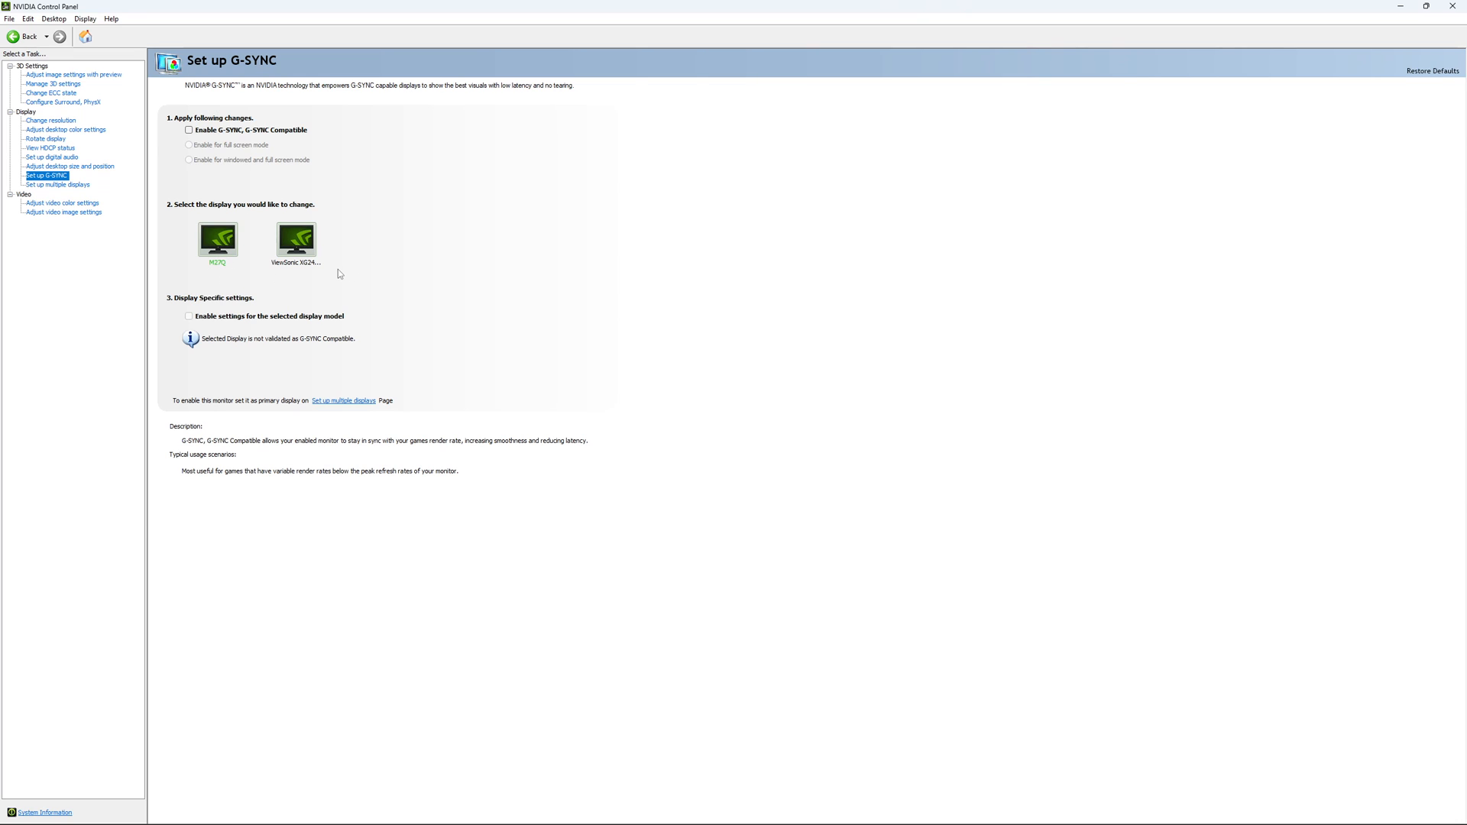
mouse_move(361, 252)
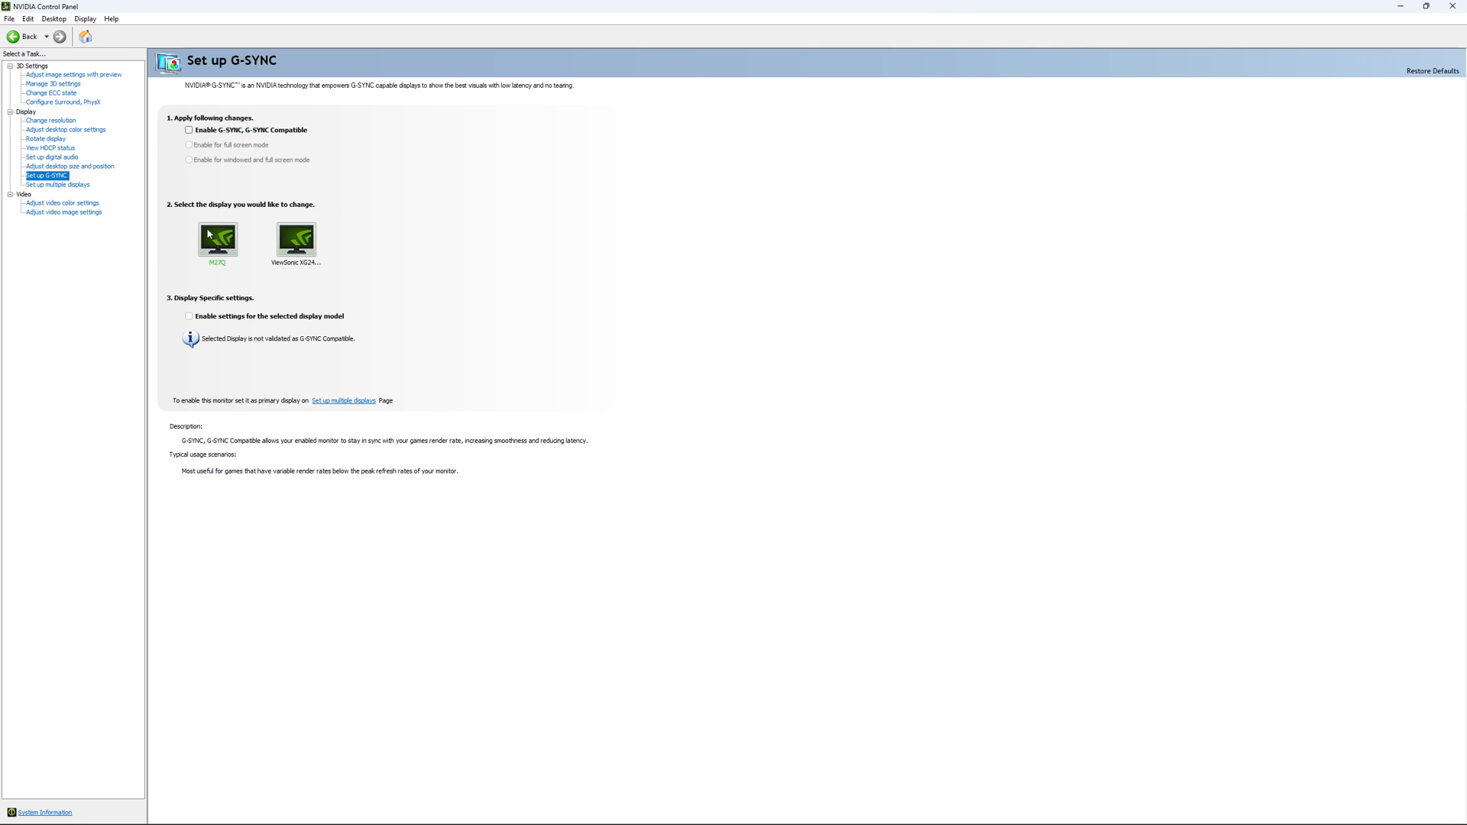
mouse_move(456, 310)
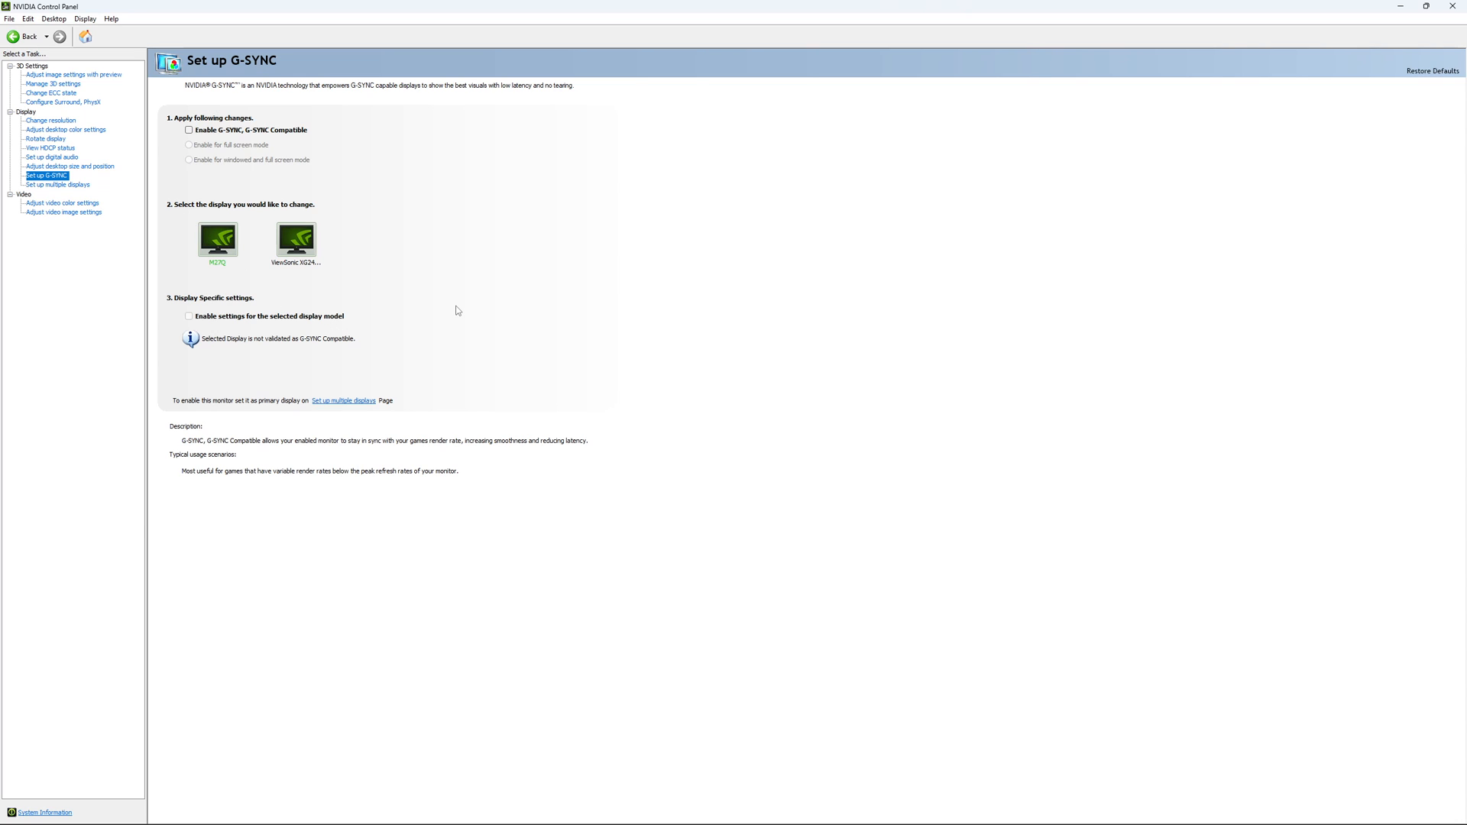
mouse_move(432, 302)
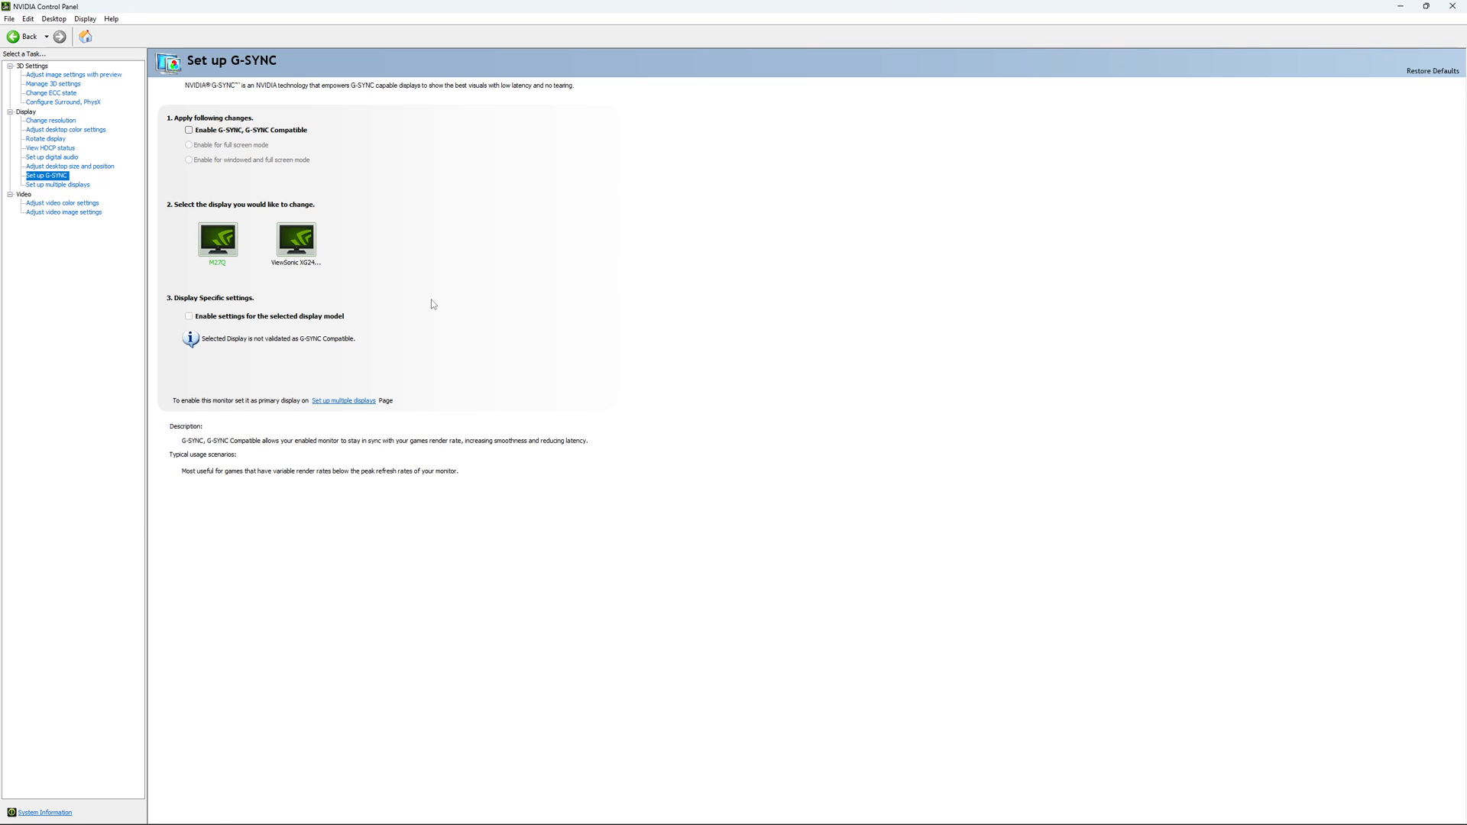
mouse_move(422, 318)
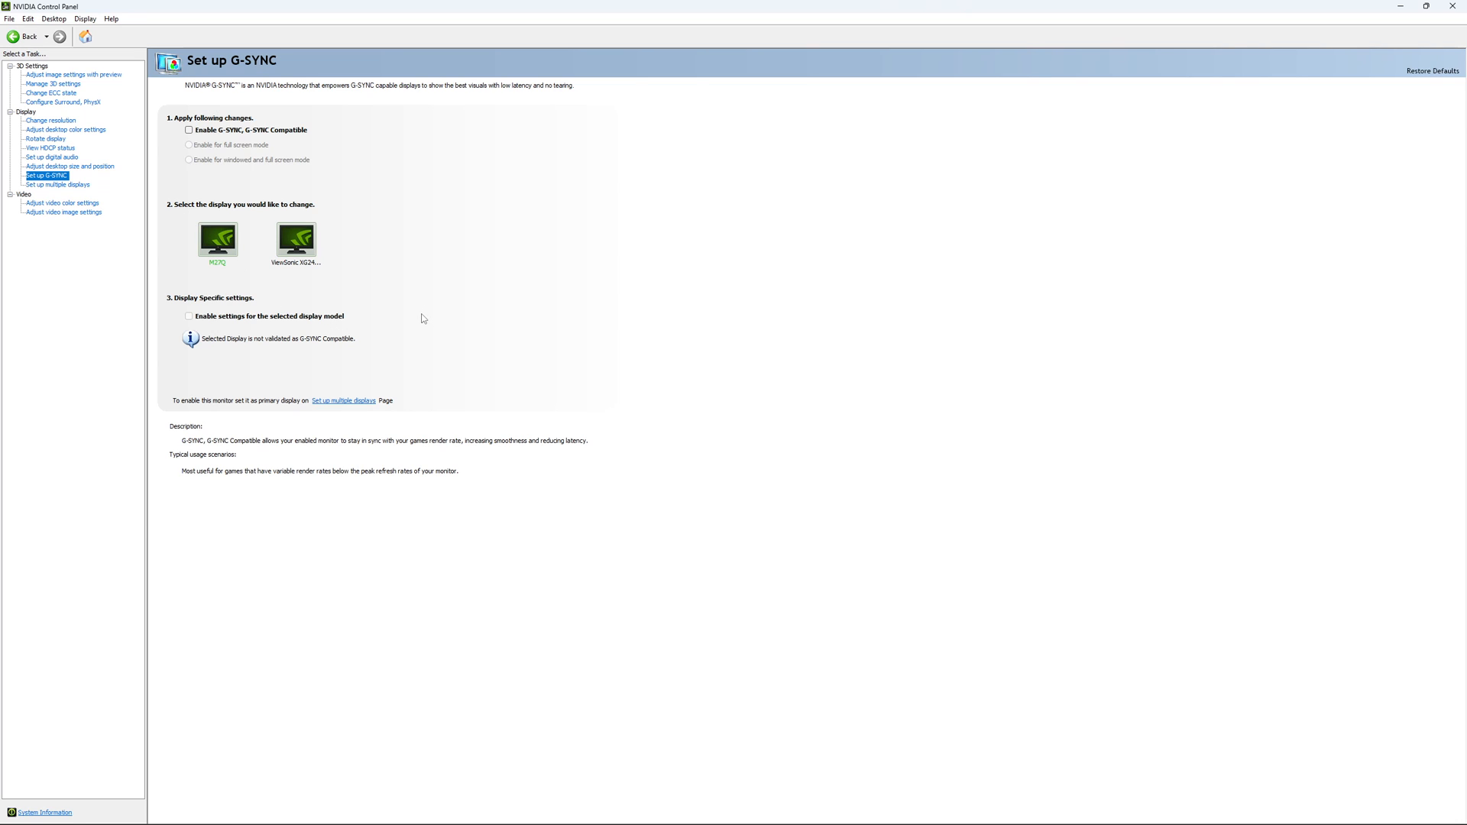
mouse_move(410, 292)
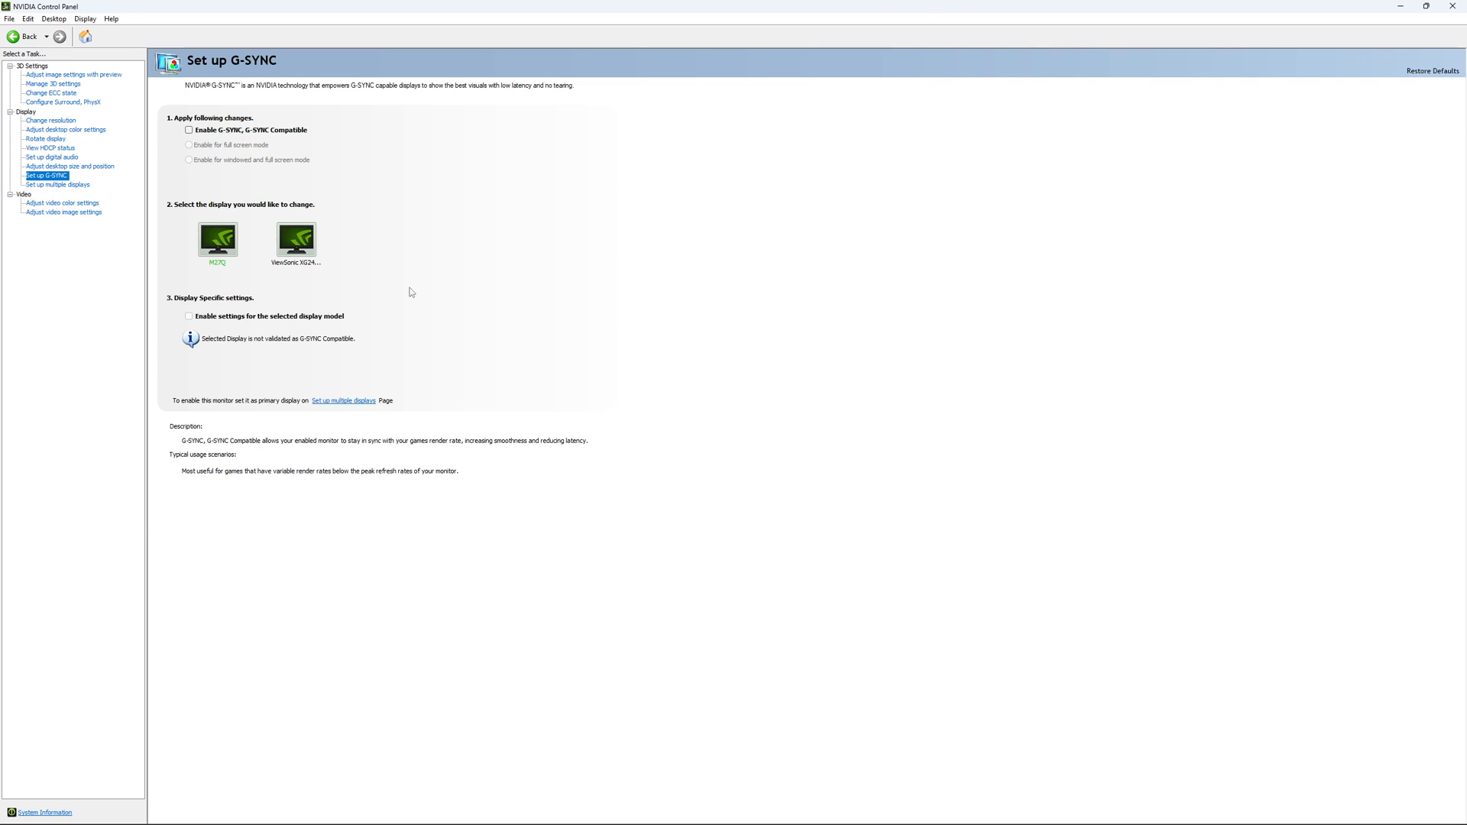
mouse_move(410, 287)
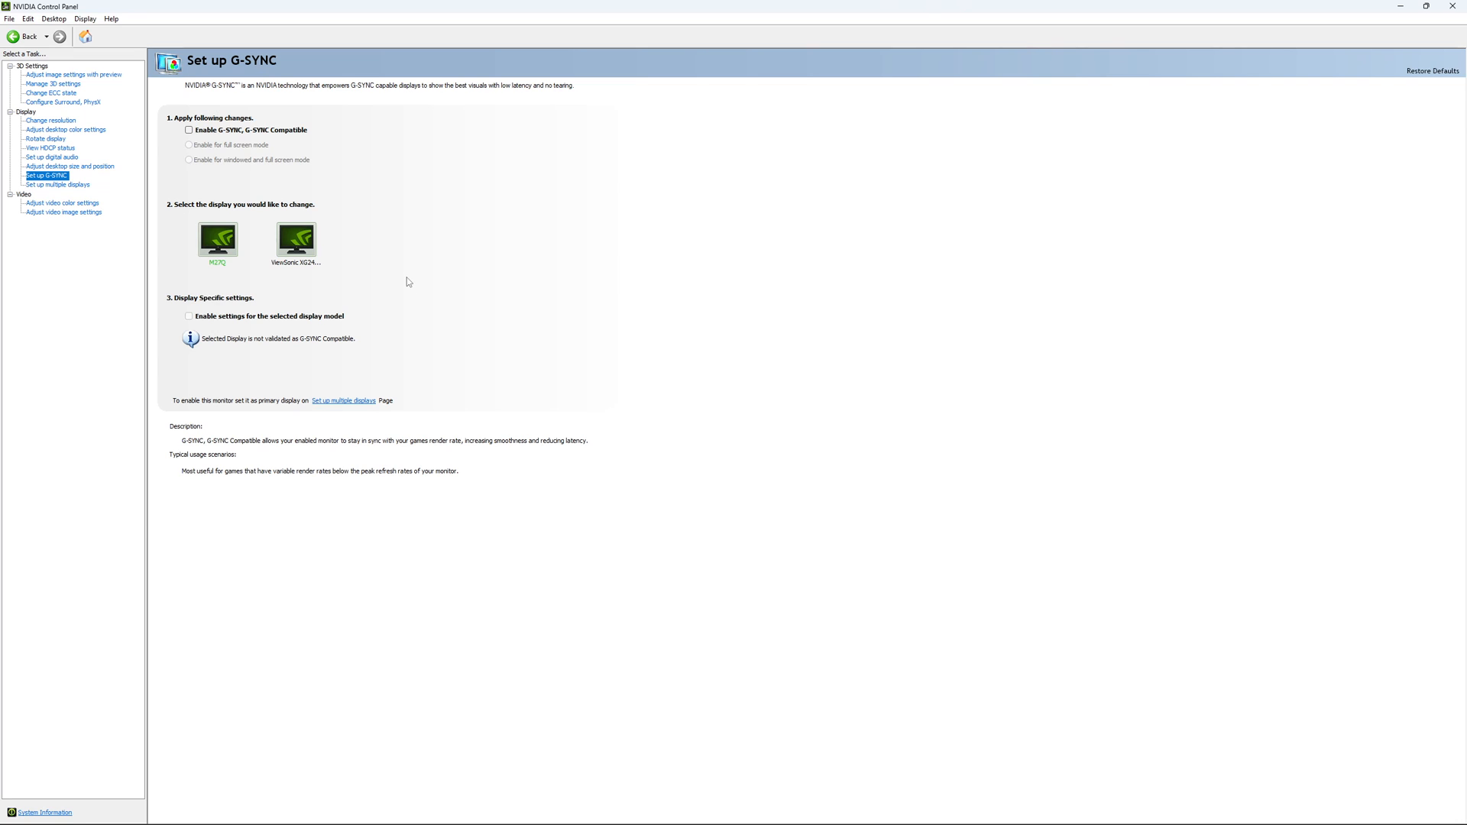
mouse_move(411, 275)
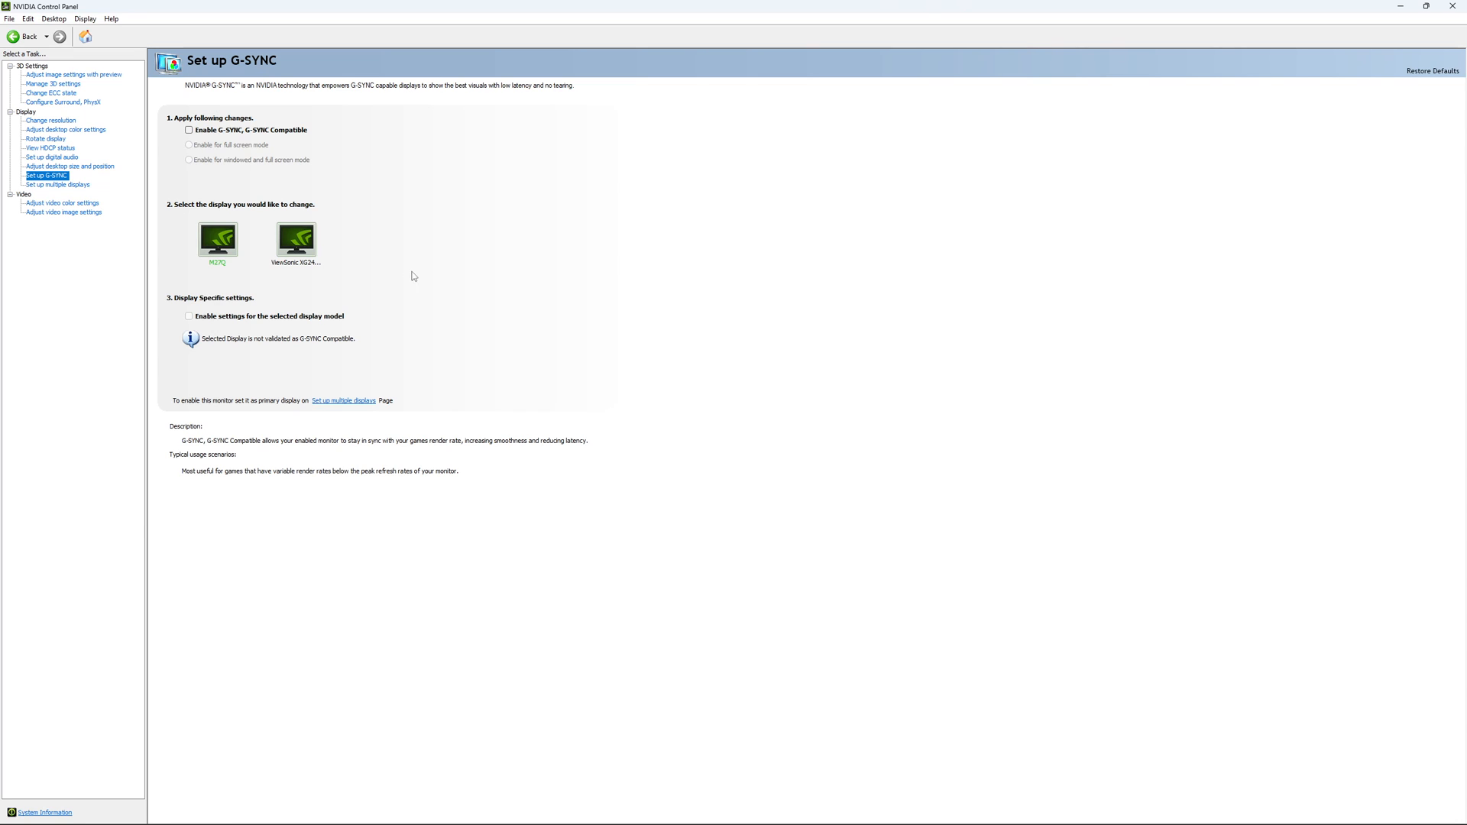
mouse_move(419, 269)
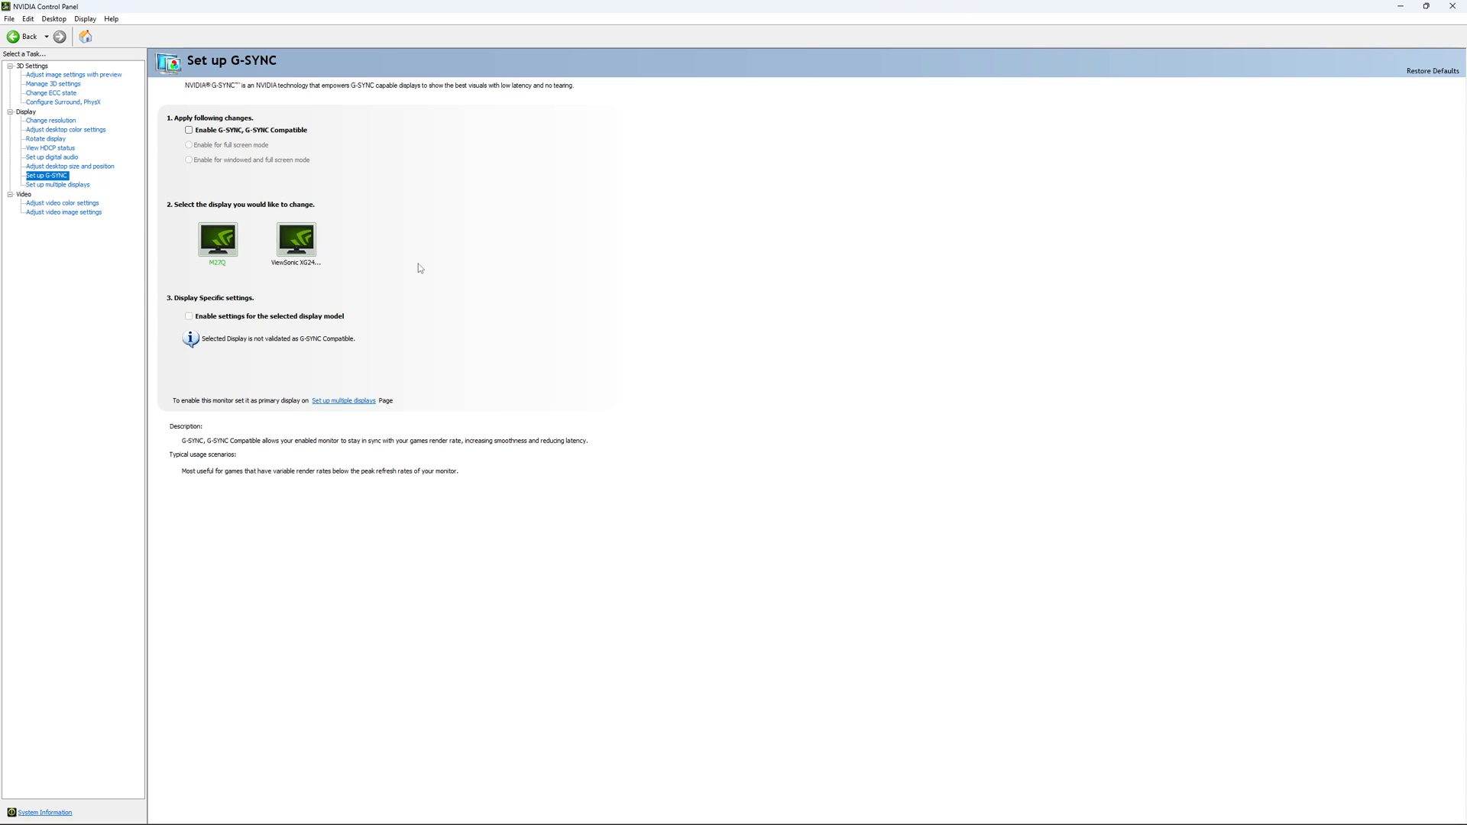
mouse_move(426, 273)
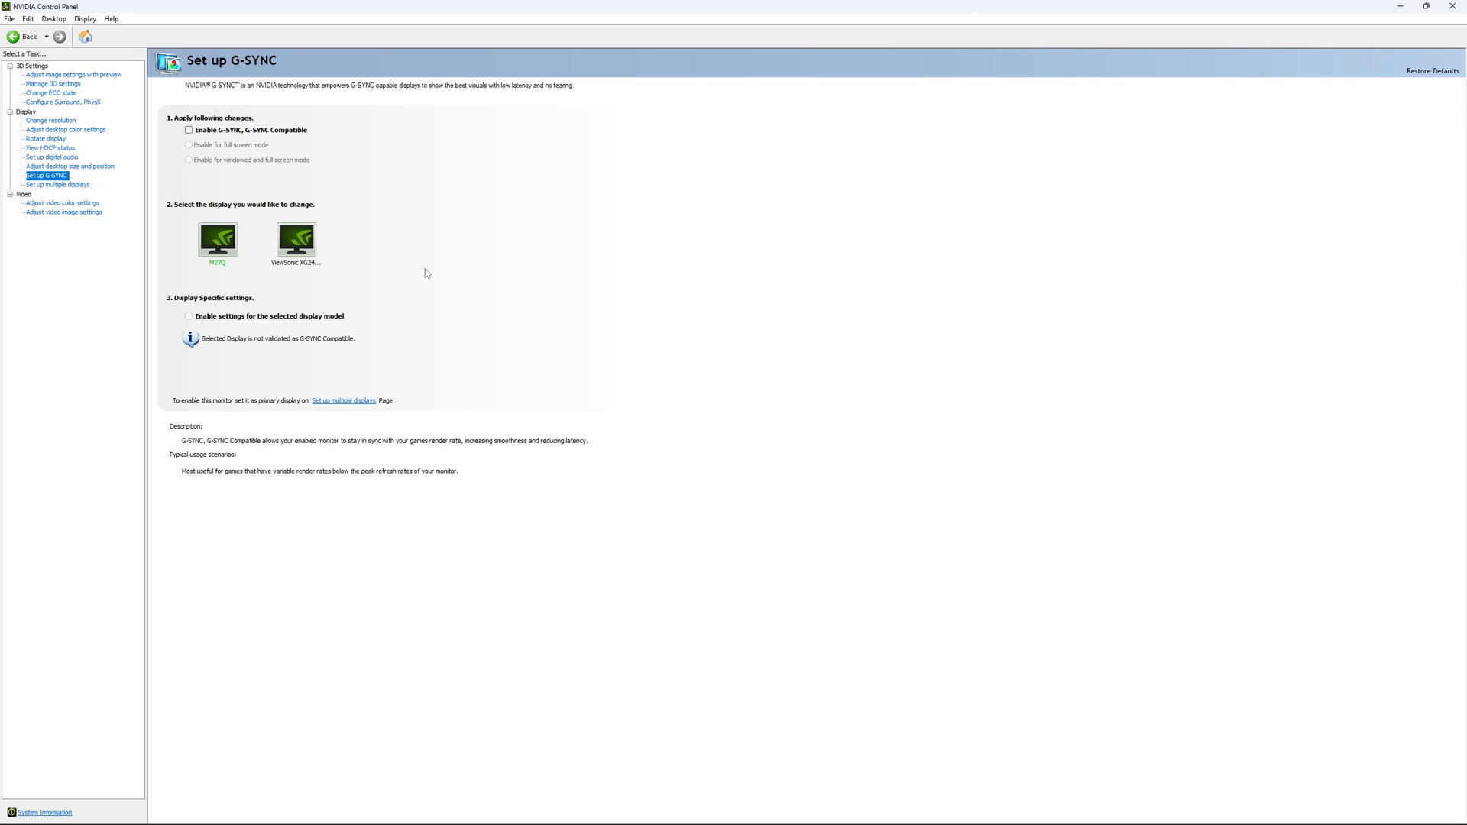
mouse_move(439, 278)
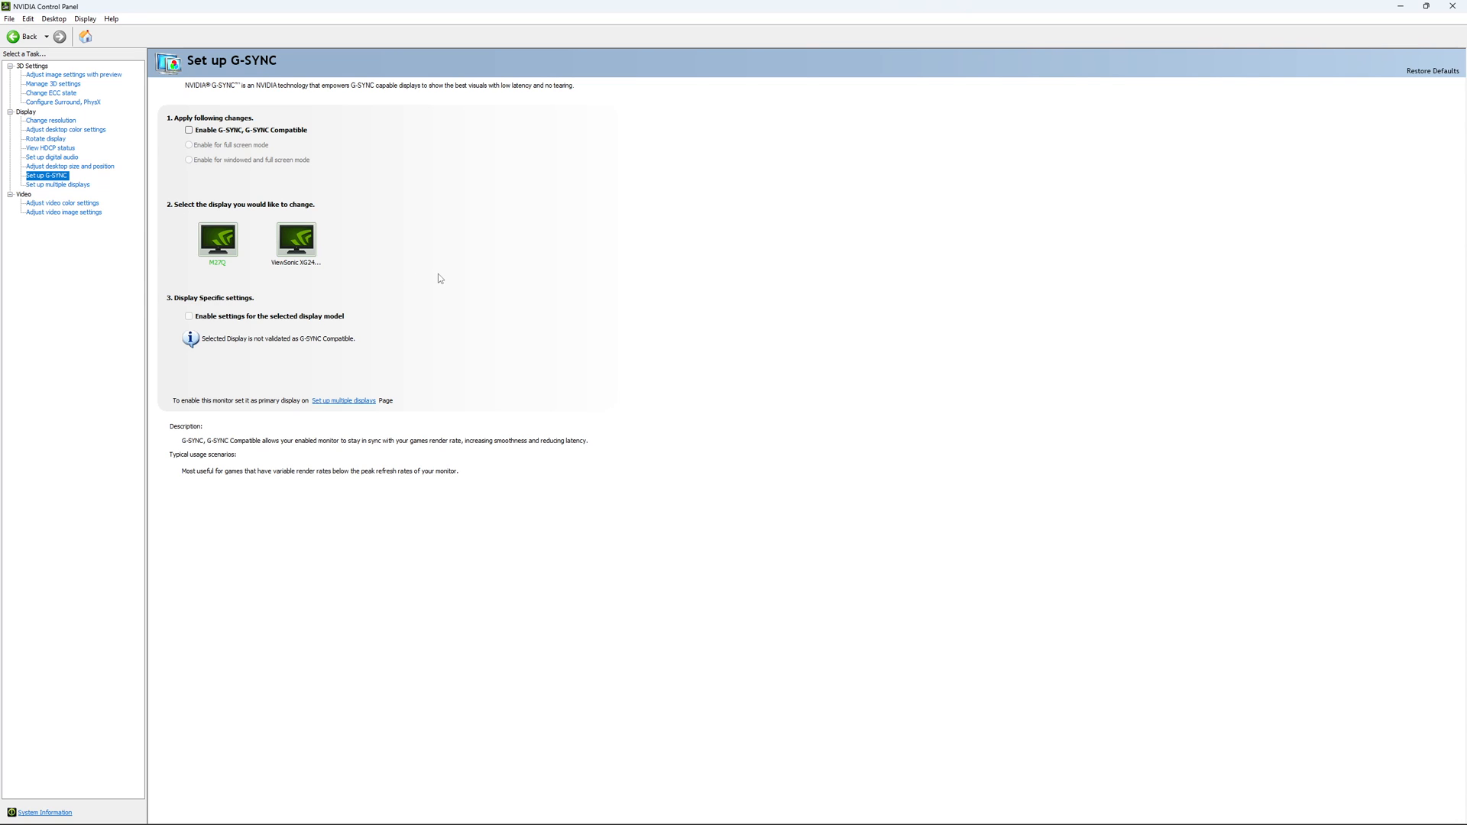
mouse_move(433, 295)
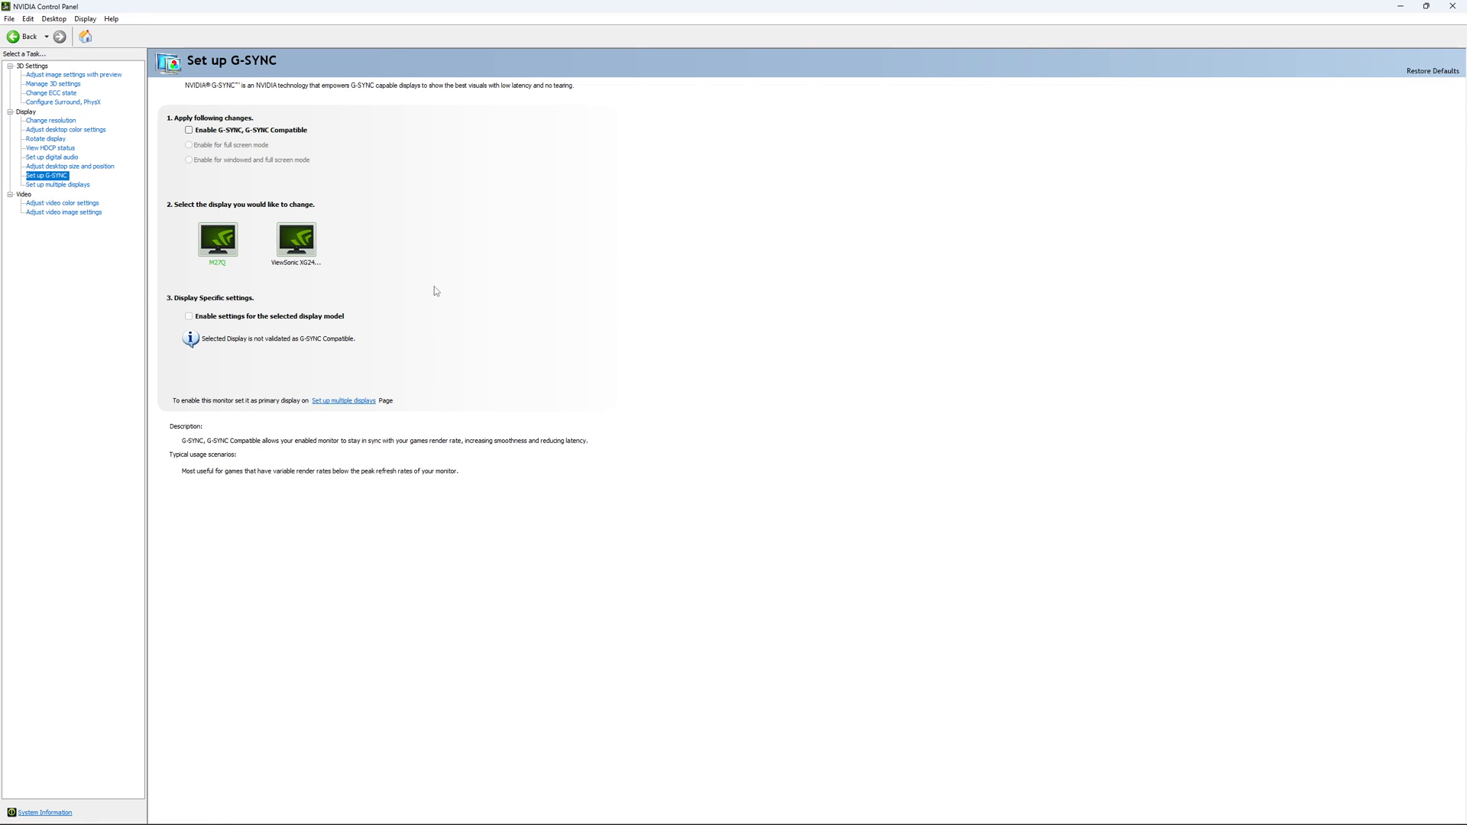
mouse_move(96, 402)
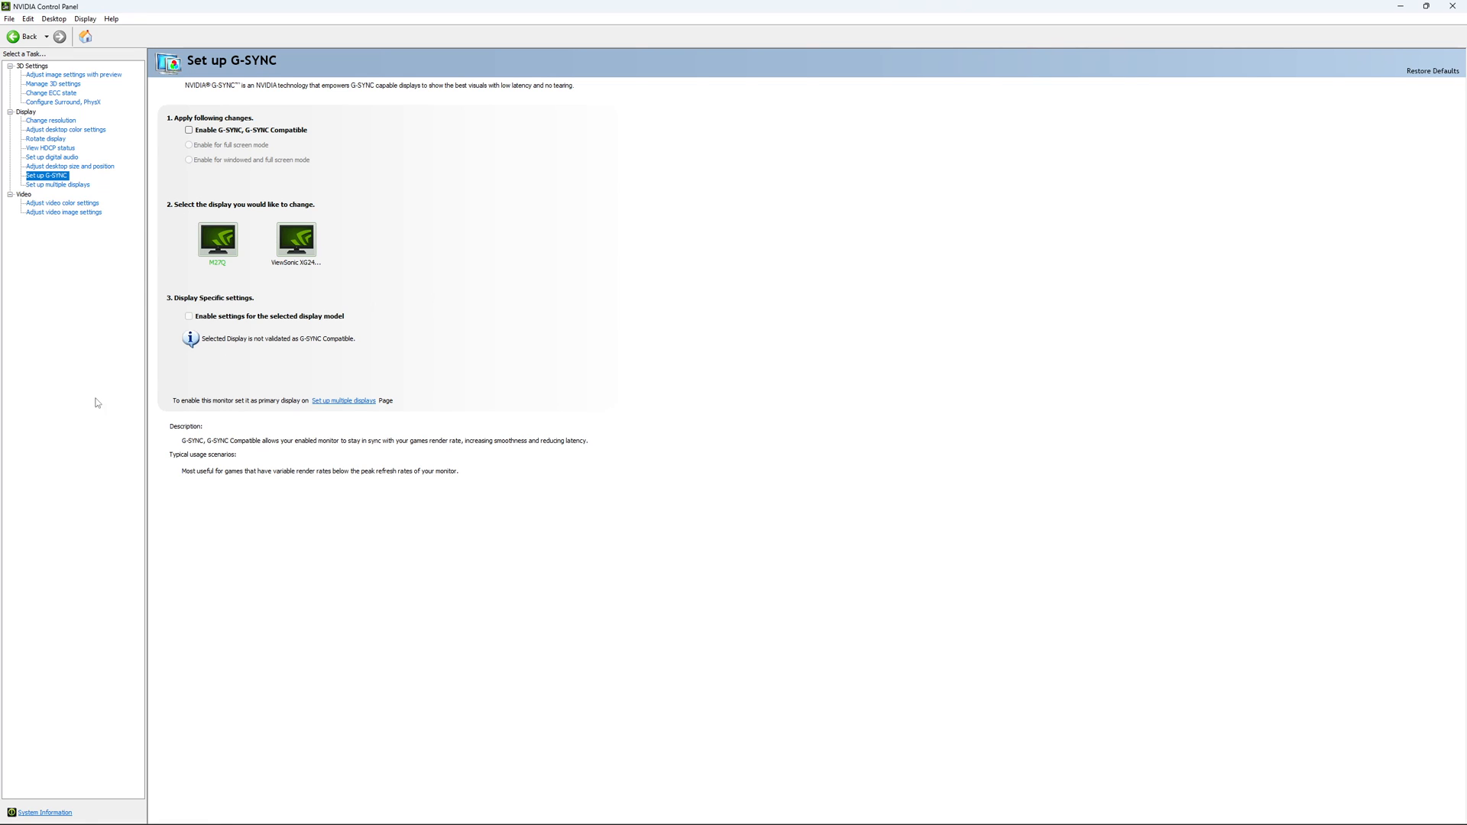
mouse_move(353, 481)
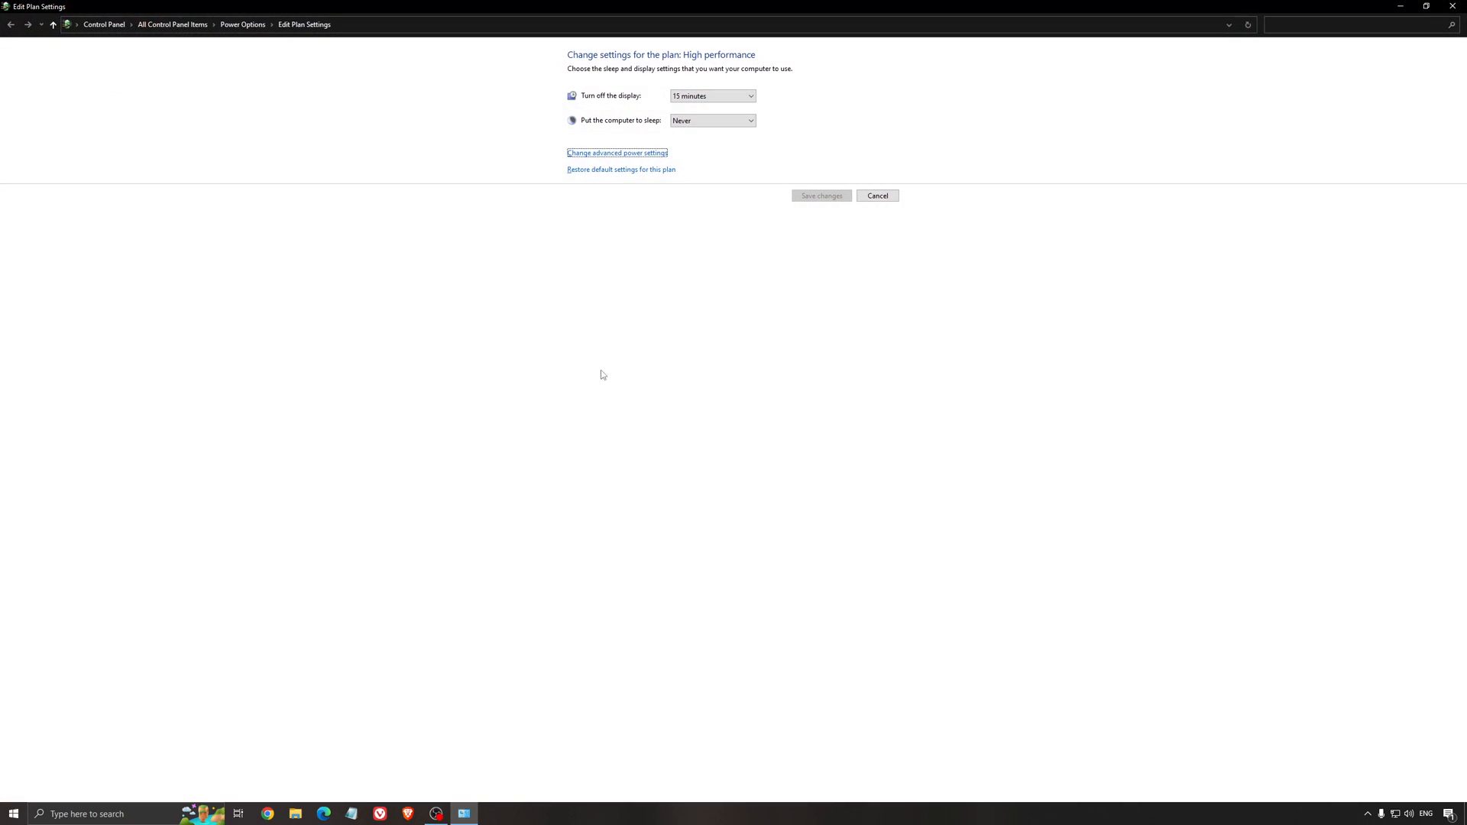
- Return to the Power Options overview and select the High performance power plan
left_click(11, 24)
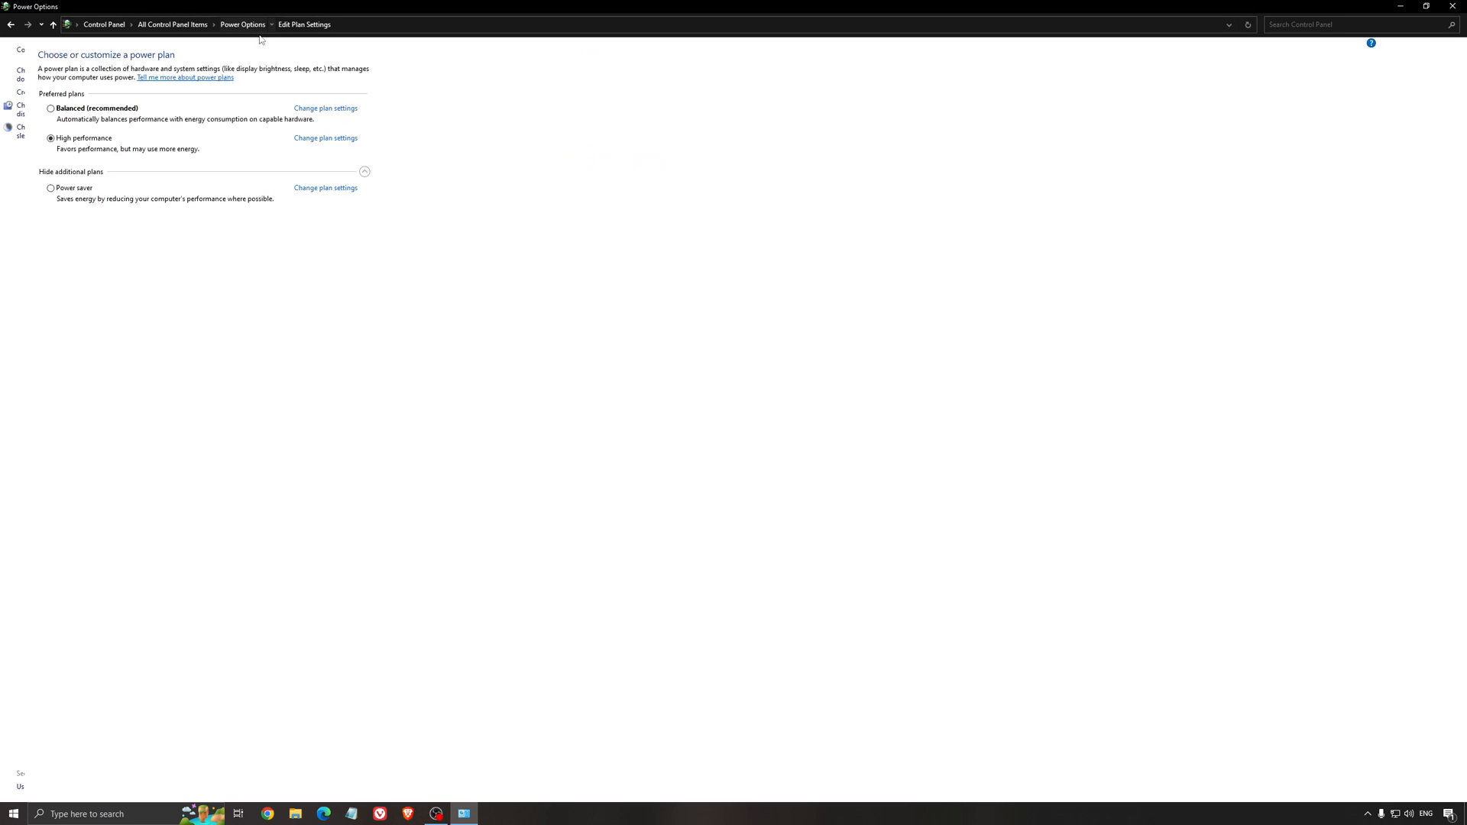
left_click(243, 24)
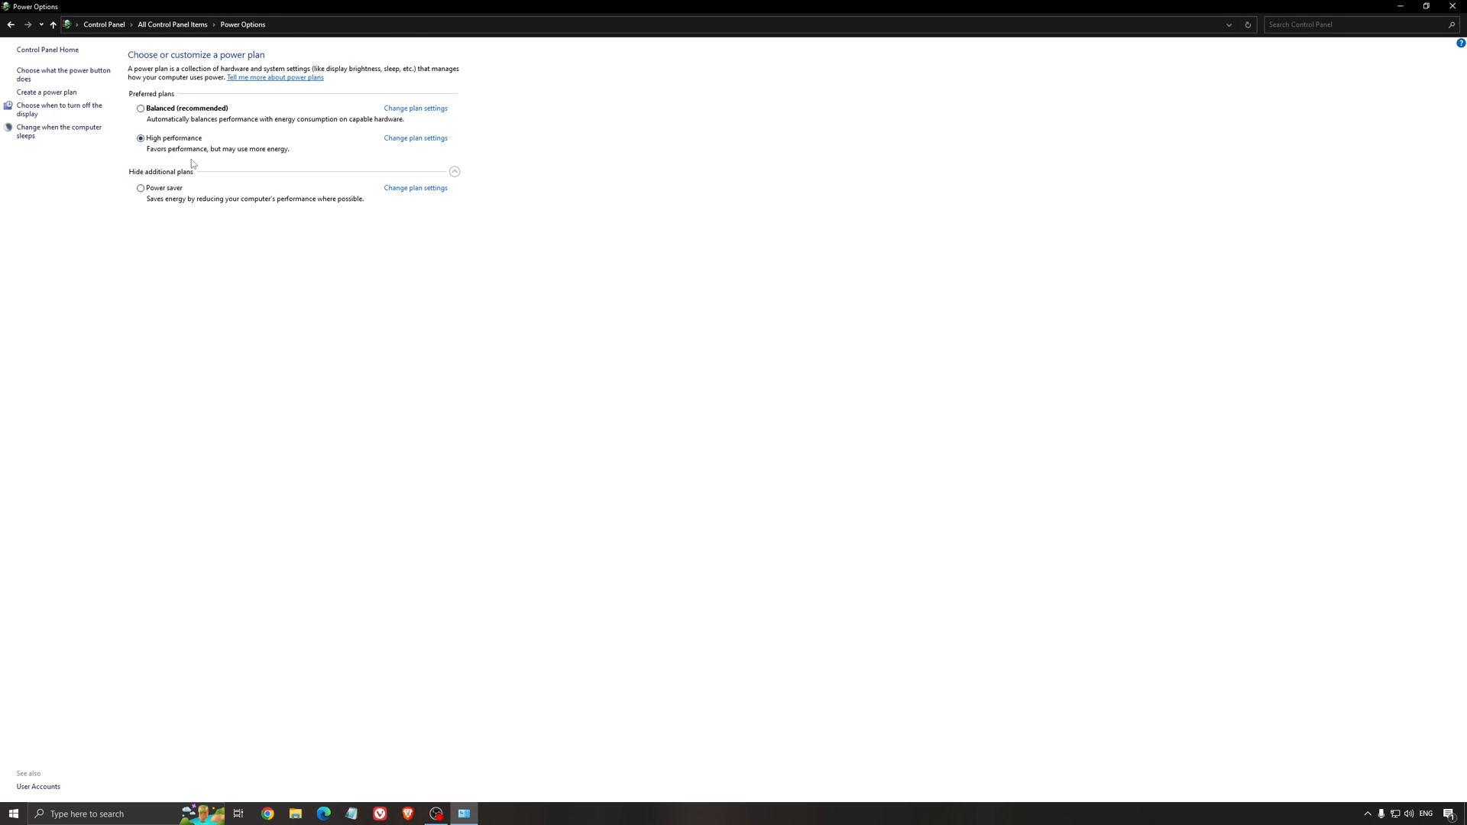
mouse_move(466, 336)
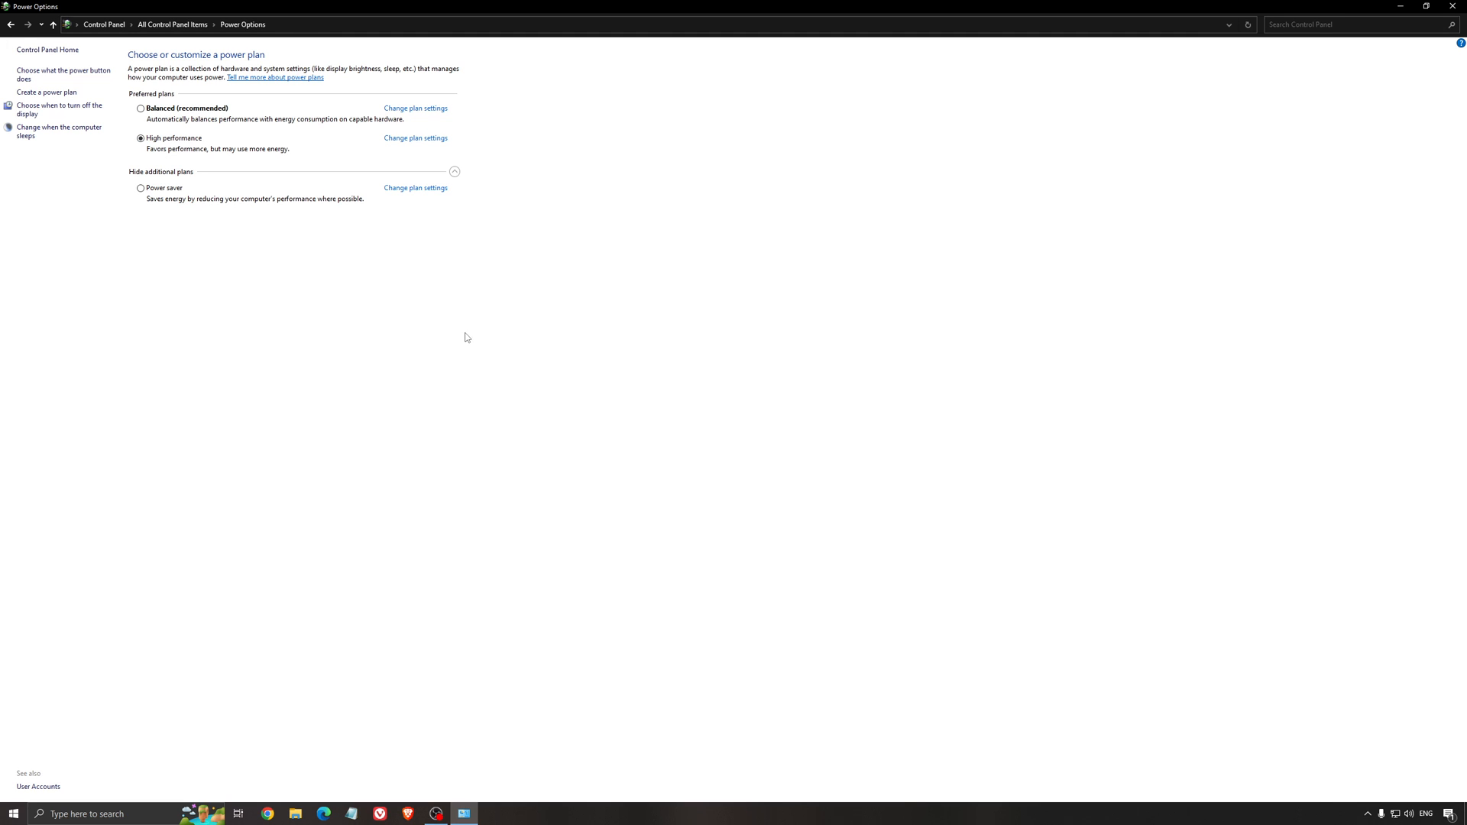
mouse_move(422, 335)
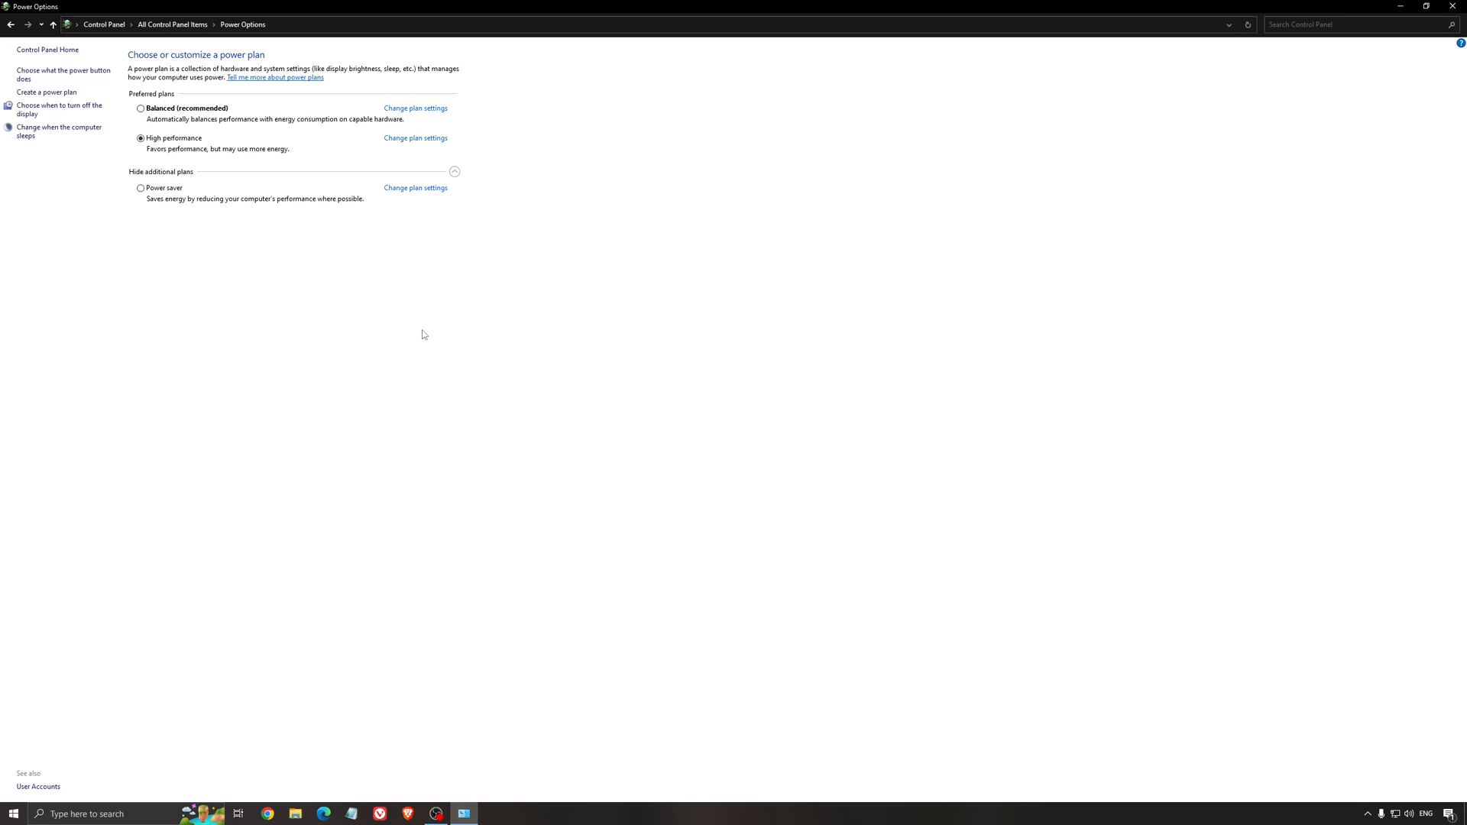
mouse_move(165, 180)
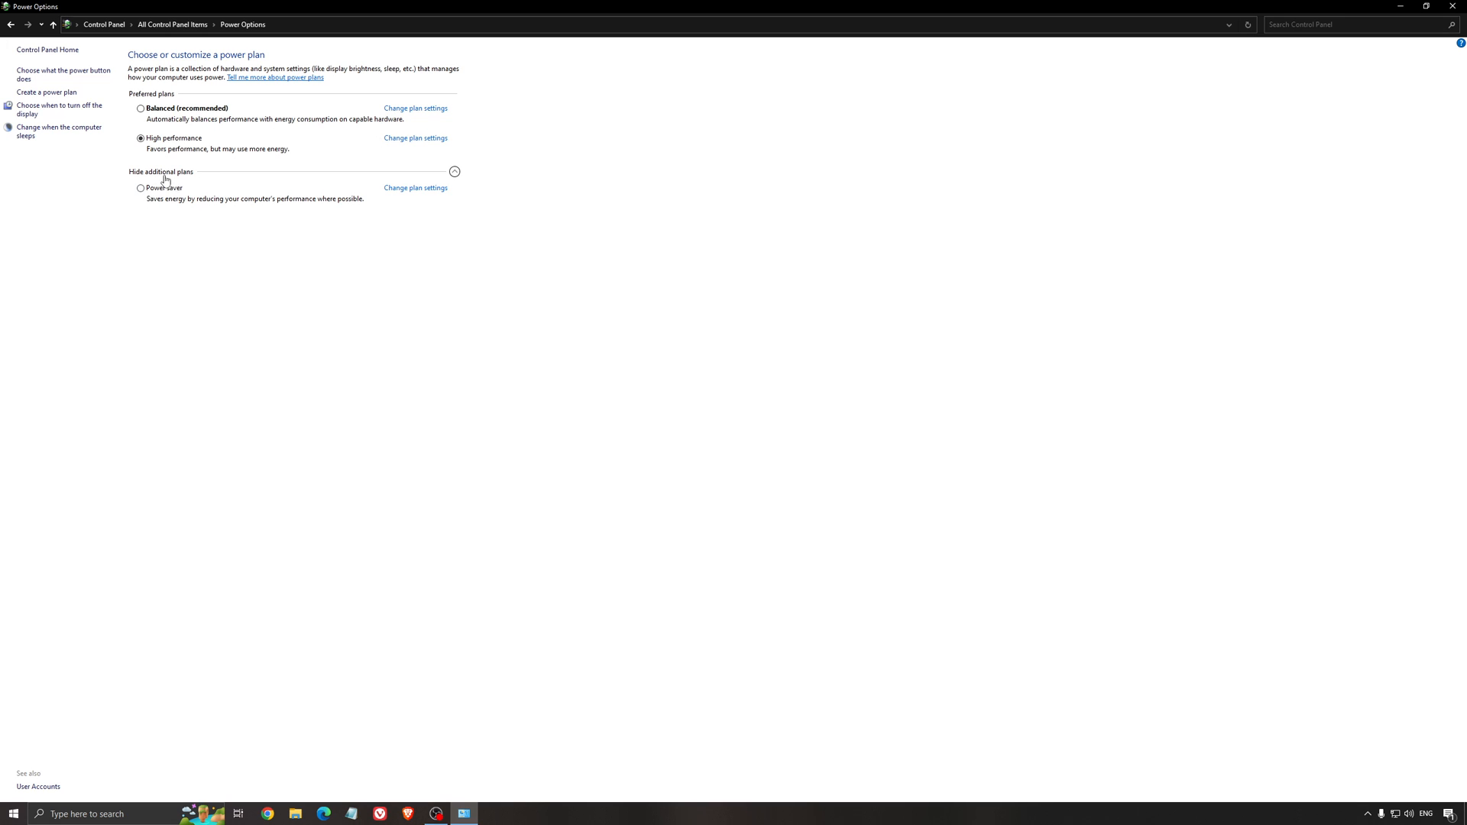
mouse_move(405, 301)
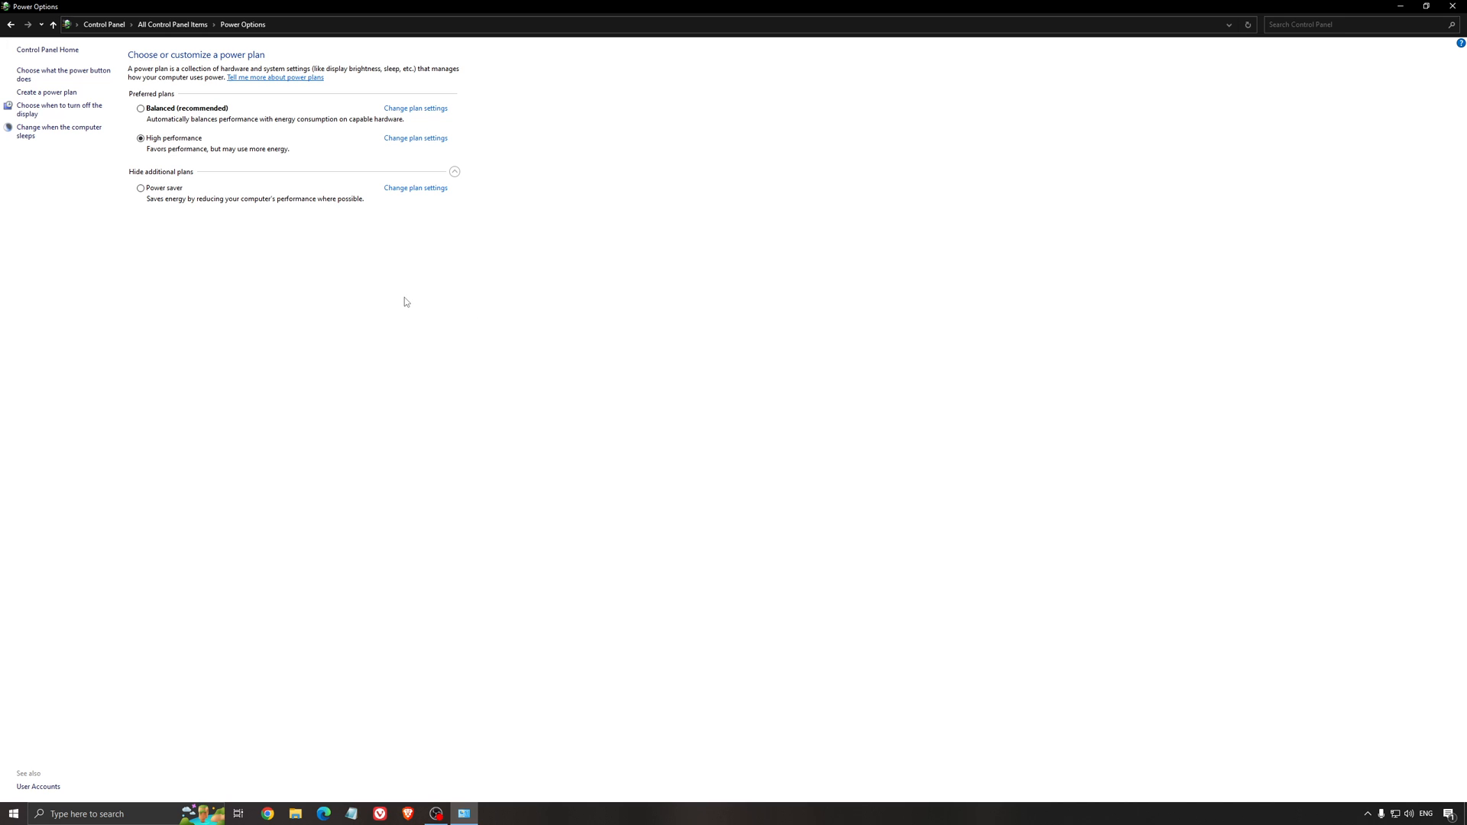
mouse_move(159, 111)
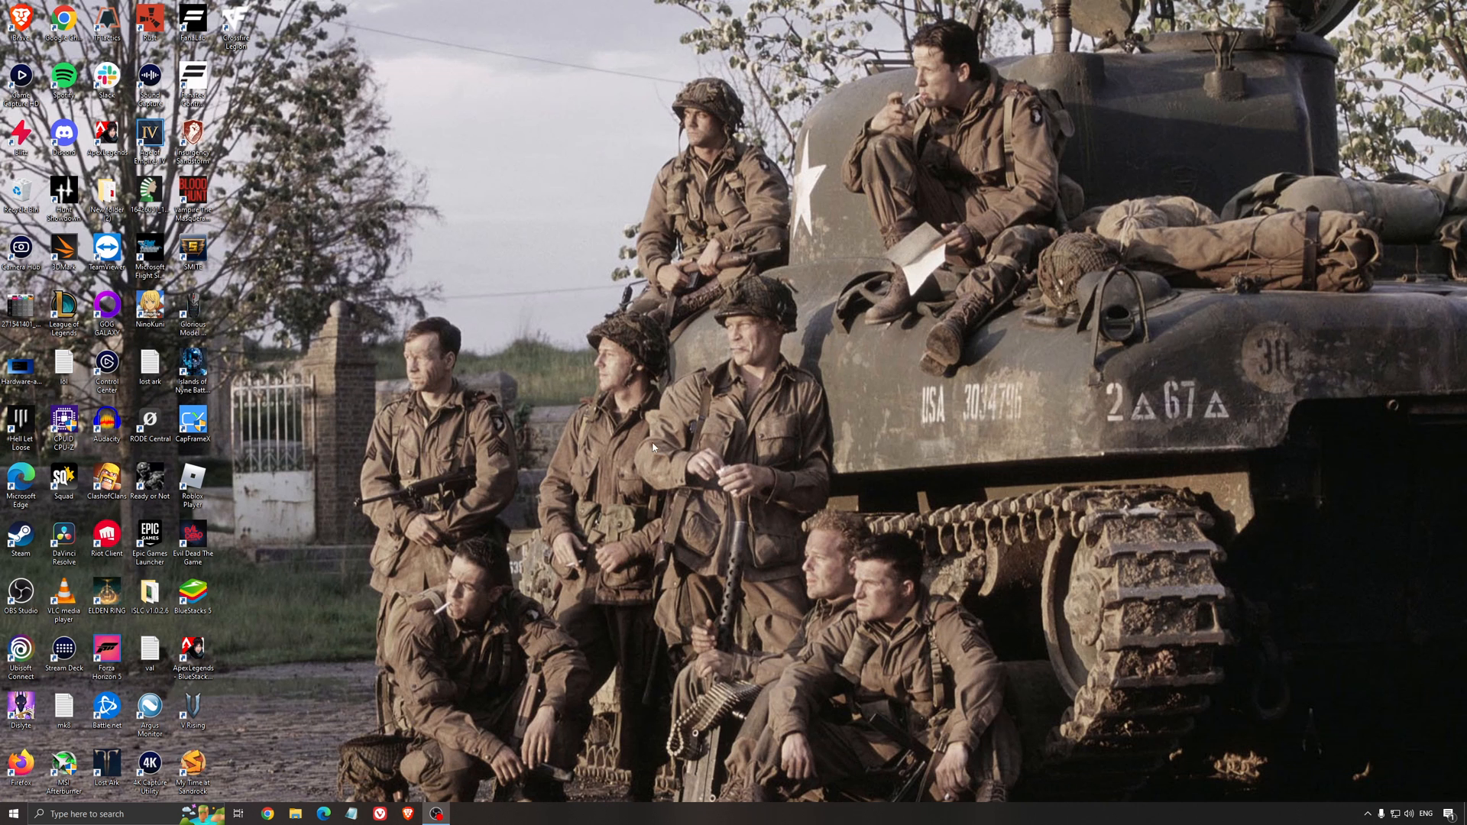
- Launch ISLC v1.0.2.6 and check 32486 MB total memory with 1024 MB and 16000 MB thresholds
double_click(149, 591)
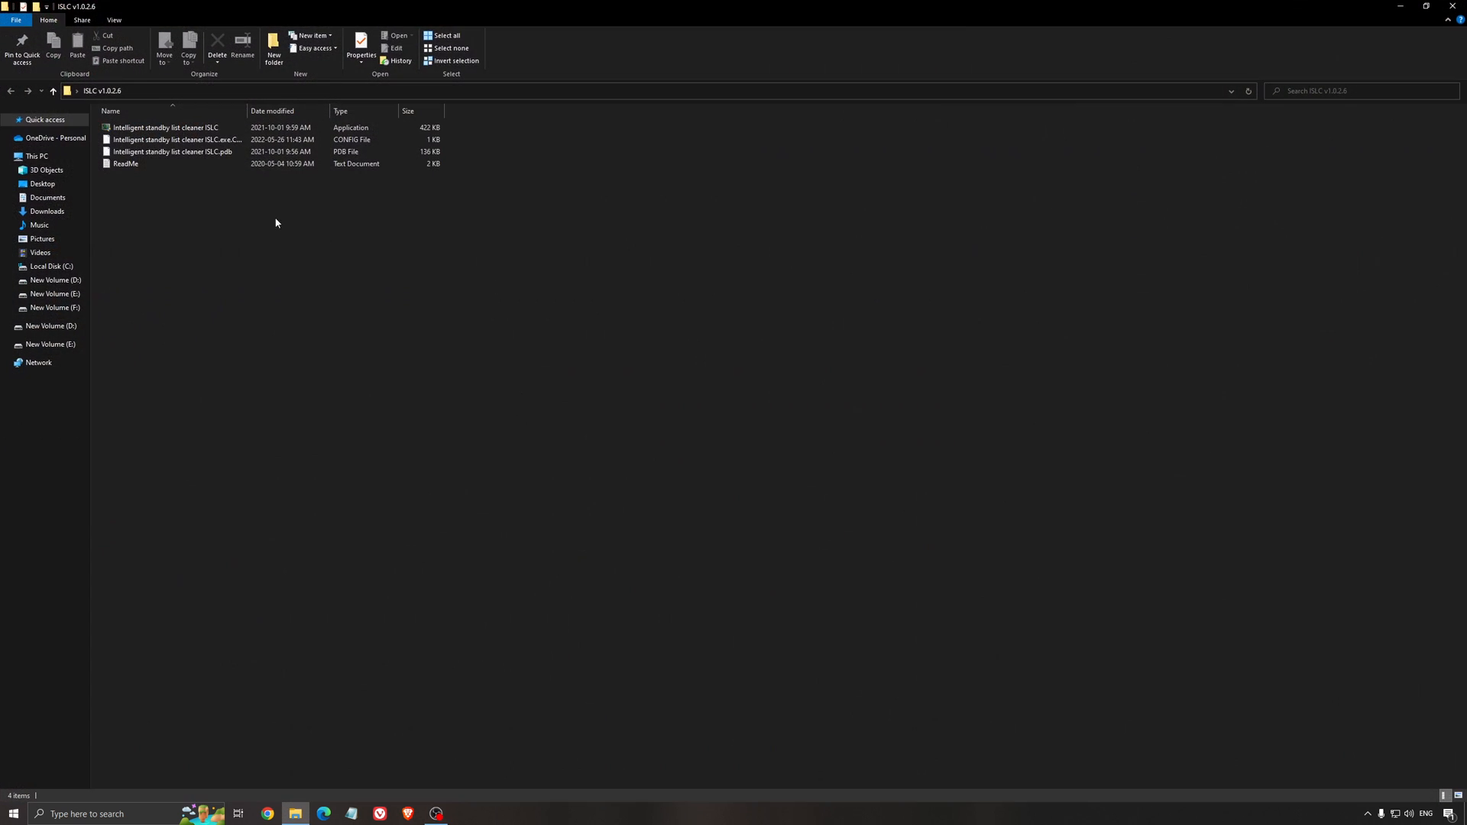
double_click(165, 127)
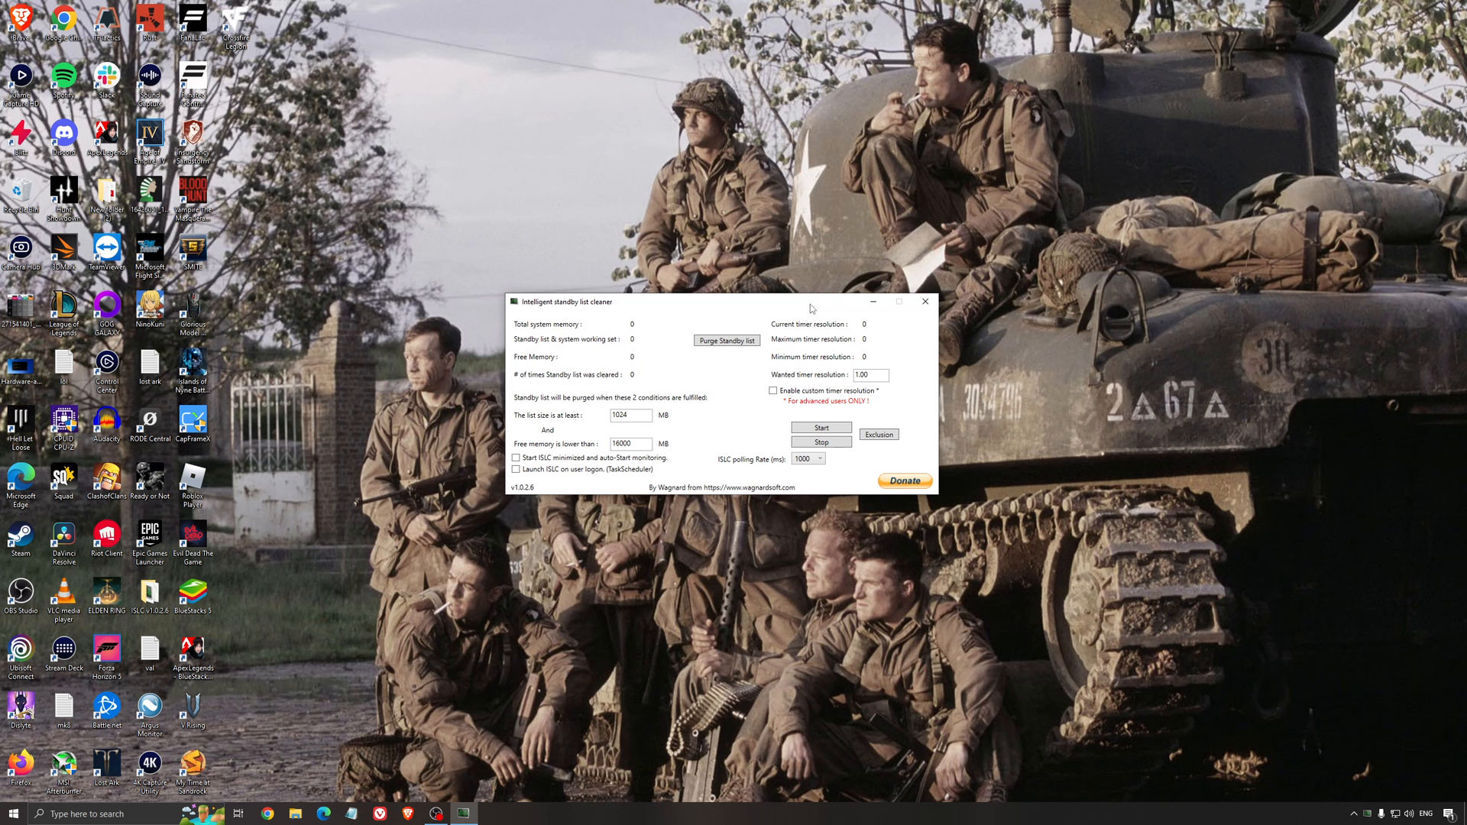
mouse_move(634, 370)
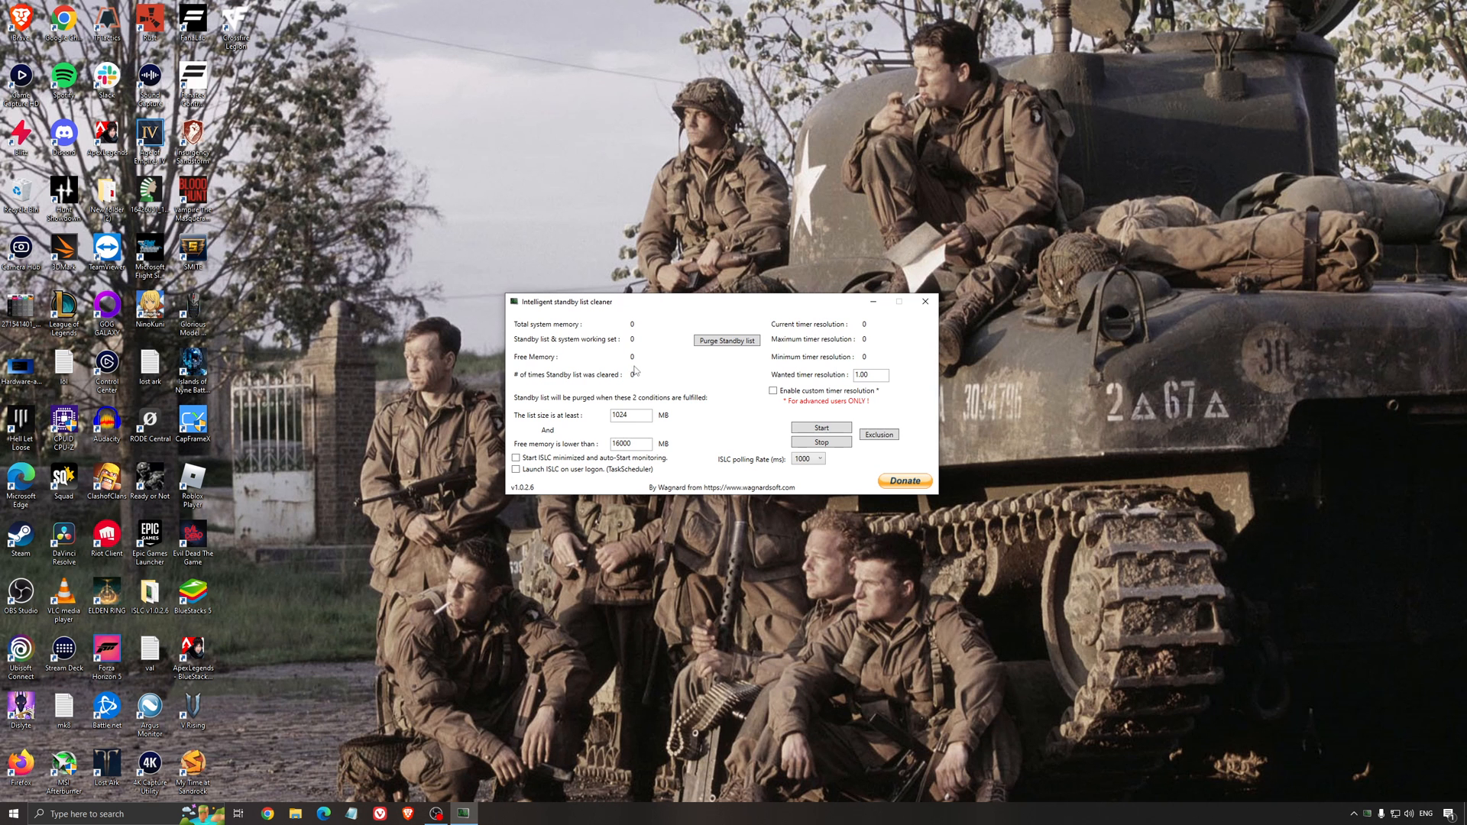
left_click(821, 426)
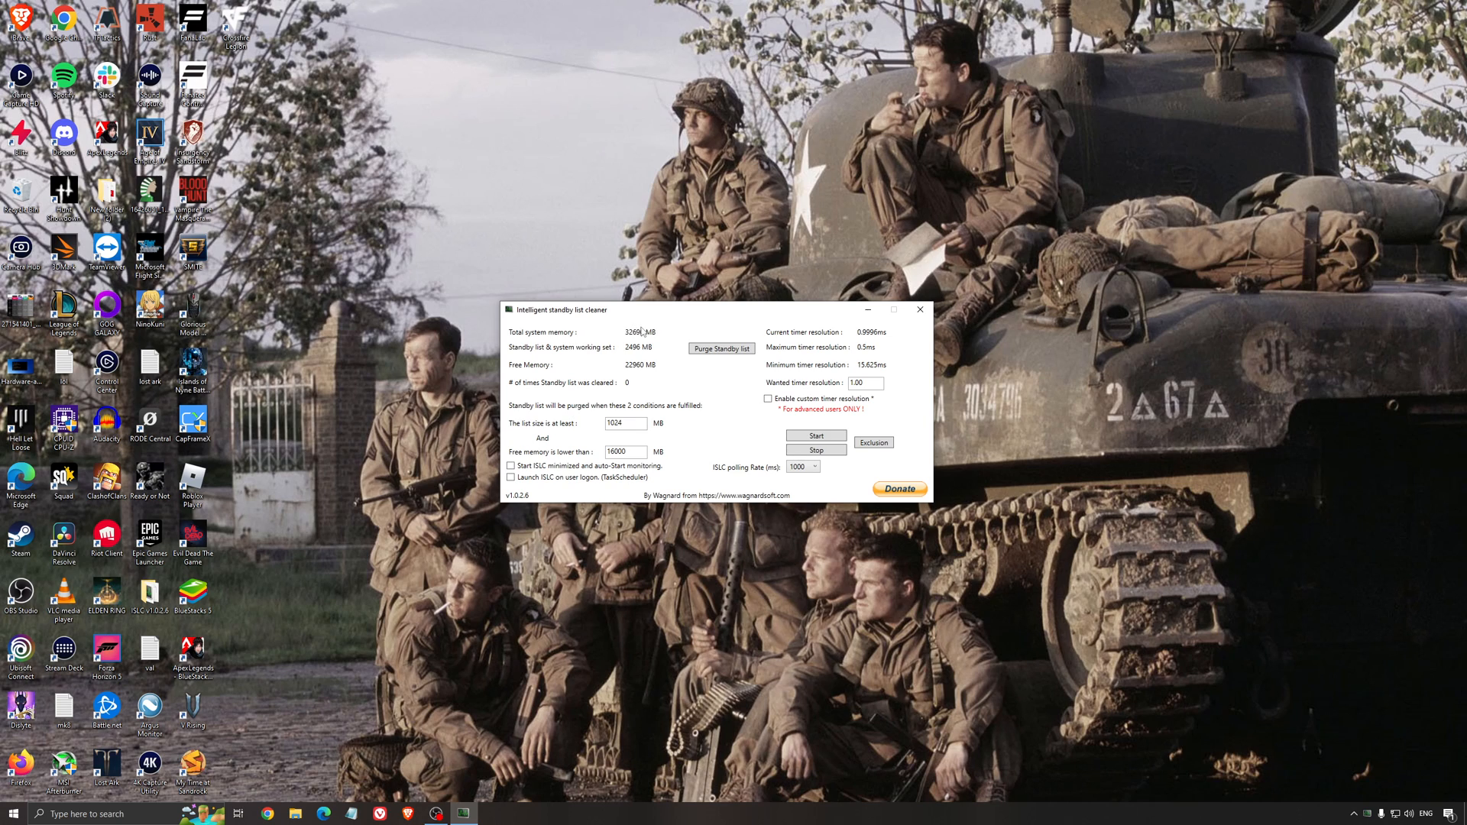
triple_click(625, 452)
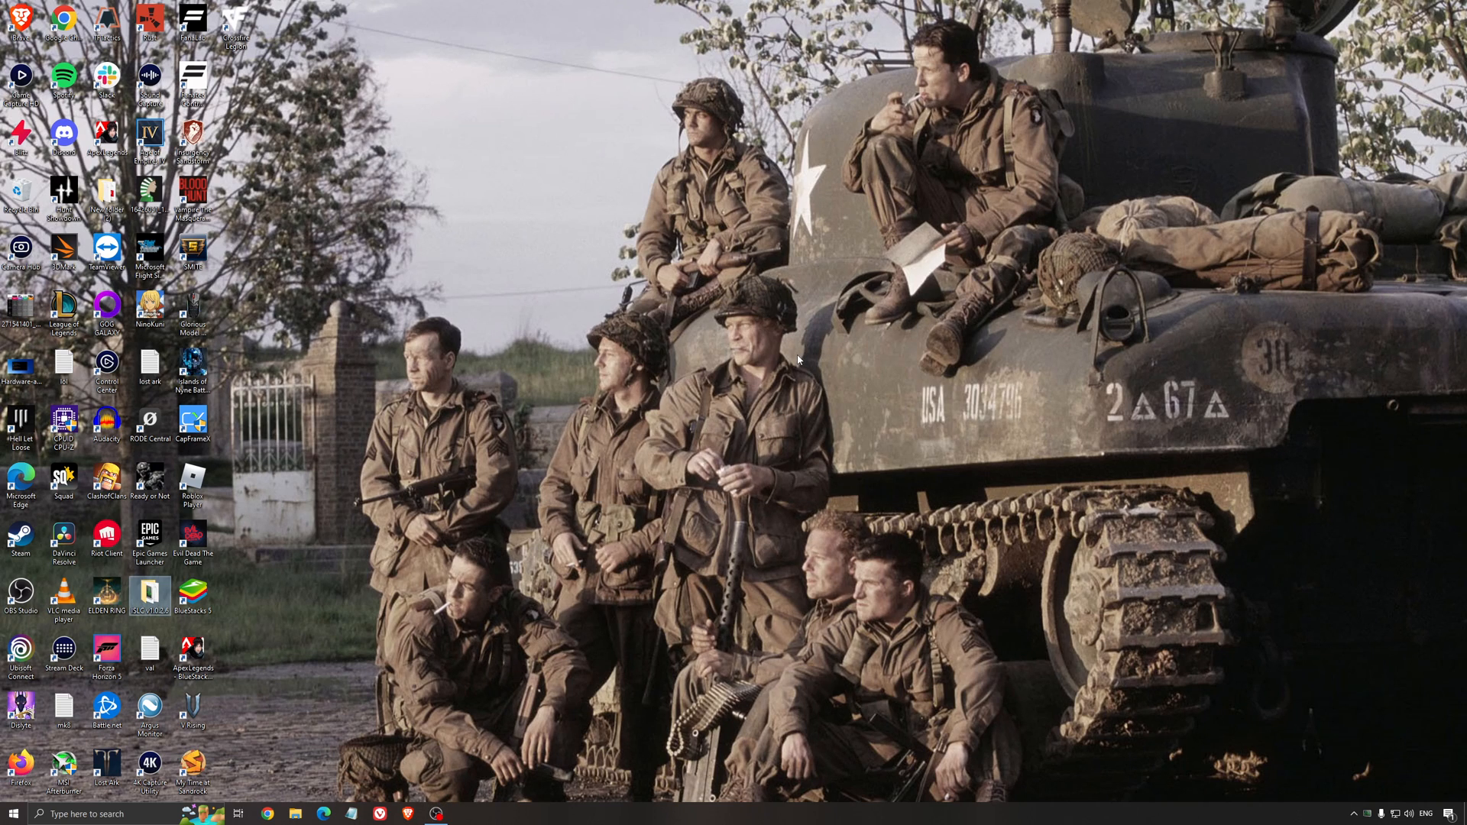
mouse_move(840, 553)
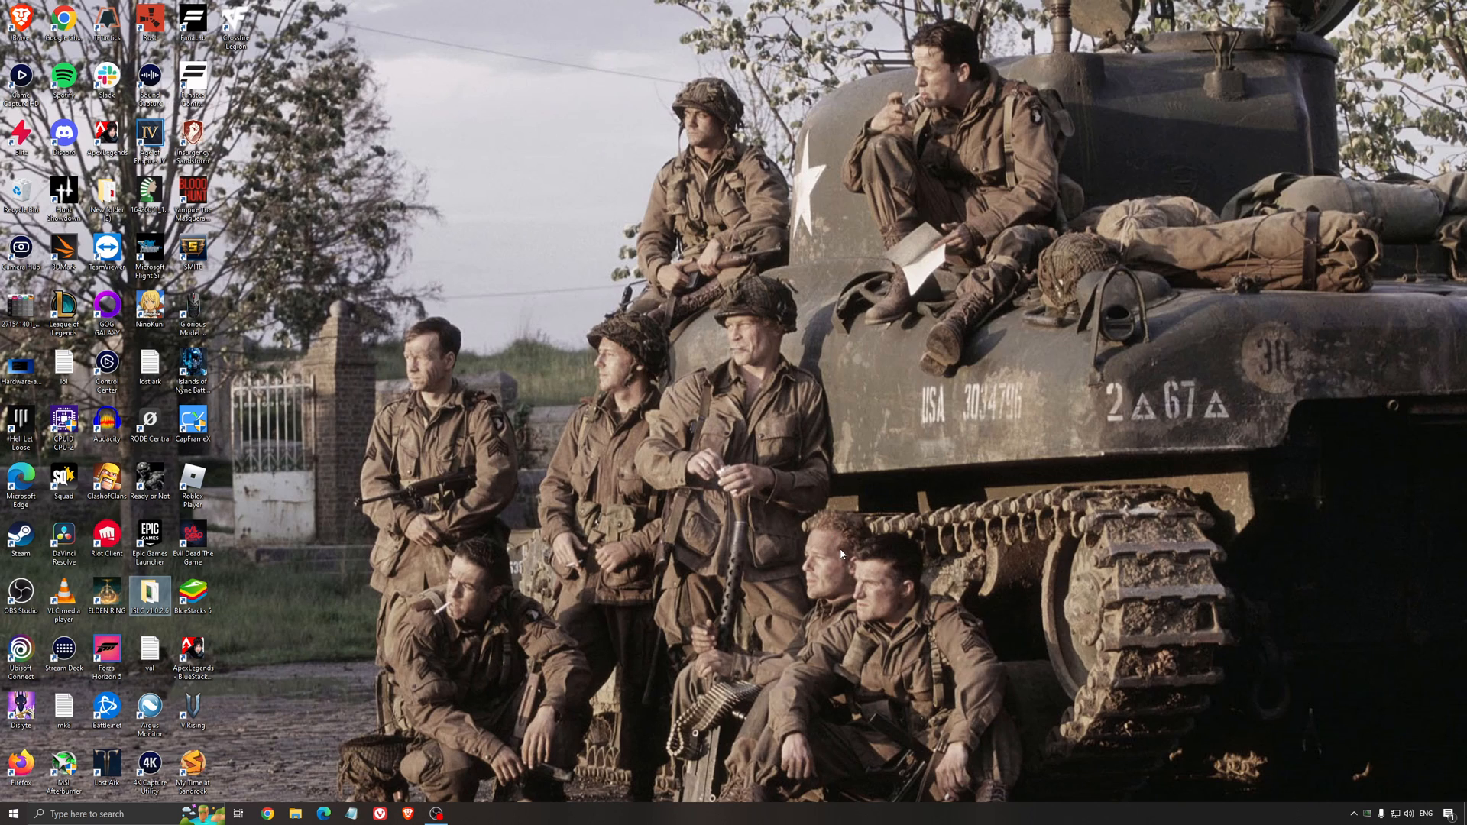
mouse_move(761, 559)
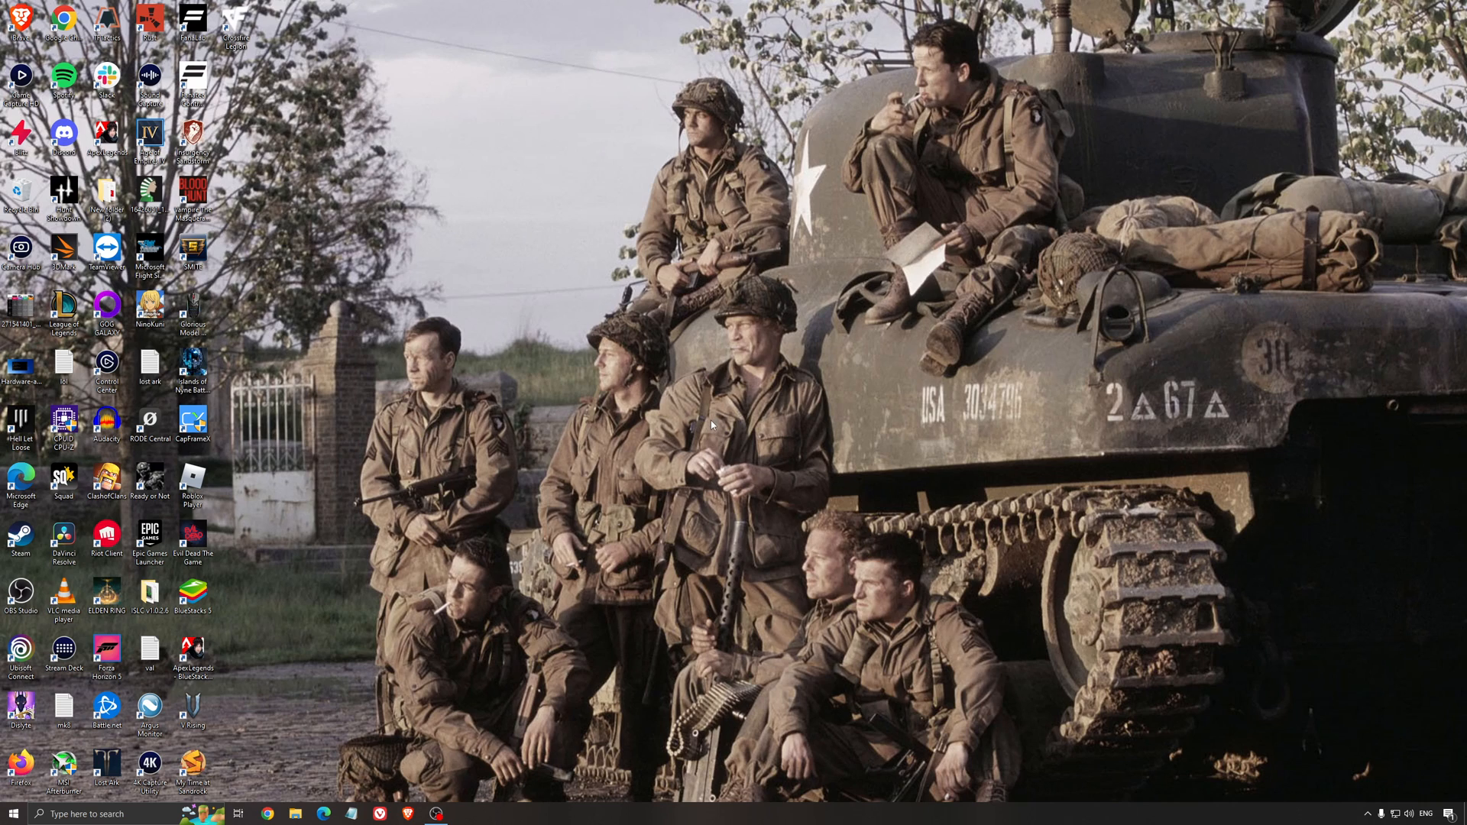
mouse_move(722, 414)
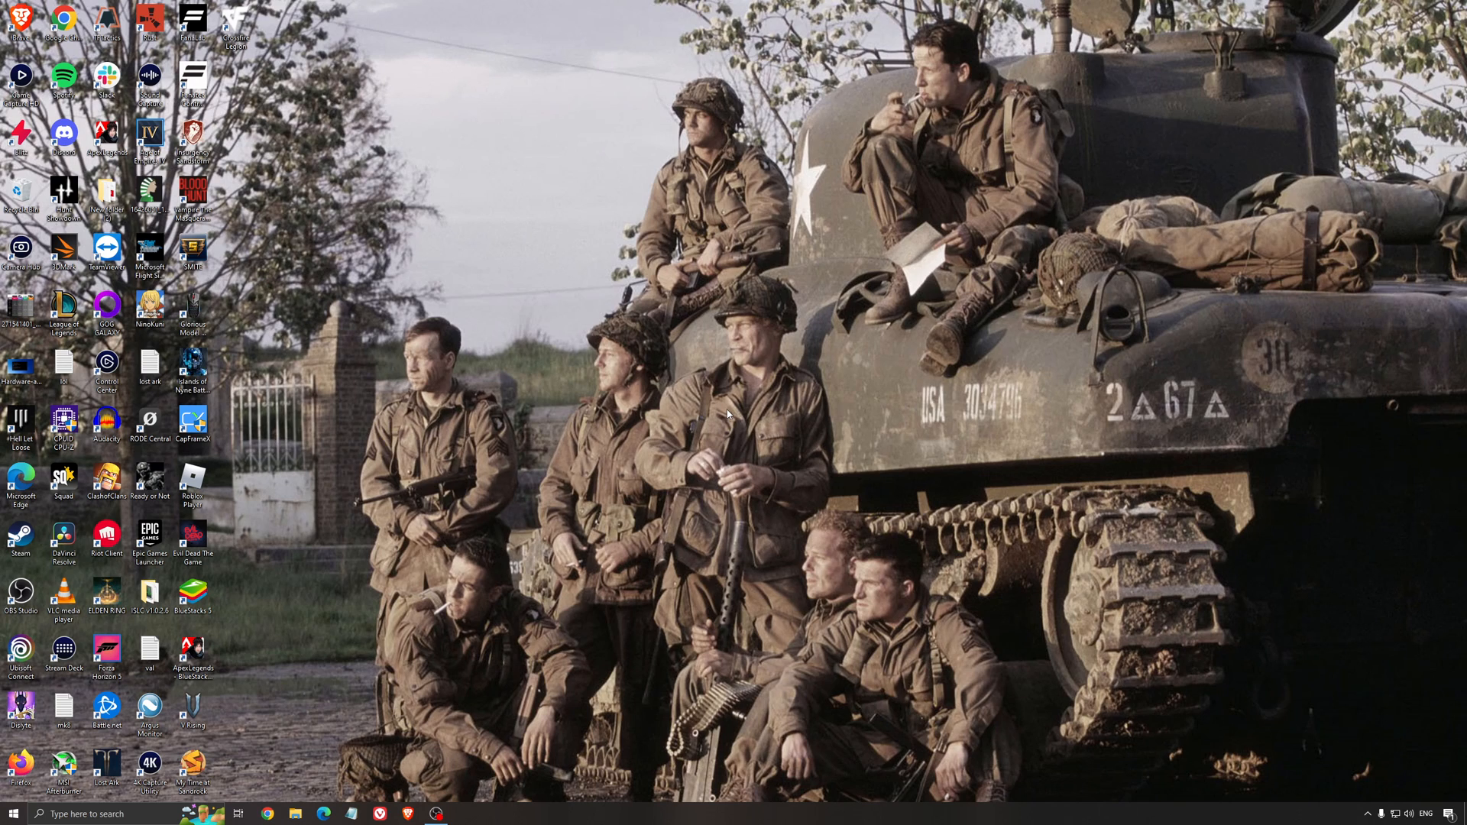
mouse_move(694, 397)
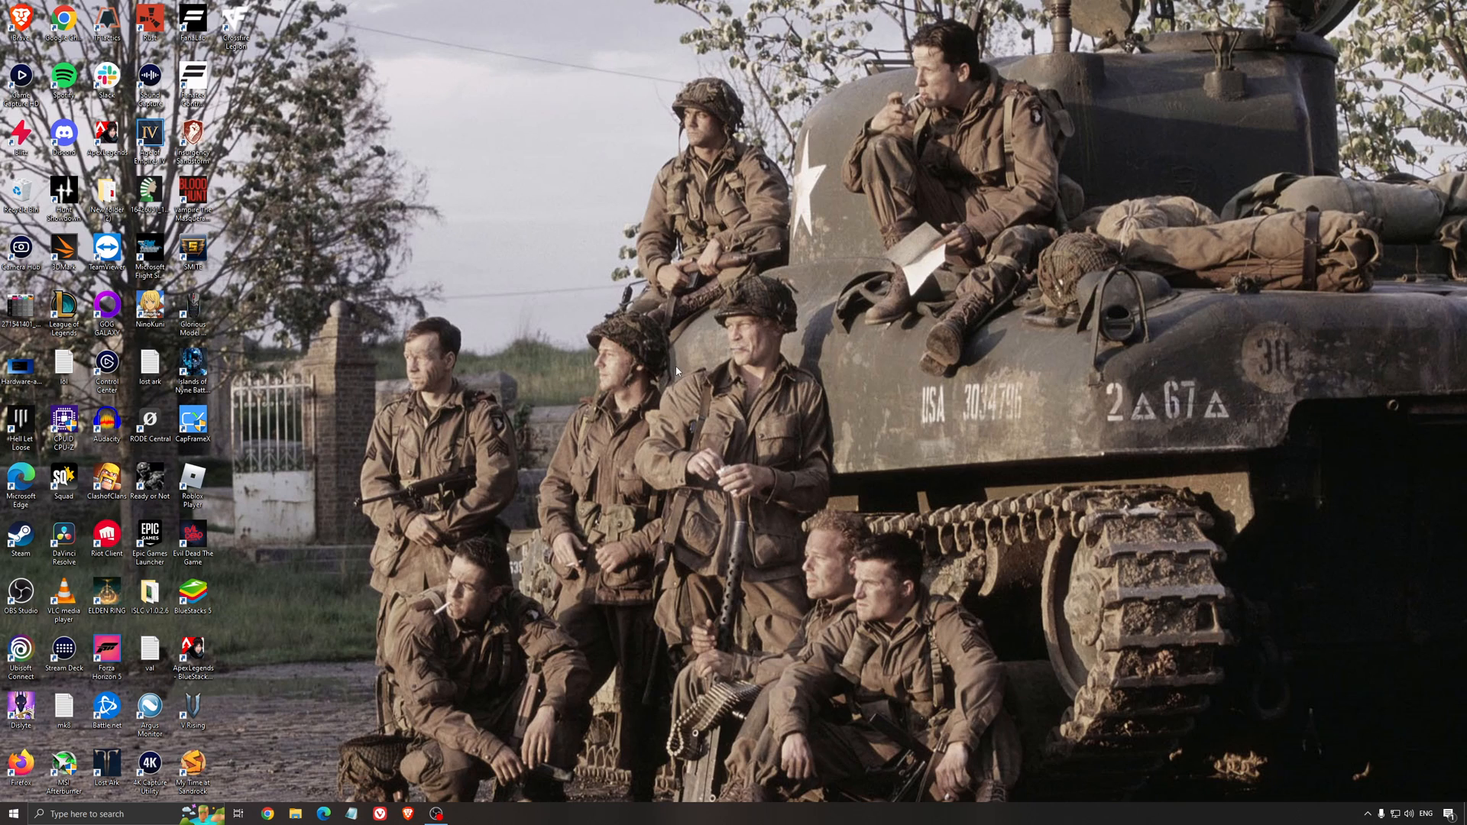
mouse_move(721, 399)
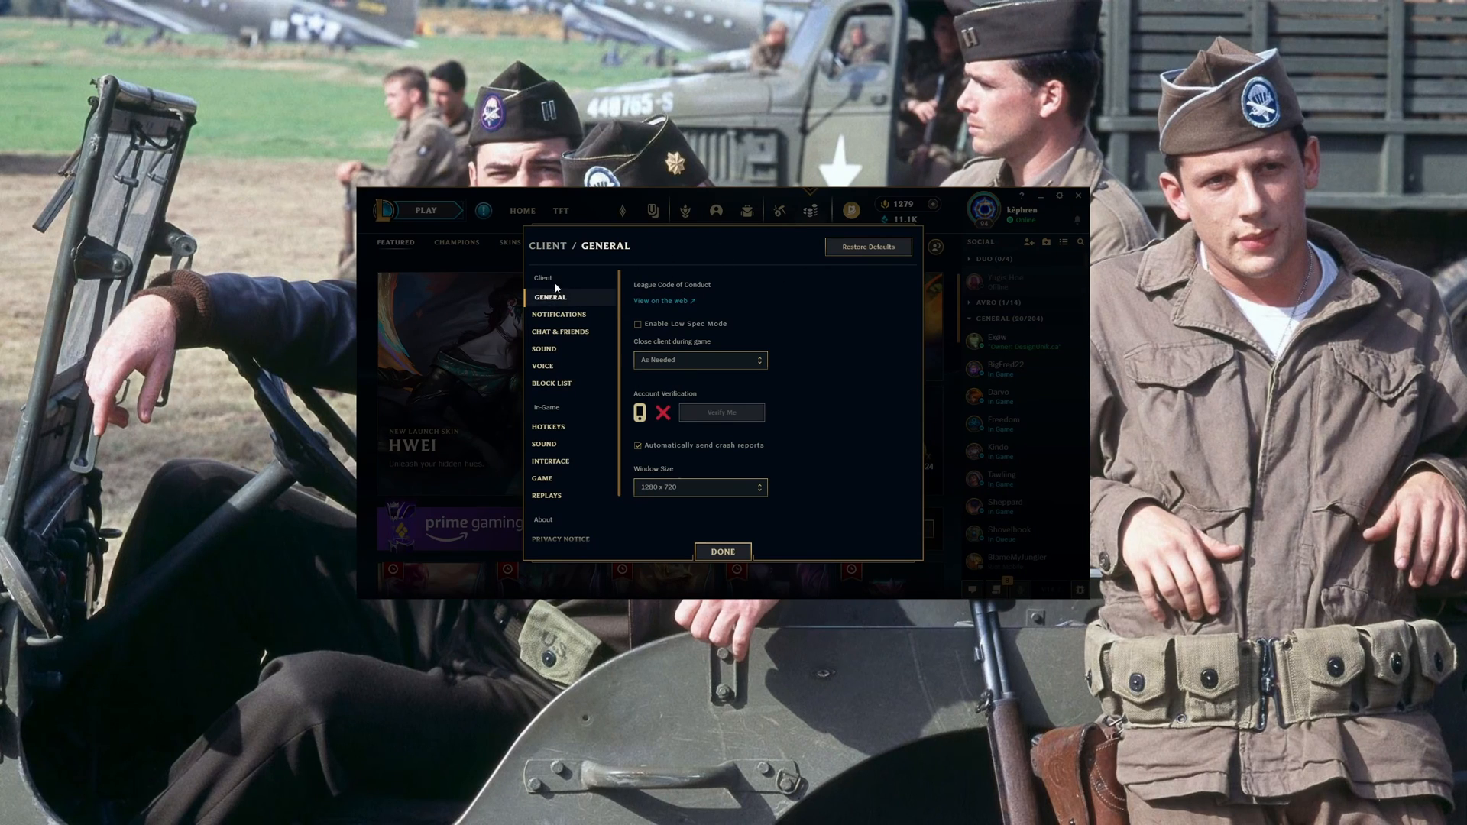
mouse_move(742, 323)
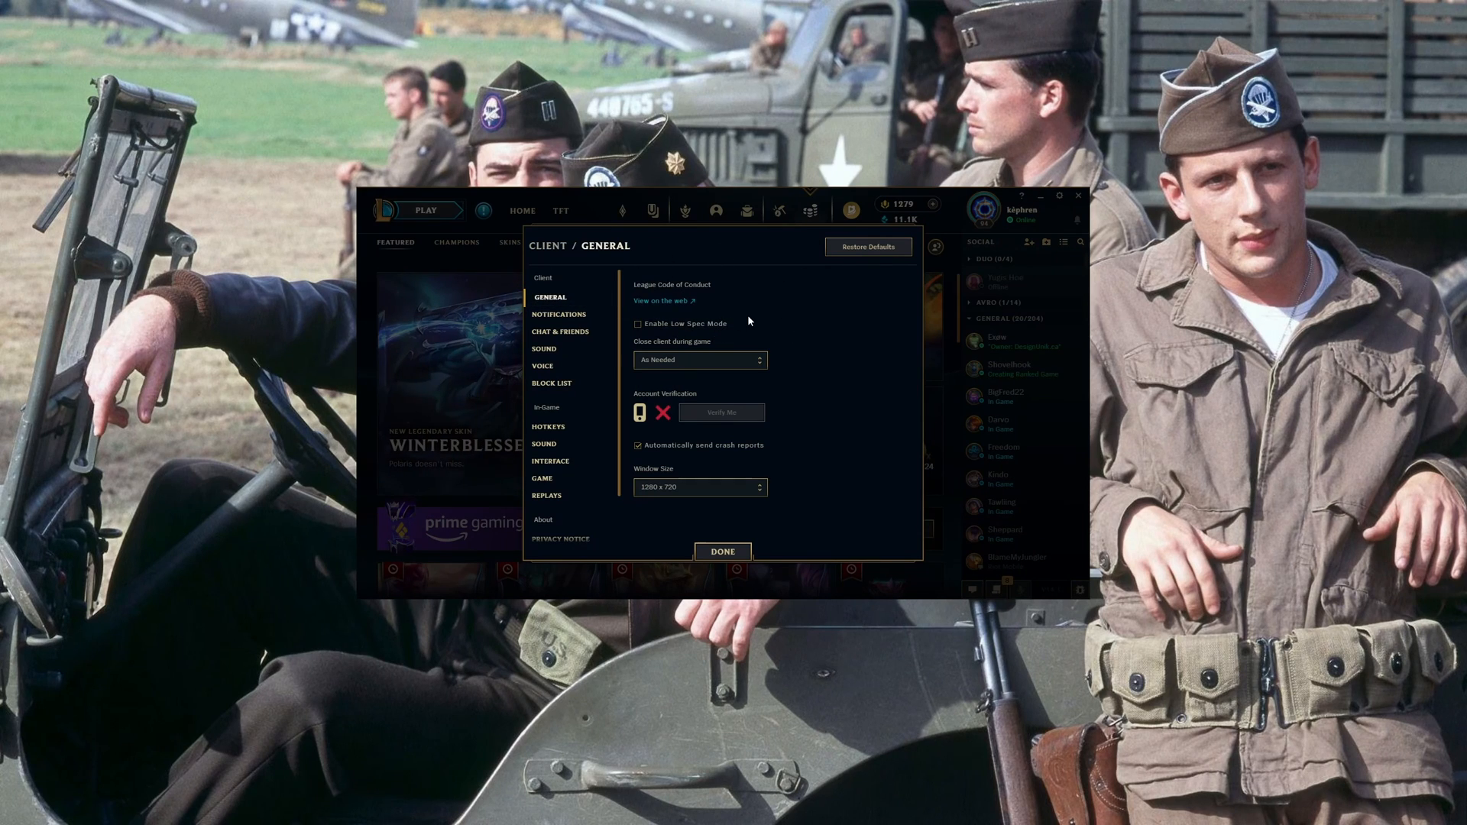
mouse_move(685, 330)
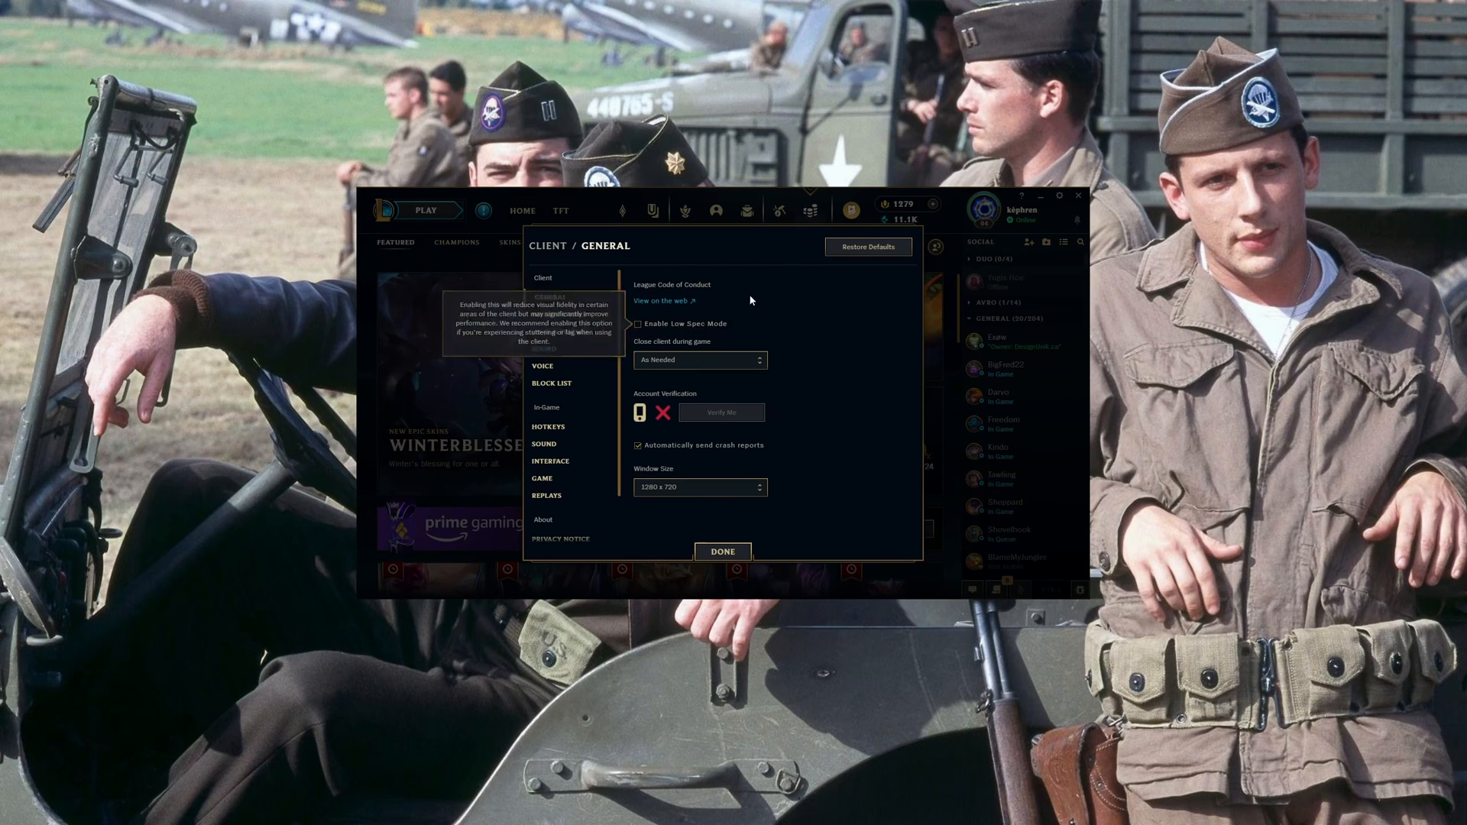
- Review client General and Notifications settings, then the Game options with DX9 Legacy Mode off
left_click(542, 276)
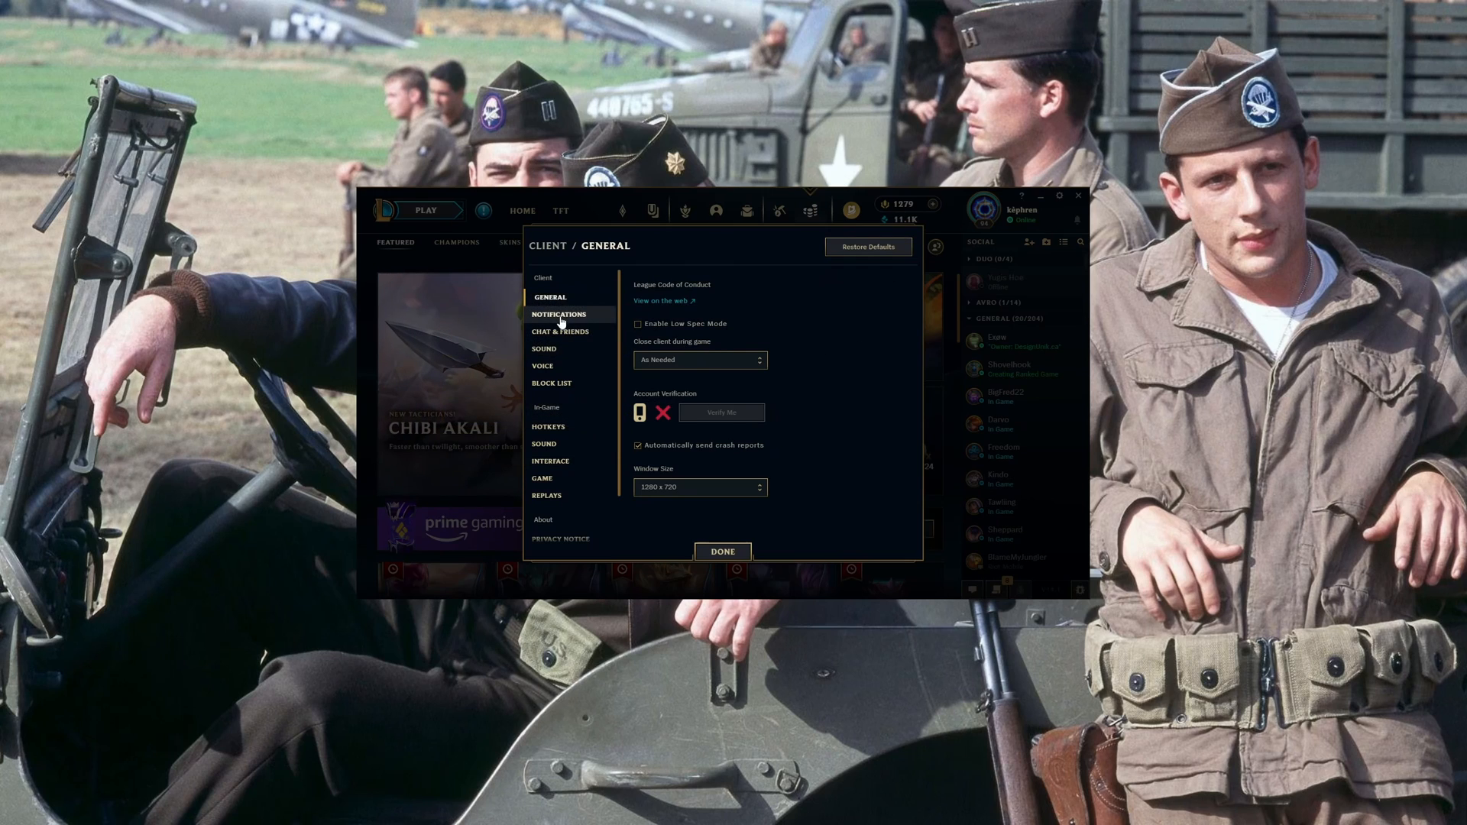
left_click(559, 314)
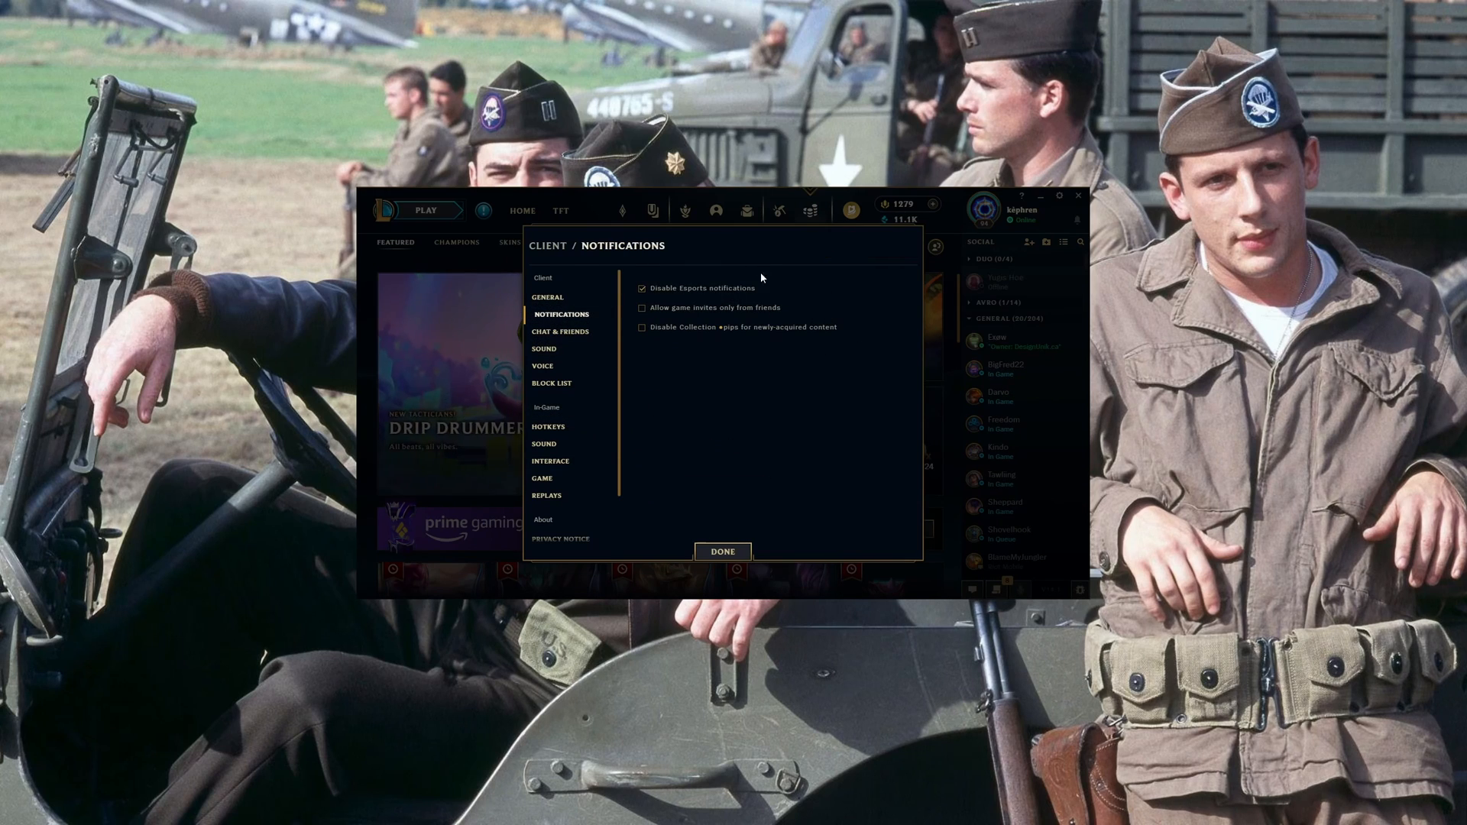
mouse_move(715, 309)
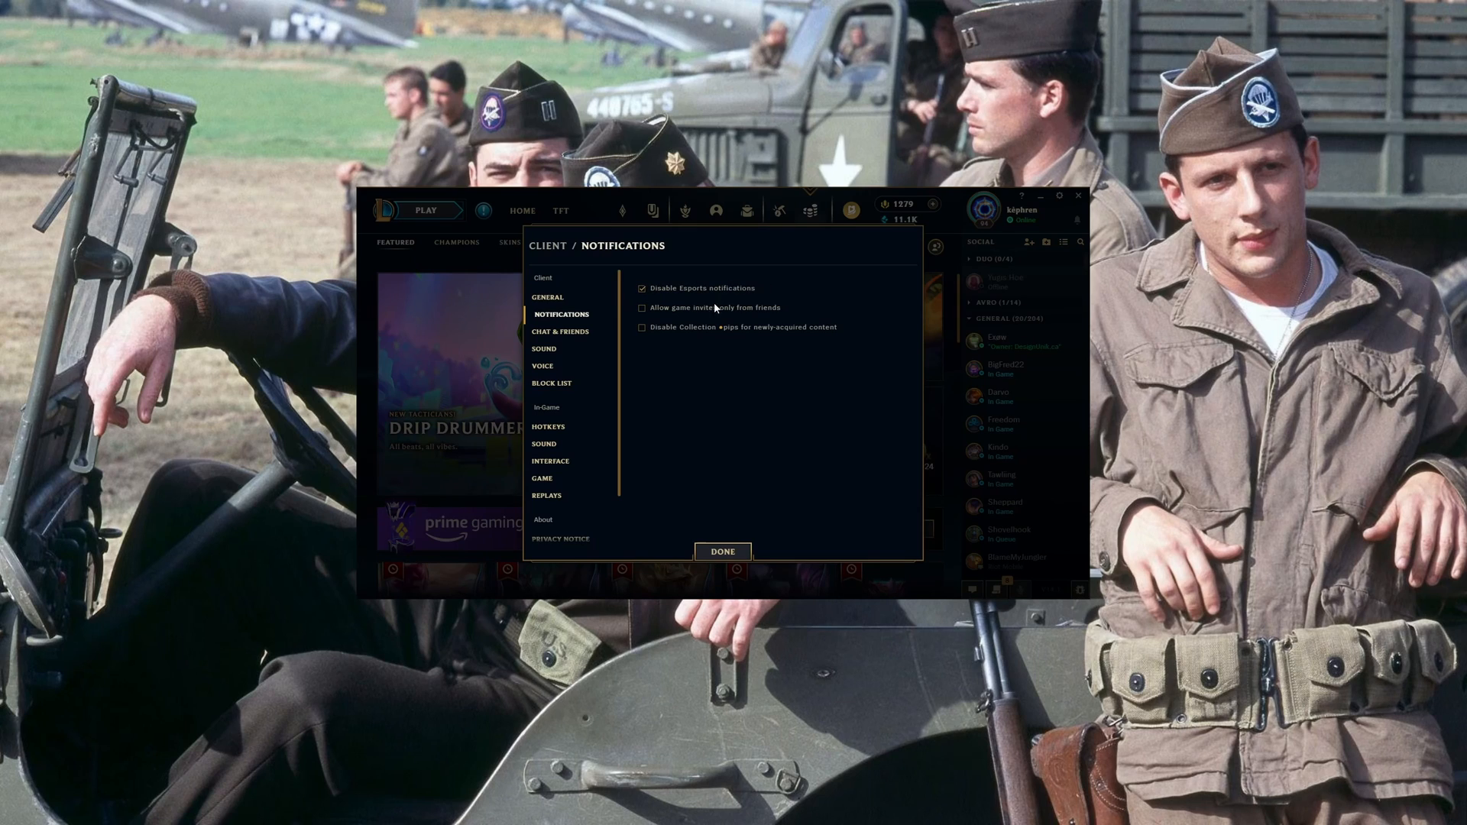
left_click(546, 478)
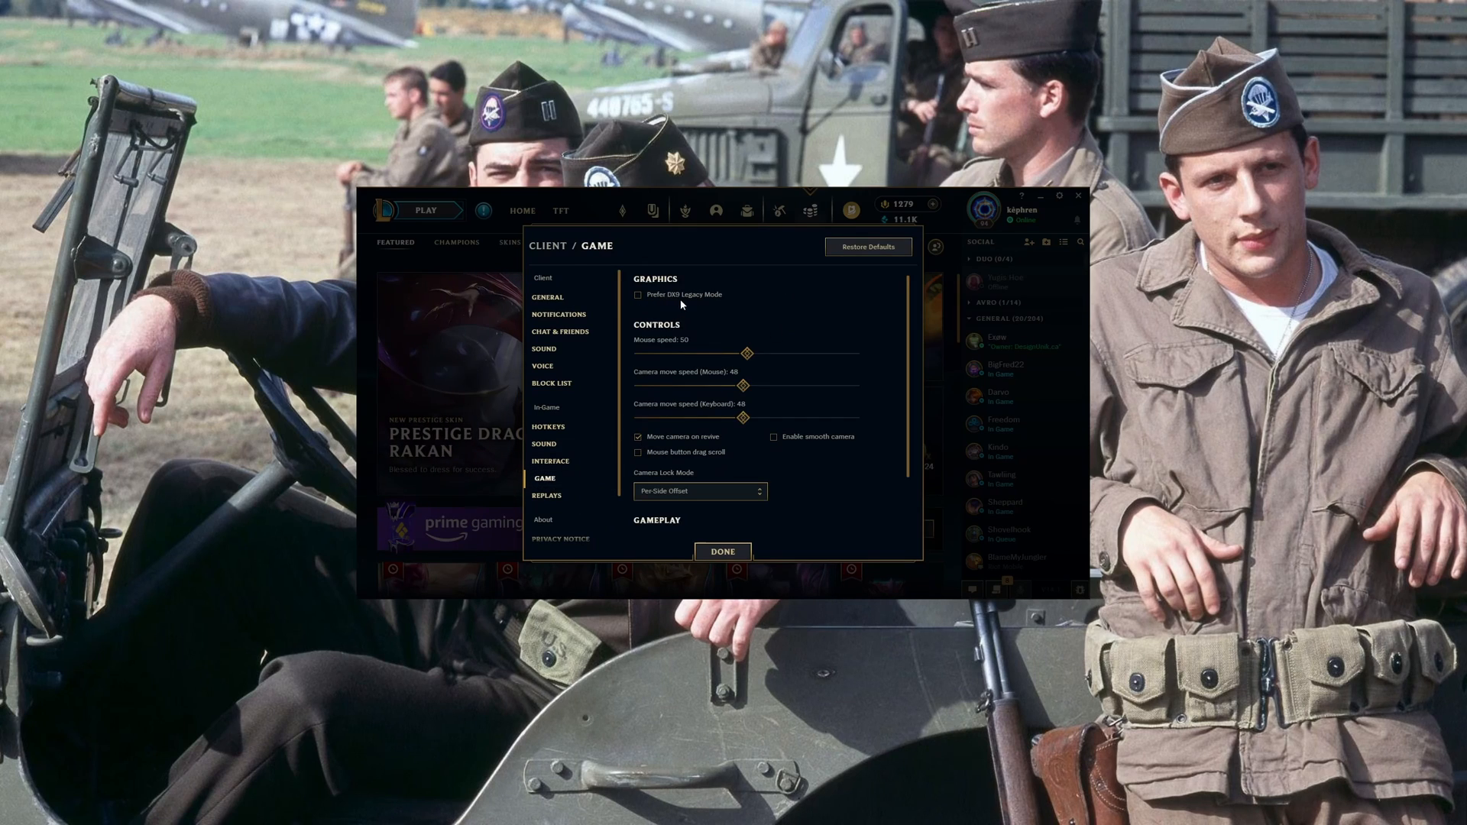
mouse_move(732, 306)
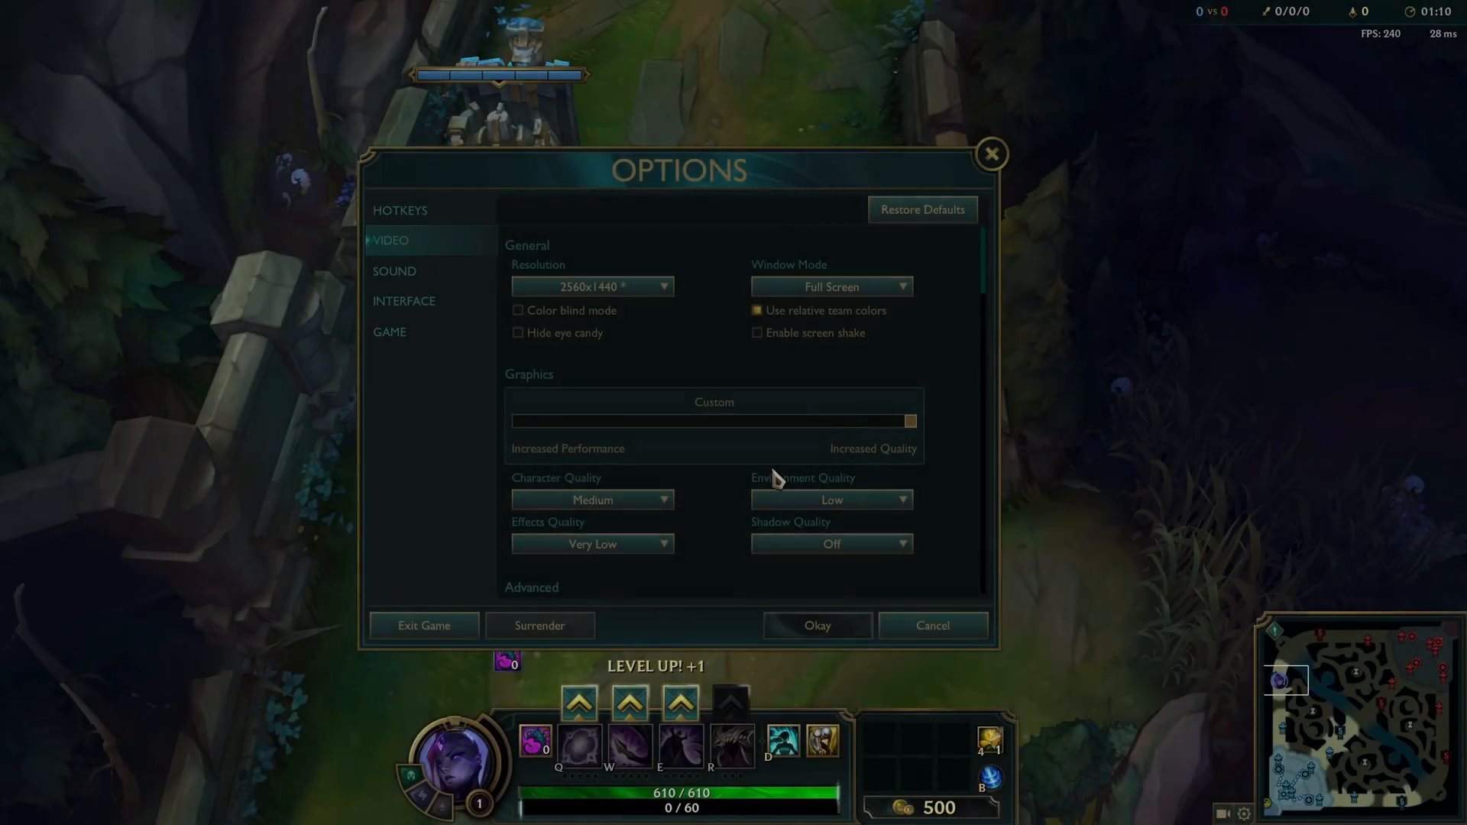
mouse_move(580, 281)
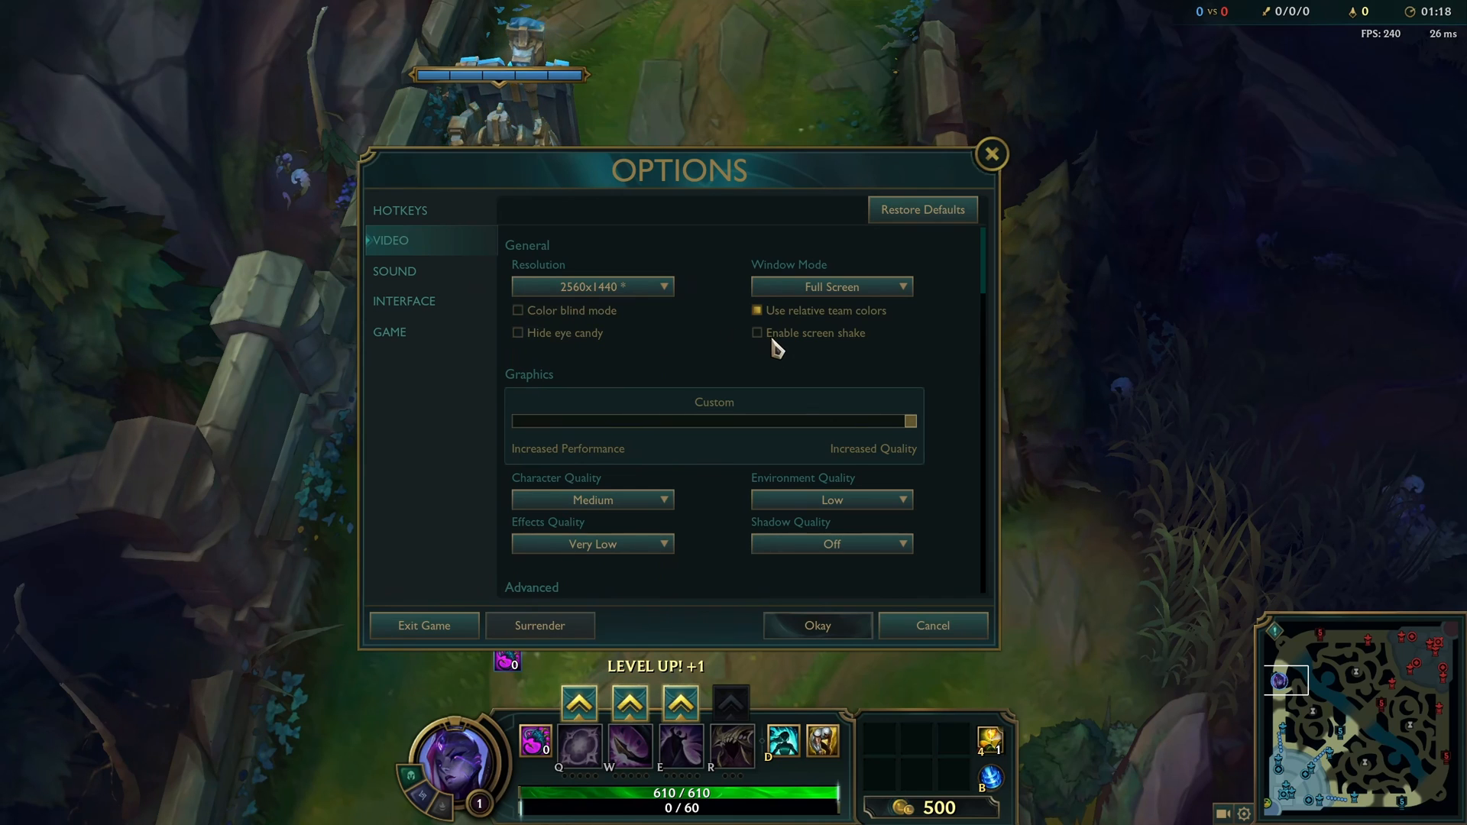
mouse_move(819, 252)
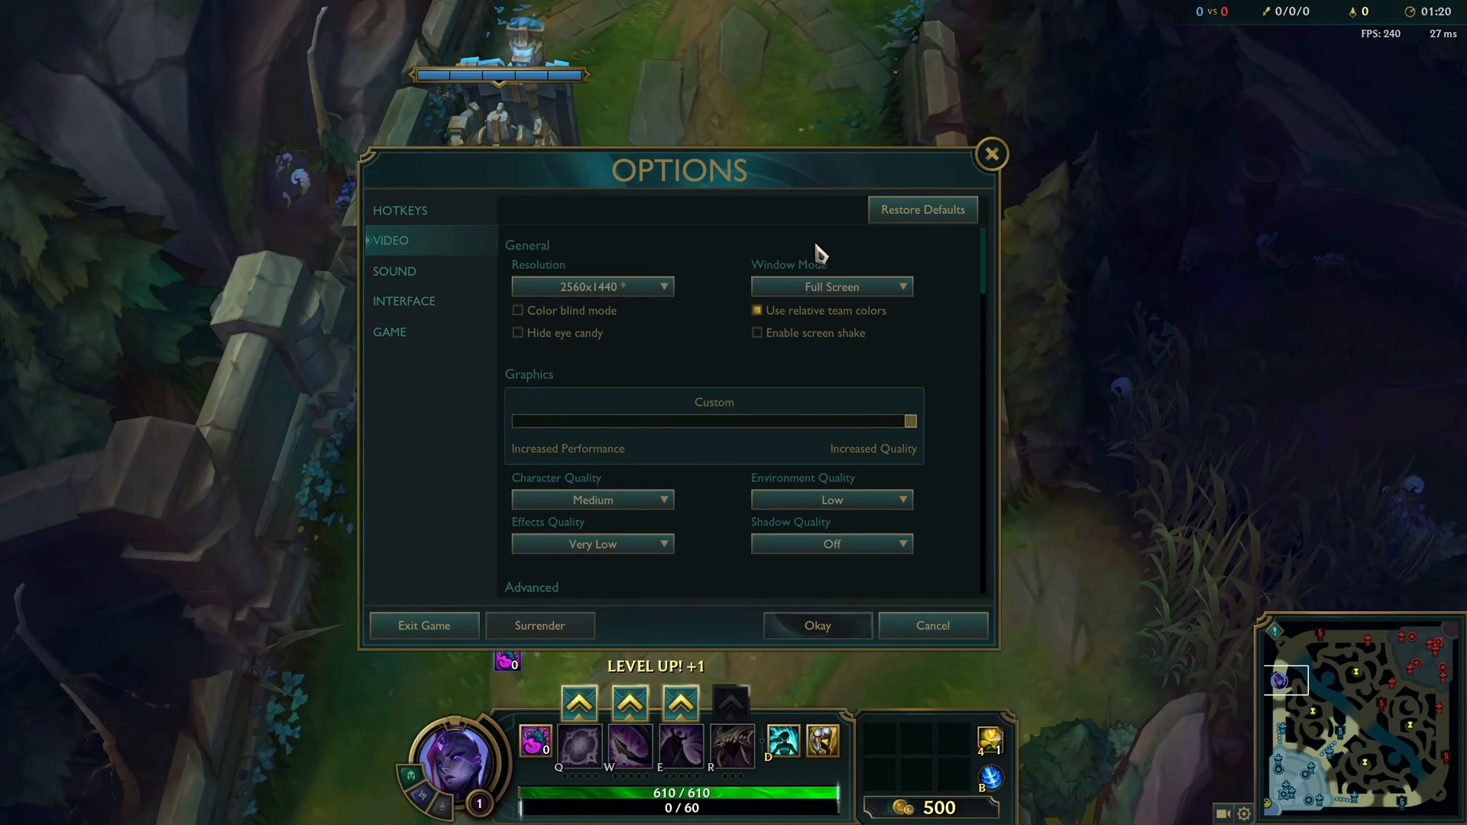
left_click(828, 285)
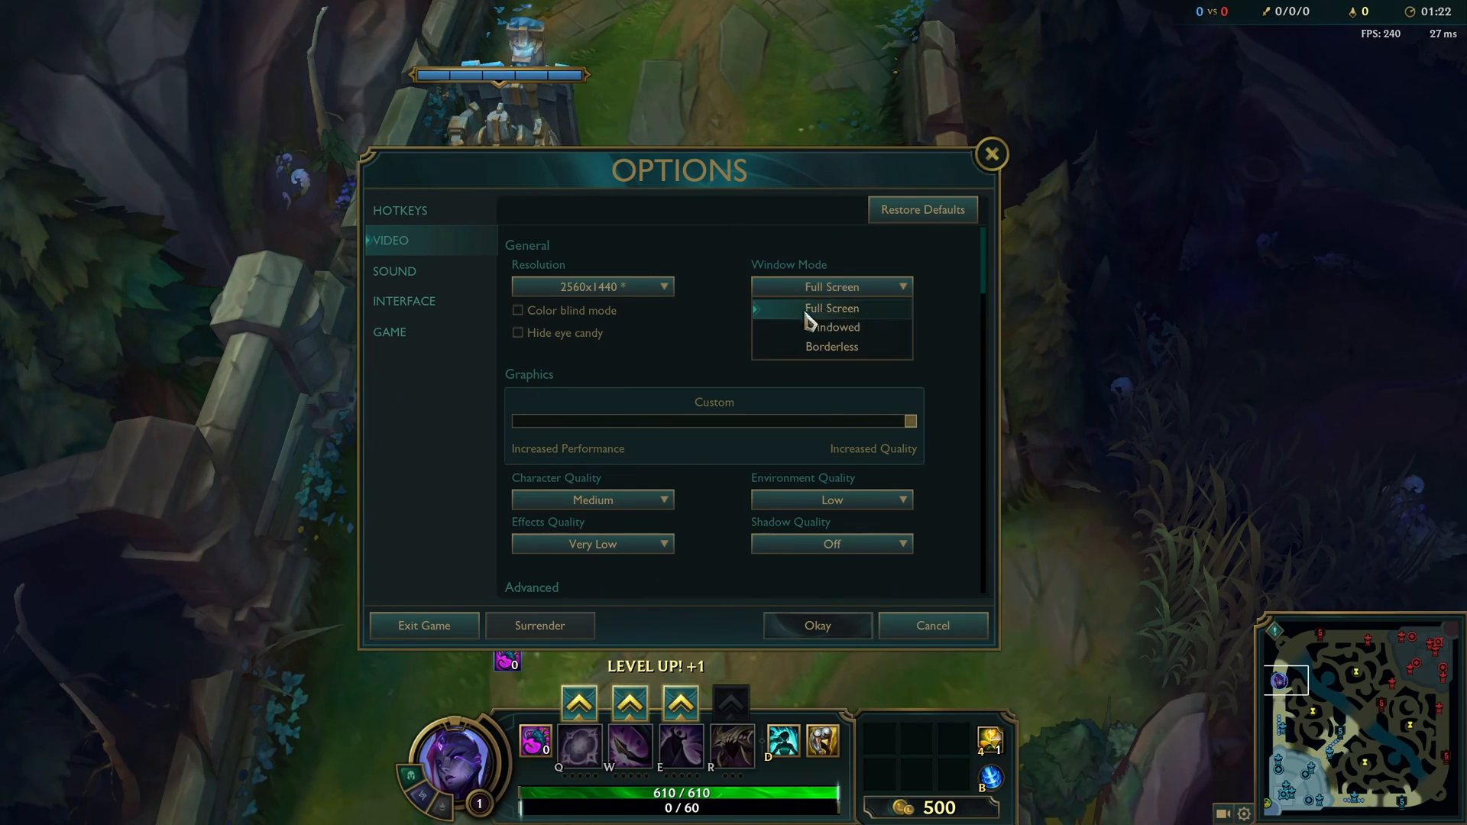
mouse_move(818, 353)
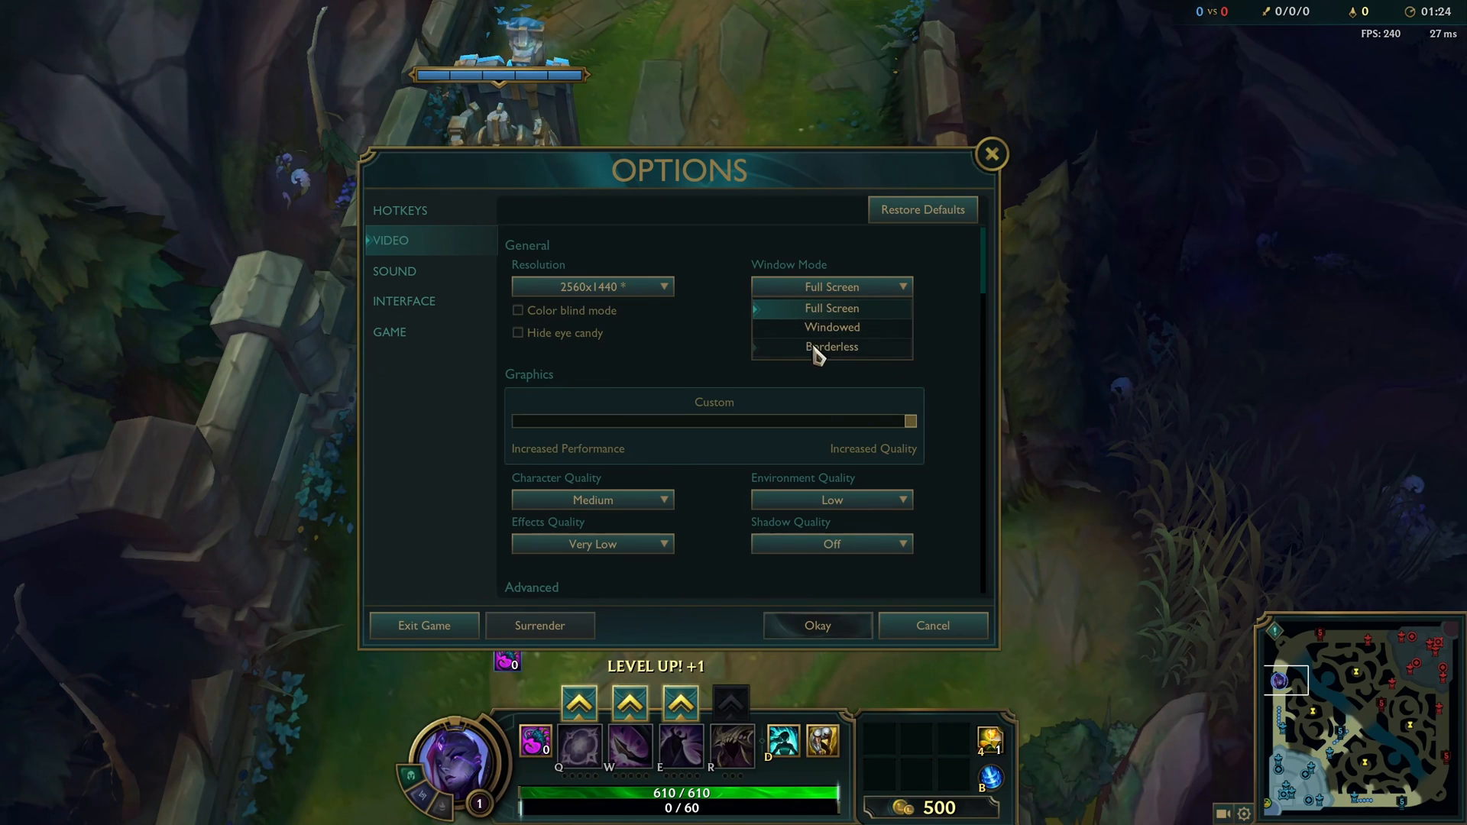
left_click(831, 286)
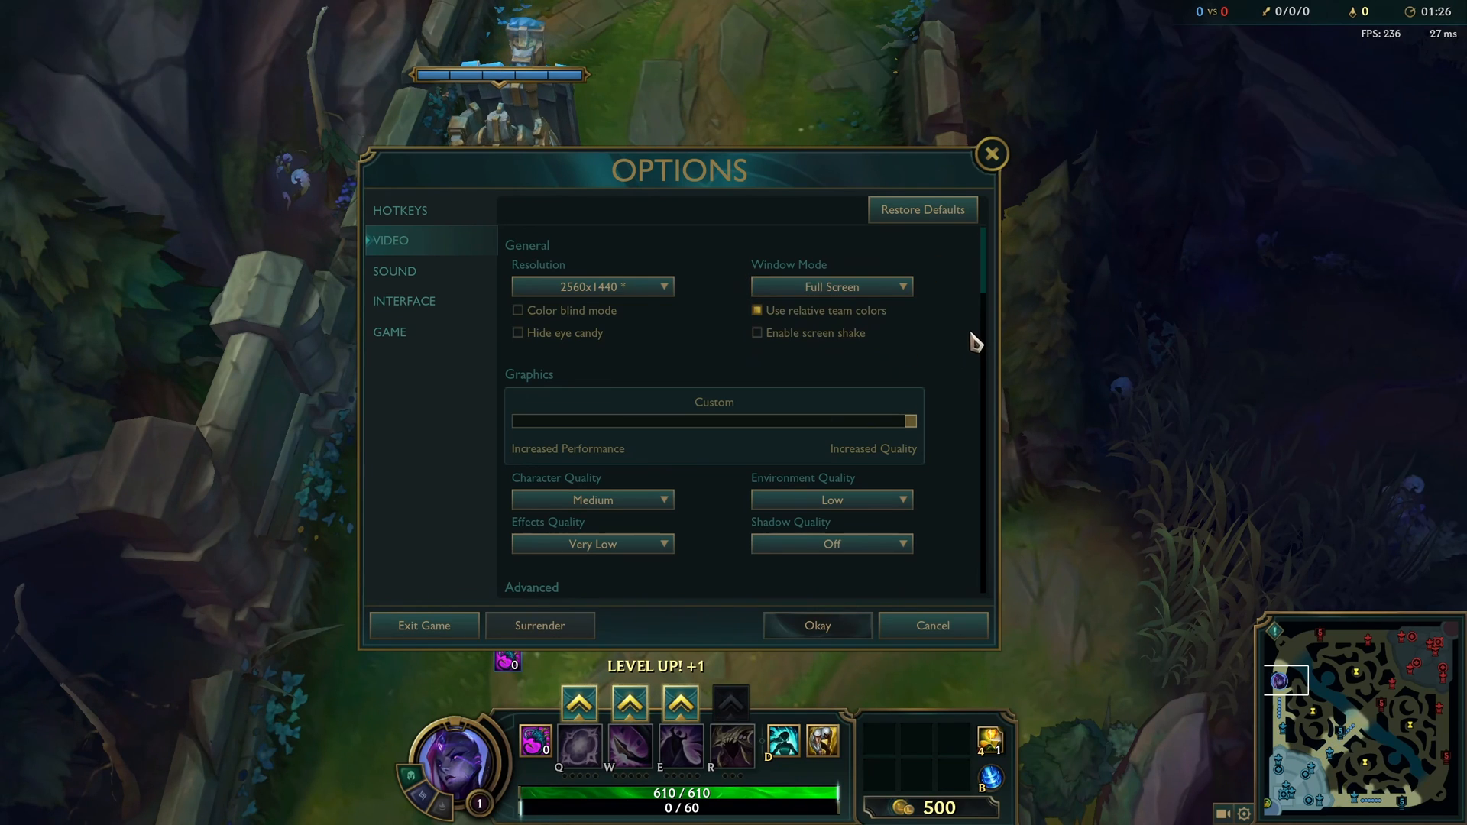
- Raise Character Quality to Medium over the Very Low preset, making the graphics setting Custom
scroll("down", 3)
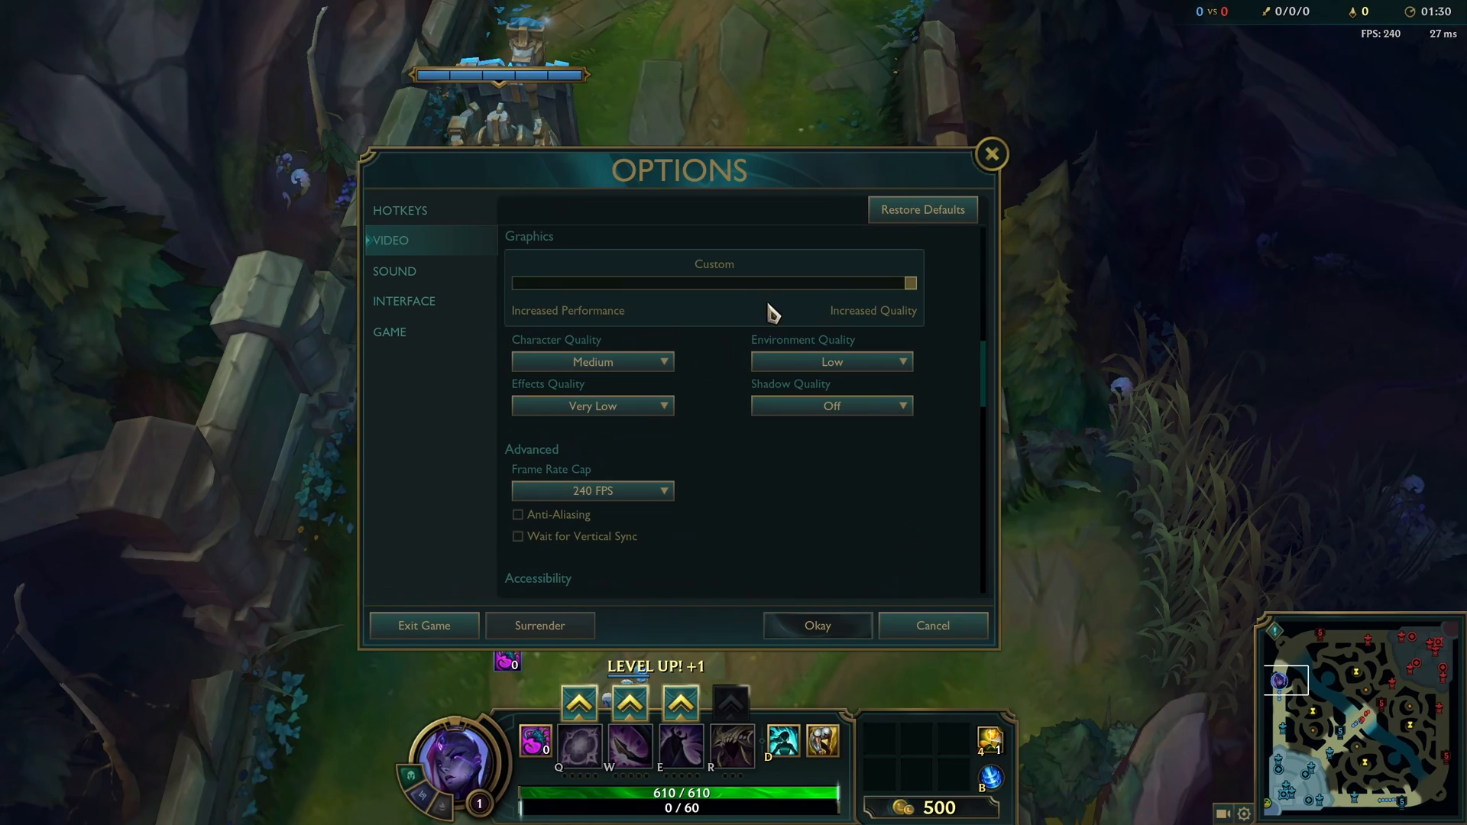
mouse_move(799, 344)
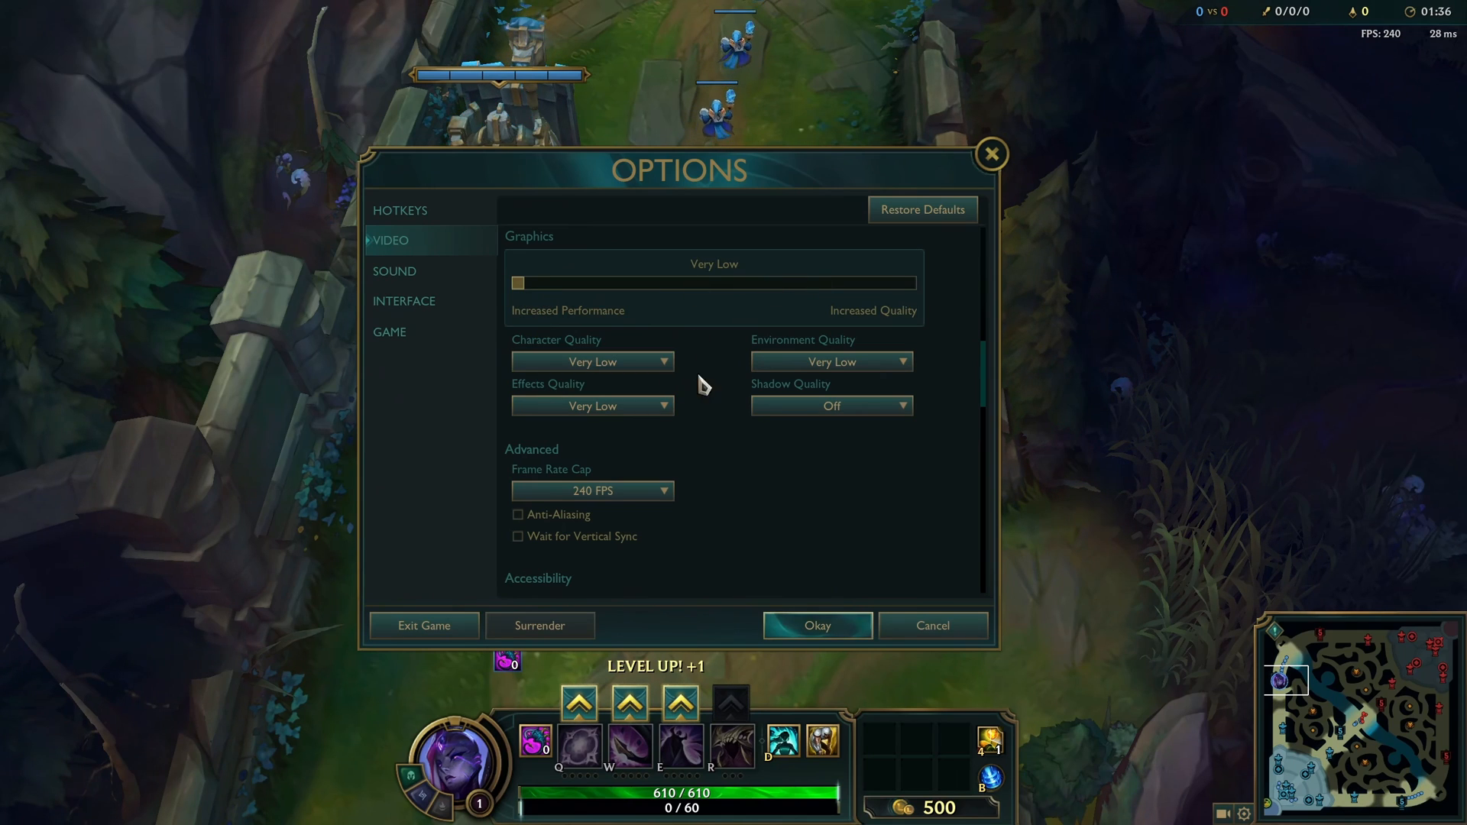
left_click(591, 360)
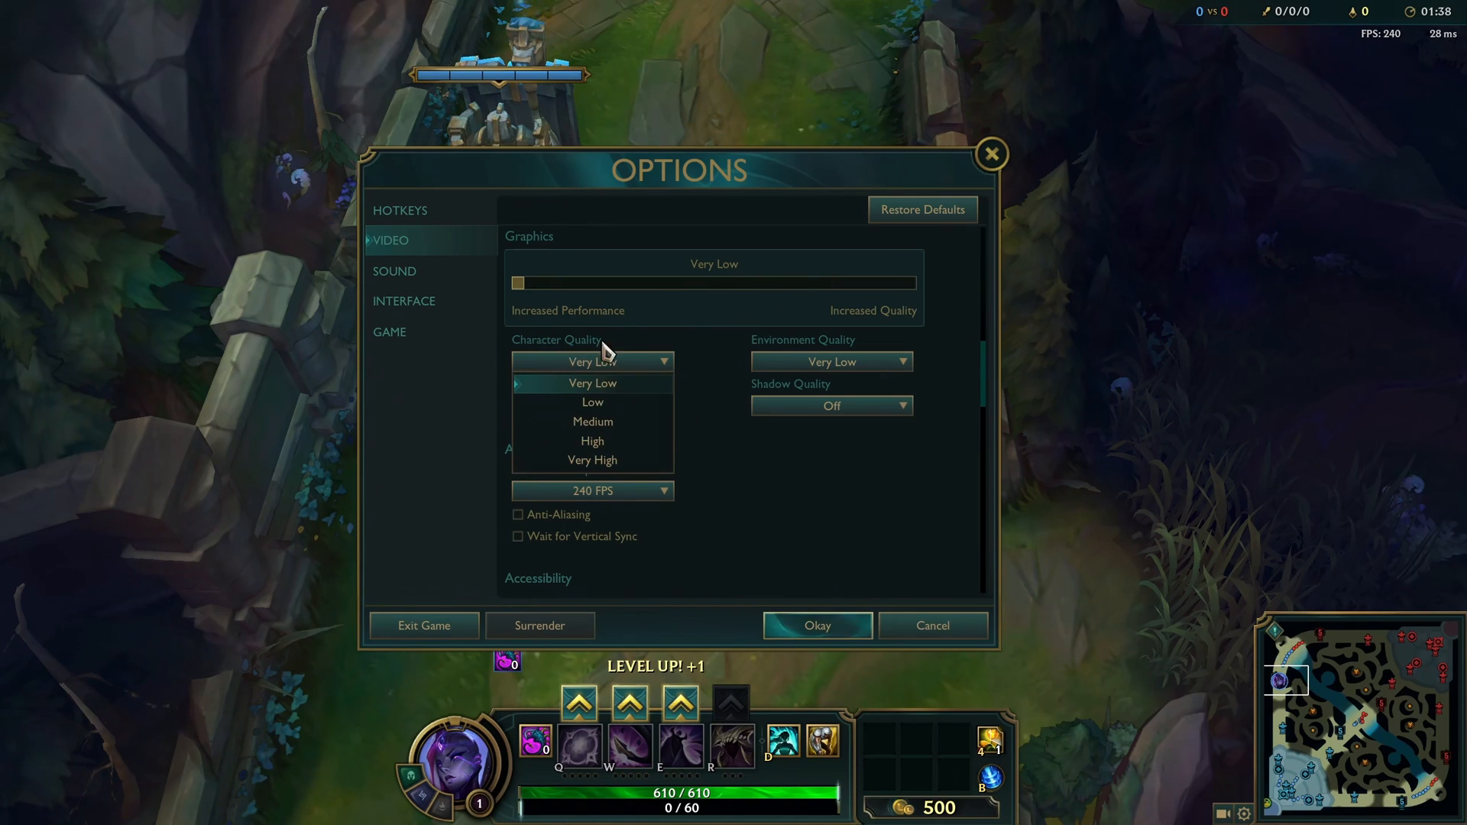
left_click(593, 422)
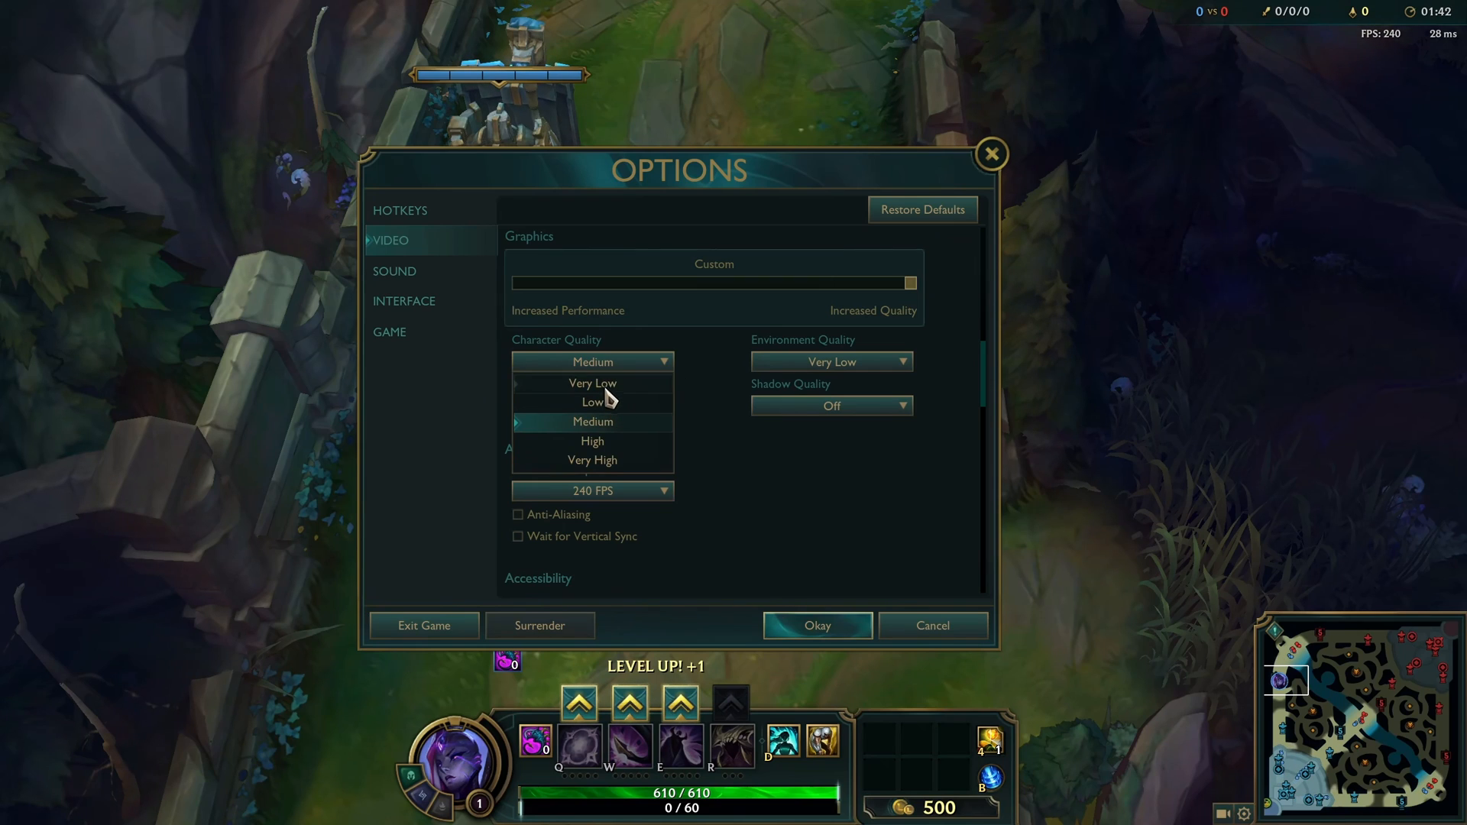
mouse_move(606, 426)
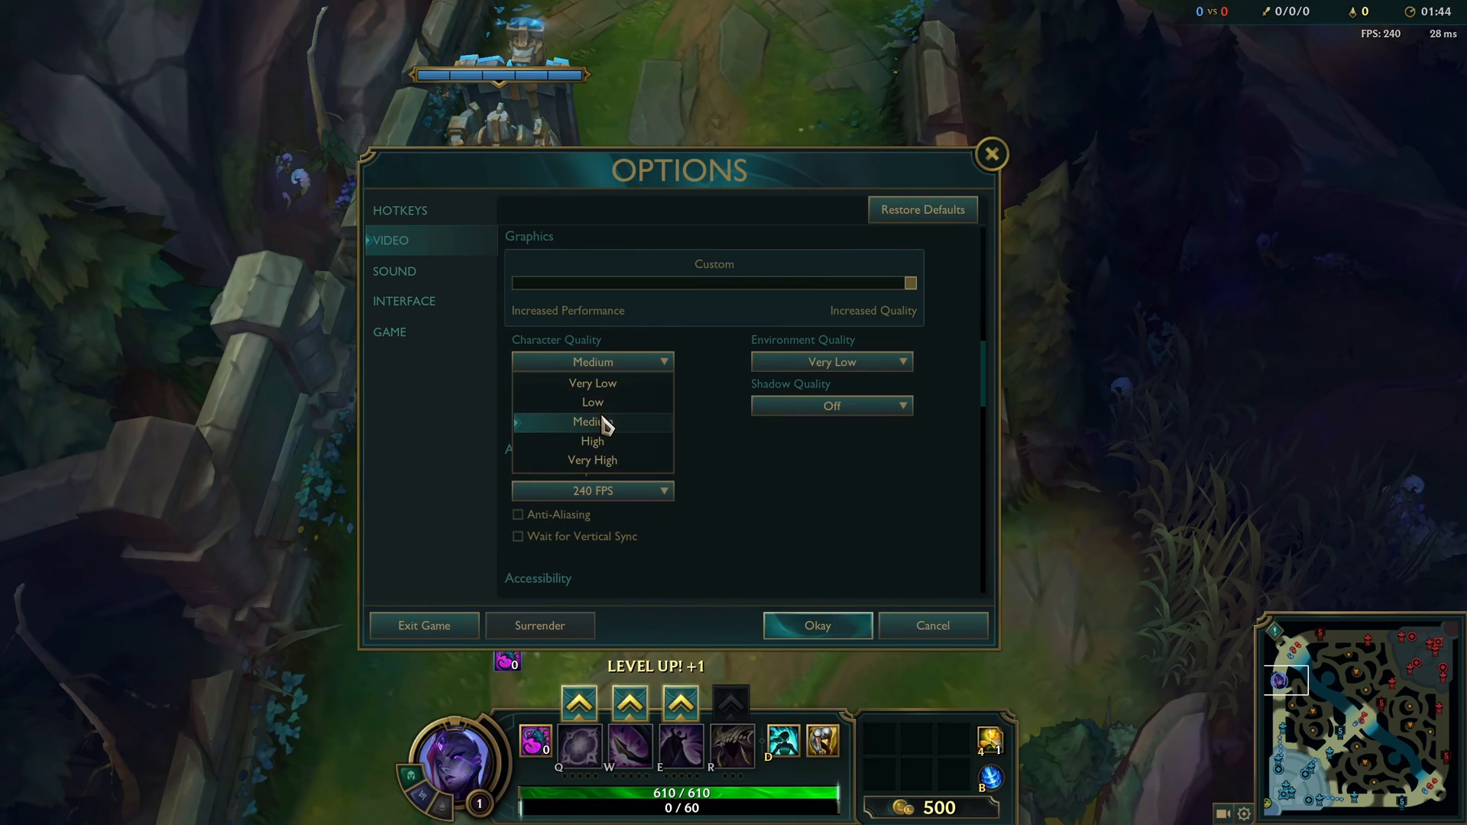
mouse_move(606, 457)
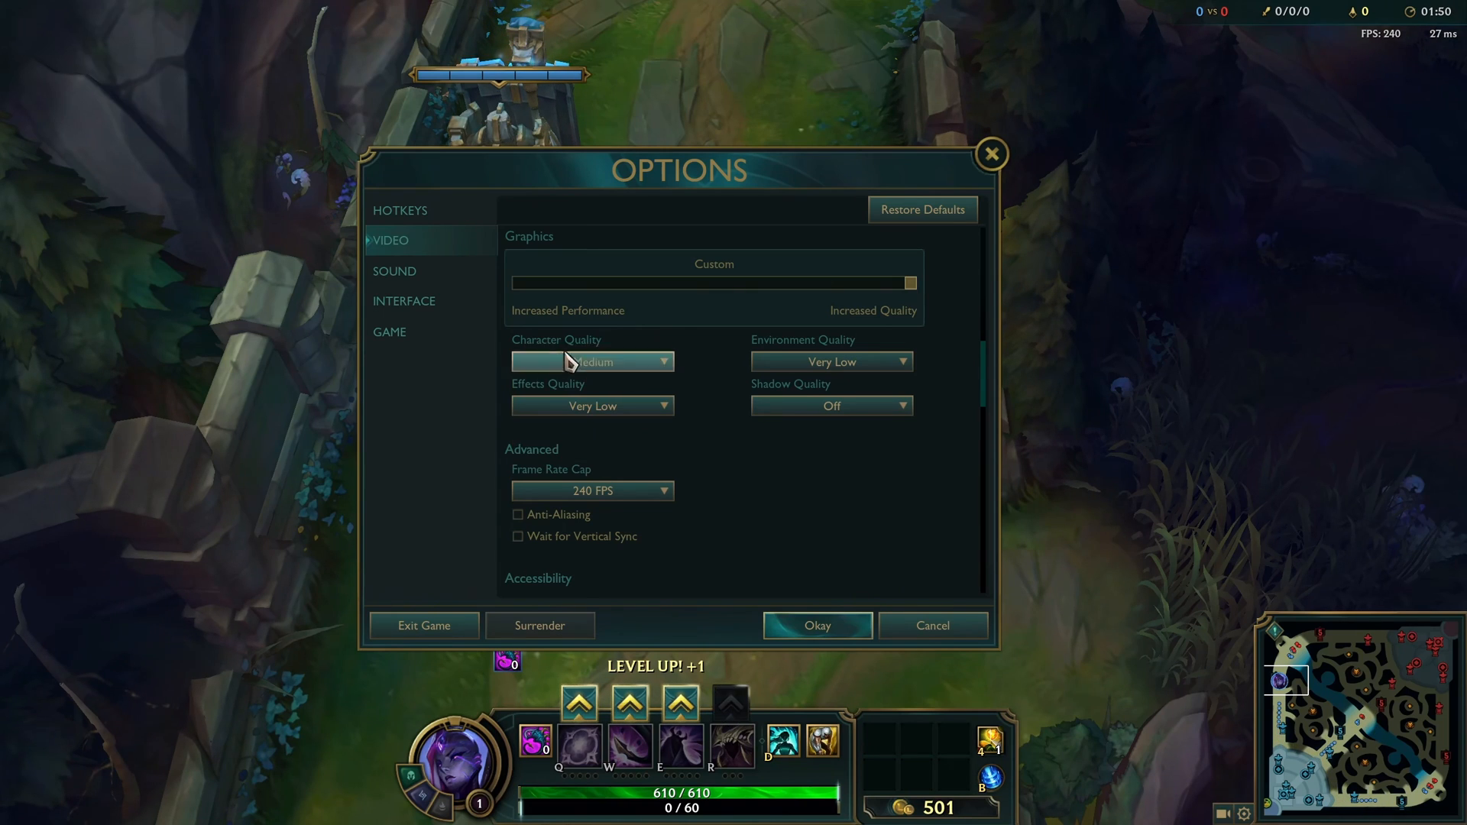
- Set Environment Quality to Low while keeping Effects Quality at Very Low
left_click(831, 362)
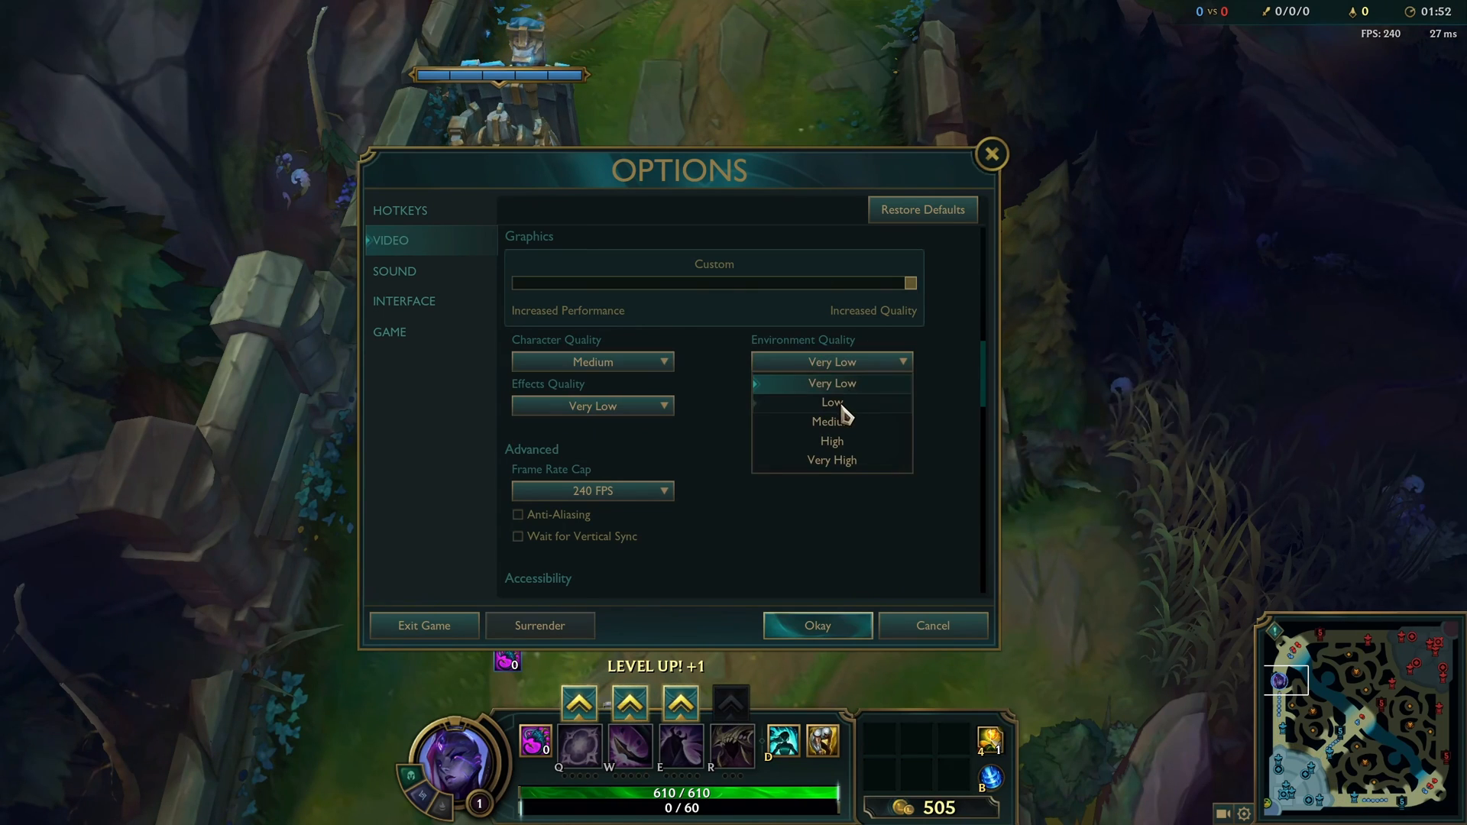
left_click(830, 402)
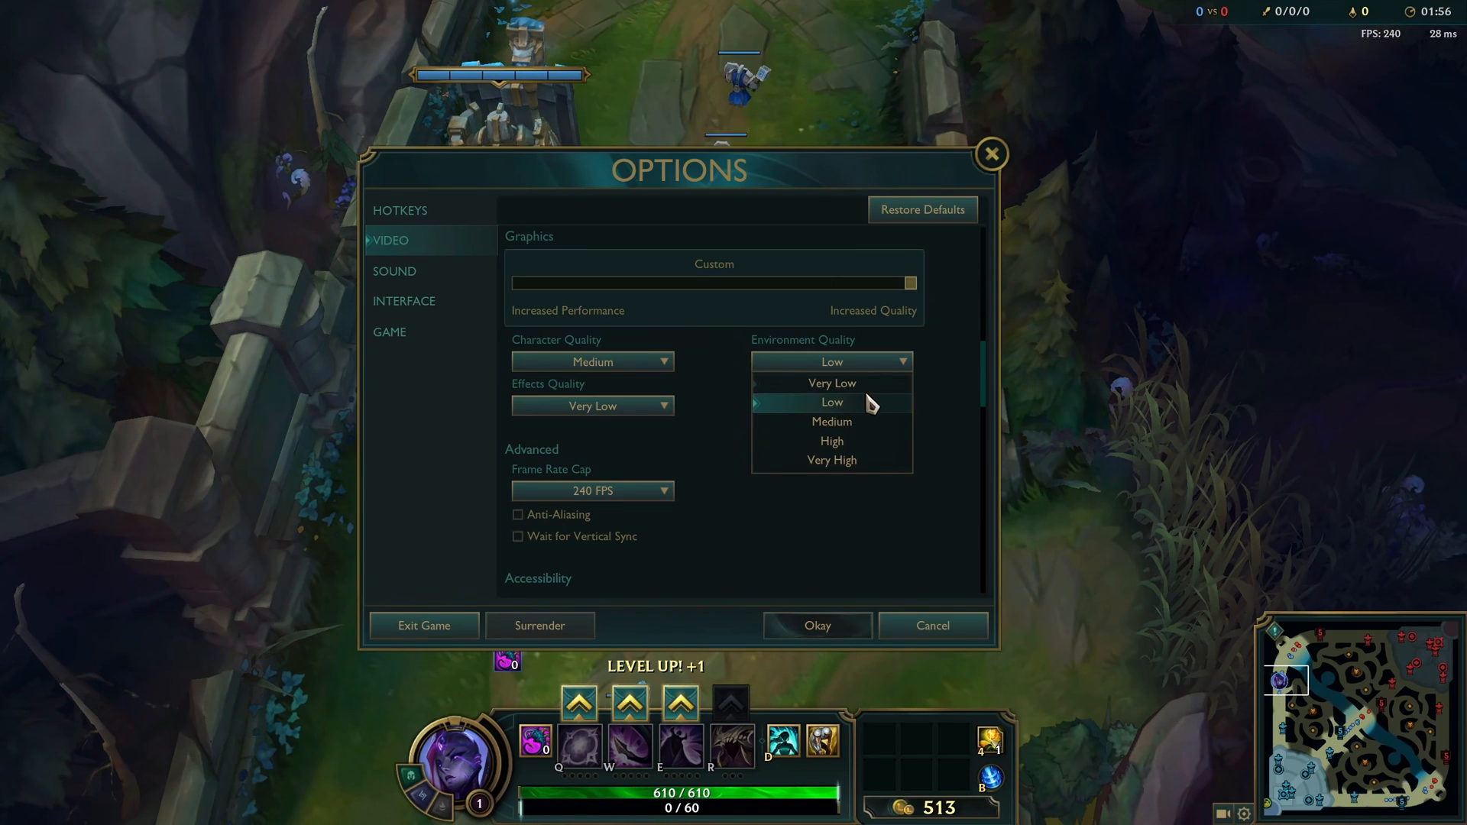
left_click(831, 402)
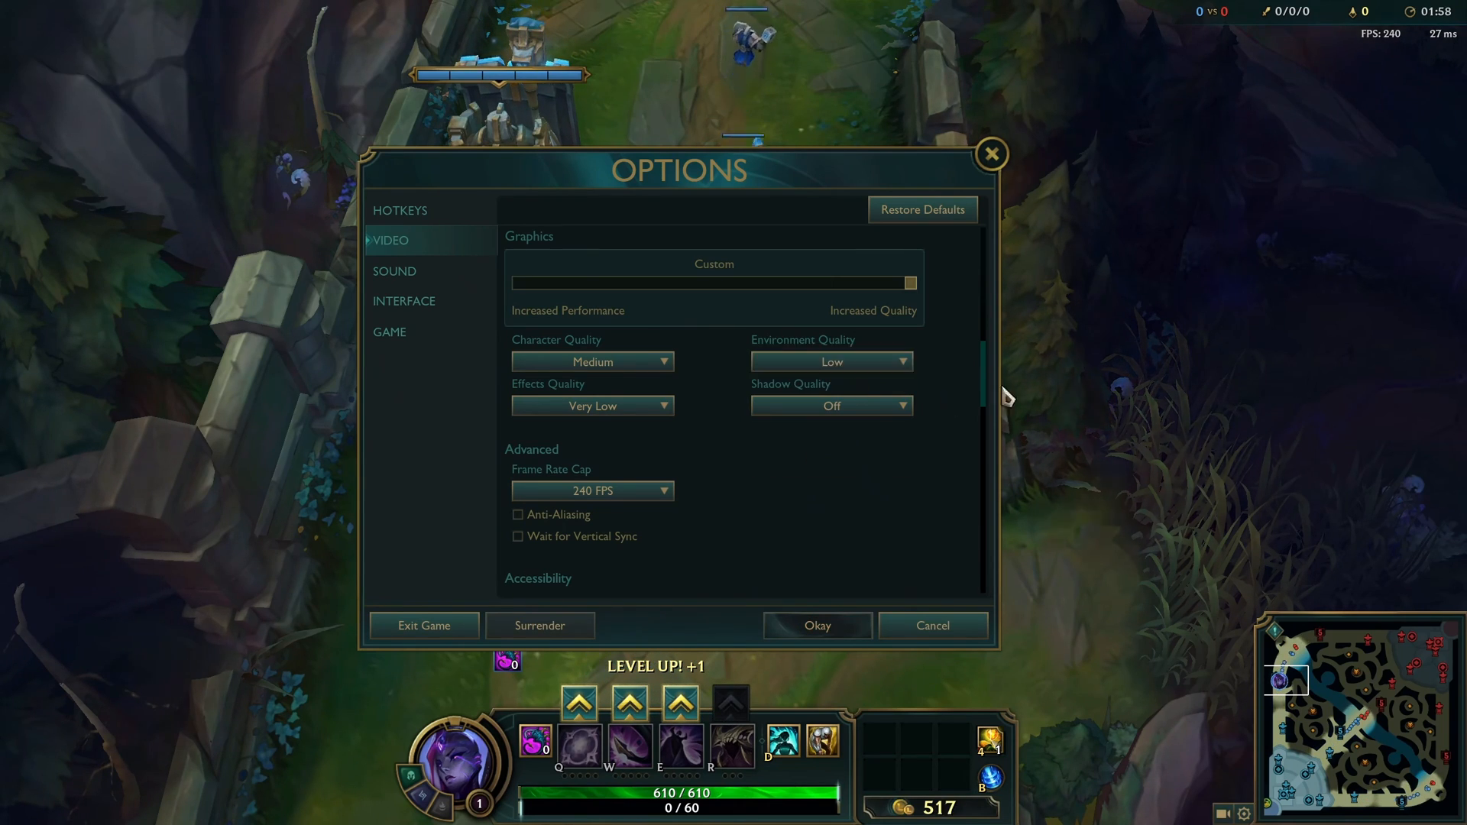
left_click(593, 405)
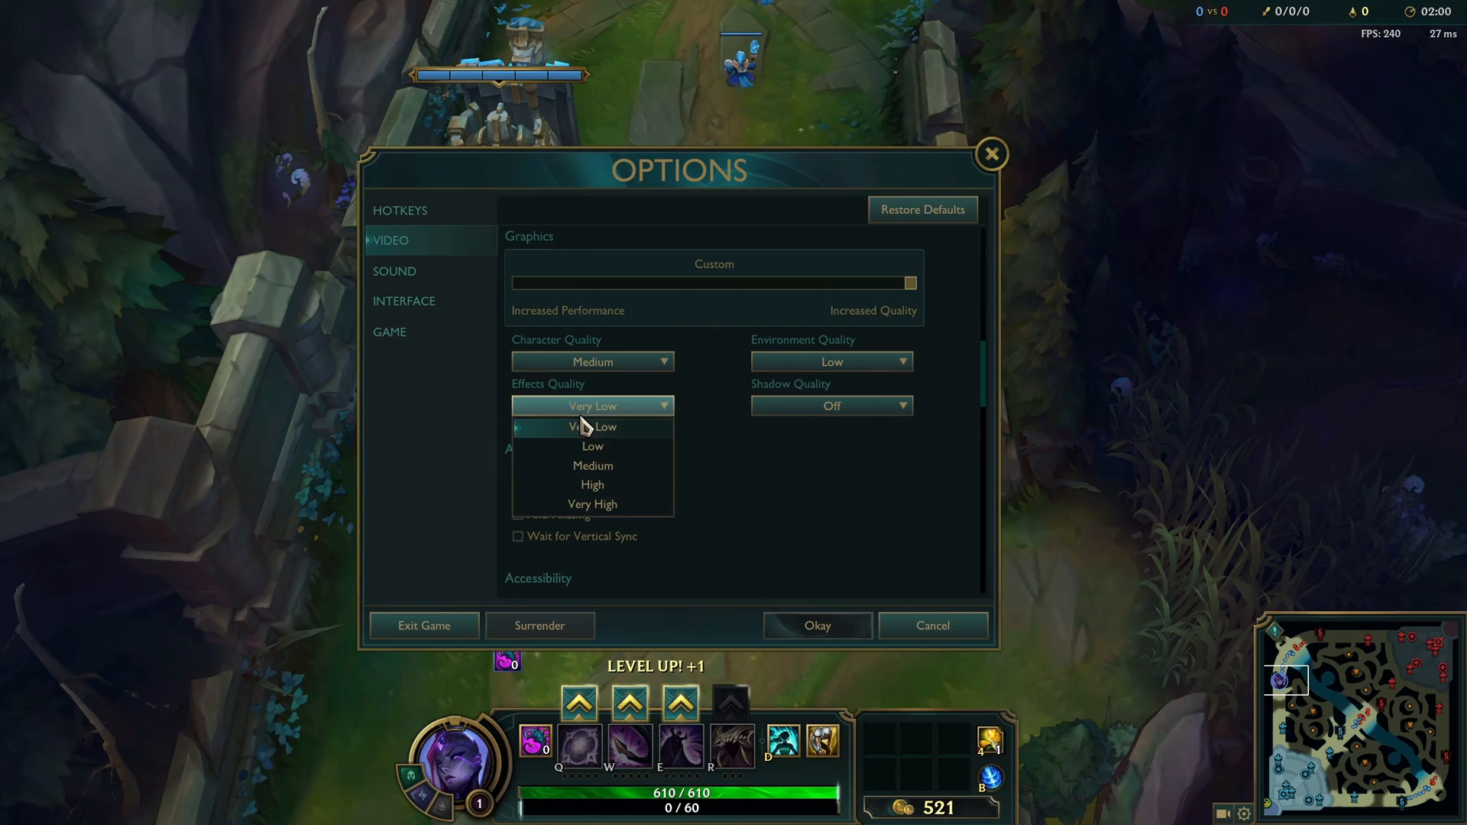
left_click(592, 426)
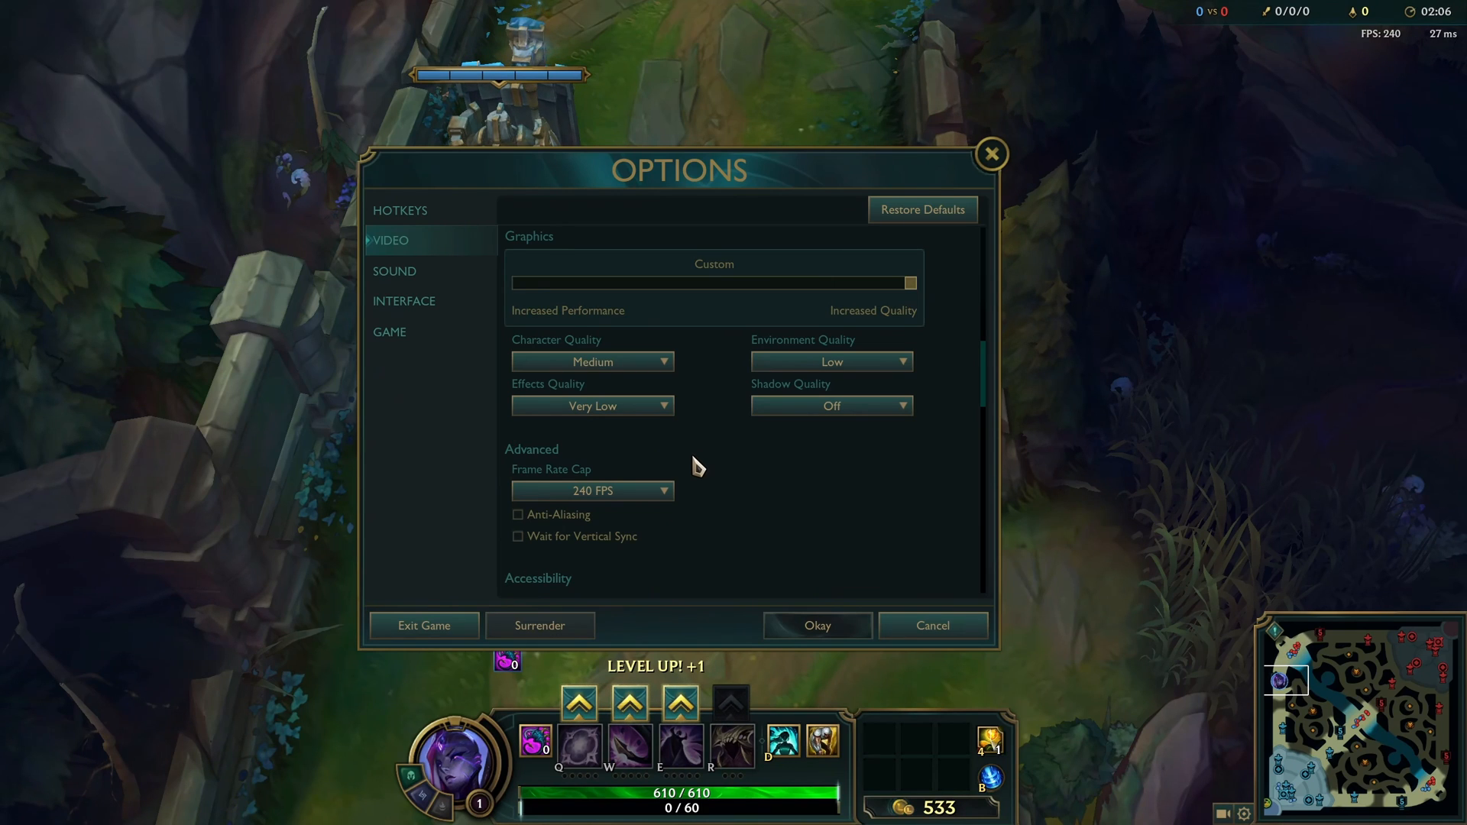
mouse_move(736, 449)
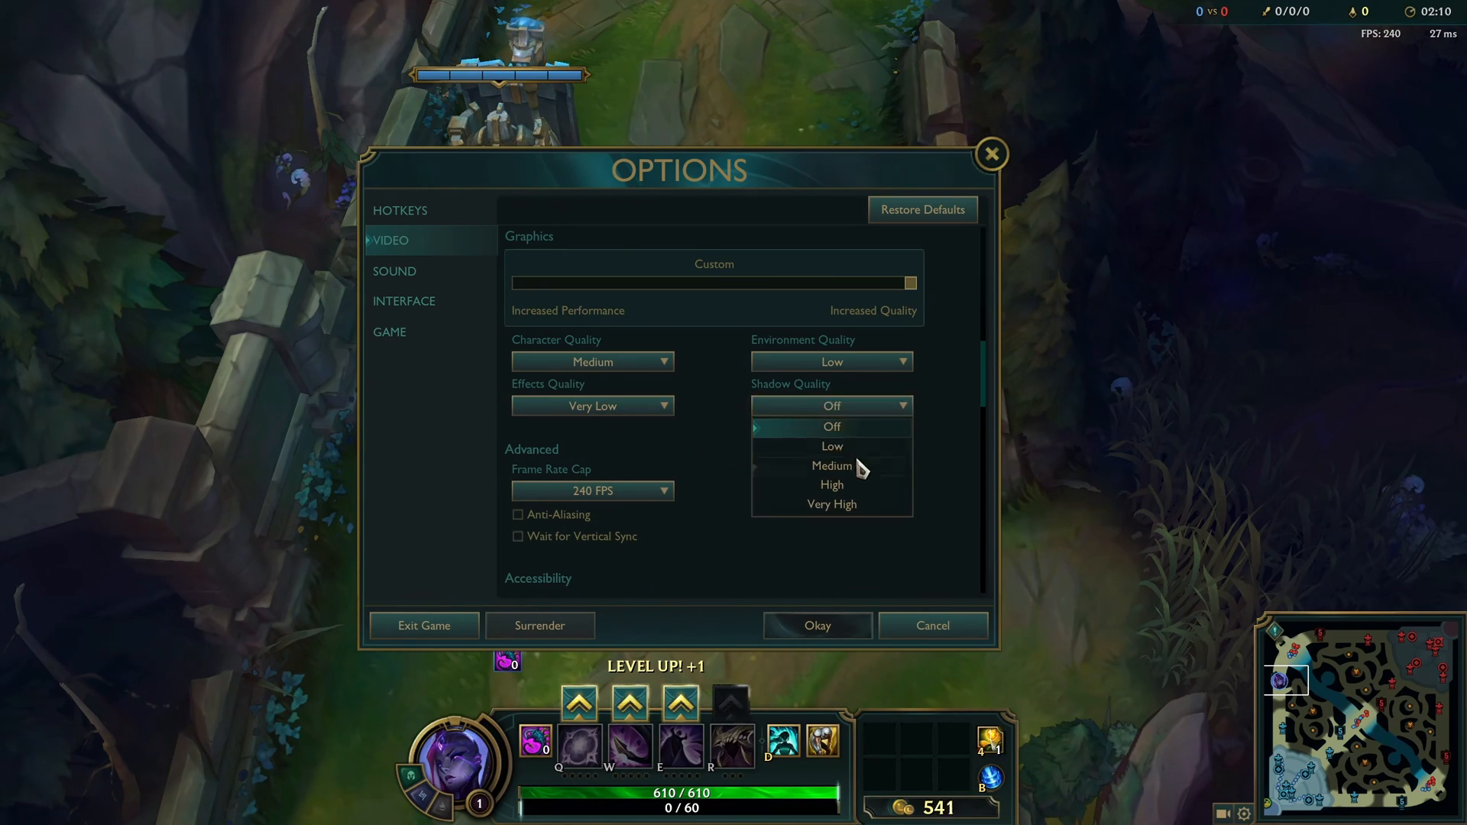
mouse_move(837, 437)
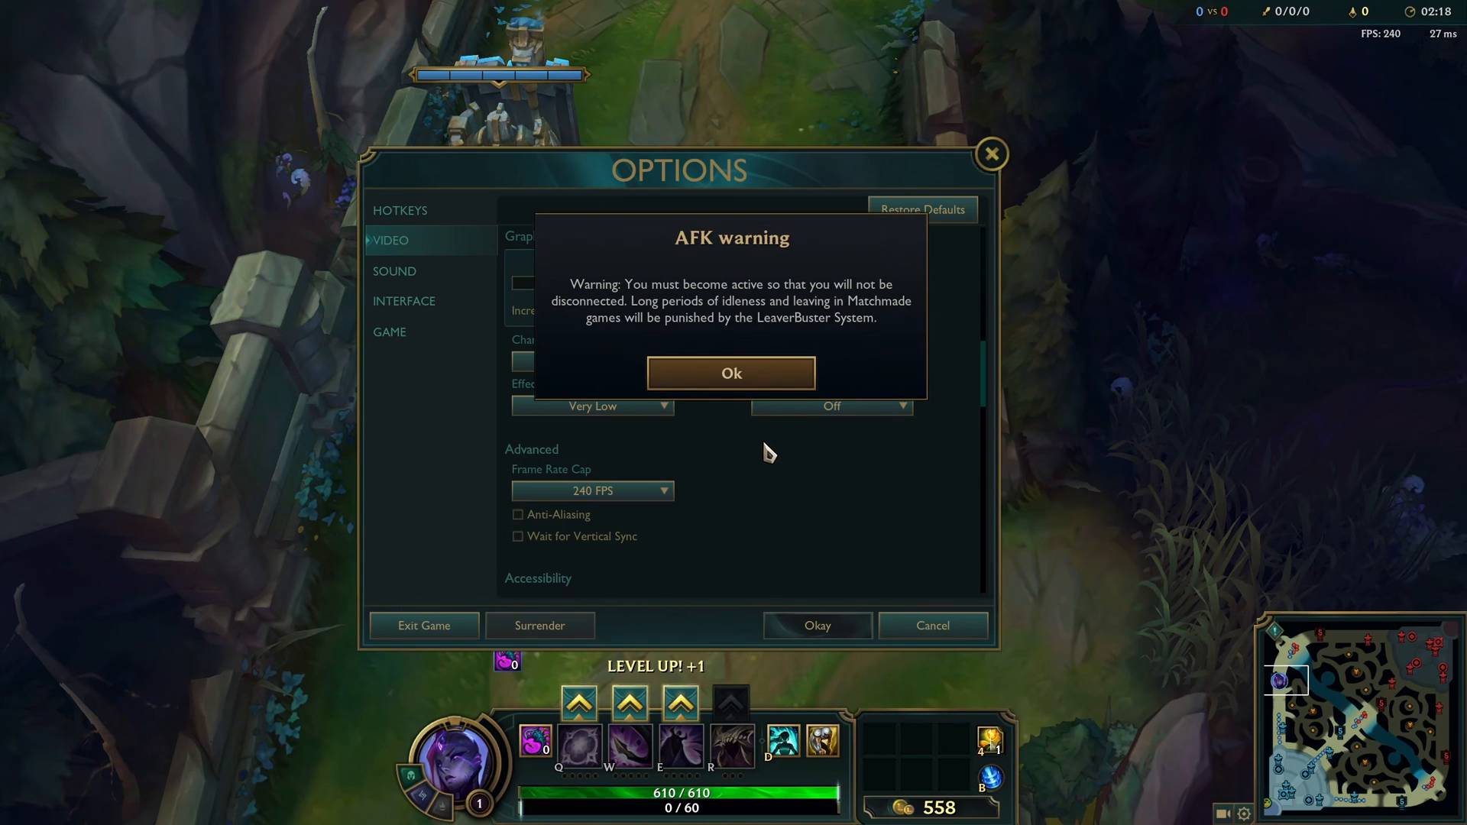
- Dismiss the AFK idle warning and keep Environment Quality at Low
left_click(730, 373)
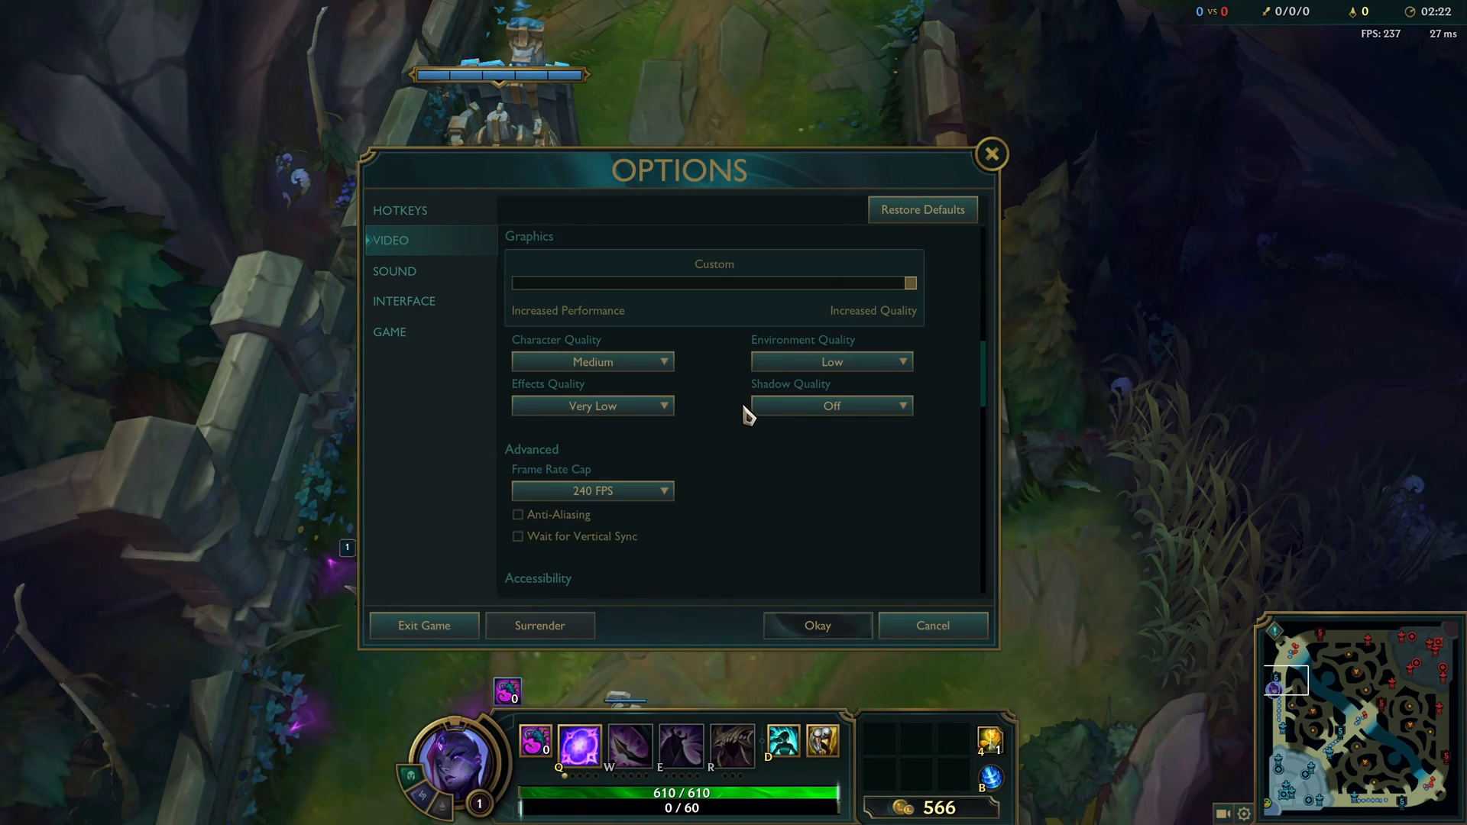
mouse_move(720, 402)
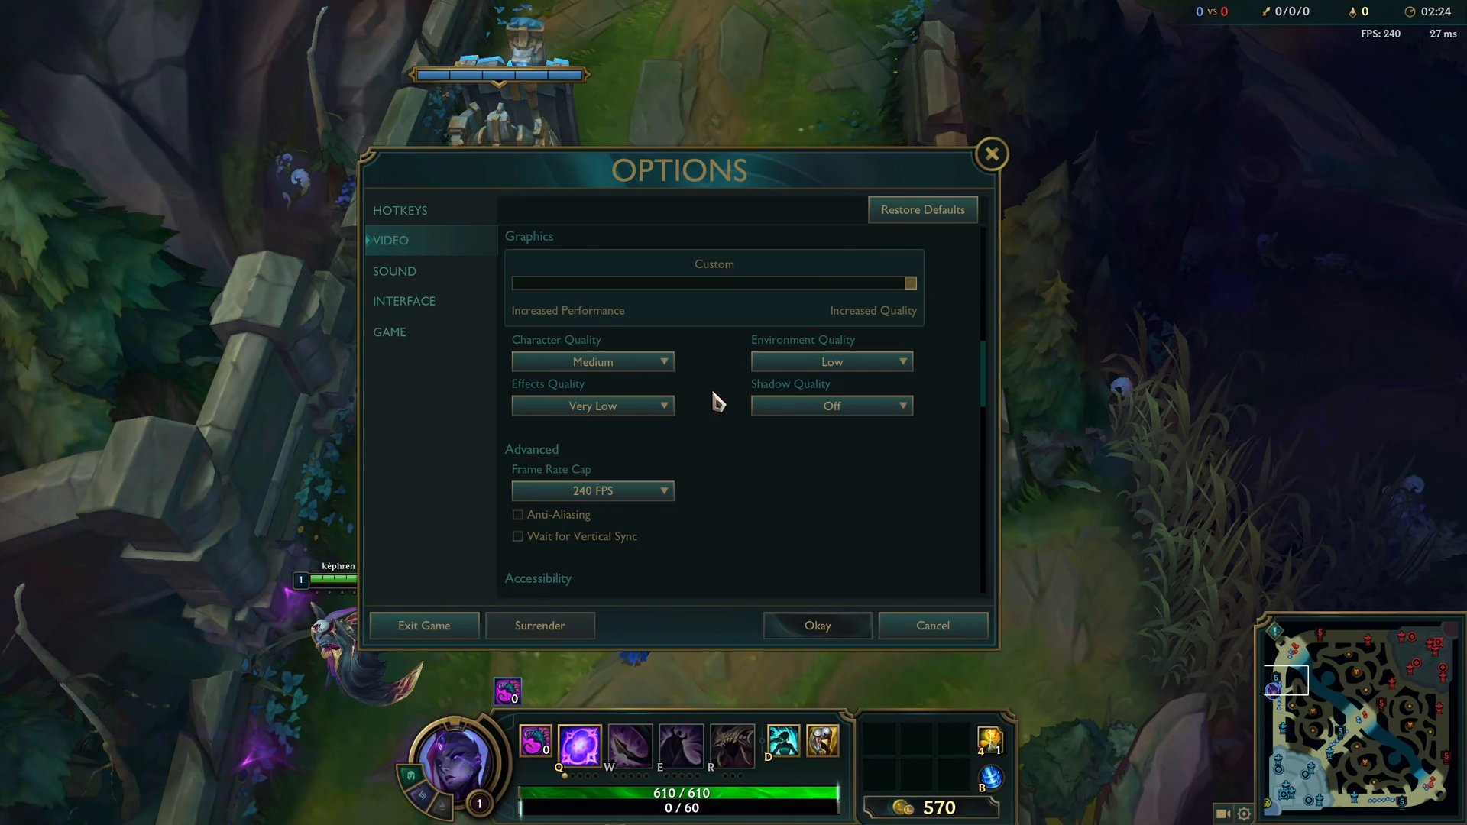
mouse_move(515, 356)
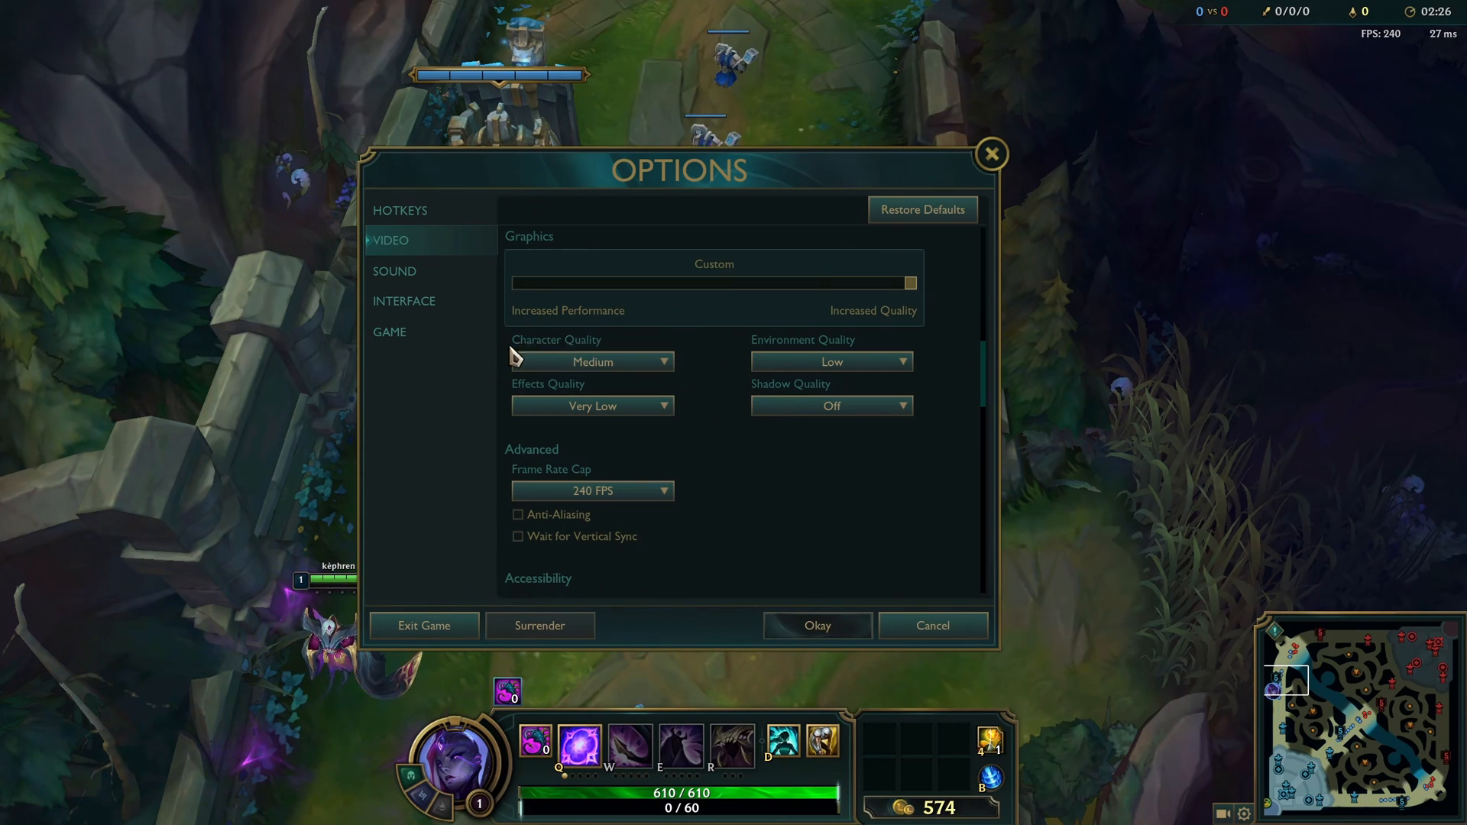
left_click(591, 361)
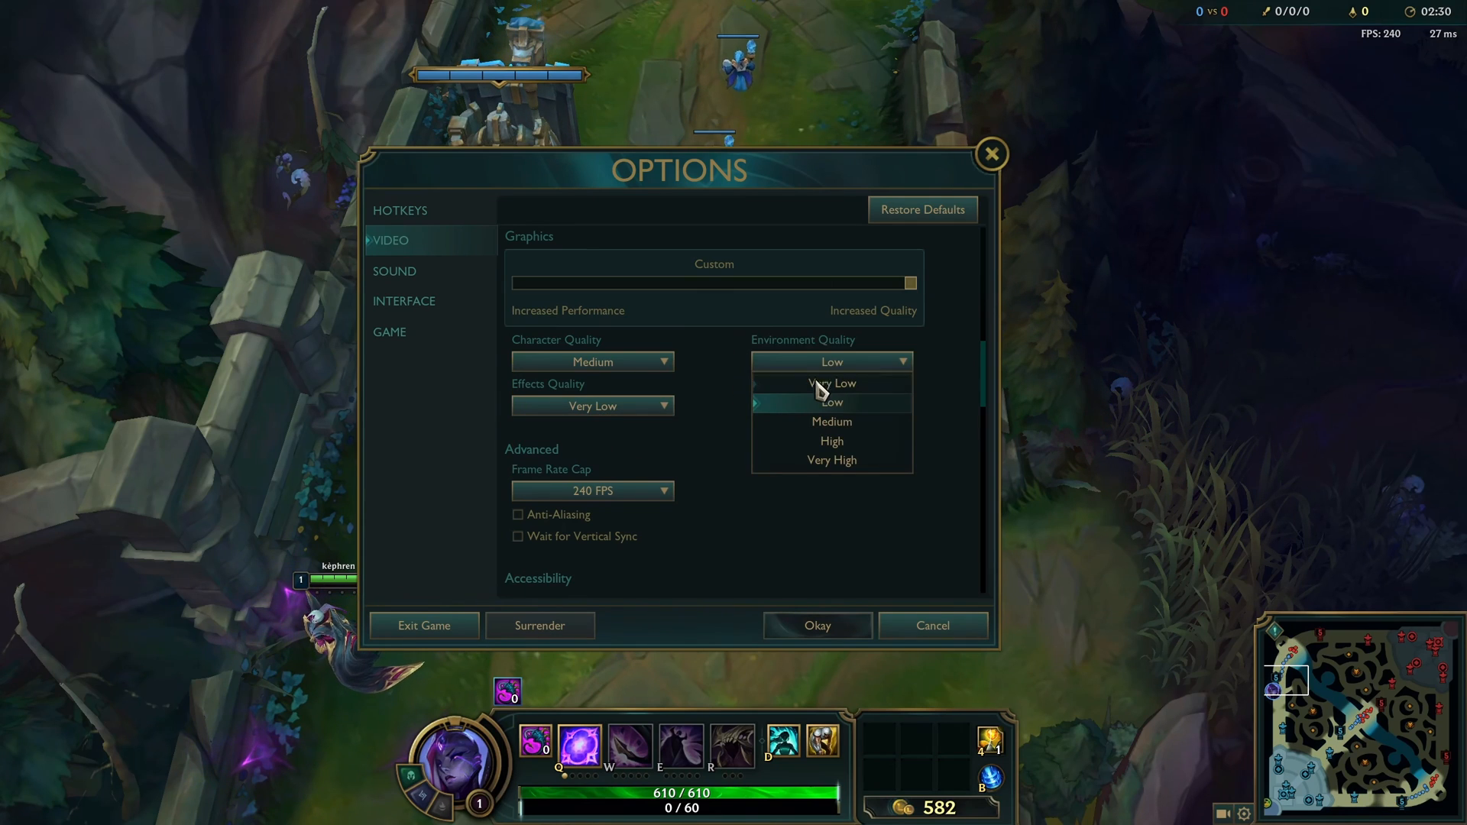
mouse_move(739, 410)
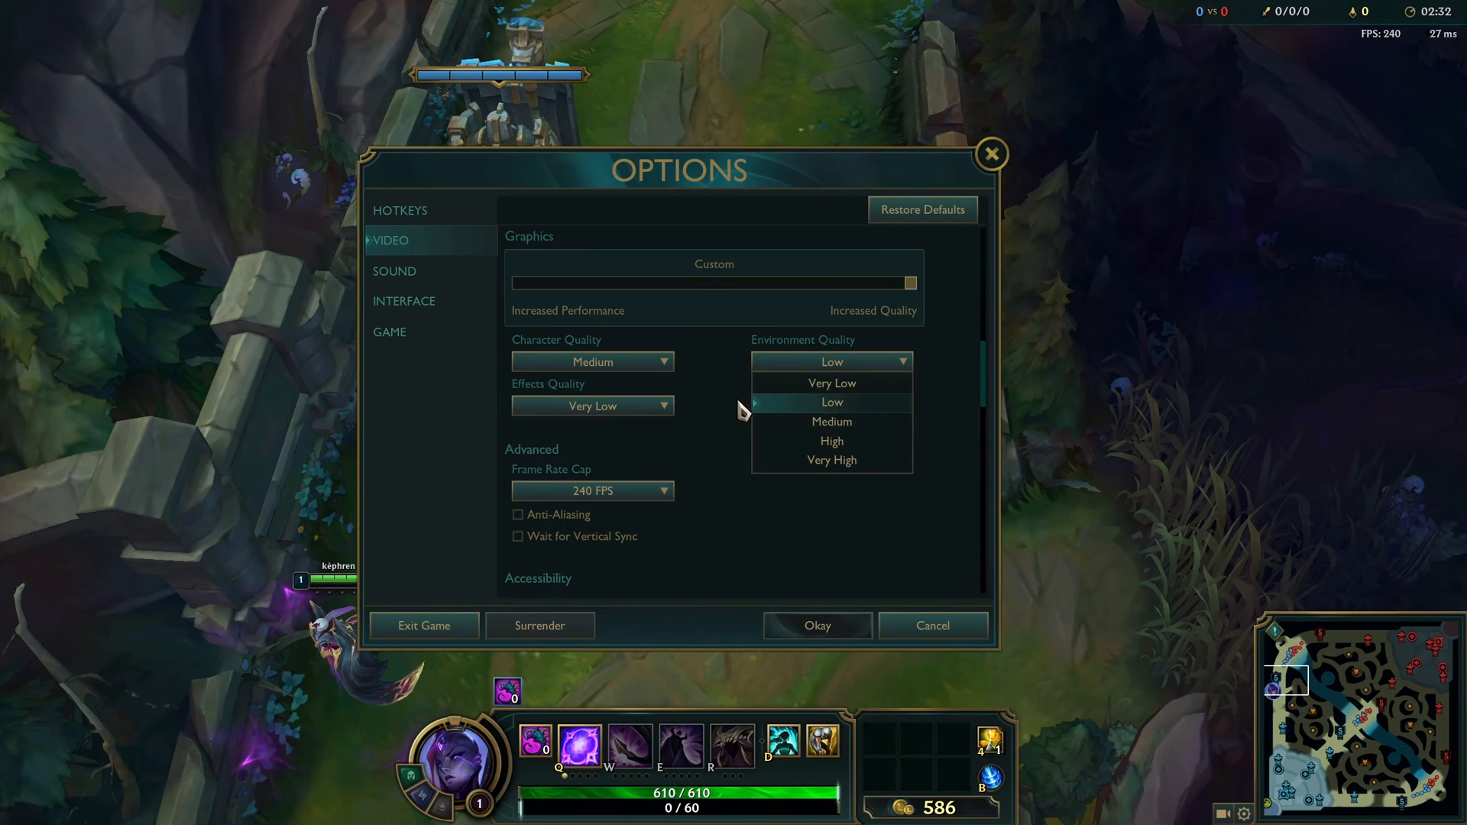
left_click(831, 402)
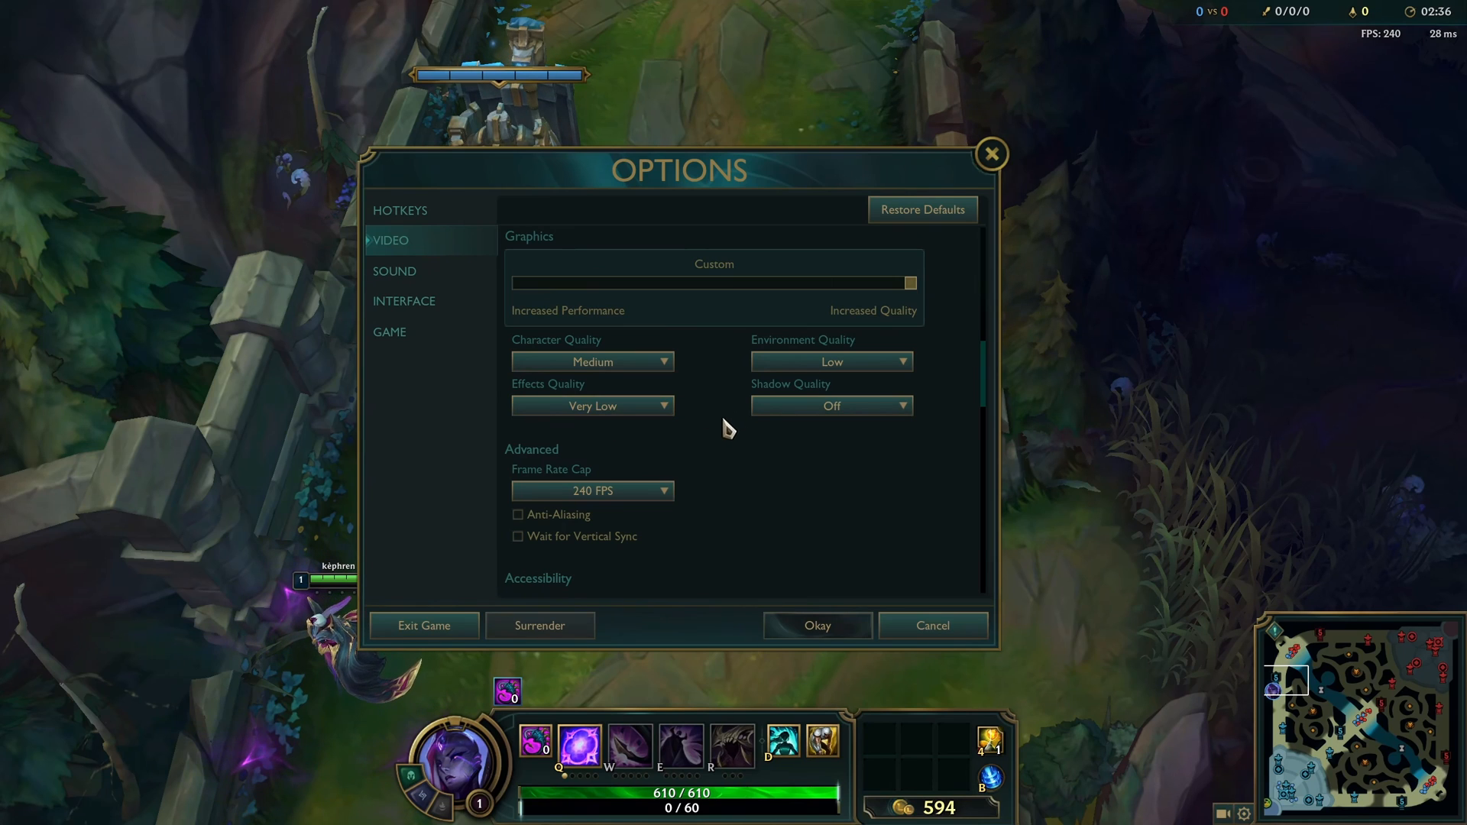
scroll("down", 3)
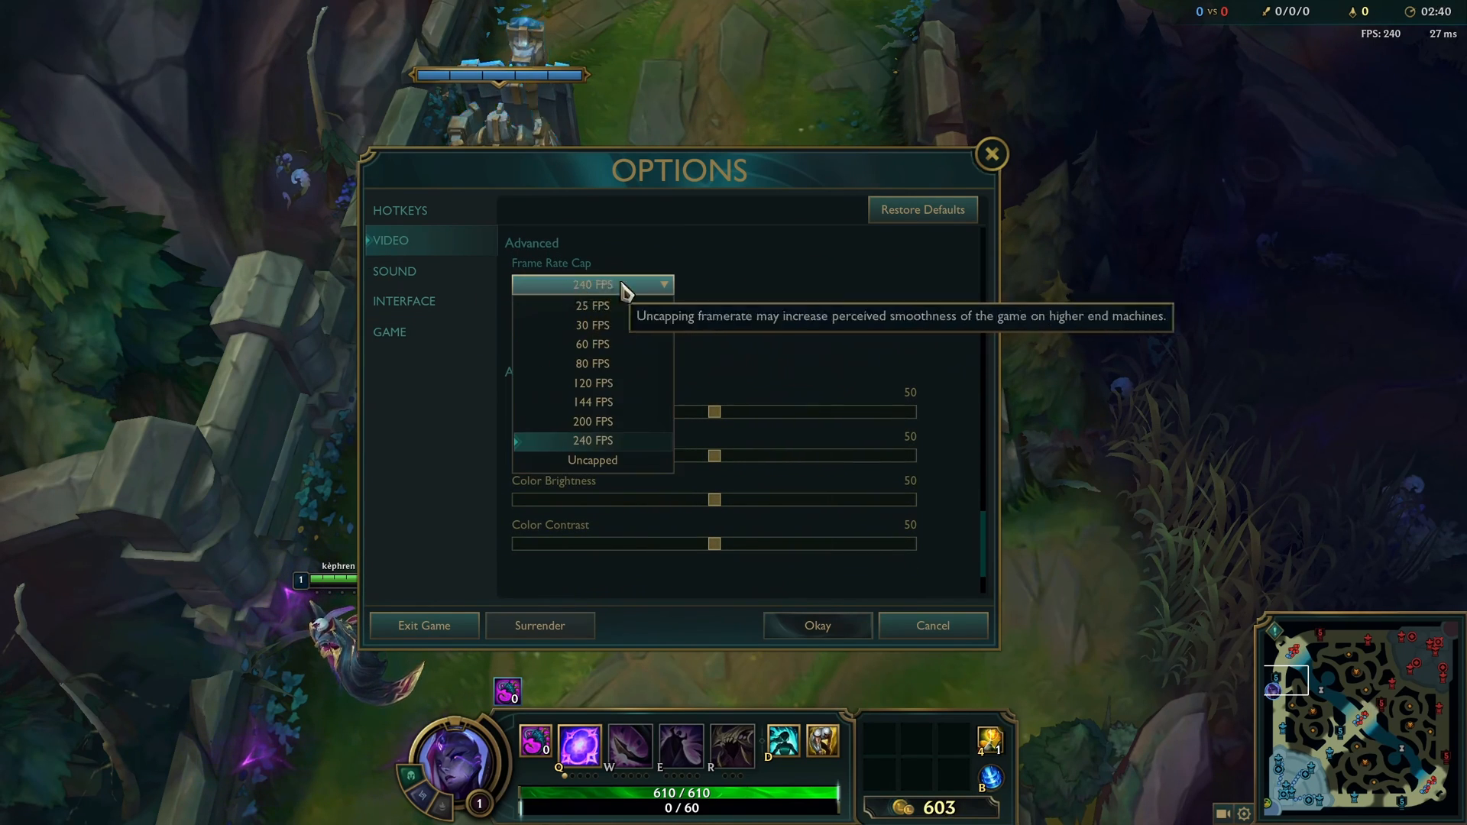
mouse_move(767, 302)
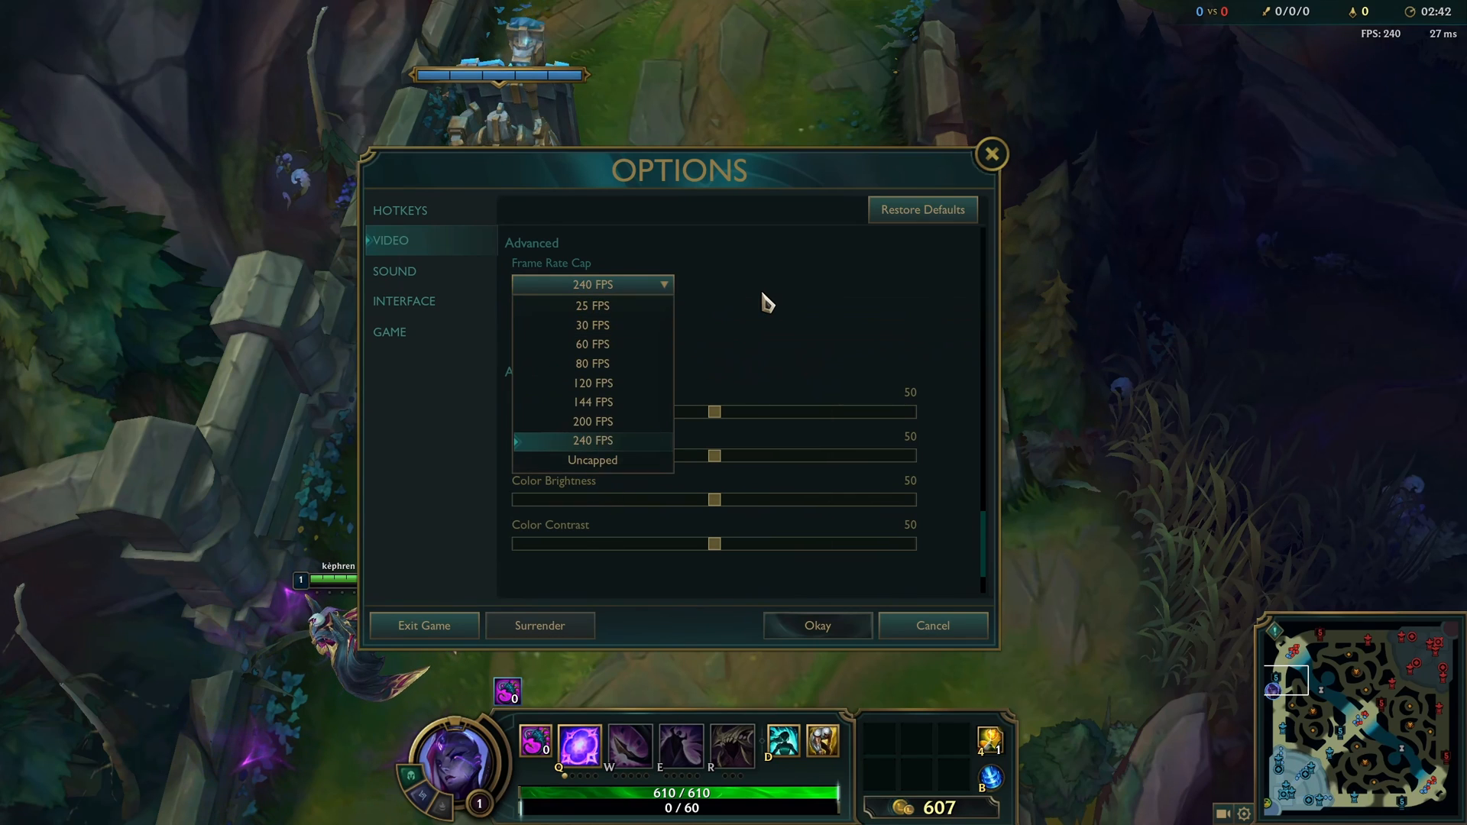
left_click(593, 440)
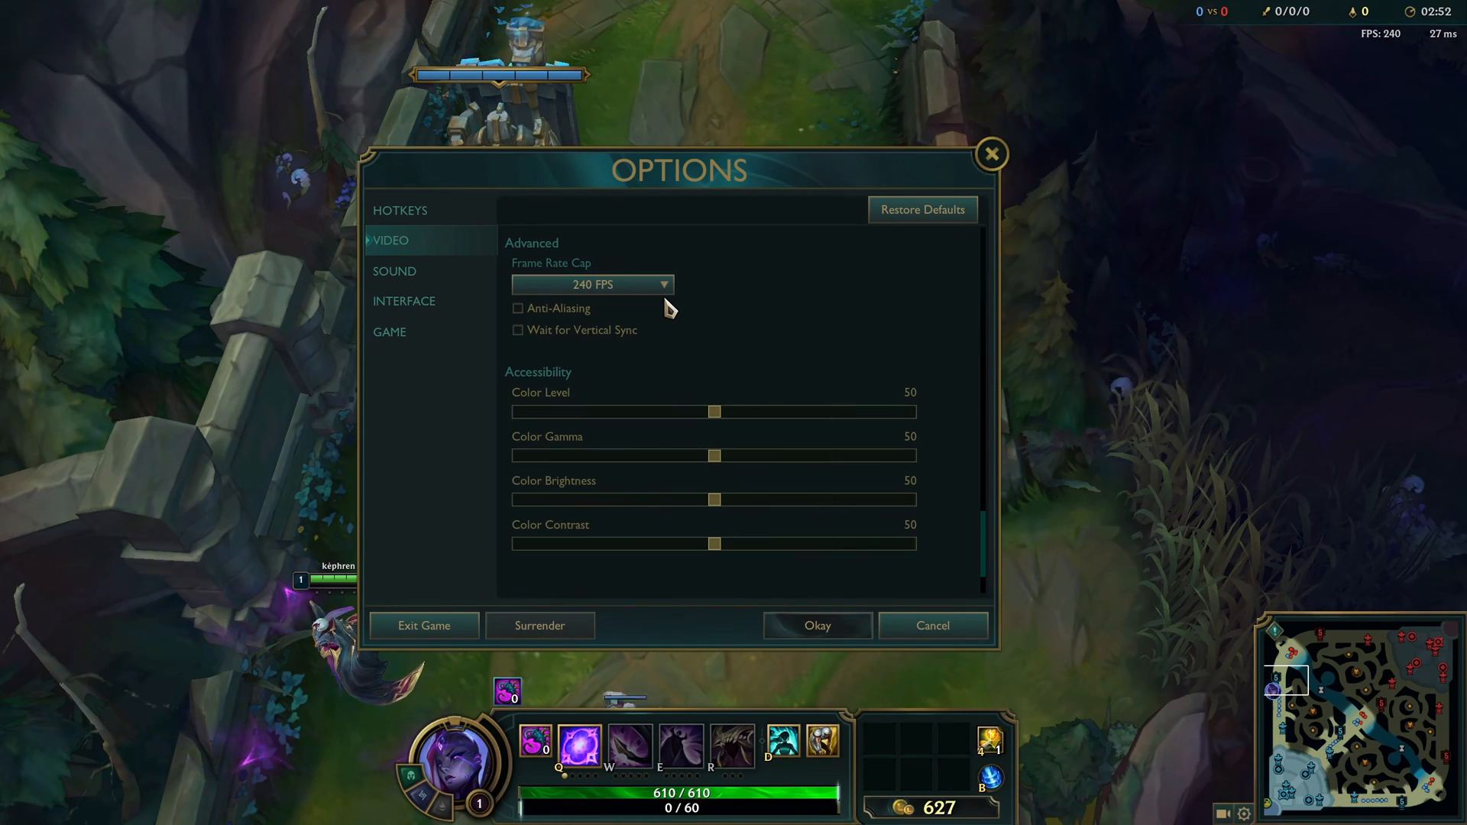
mouse_move(720, 301)
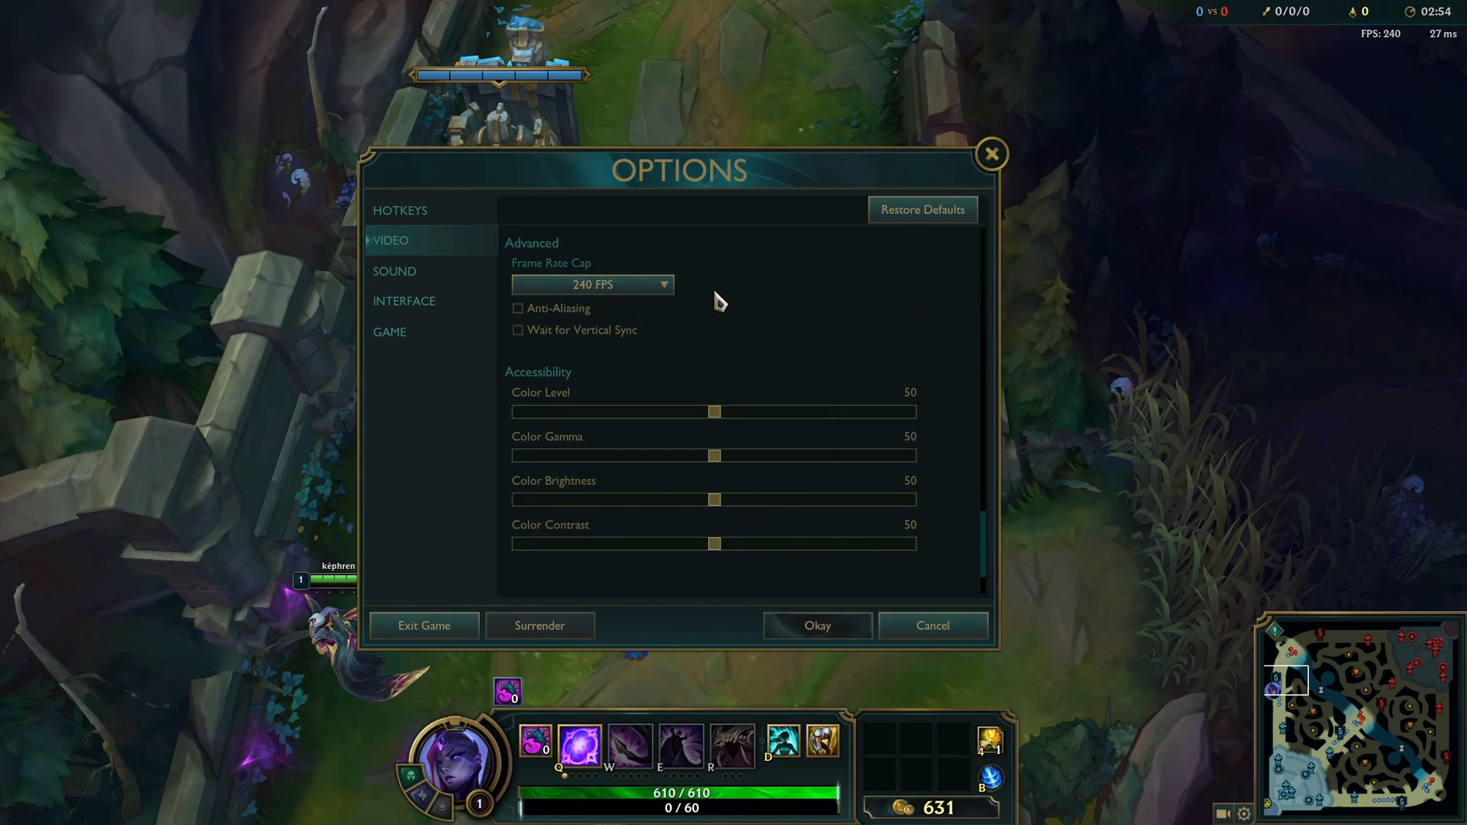
mouse_move(518, 307)
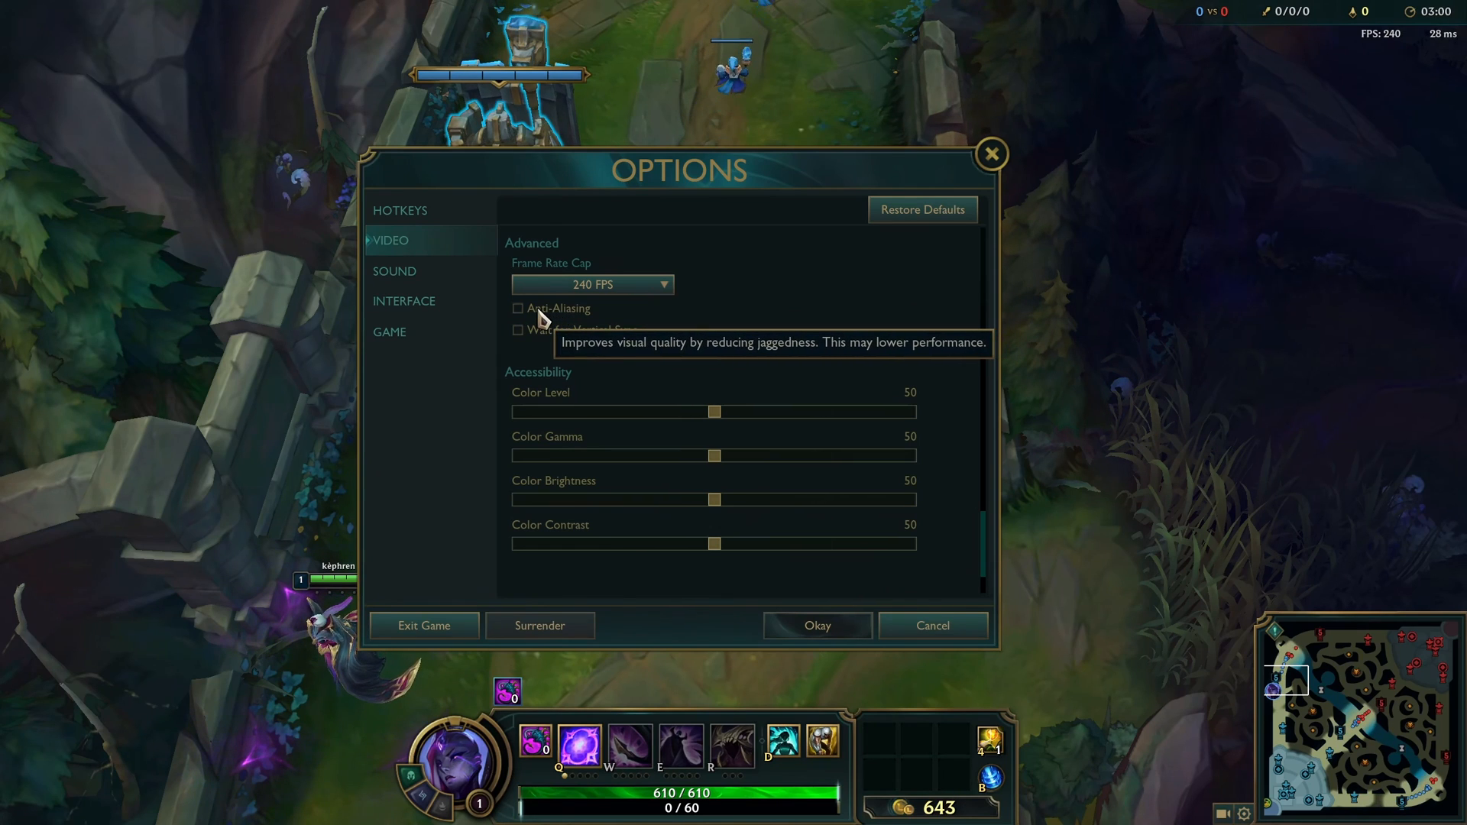
mouse_move(631, 318)
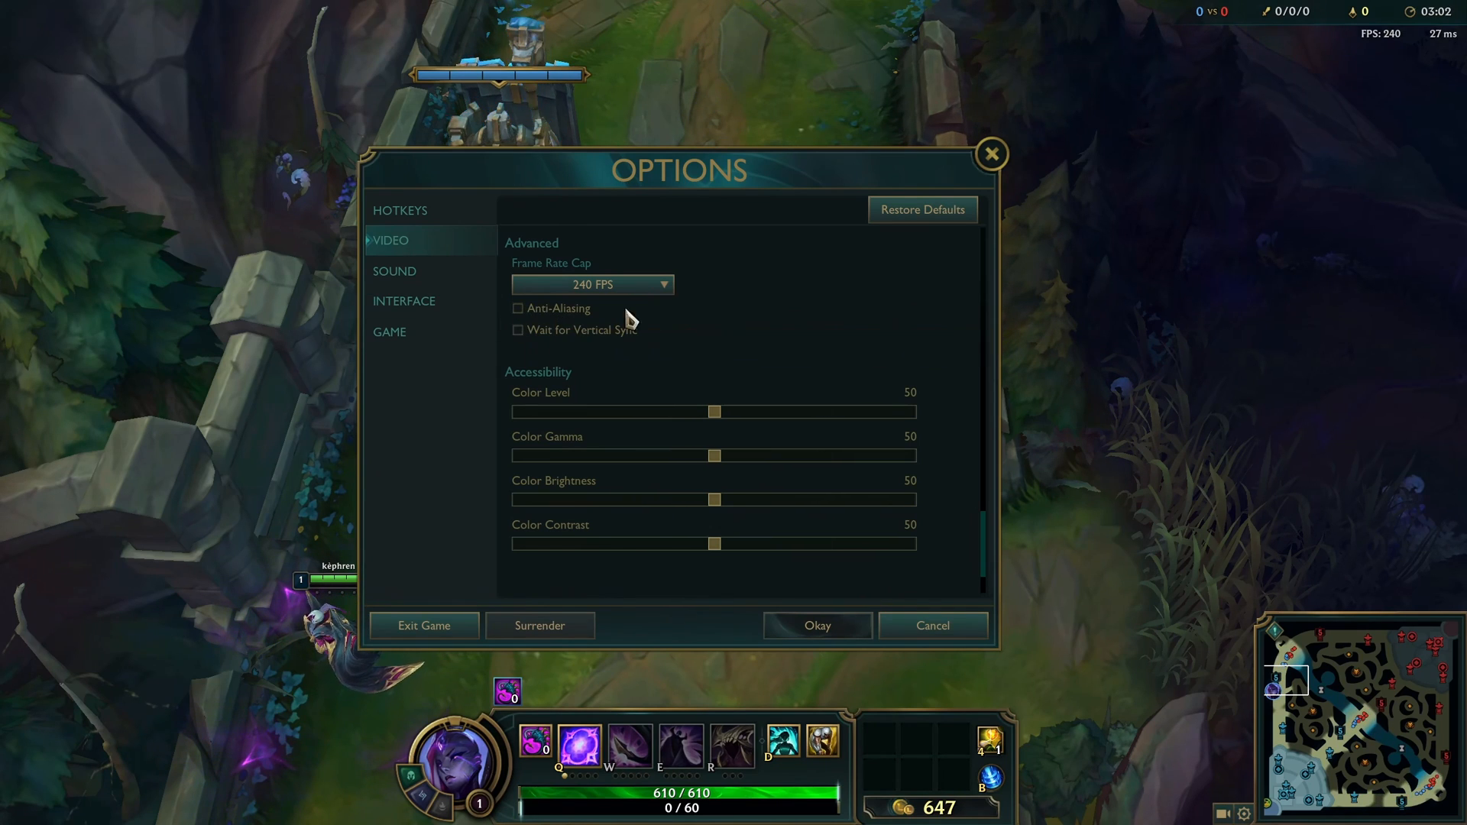
mouse_move(552, 336)
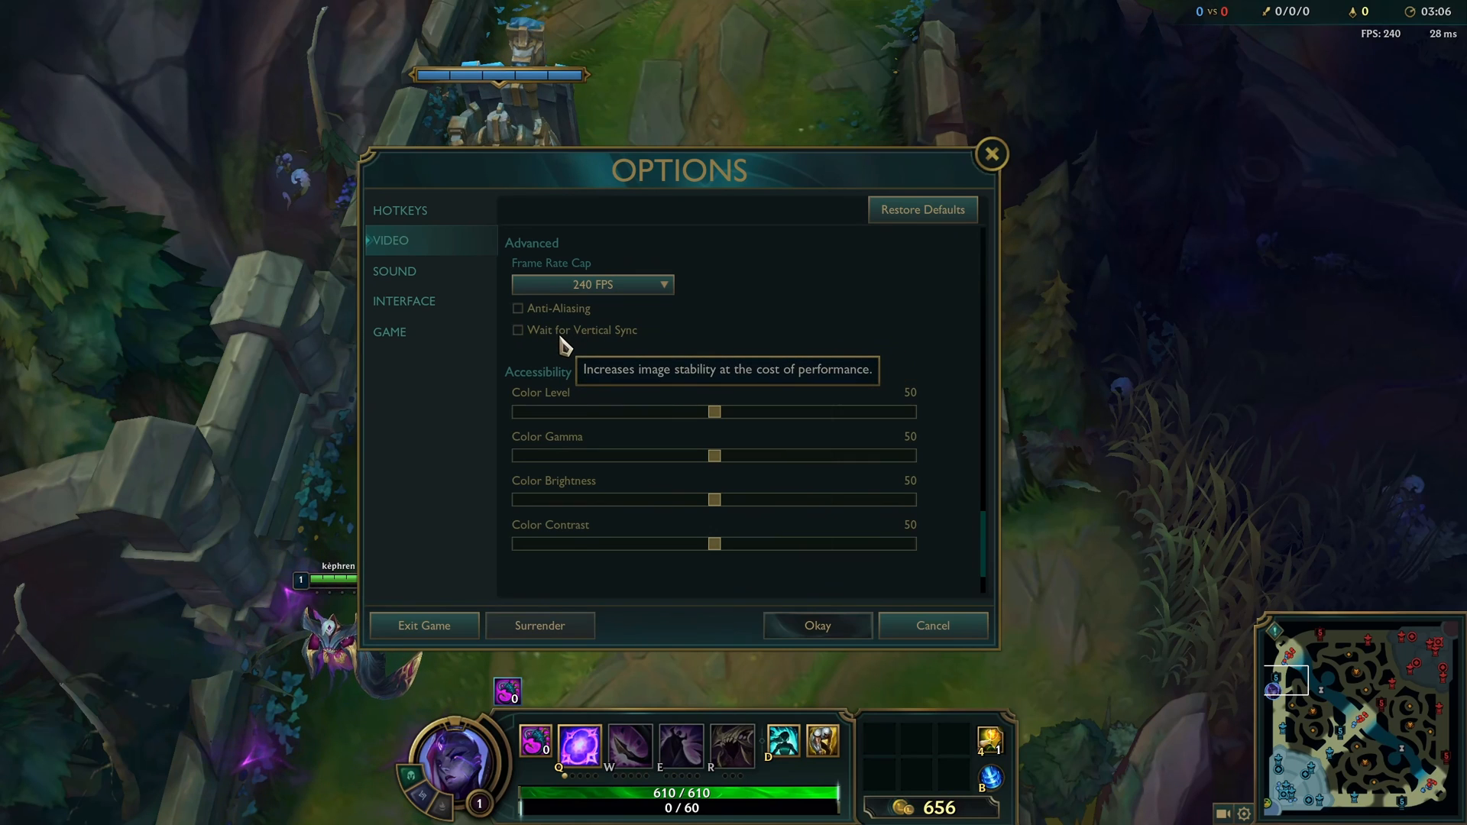
mouse_move(585, 361)
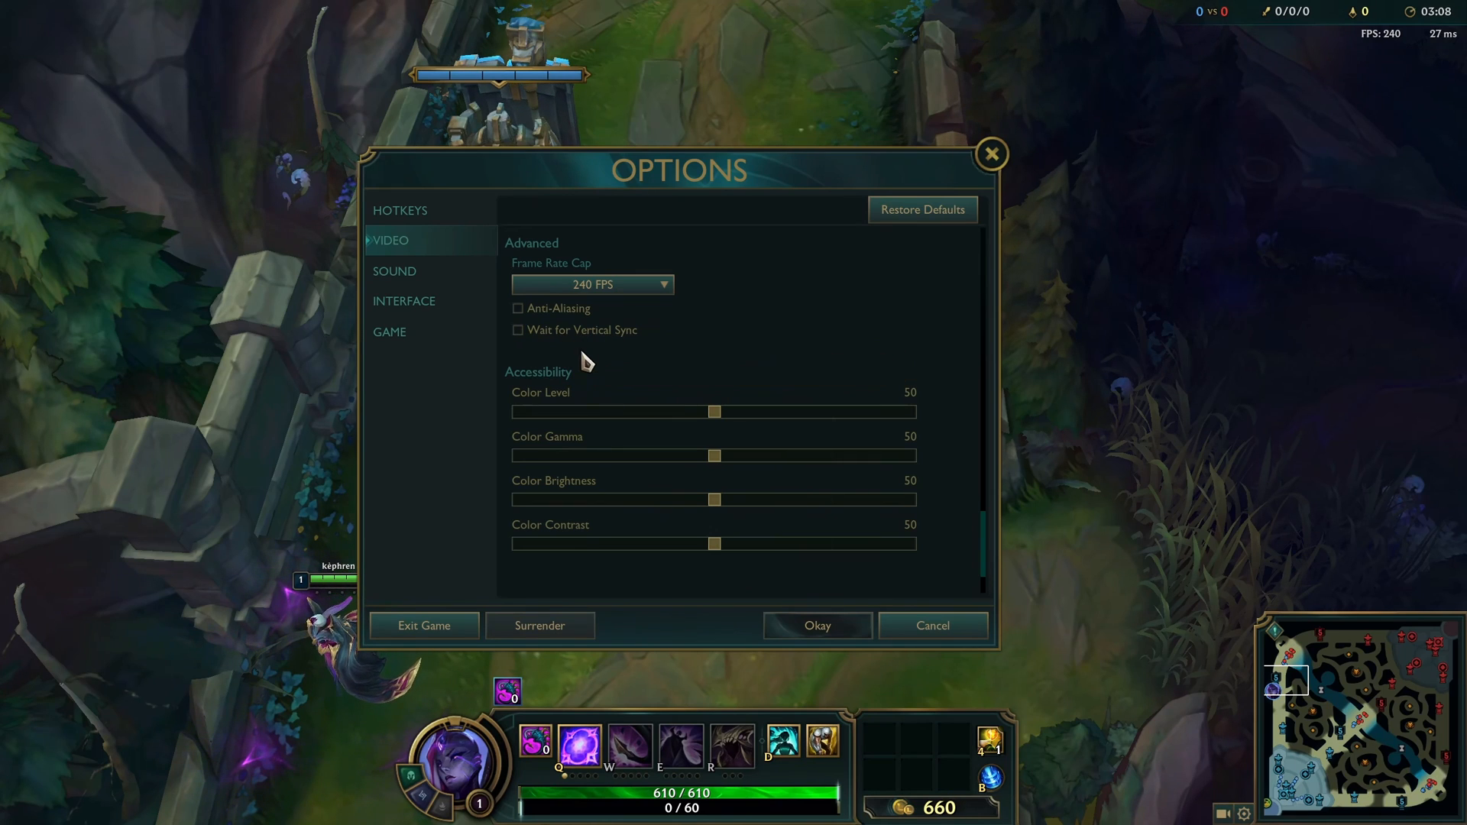
mouse_move(762, 353)
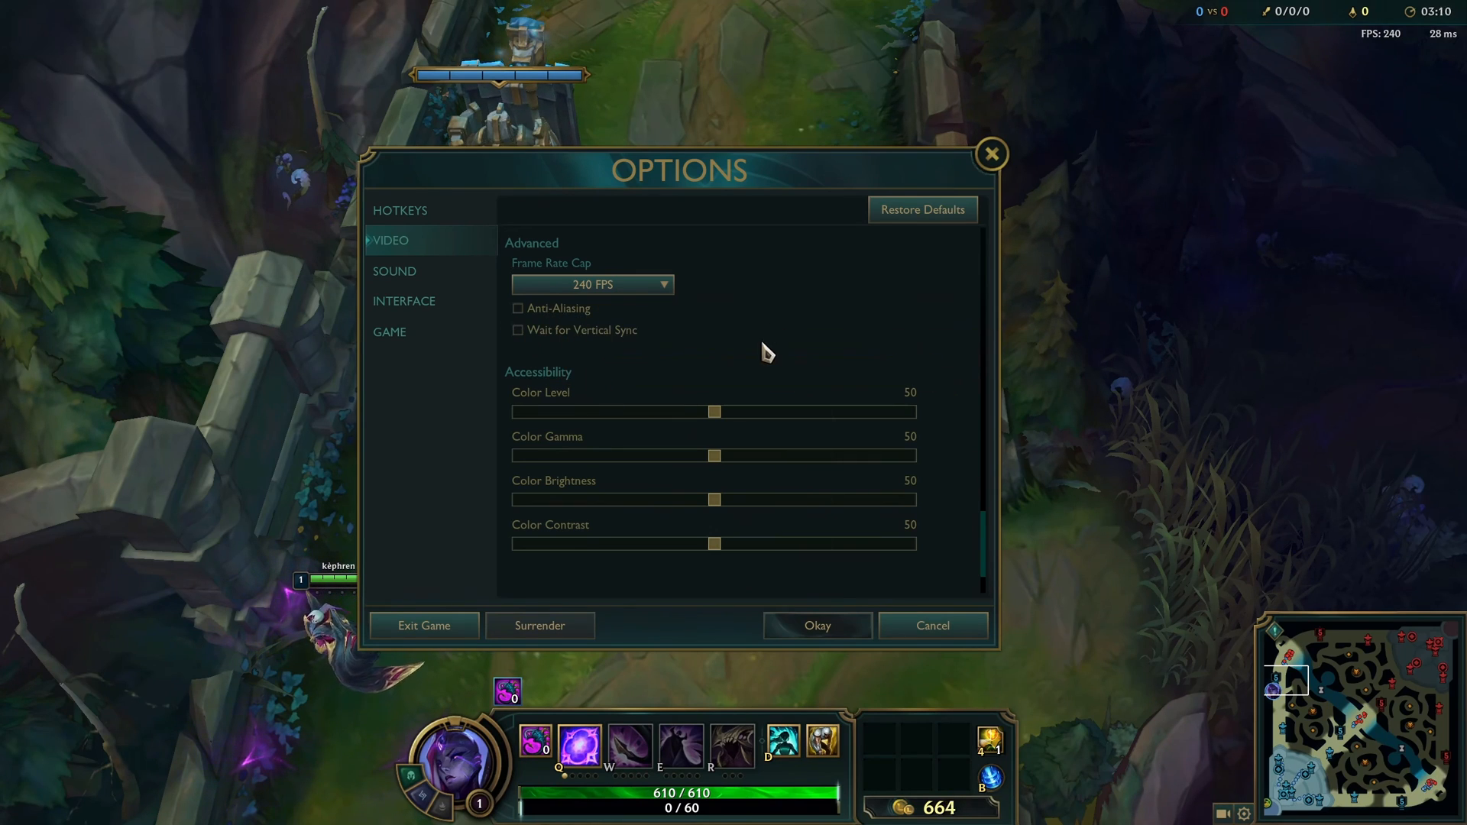
scroll("up", 3)
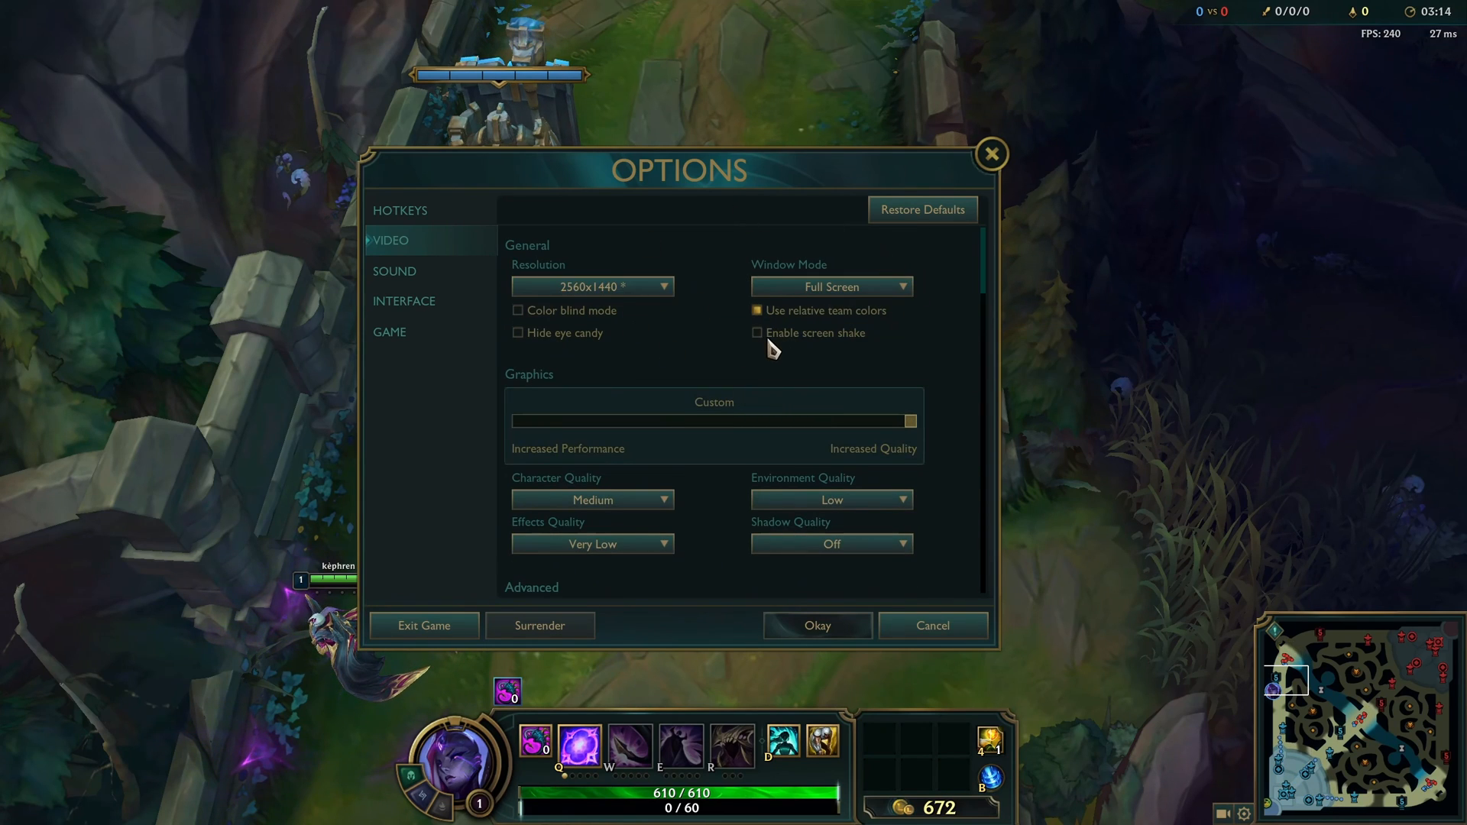
mouse_move(874, 351)
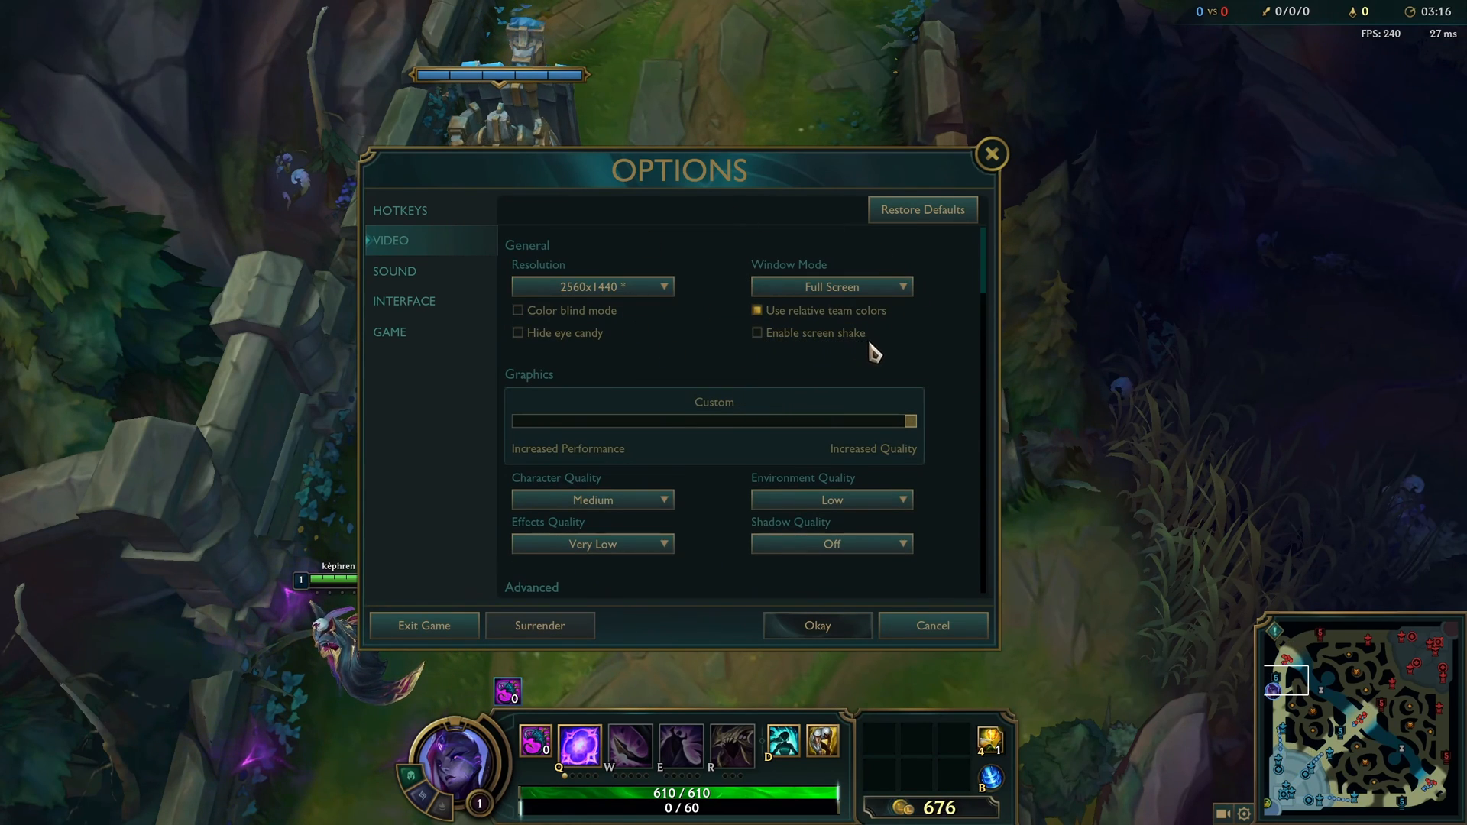
mouse_move(764, 356)
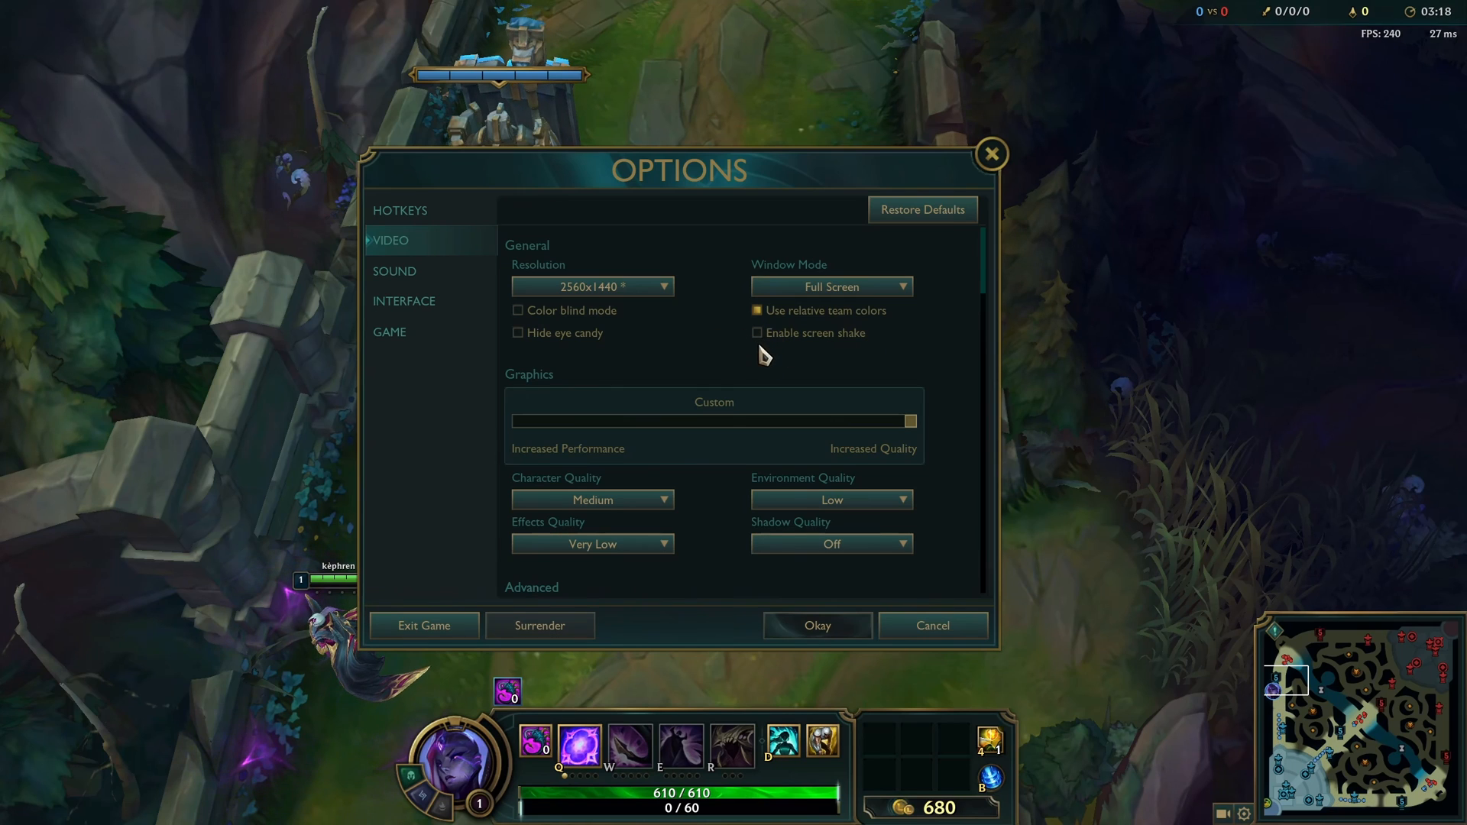
mouse_move(794, 335)
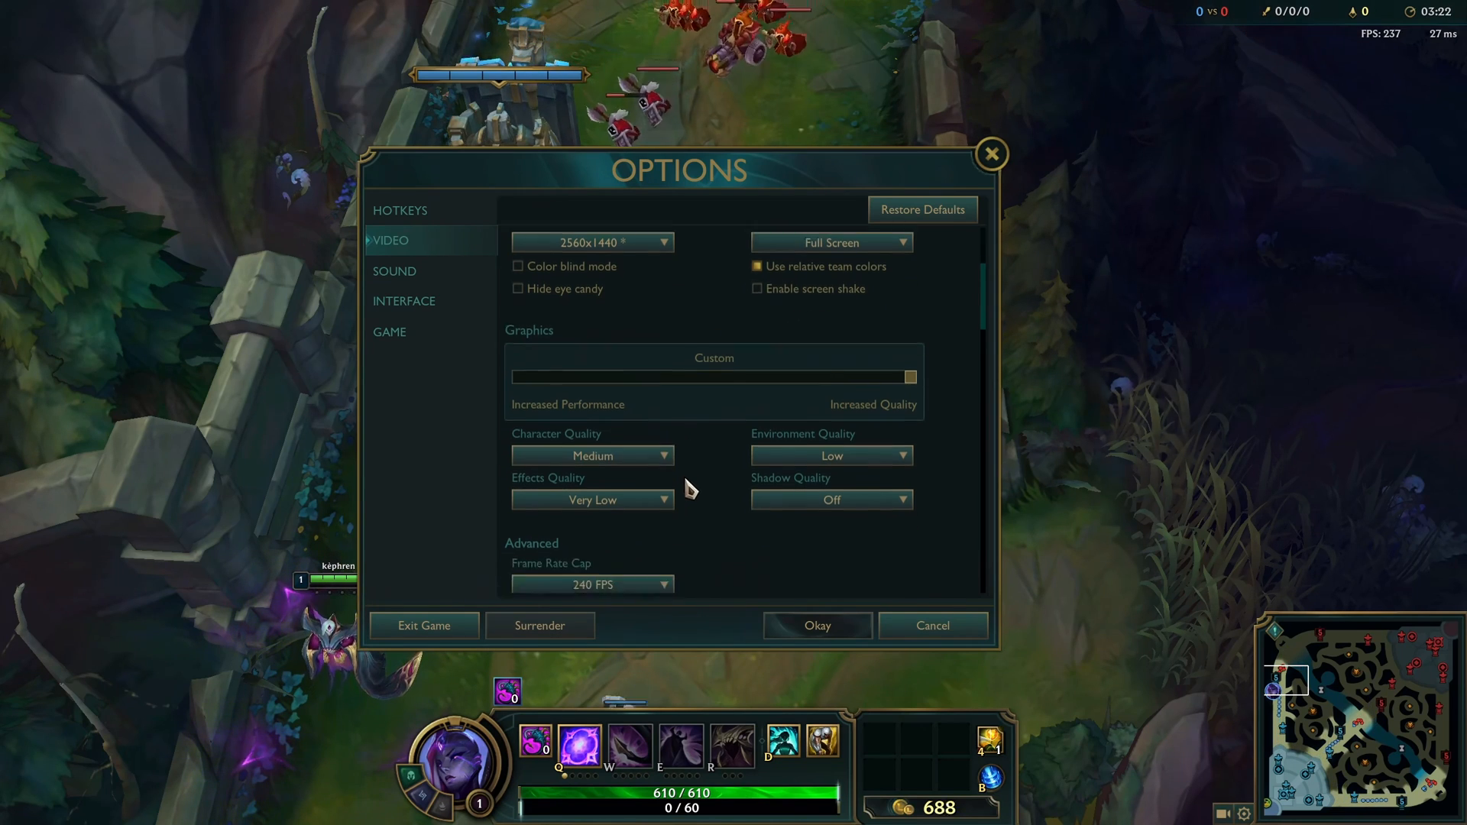
scroll("down", 3)
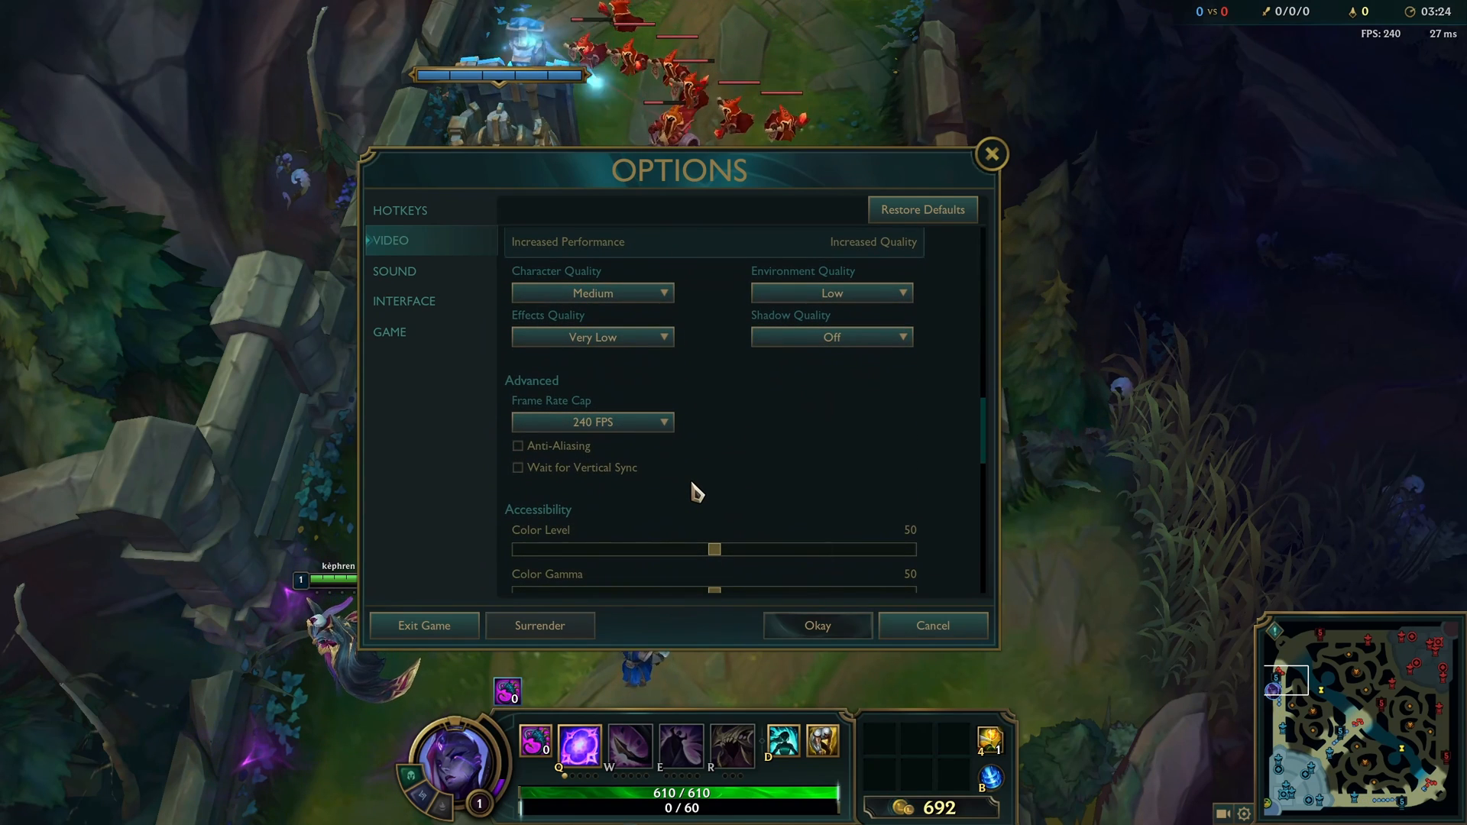